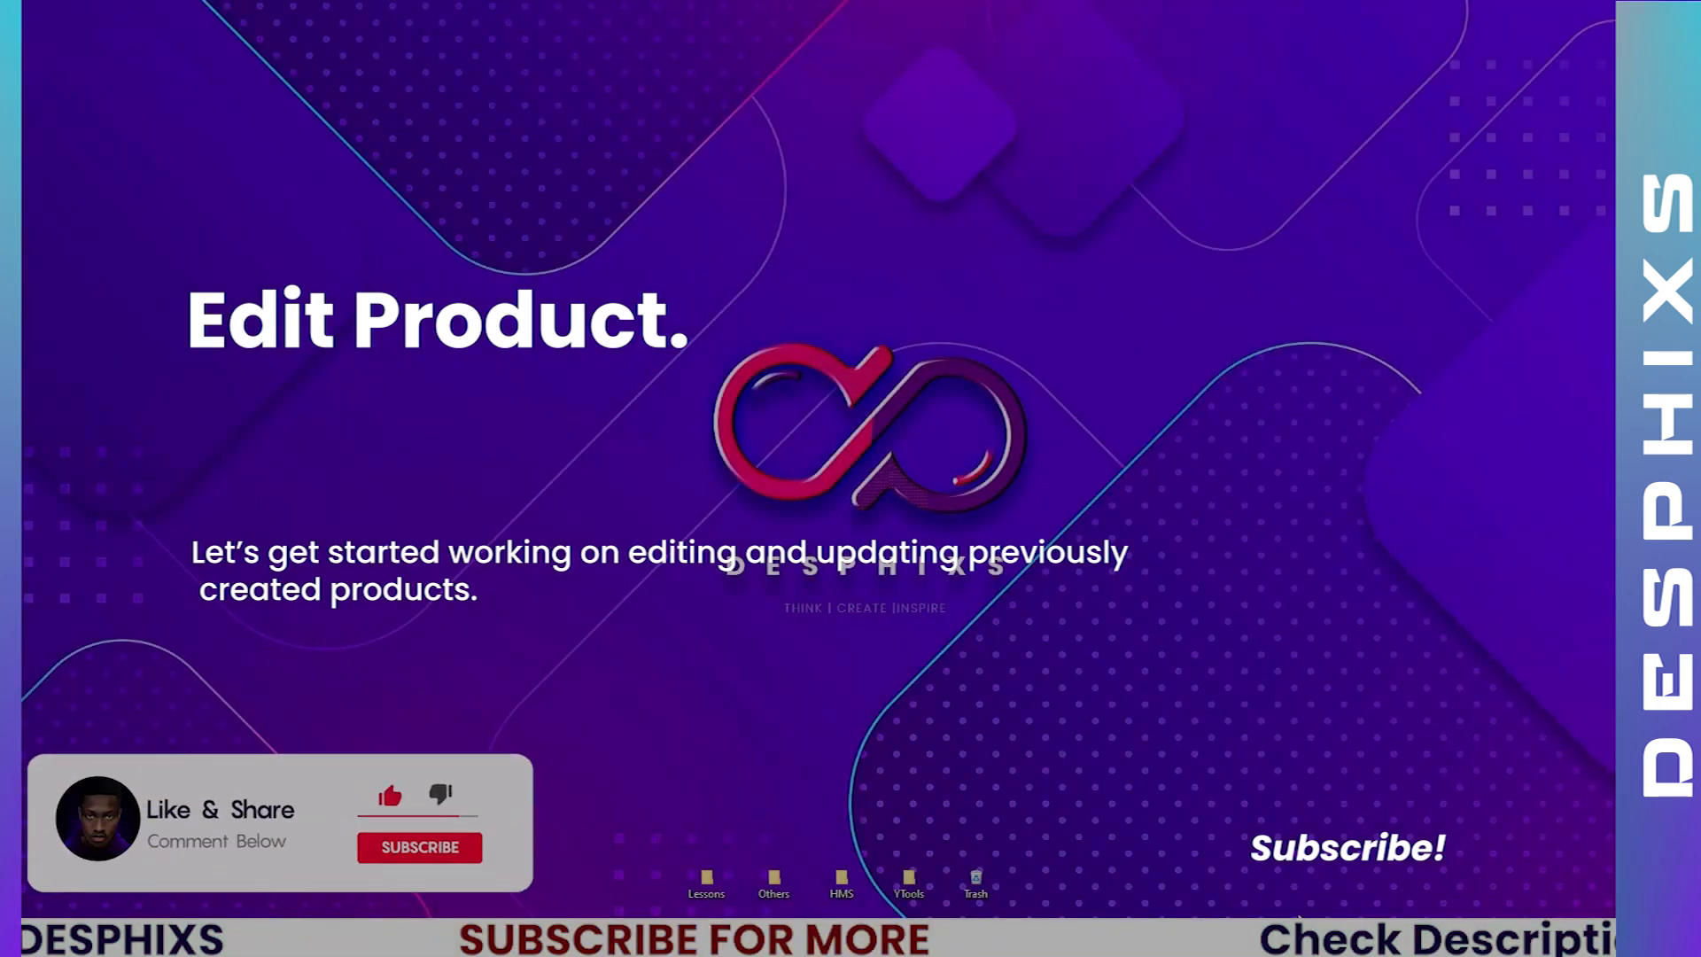
# - Switch to the VS Code project window and close all previously open editors
pyautogui.press('alt+tab')
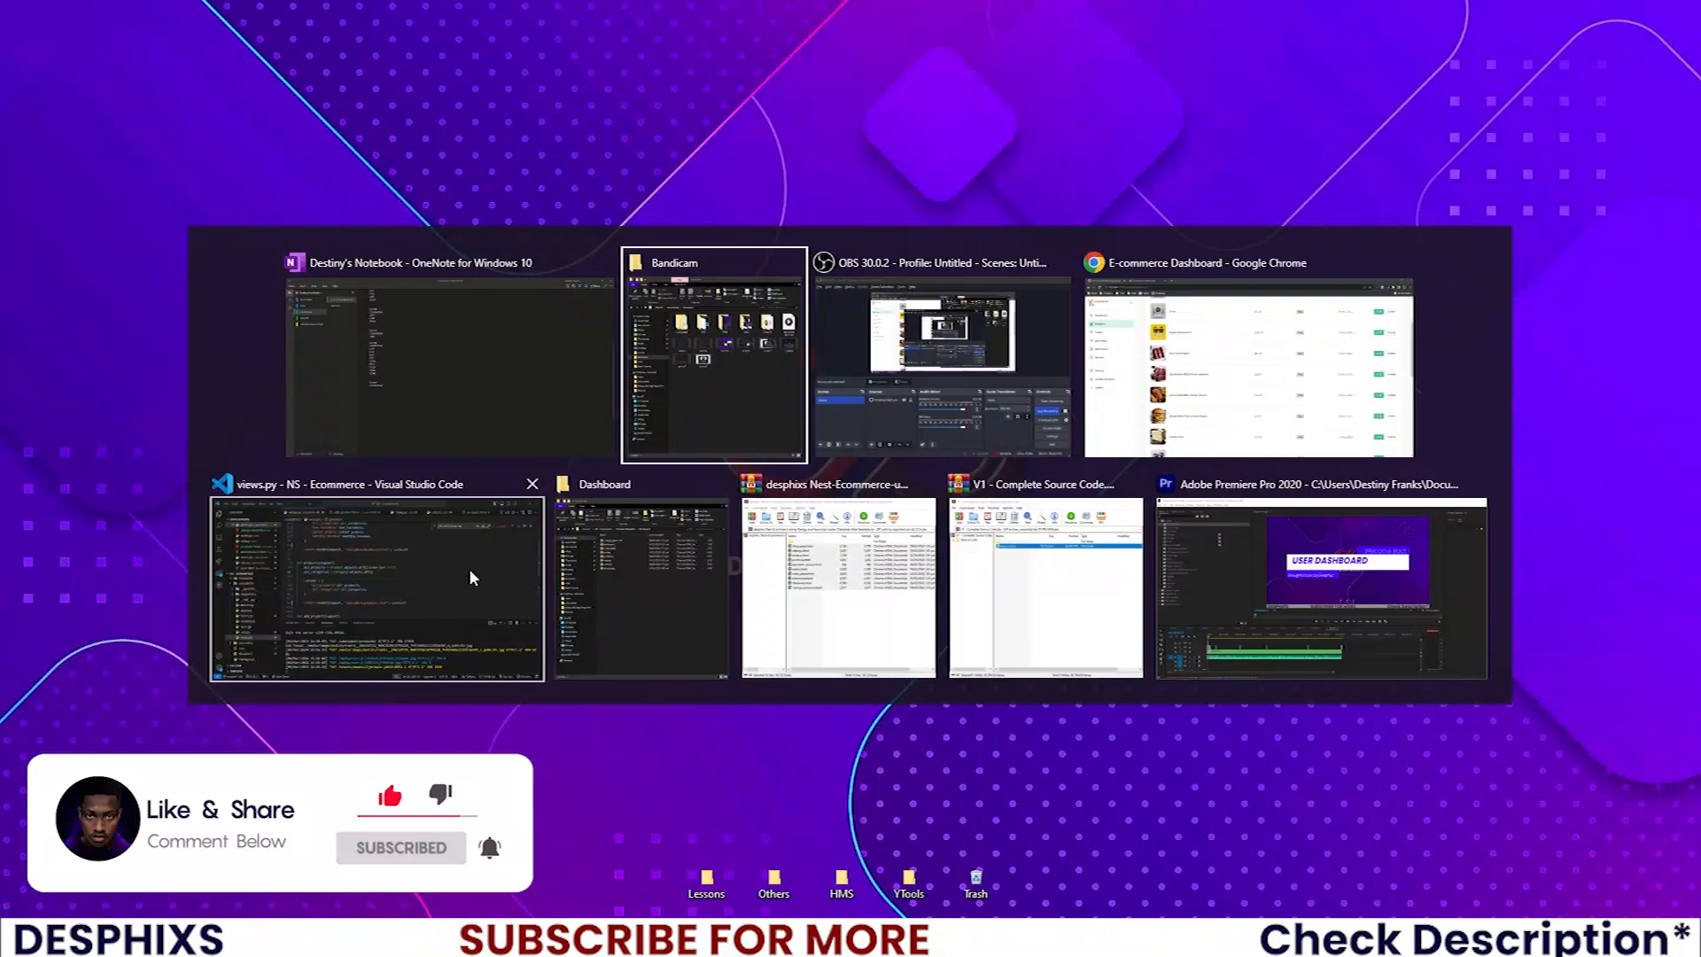
pyautogui.click(375, 586)
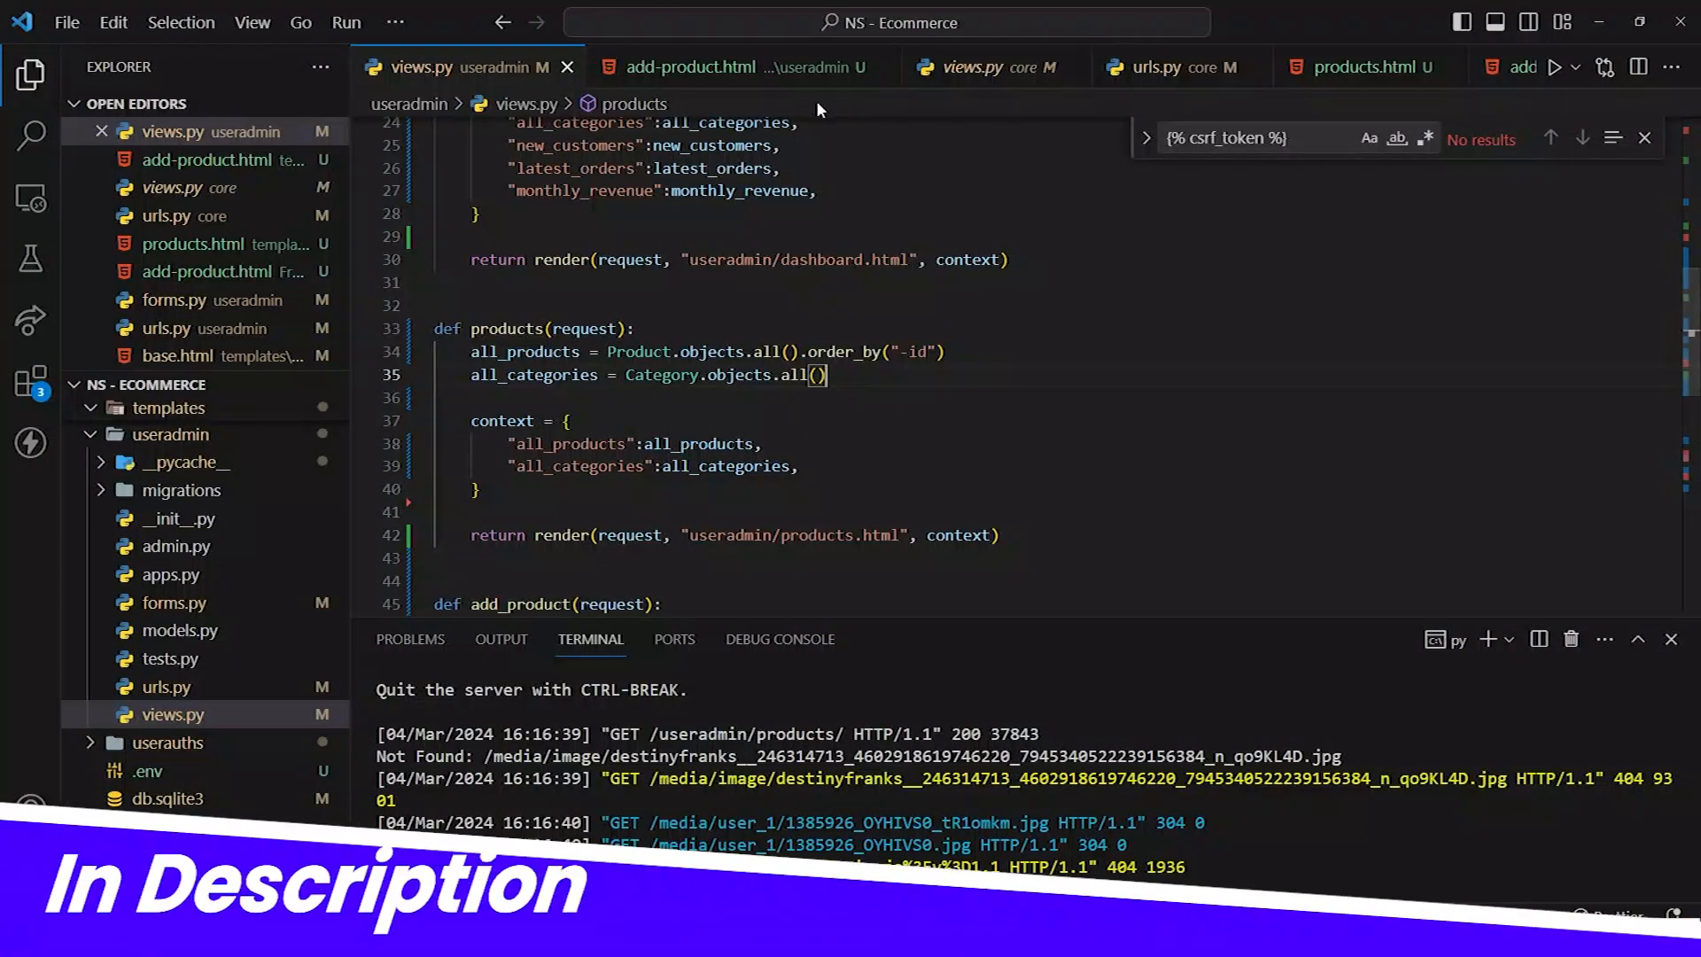
pyautogui.click(986, 65)
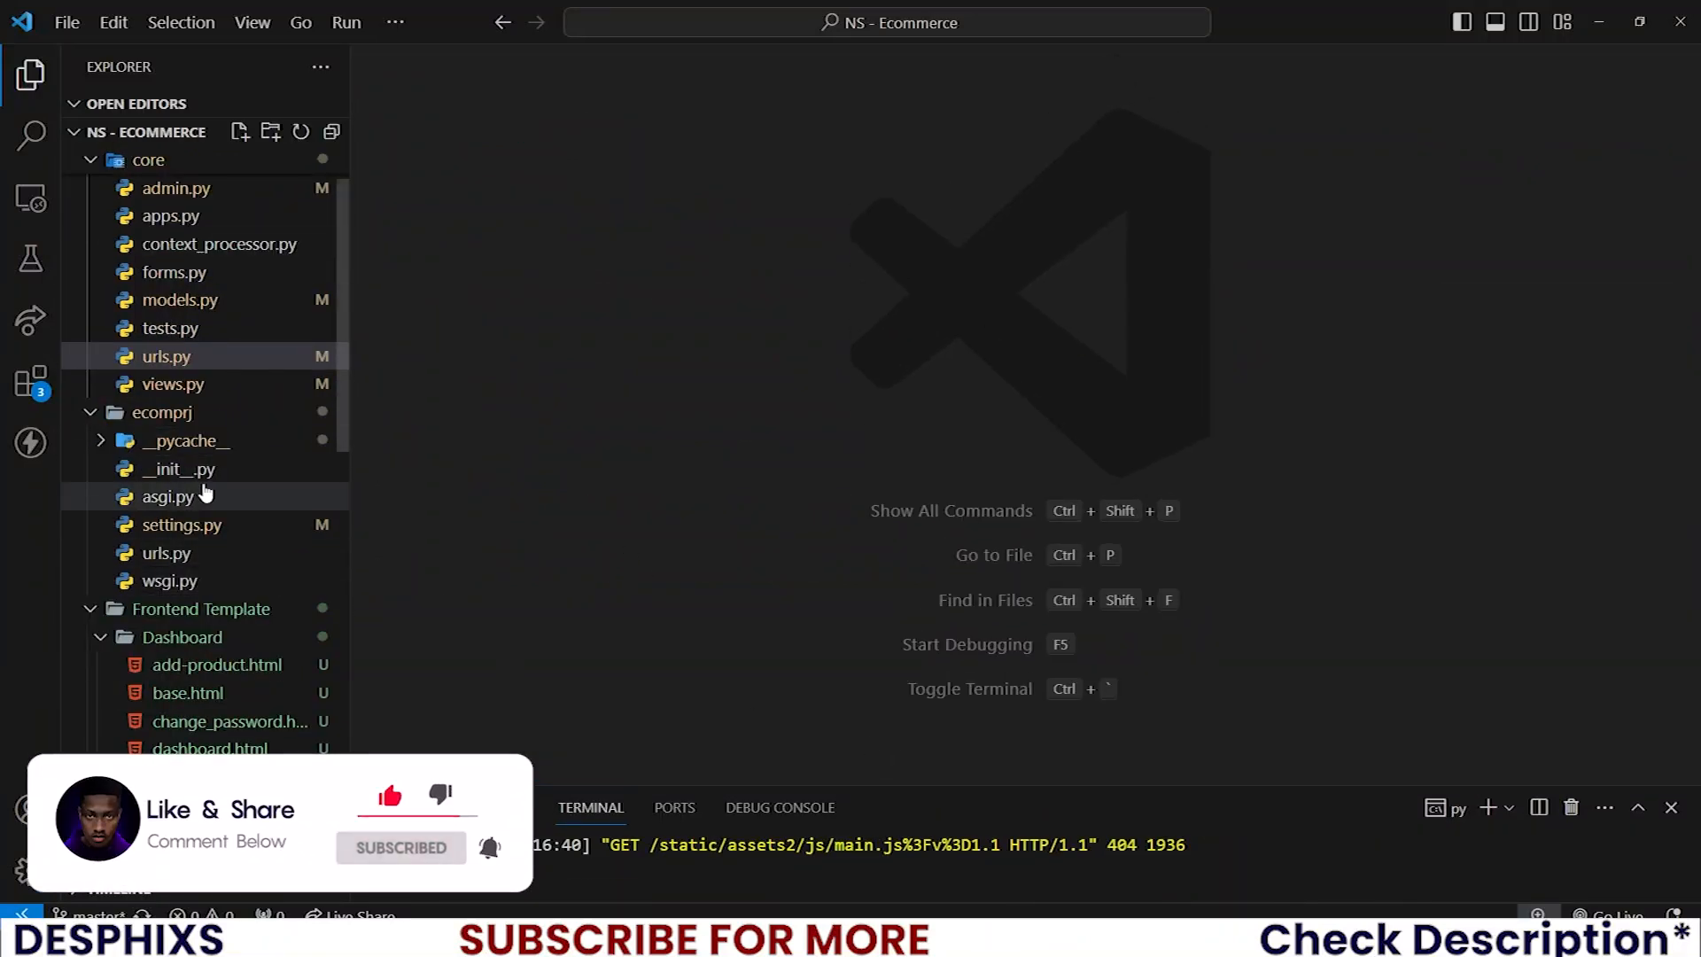
# - Locate useradmin/views.py in the Explorer and bring it up for editing
pyautogui.scroll(-3)
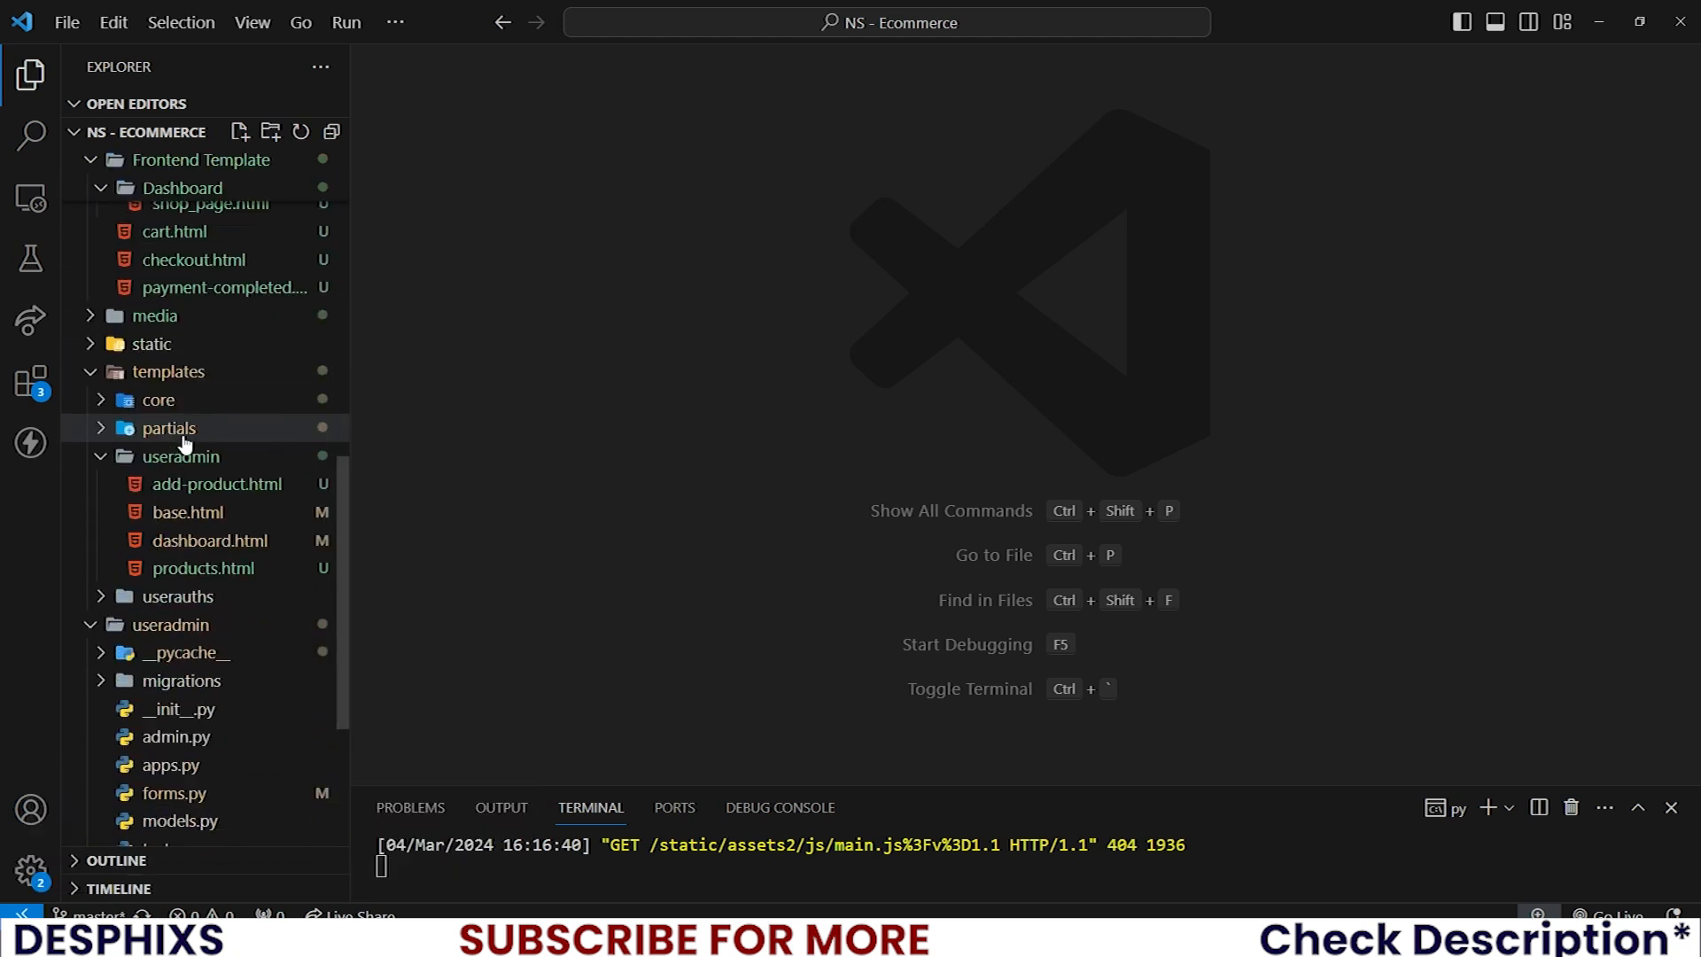
pyautogui.scroll(-3)
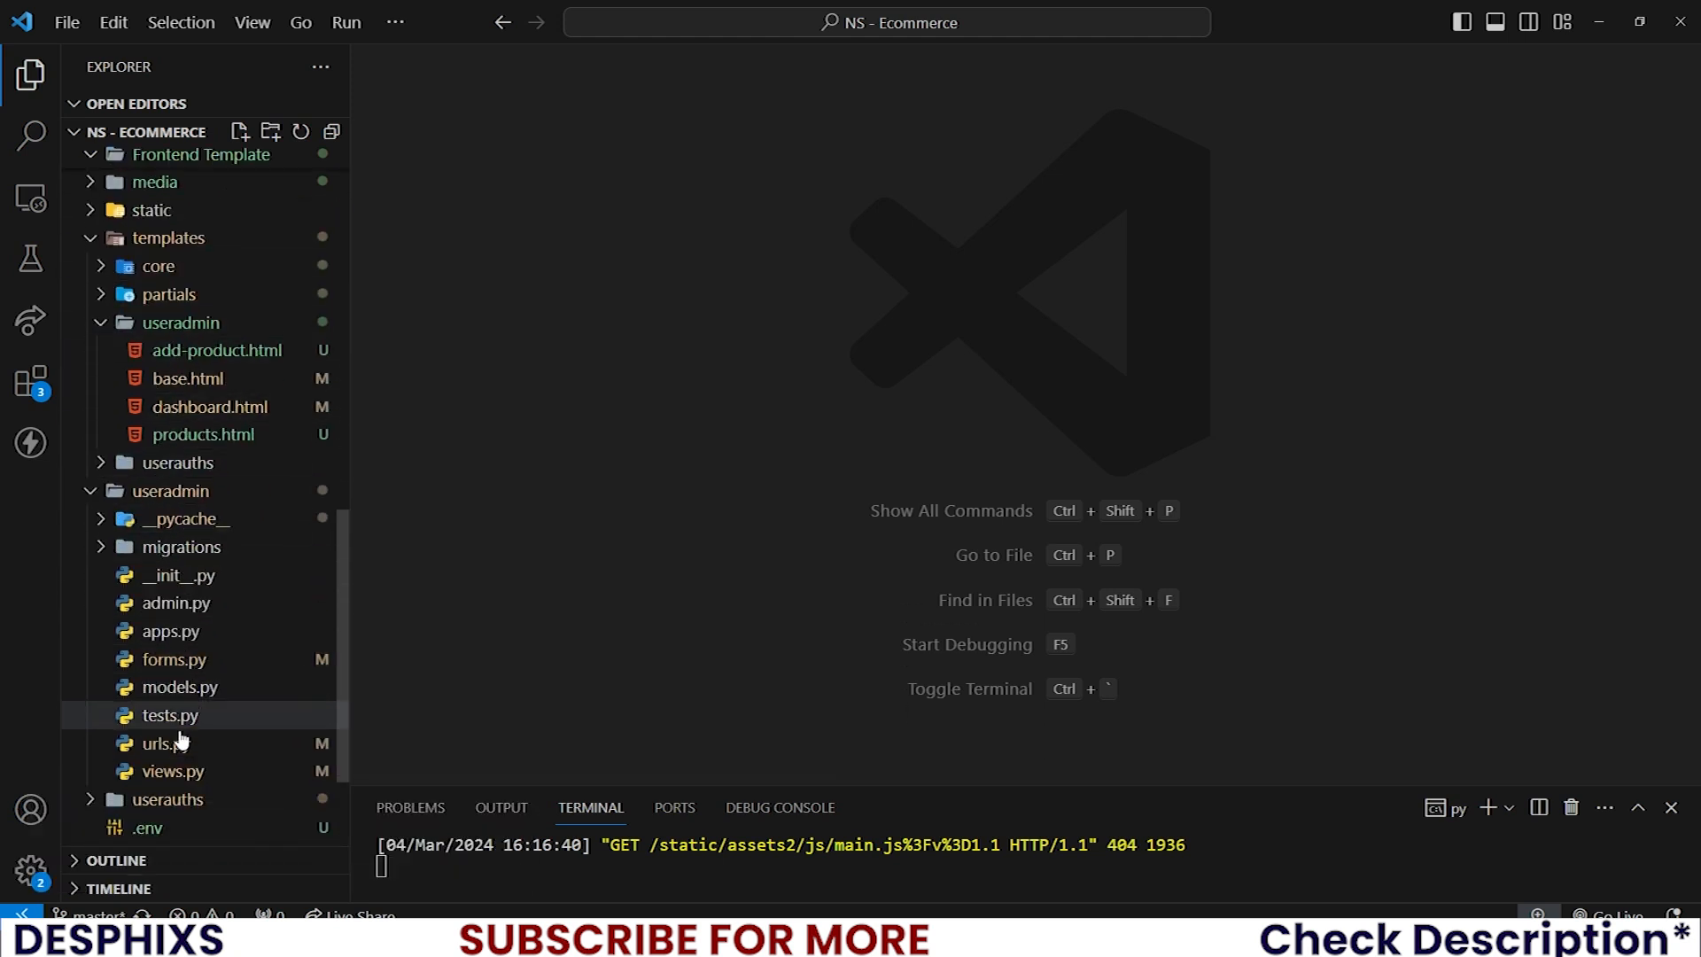
pyautogui.click(171, 771)
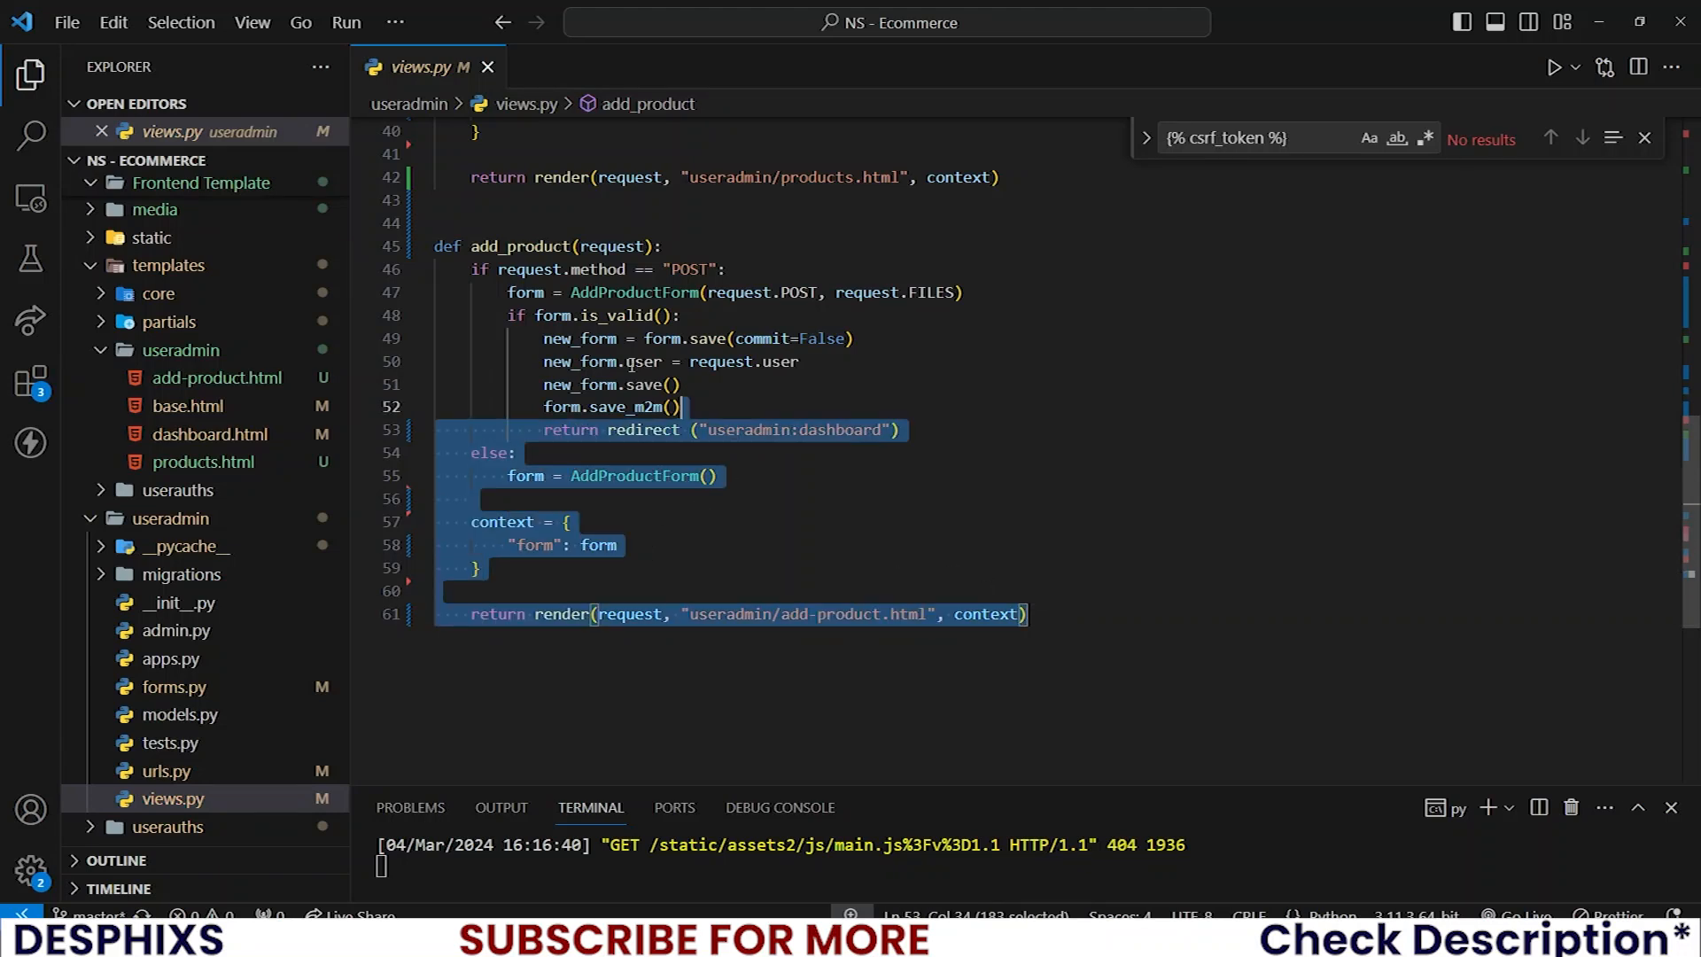
# - Duplicate add_product as edit_product(request, pid) fetching product = Product.objects.get(pid=pid)
pyautogui.click(1047, 655)
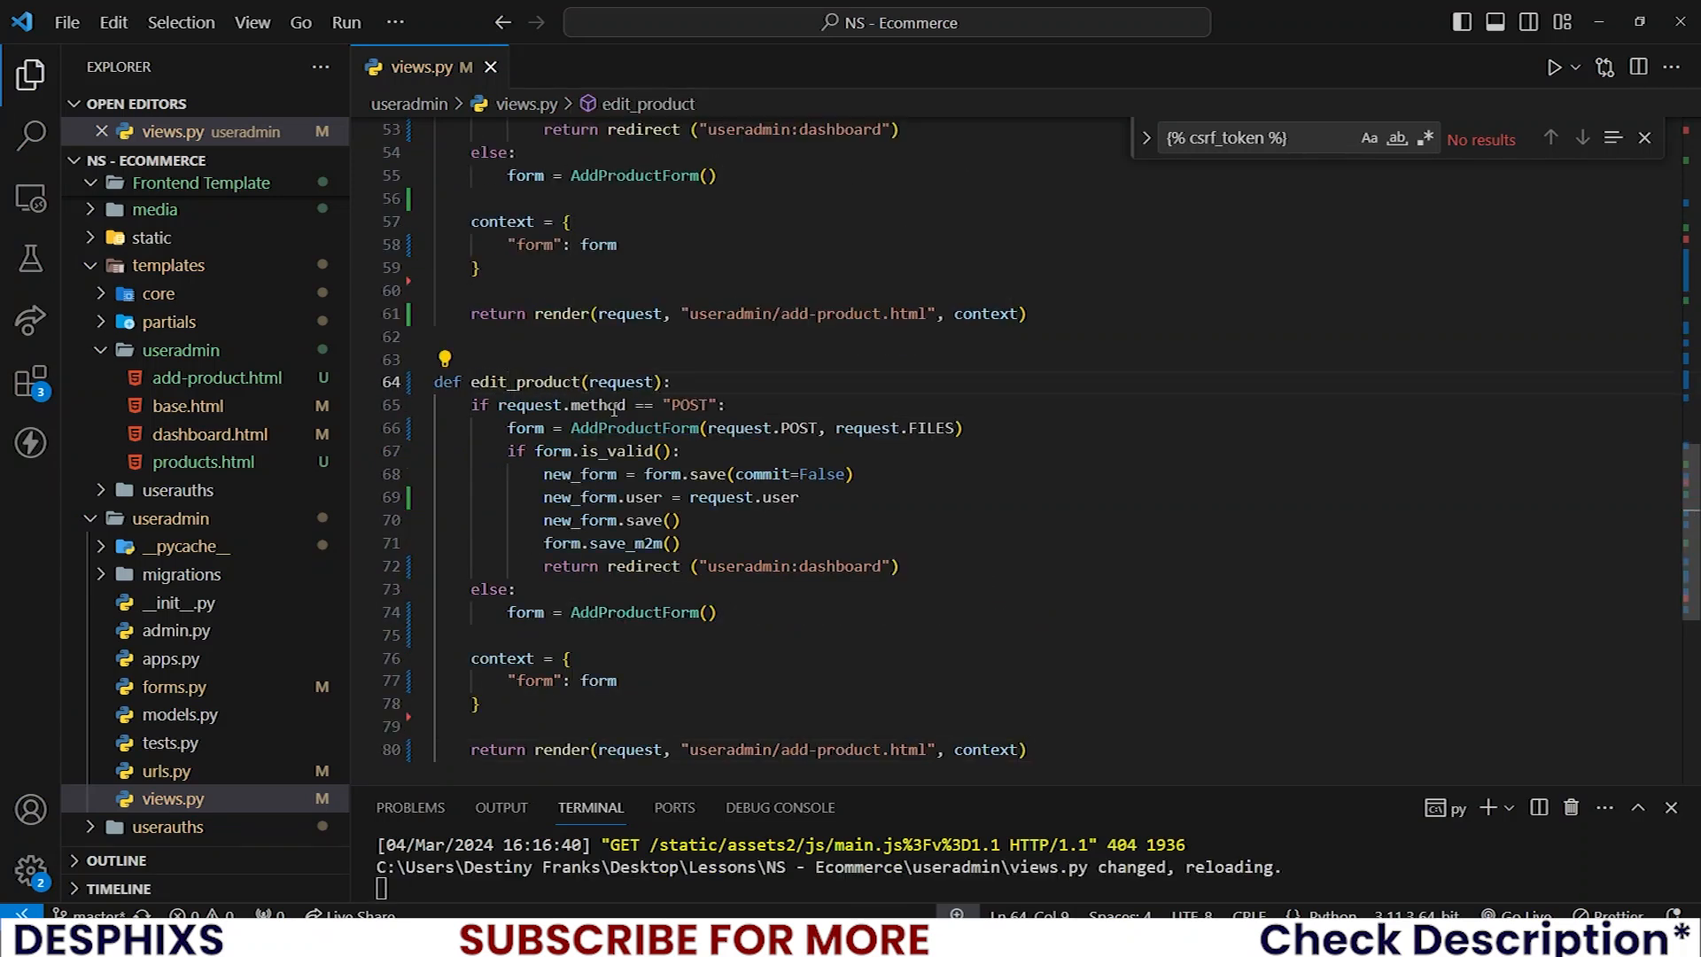
pyautogui.doubleClick(524, 381)
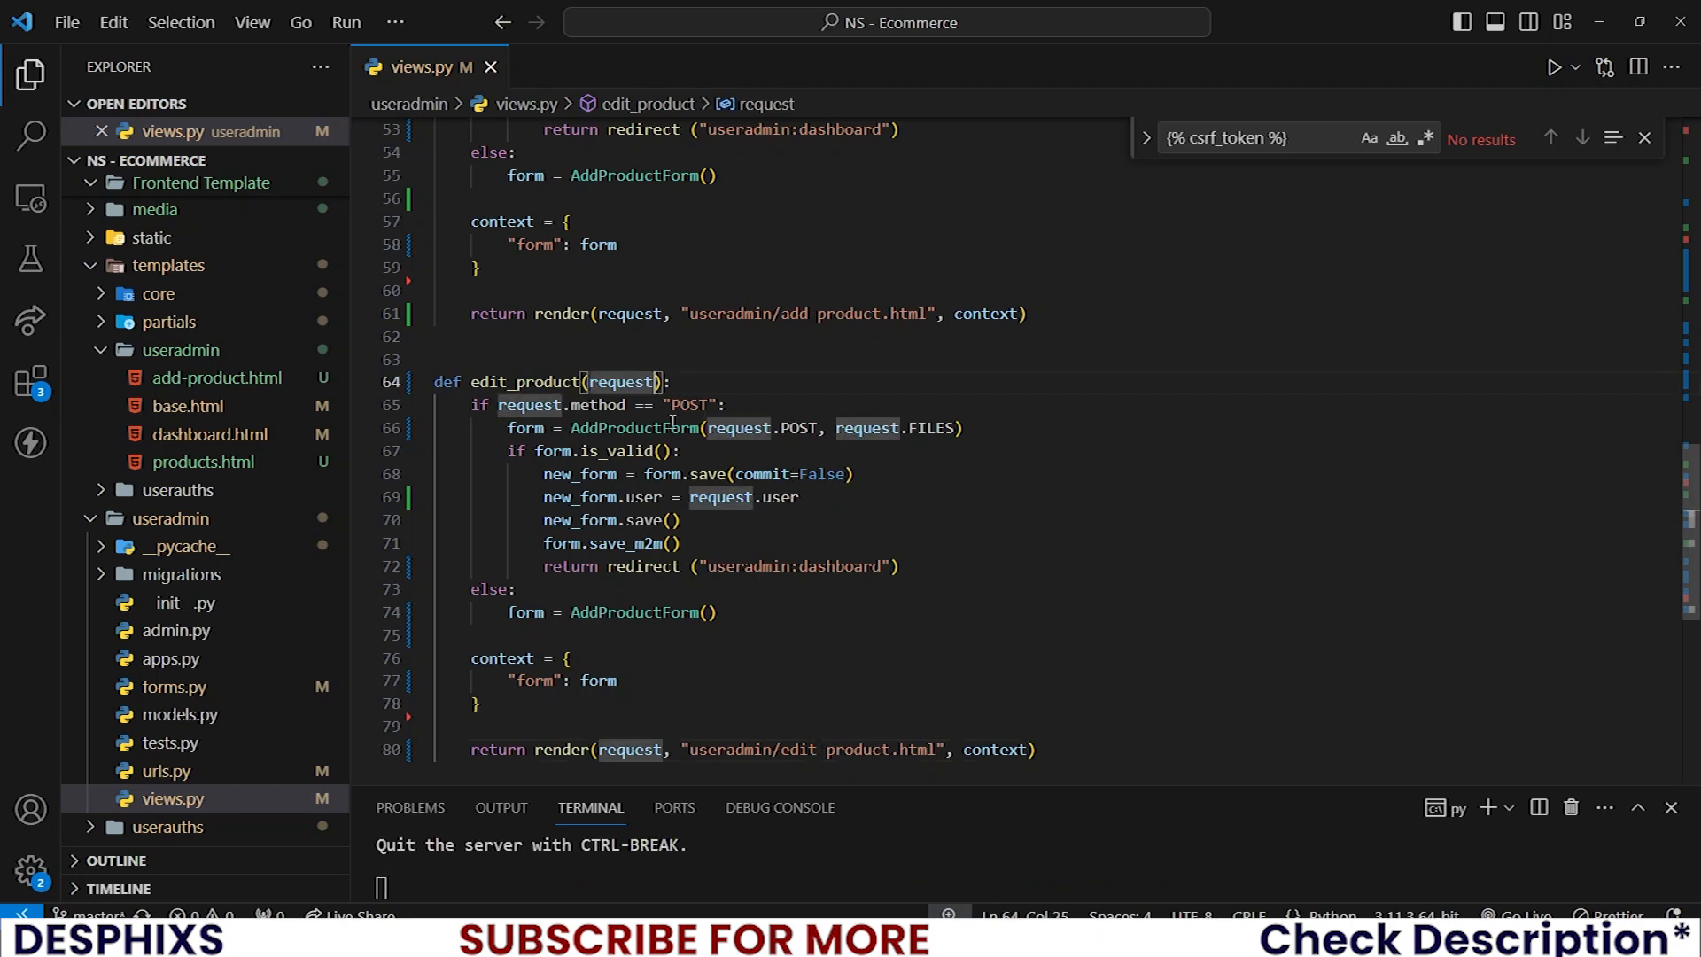
pyautogui.write(', pid')
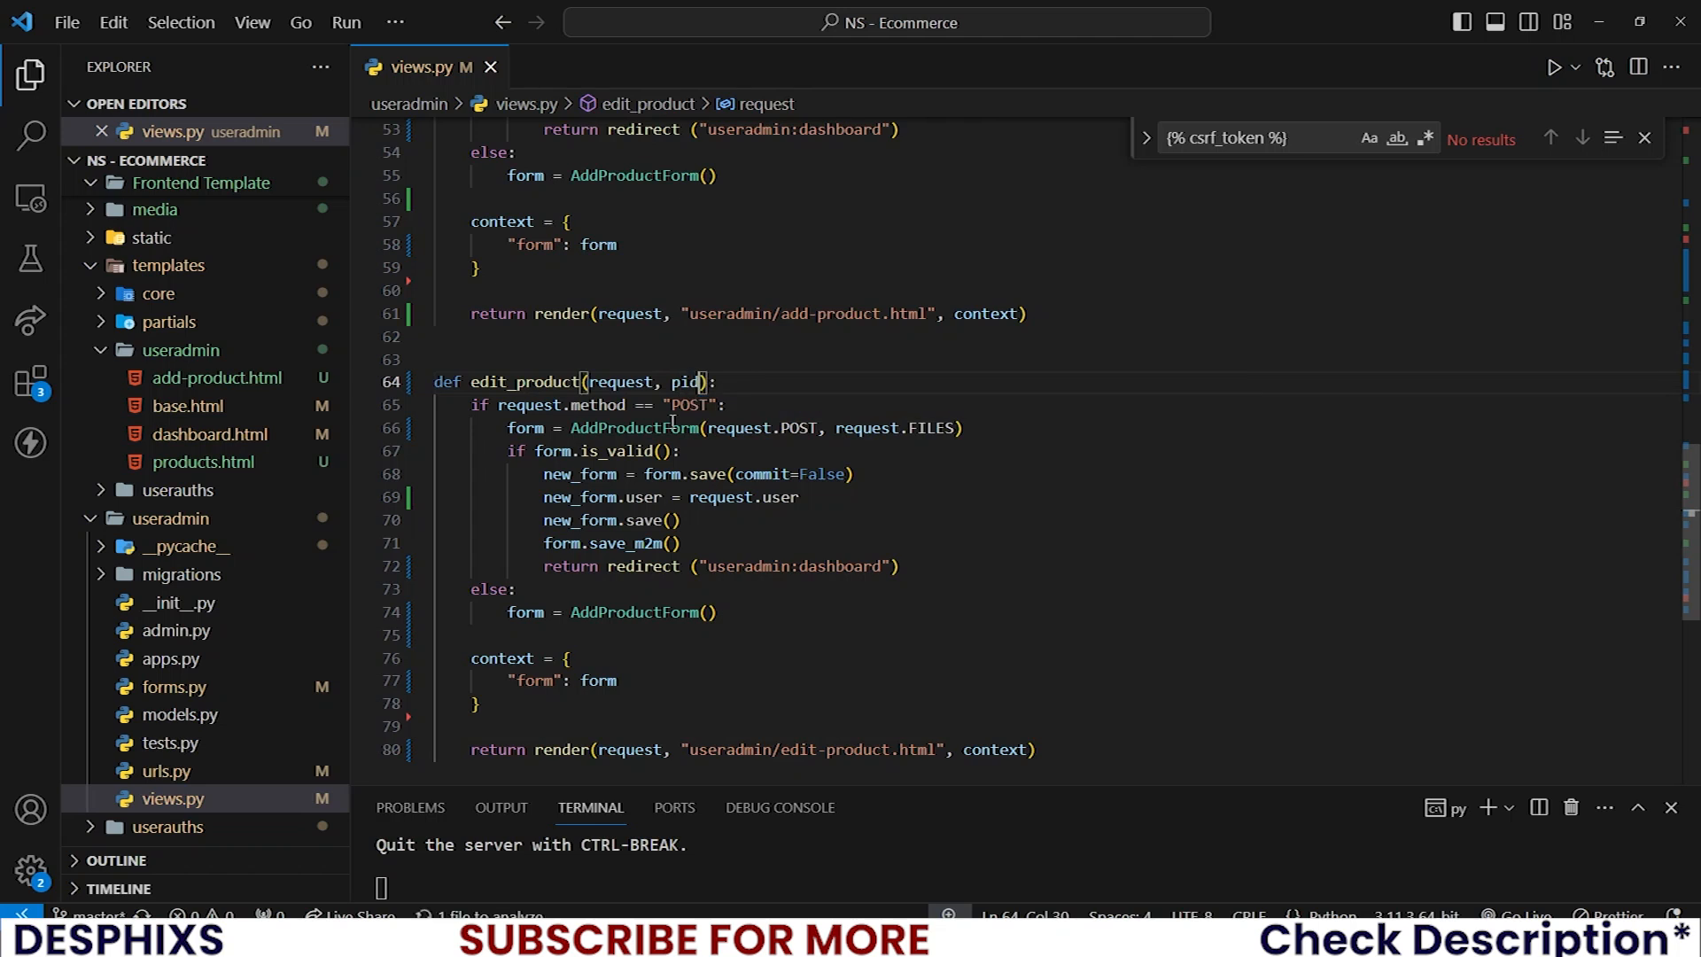
pyautogui.write('product =')
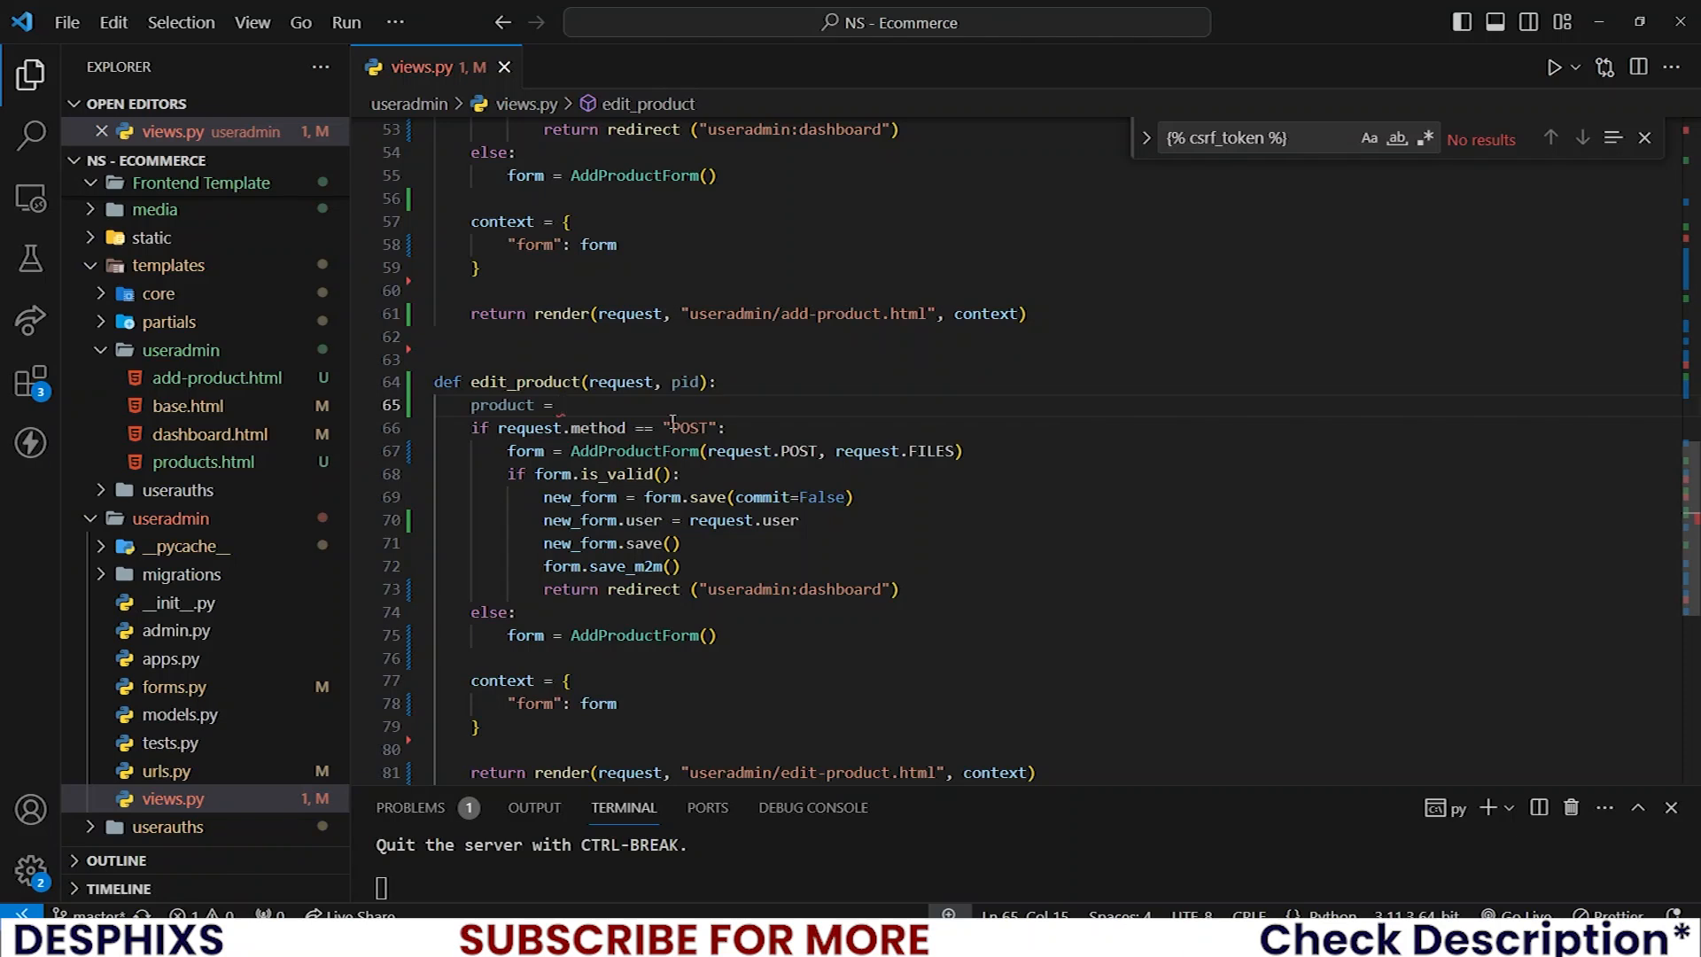
pyautogui.write('Product')
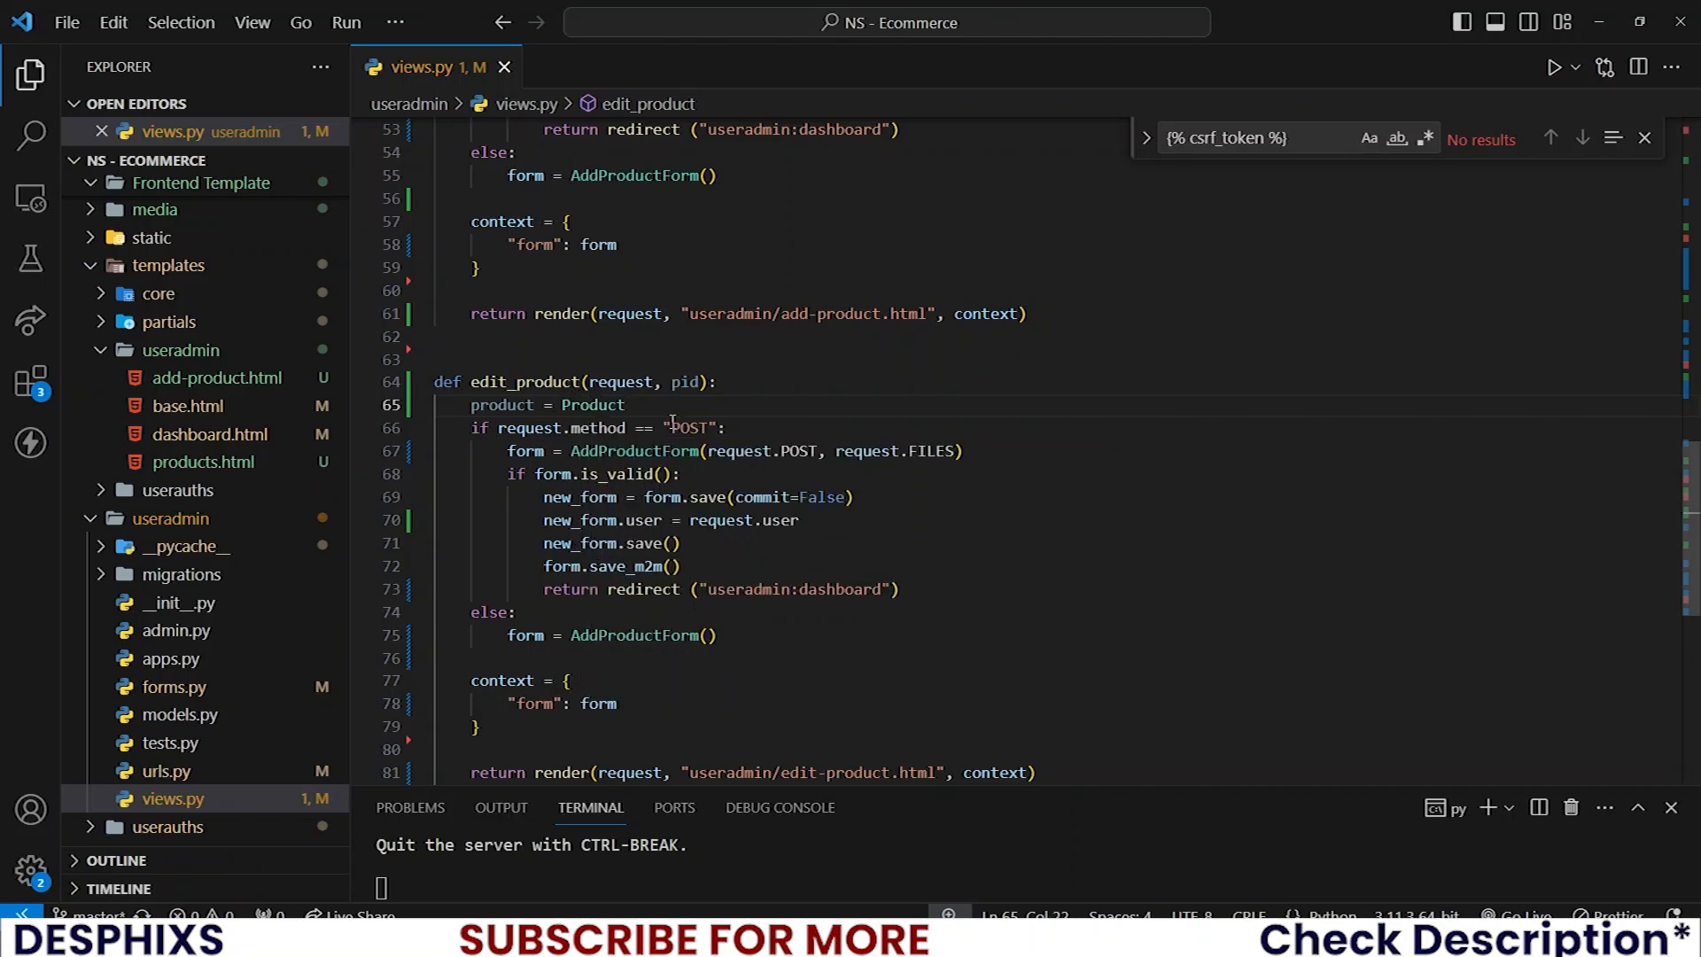
pyautogui.write('.objects.get(pid=pid')
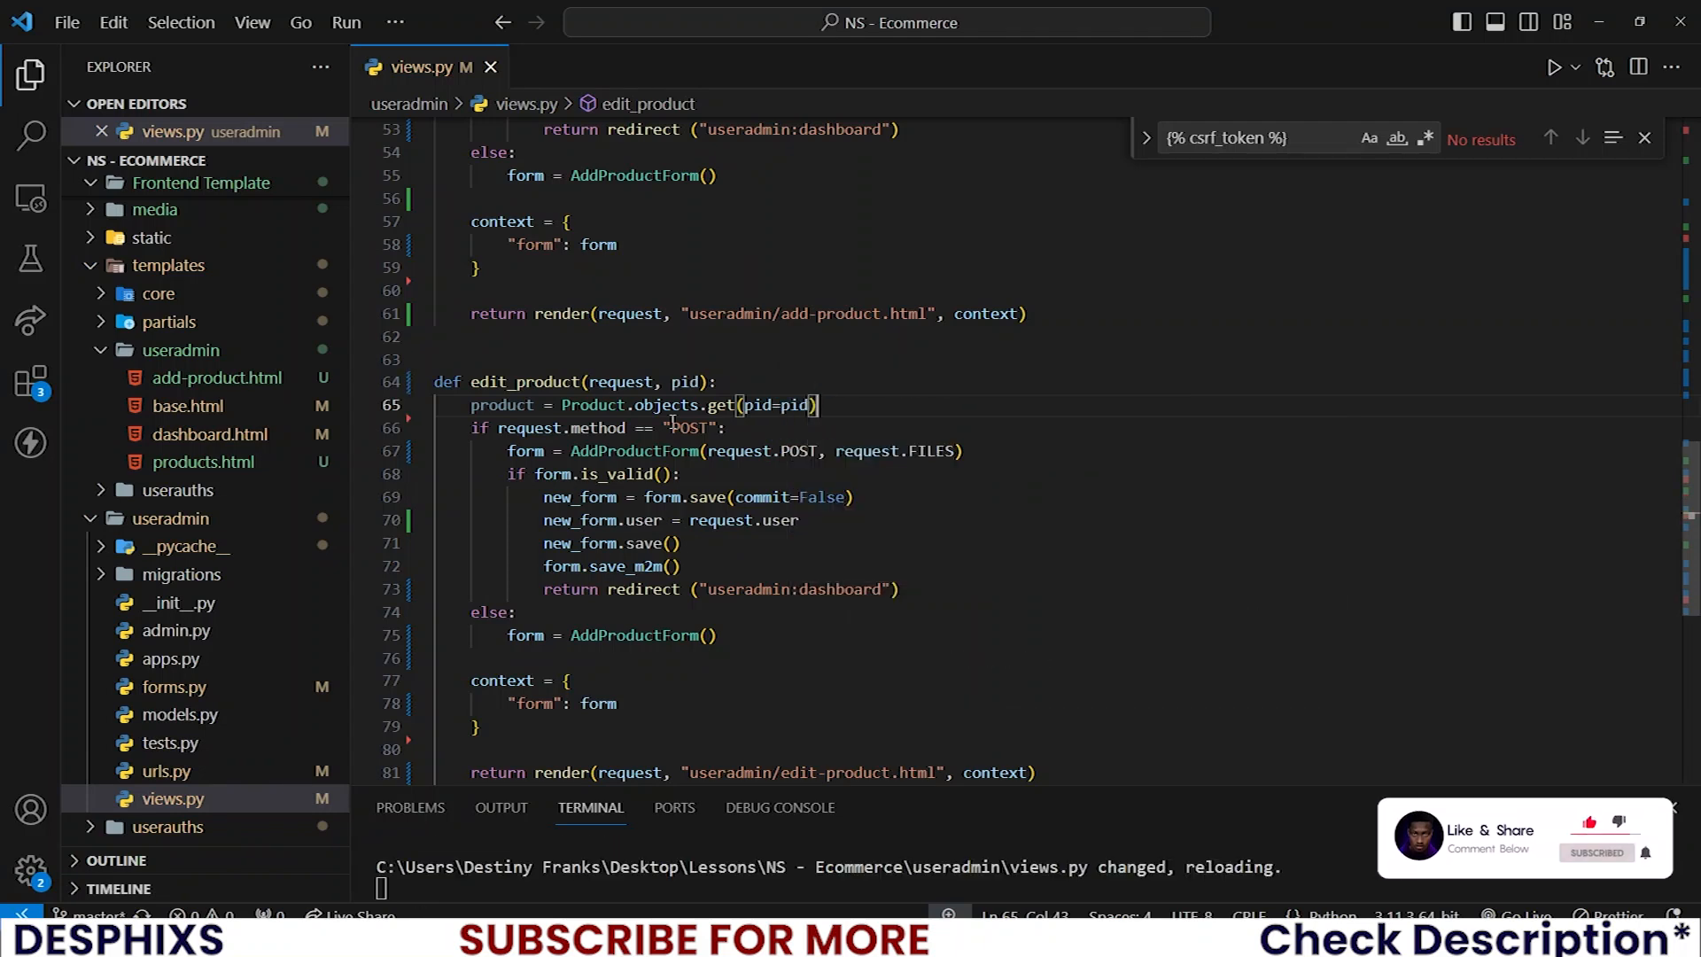
pyautogui.moveTo(615, 404)
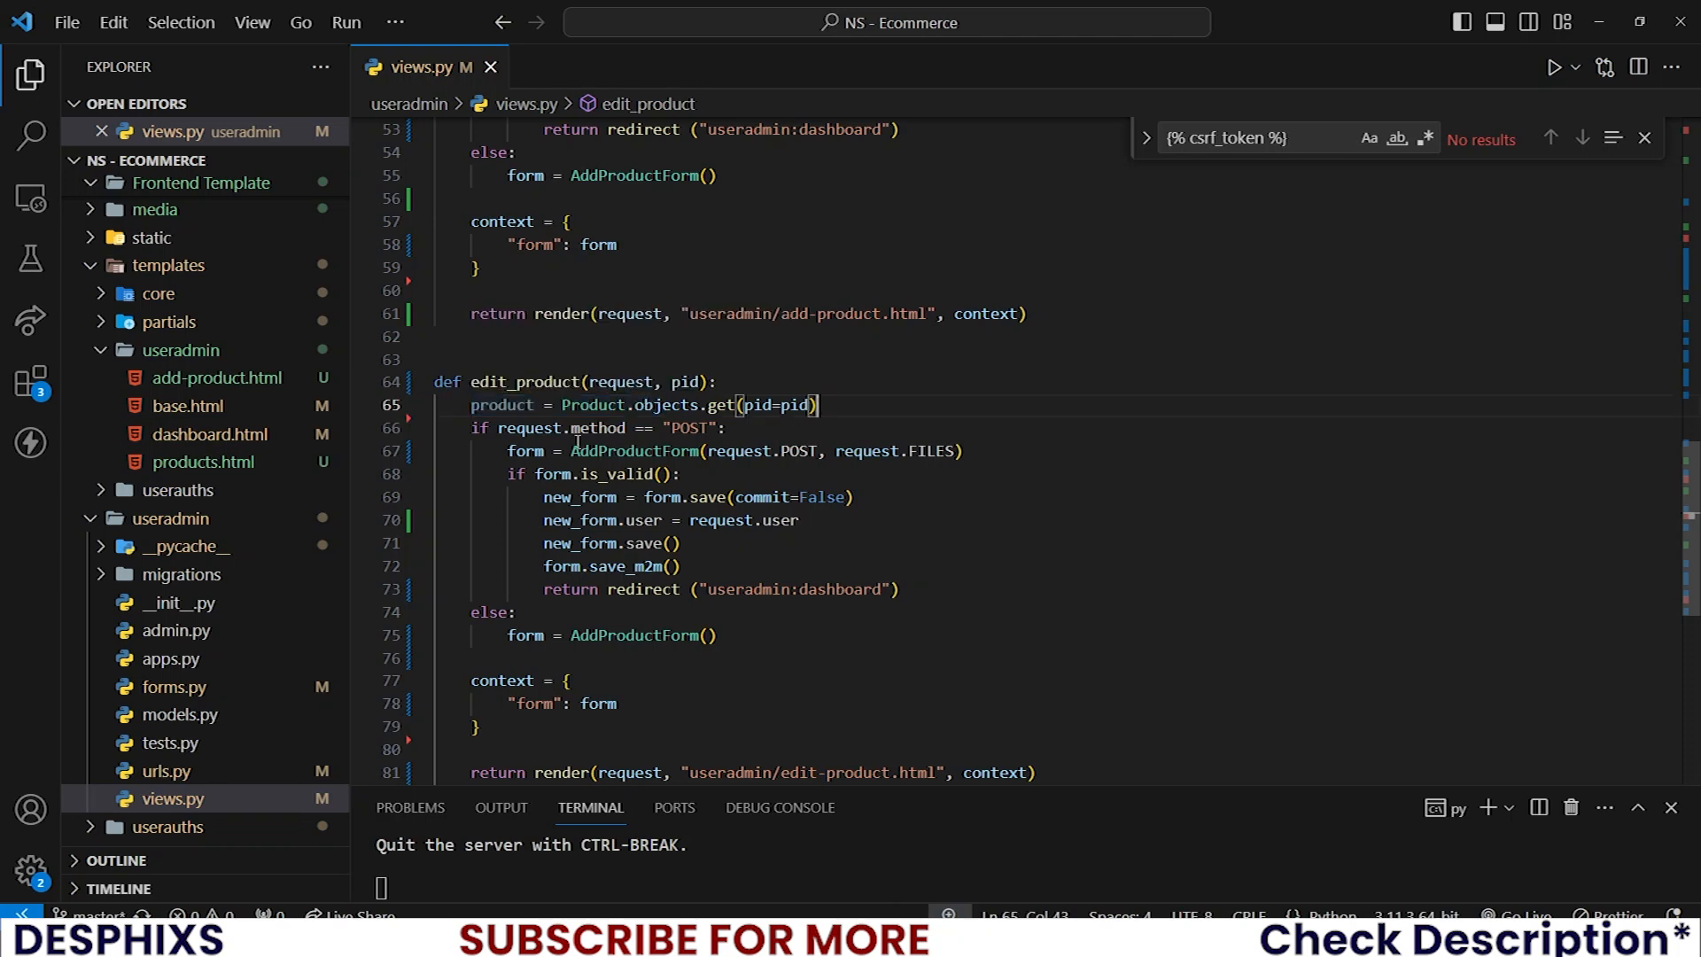
# - Move to useradmin/urls.py to add a route for the new view
pyautogui.click(515, 611)
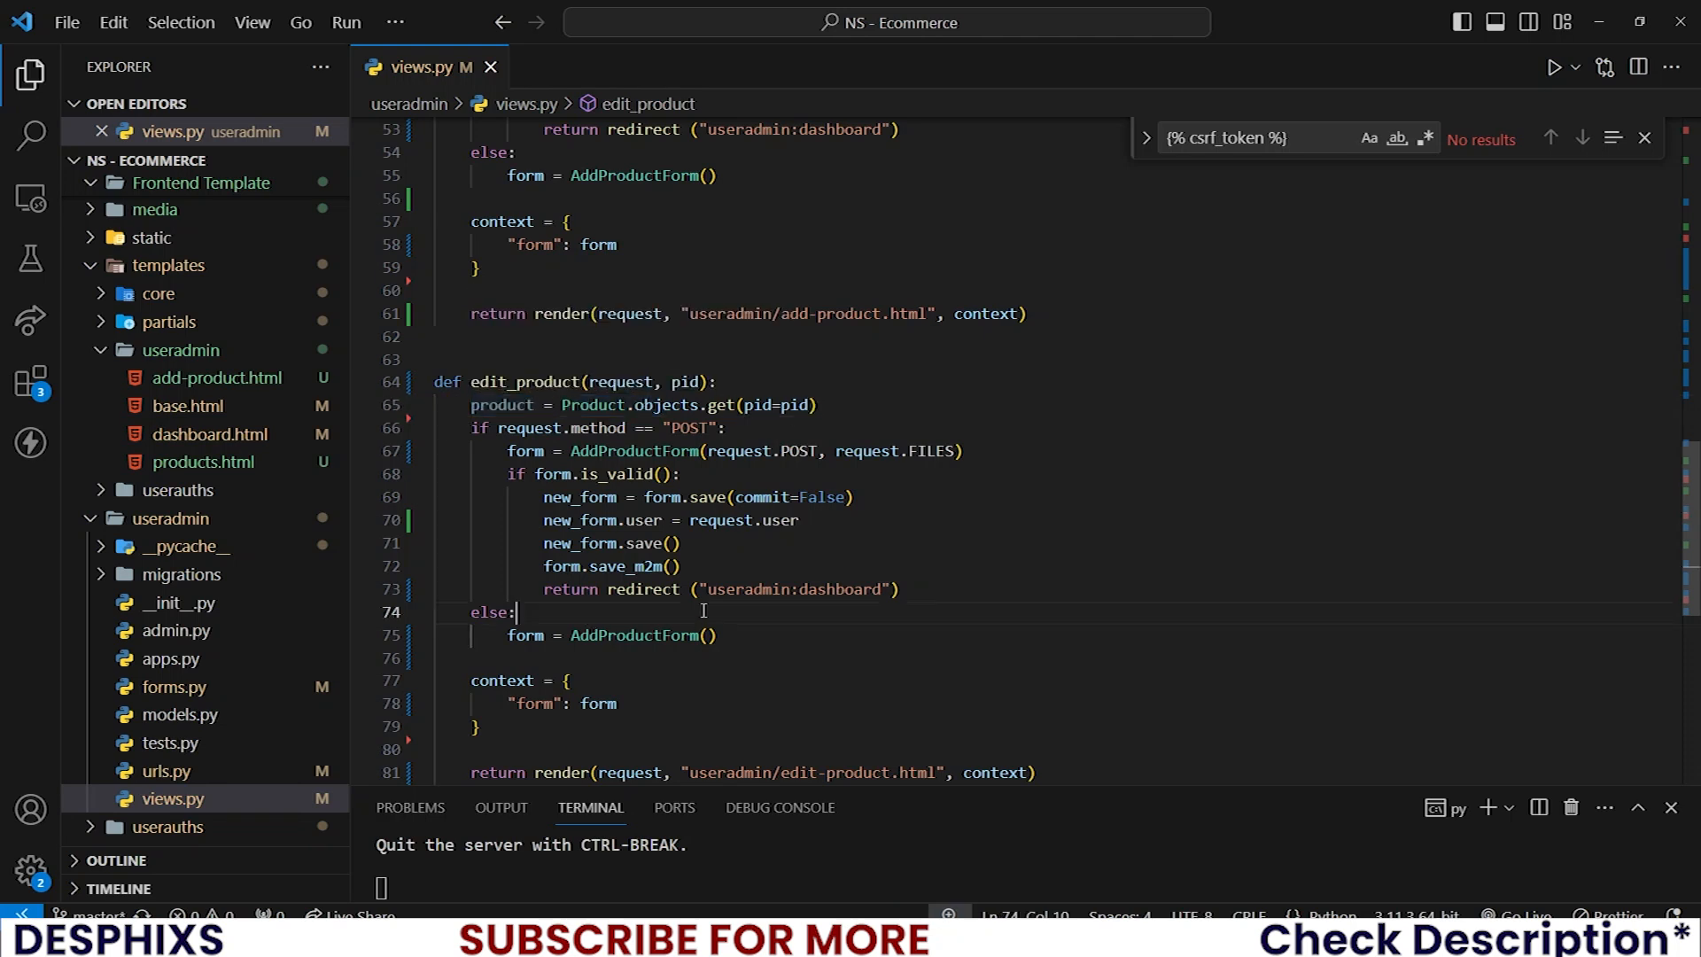
pyautogui.write('url')
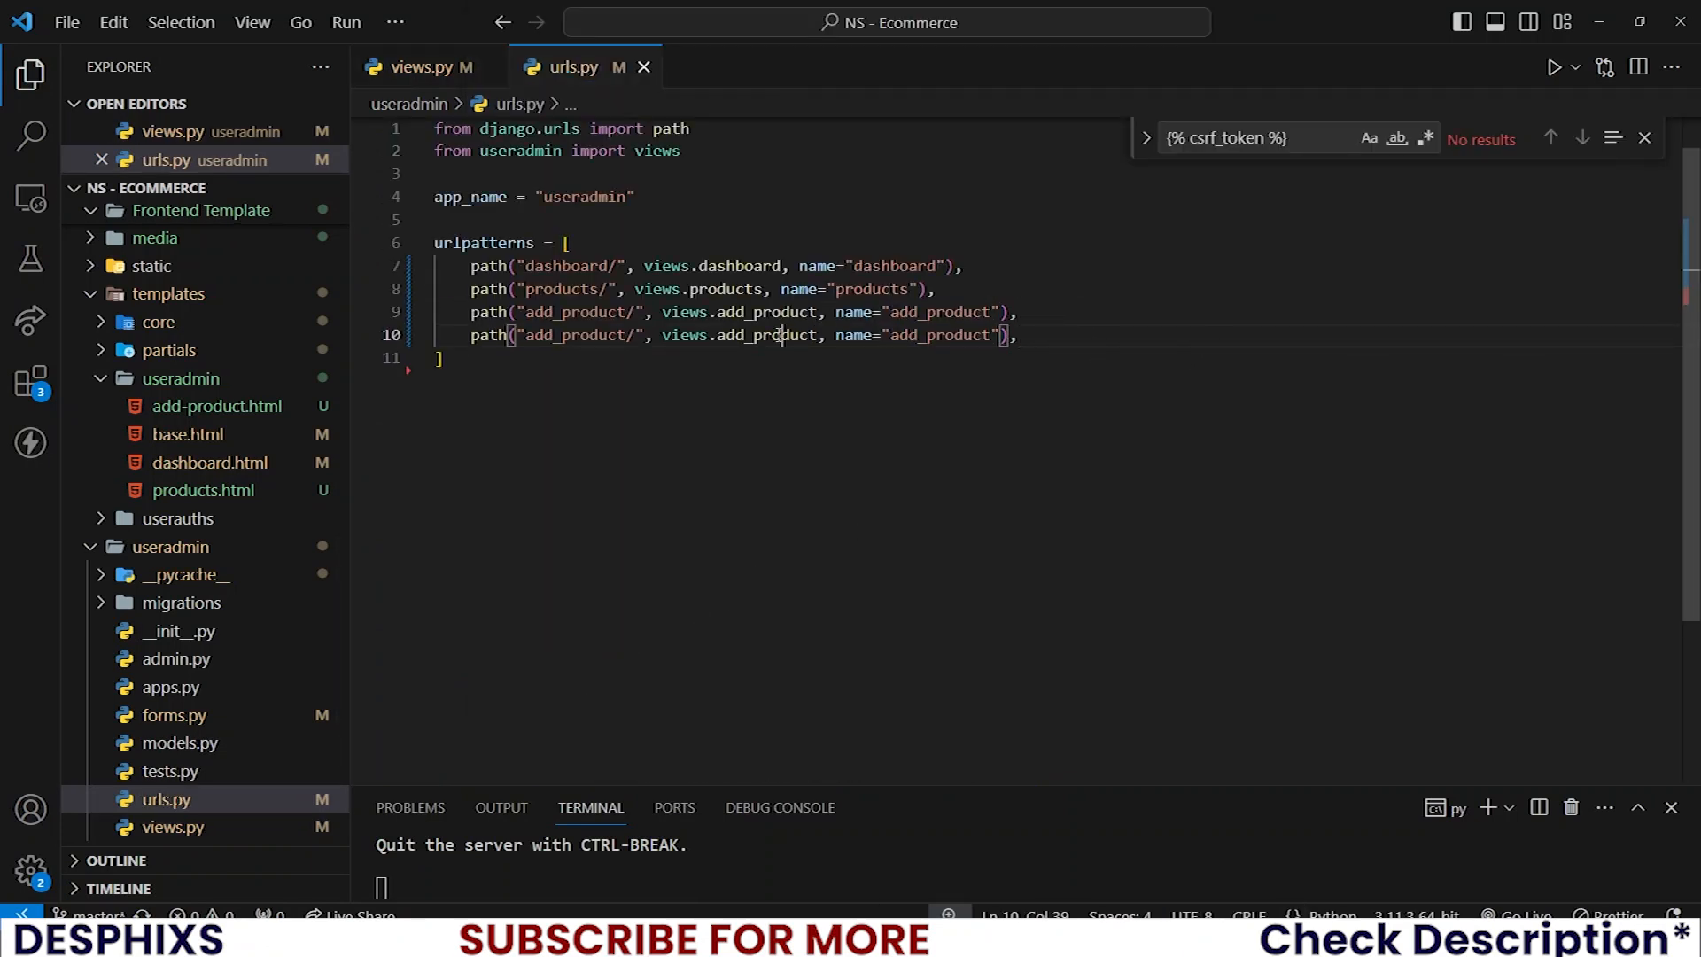
# - Register path("edit_product/<pid>/", views.edit_product, name="edit_product")
pyautogui.write('edit_product')
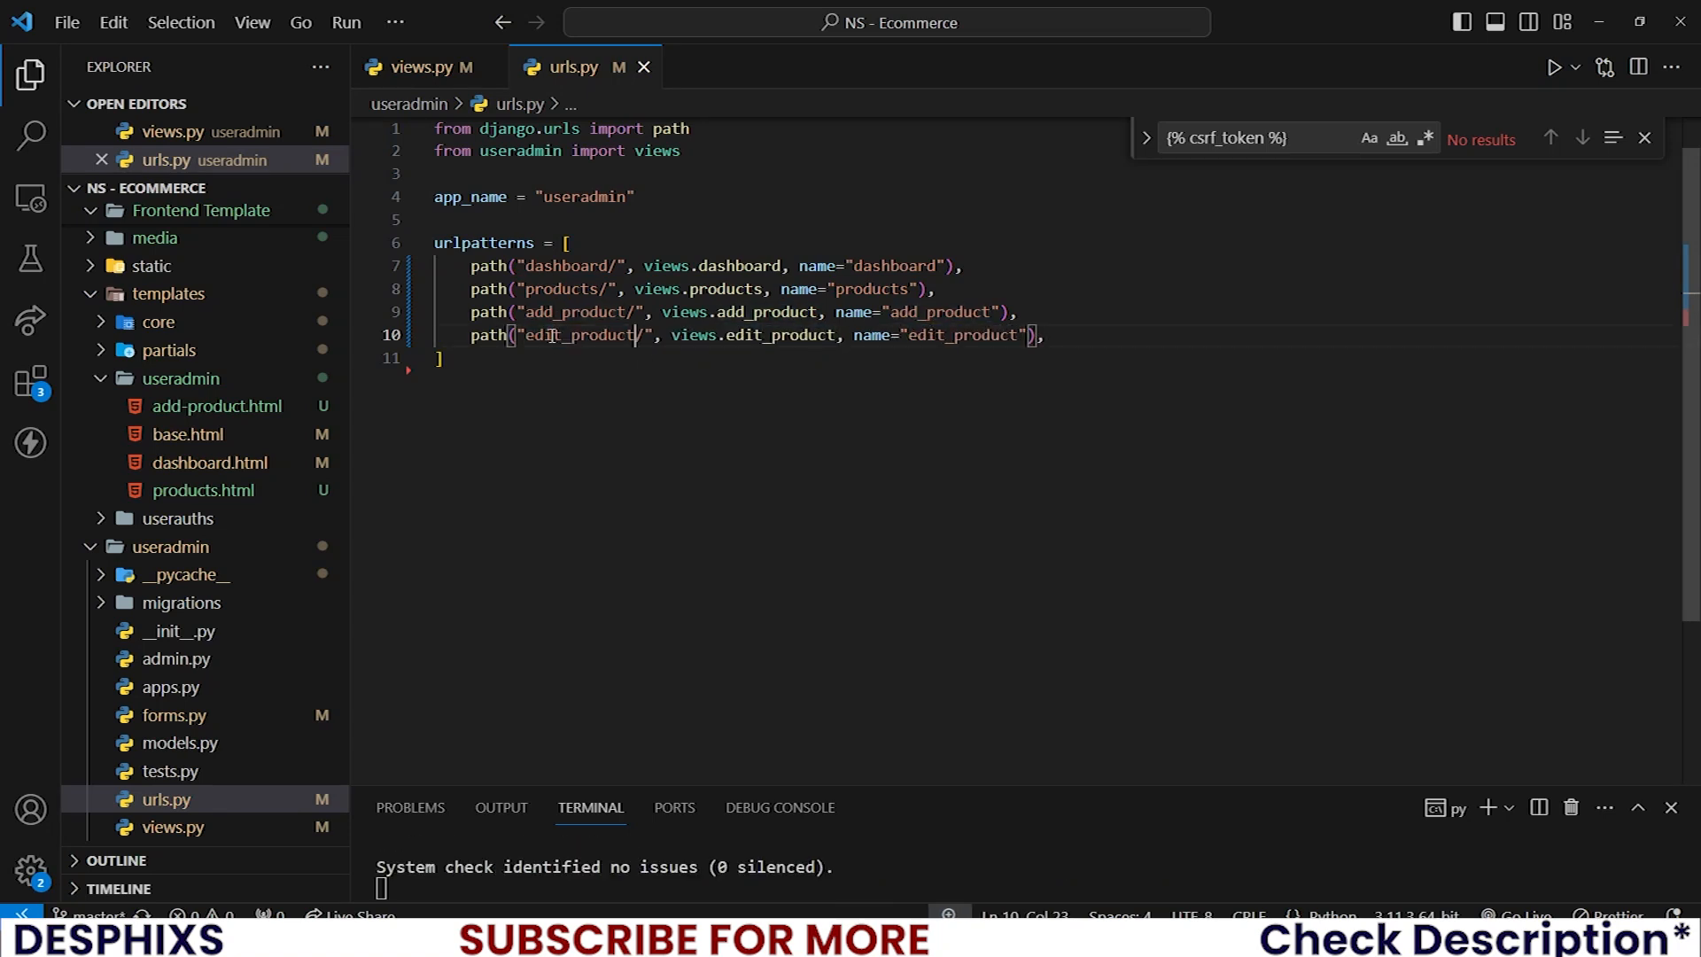
pyautogui.write('<>')
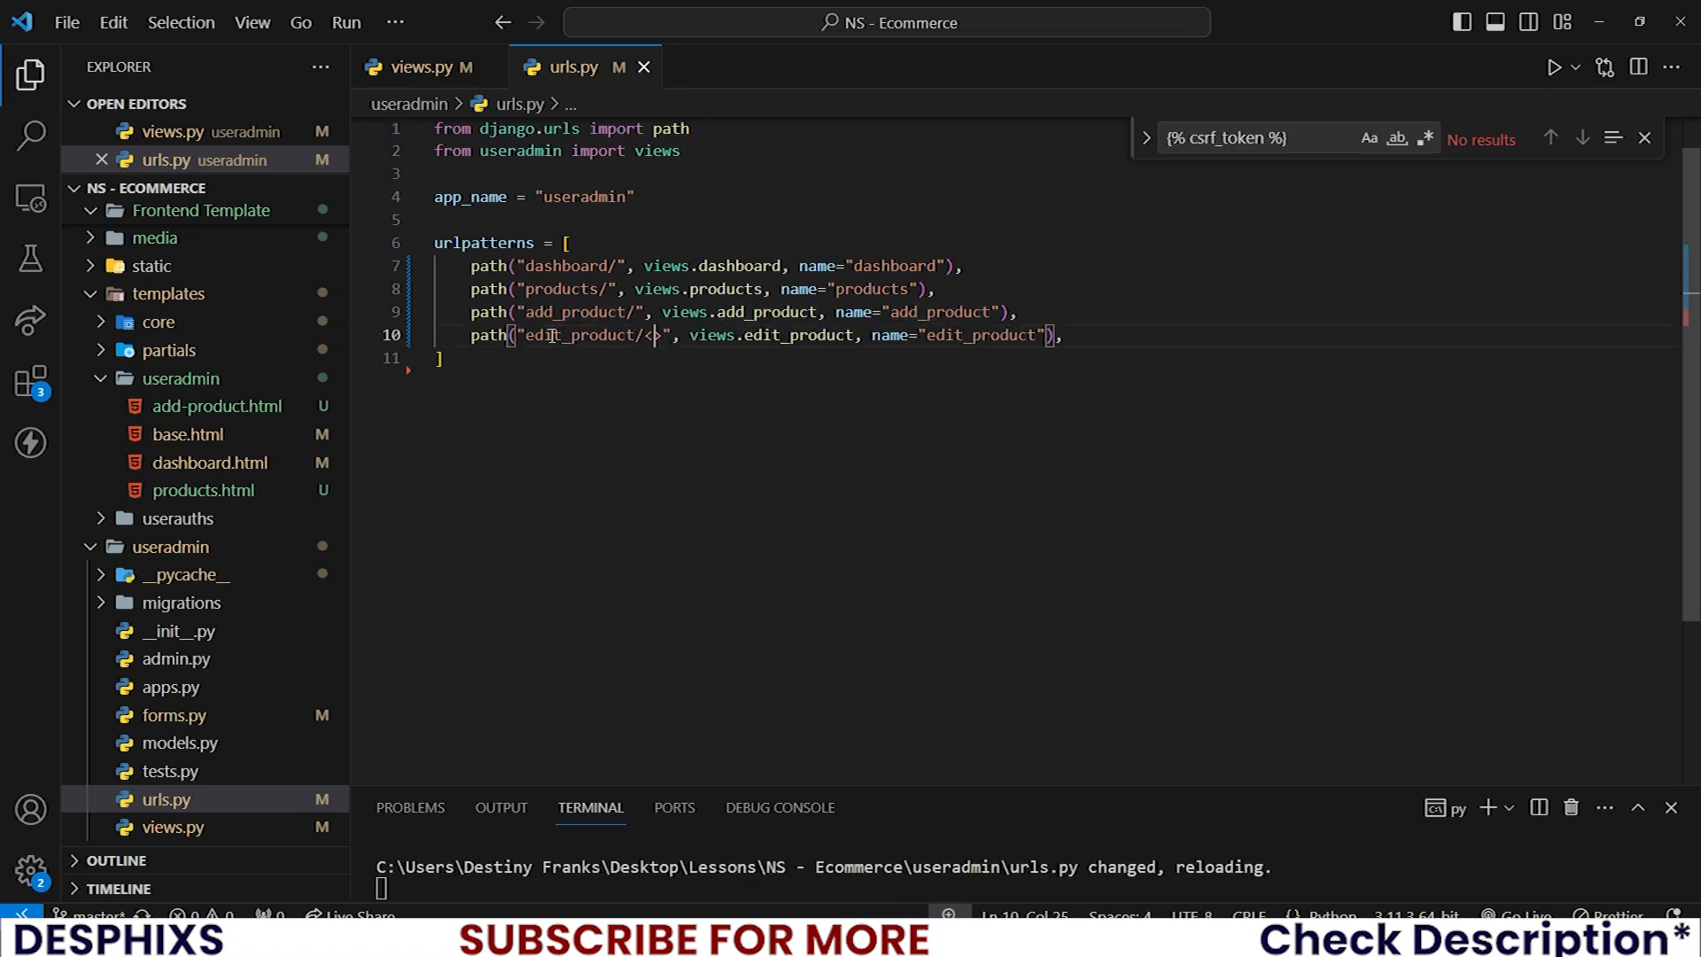
pyautogui.write('pid>/')
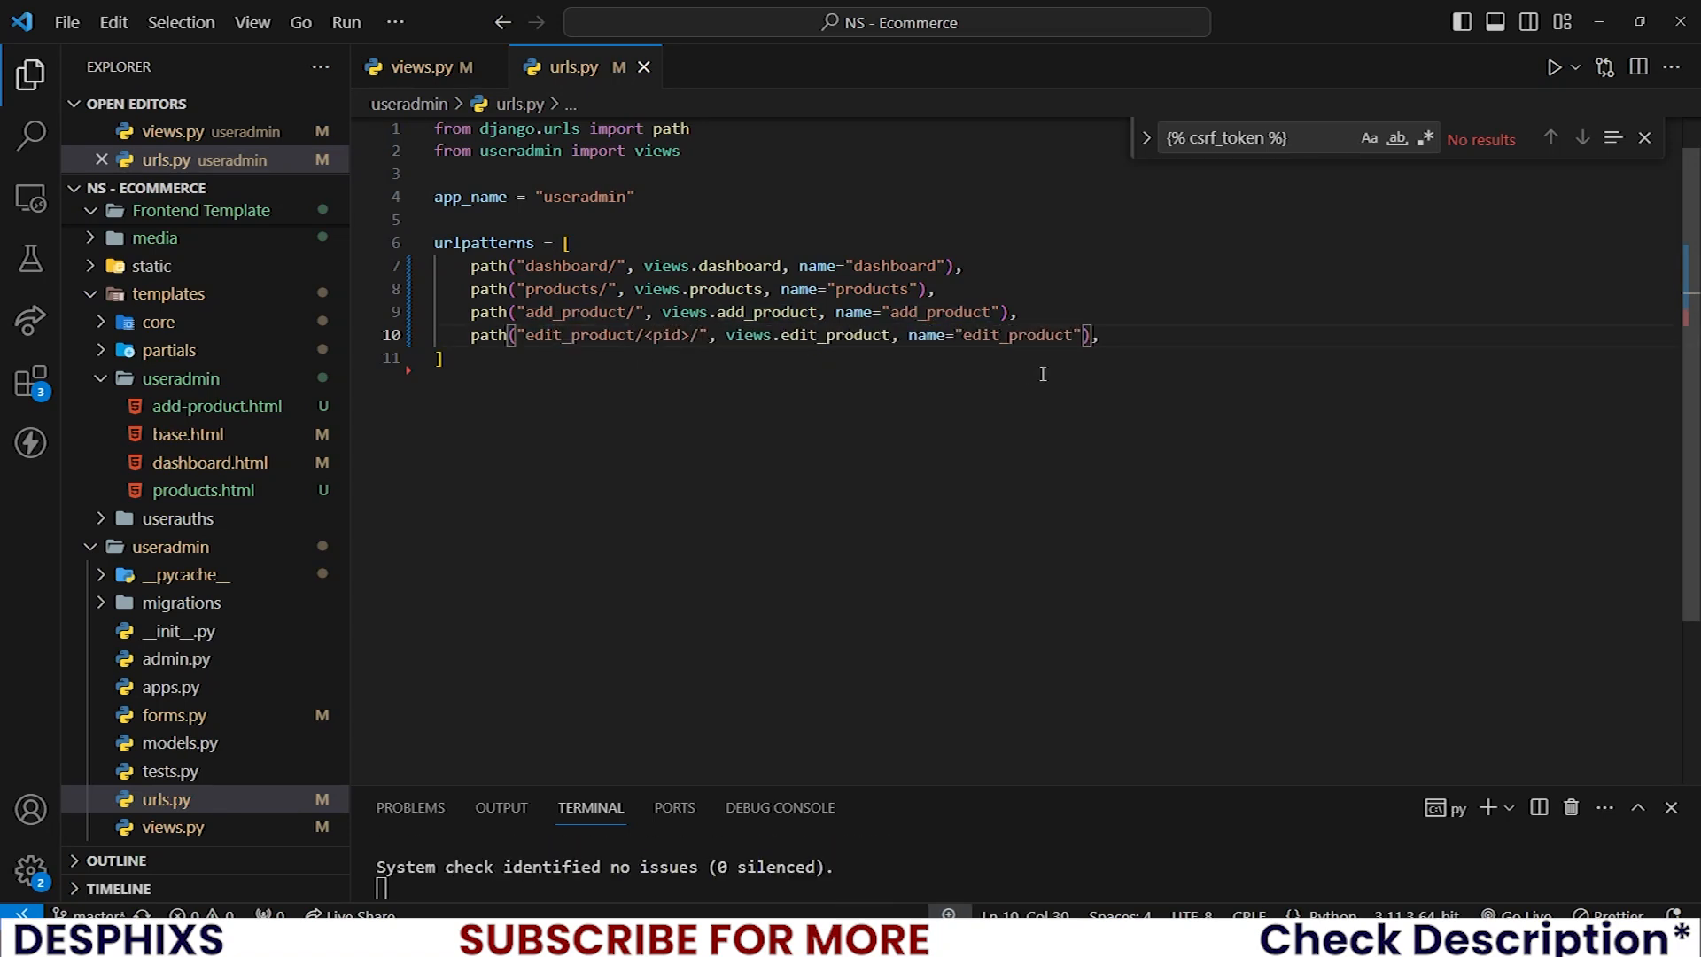
pyautogui.doubleClick(1017, 335)
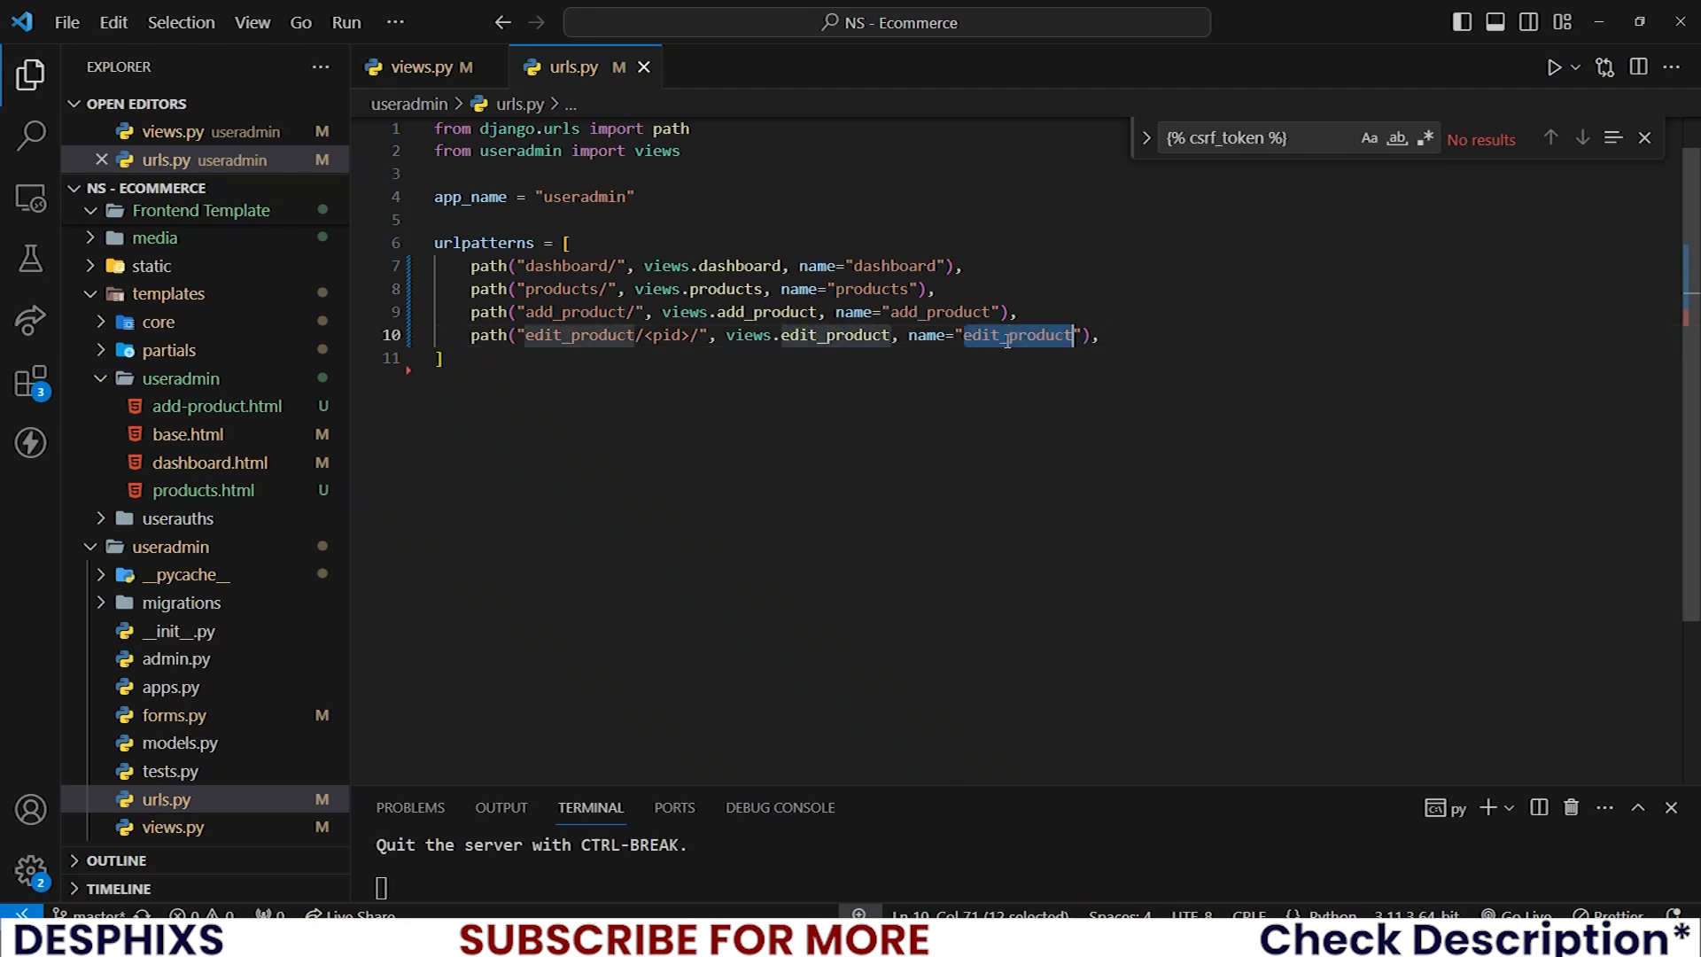
pyautogui.moveTo(211, 462)
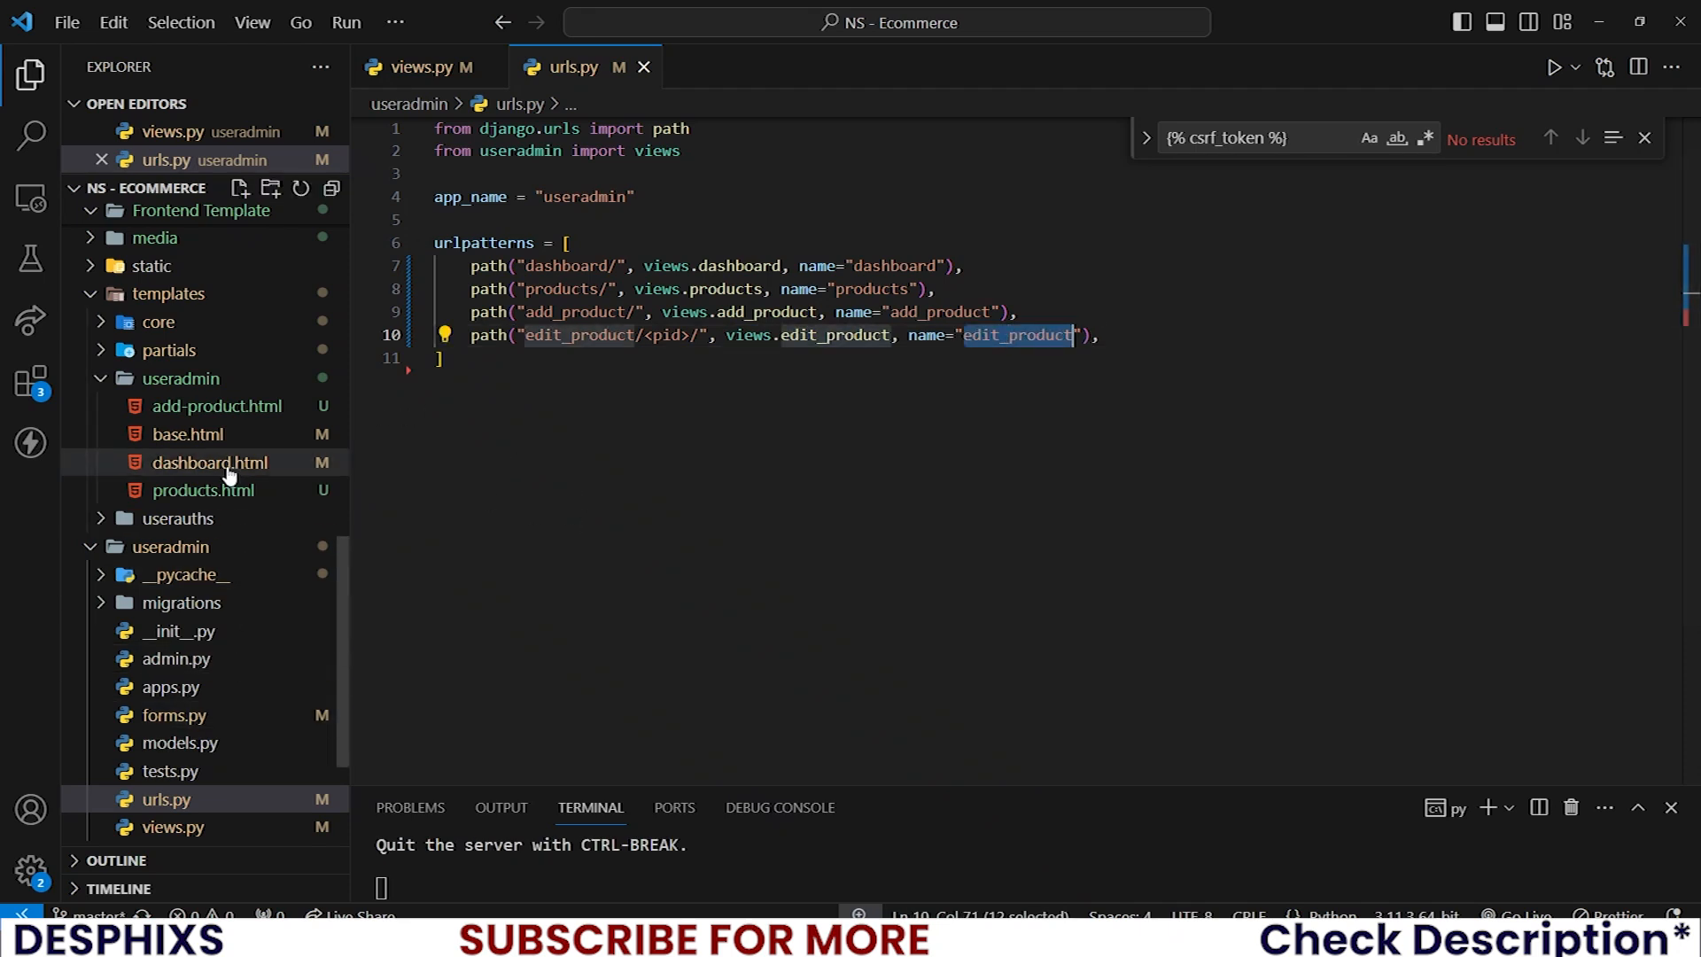
# - Point the Edit anchor in products.html to {% url 'useradmin:edit_product' %}
pyautogui.click(202, 489)
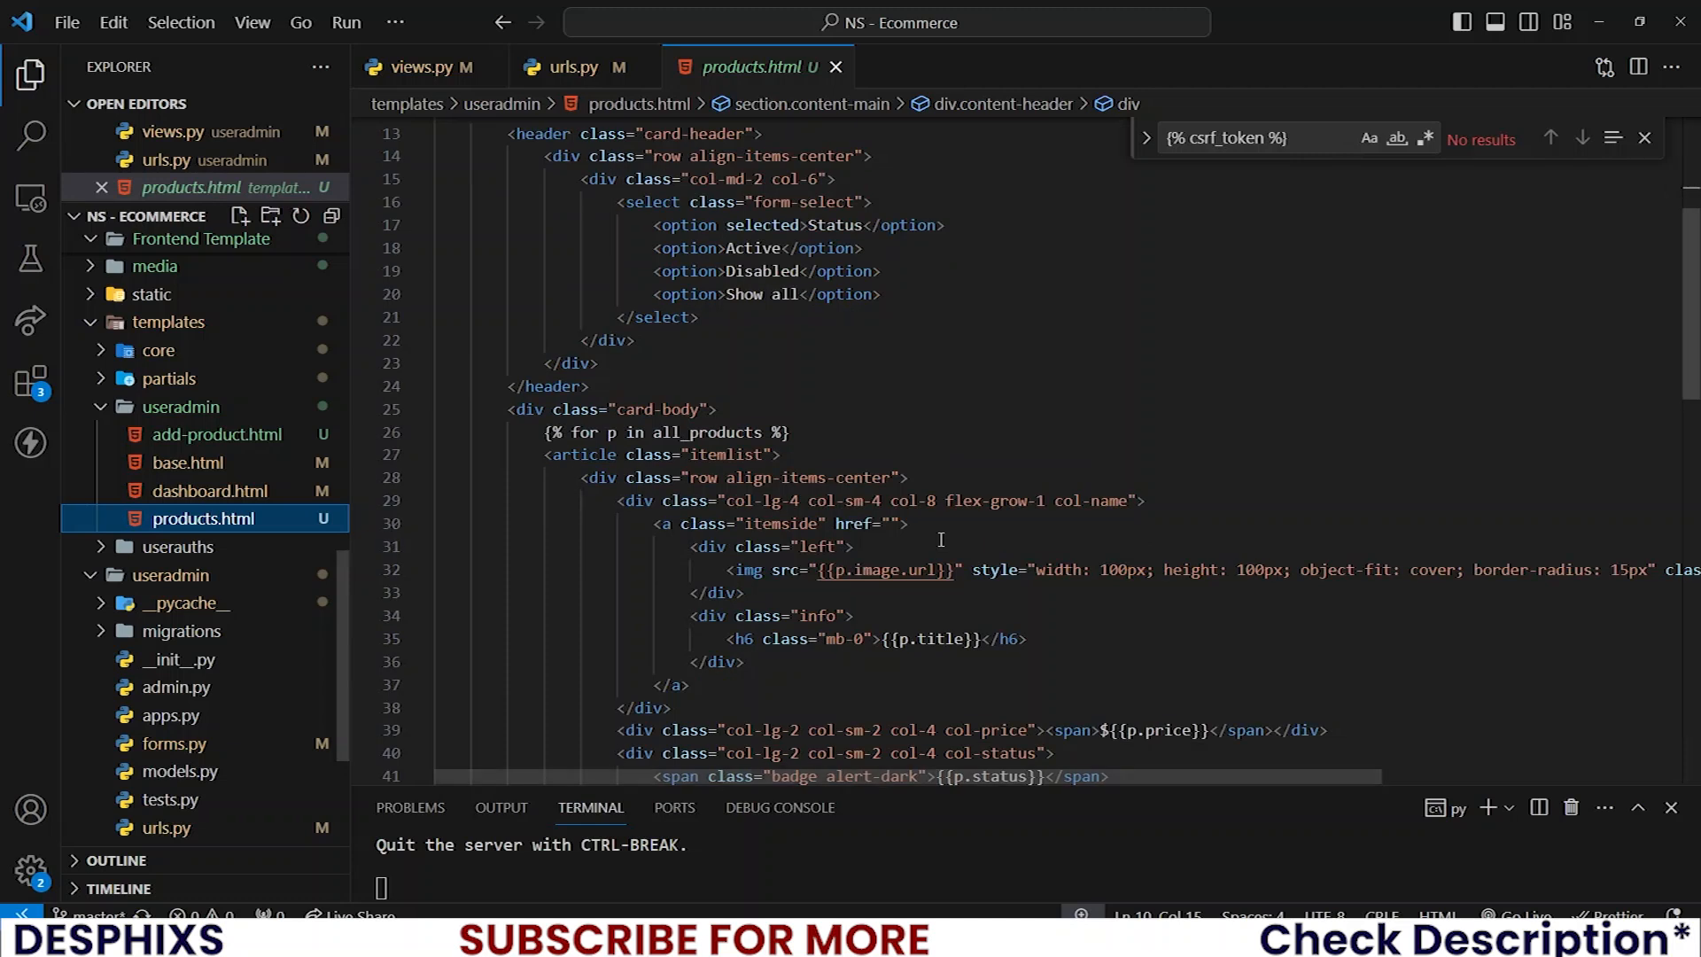
pyautogui.scroll(-3)
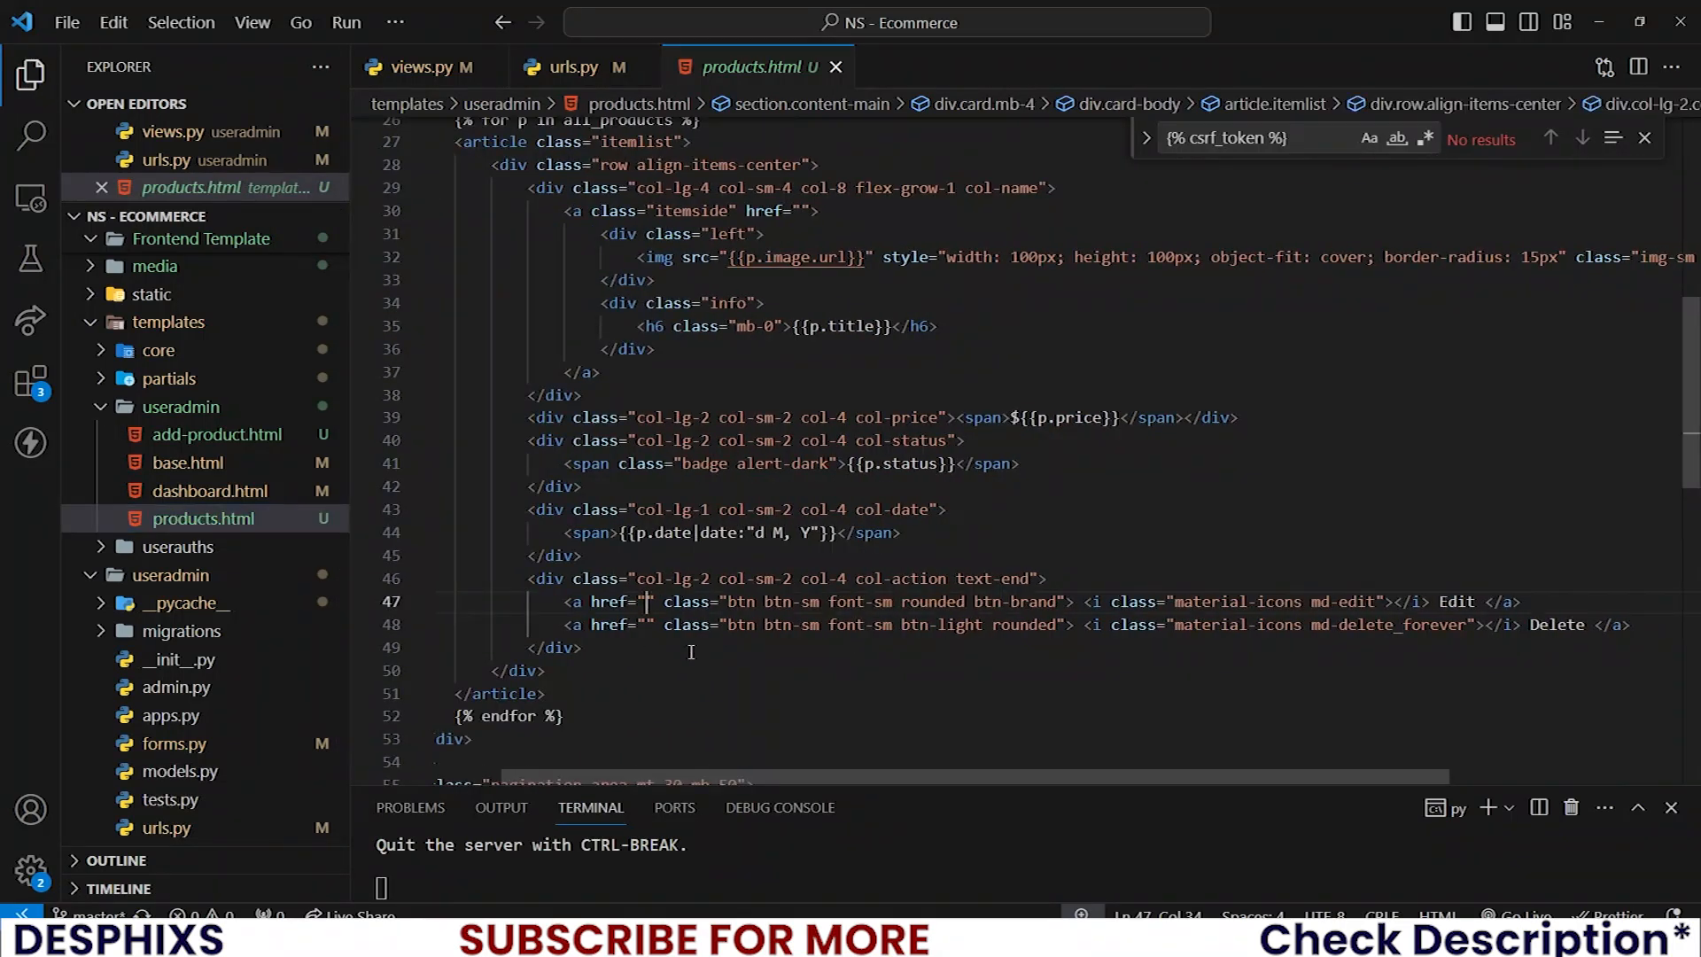
pyautogui.write("{% url '' %}")
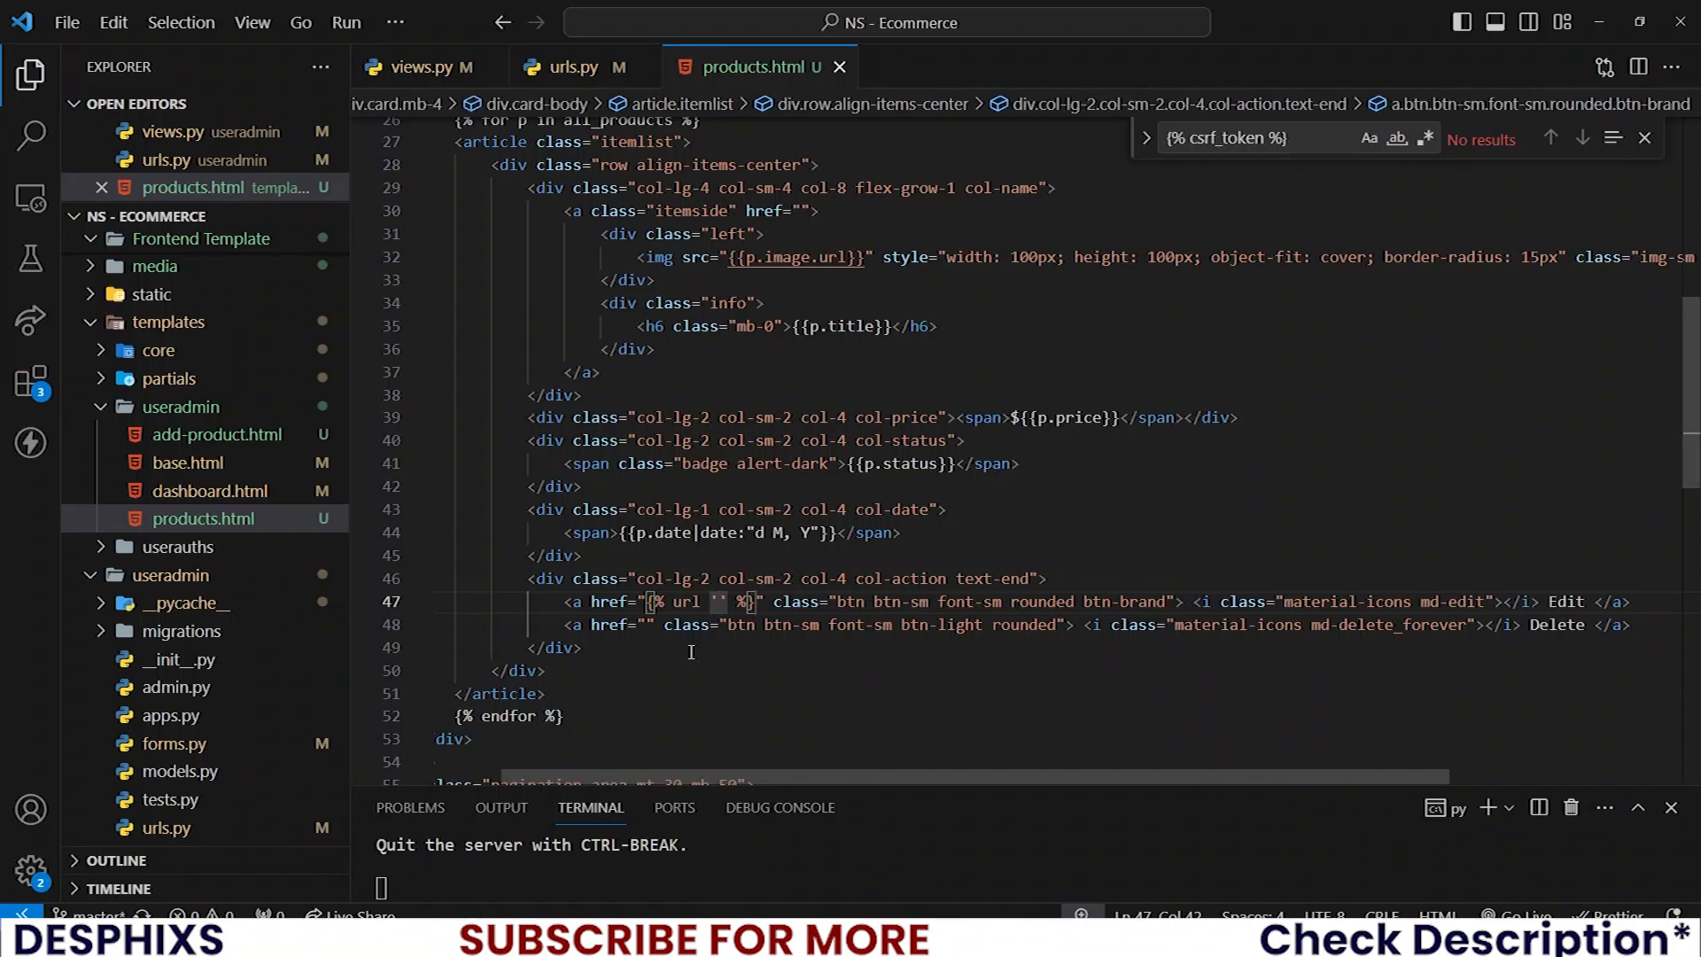
pyautogui.write('useradmin:')
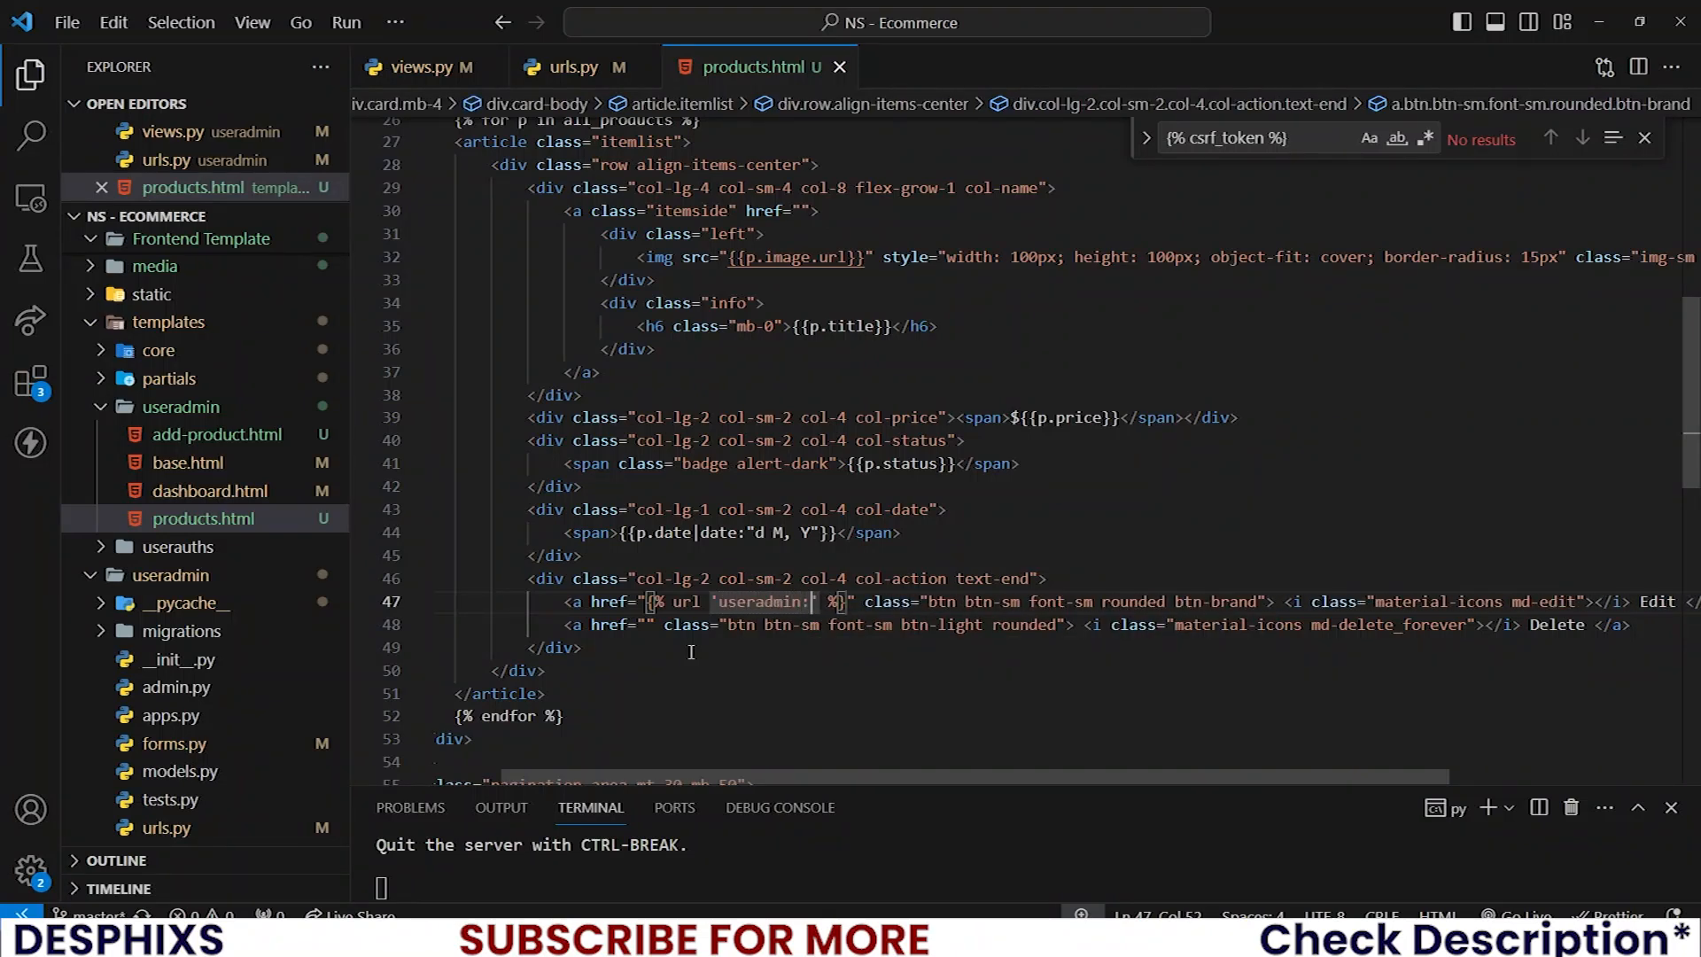
pyautogui.write('edit_product')
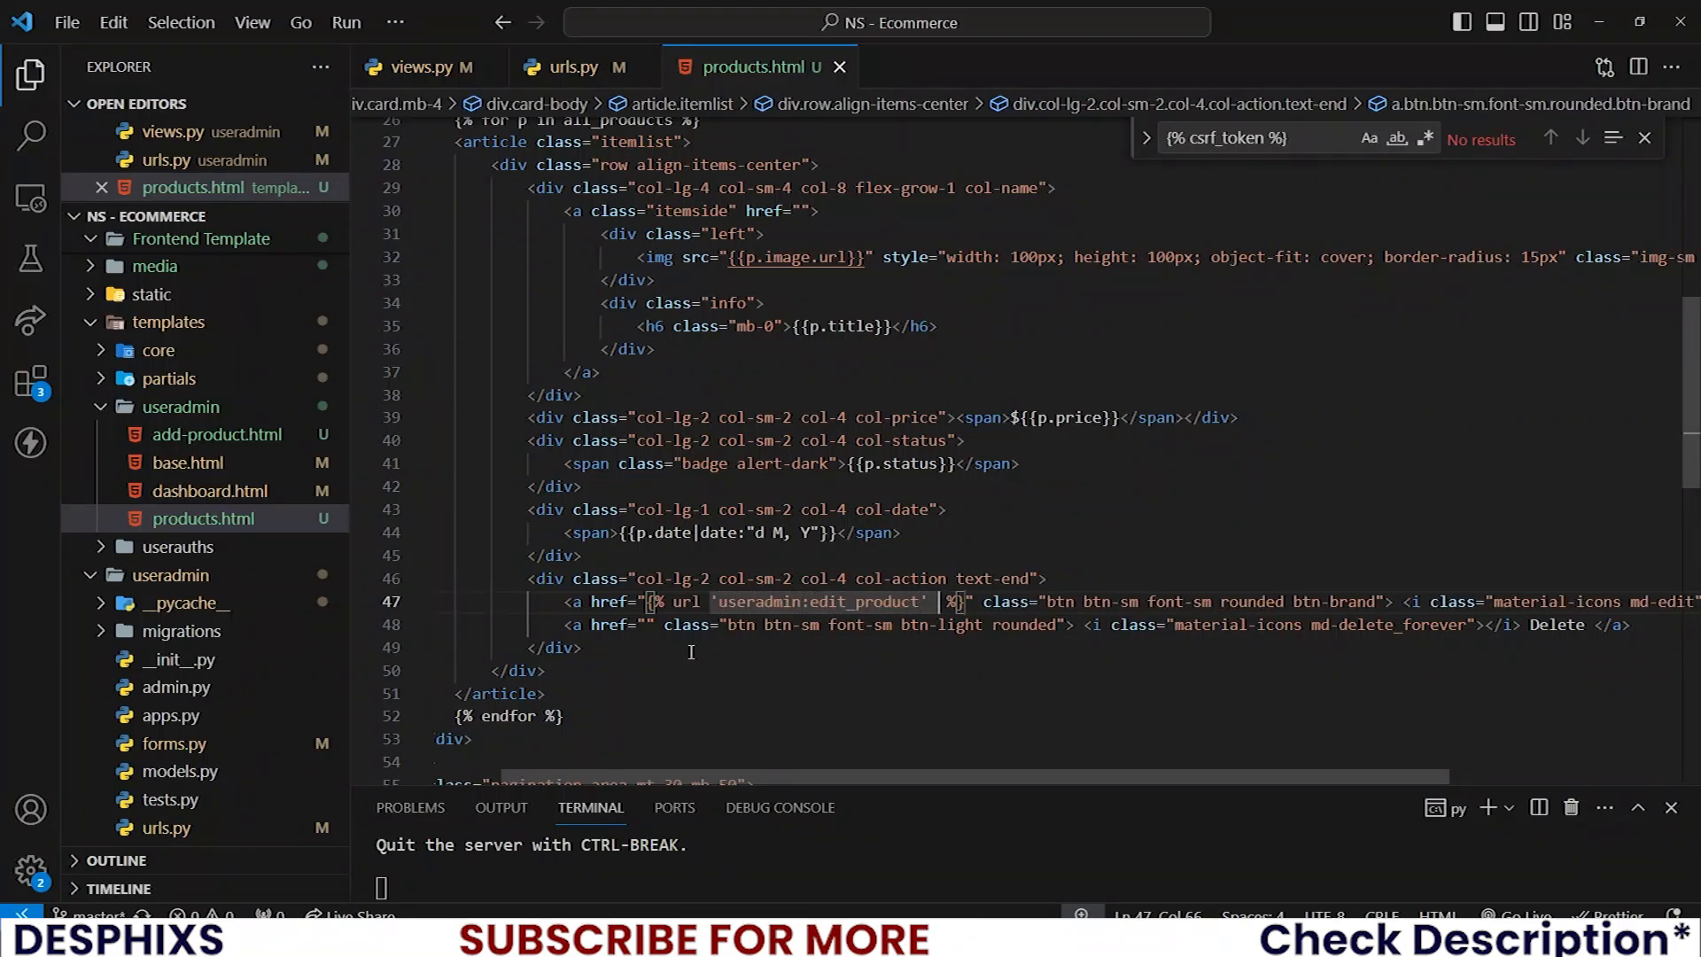
pyautogui.press('alt+tab')
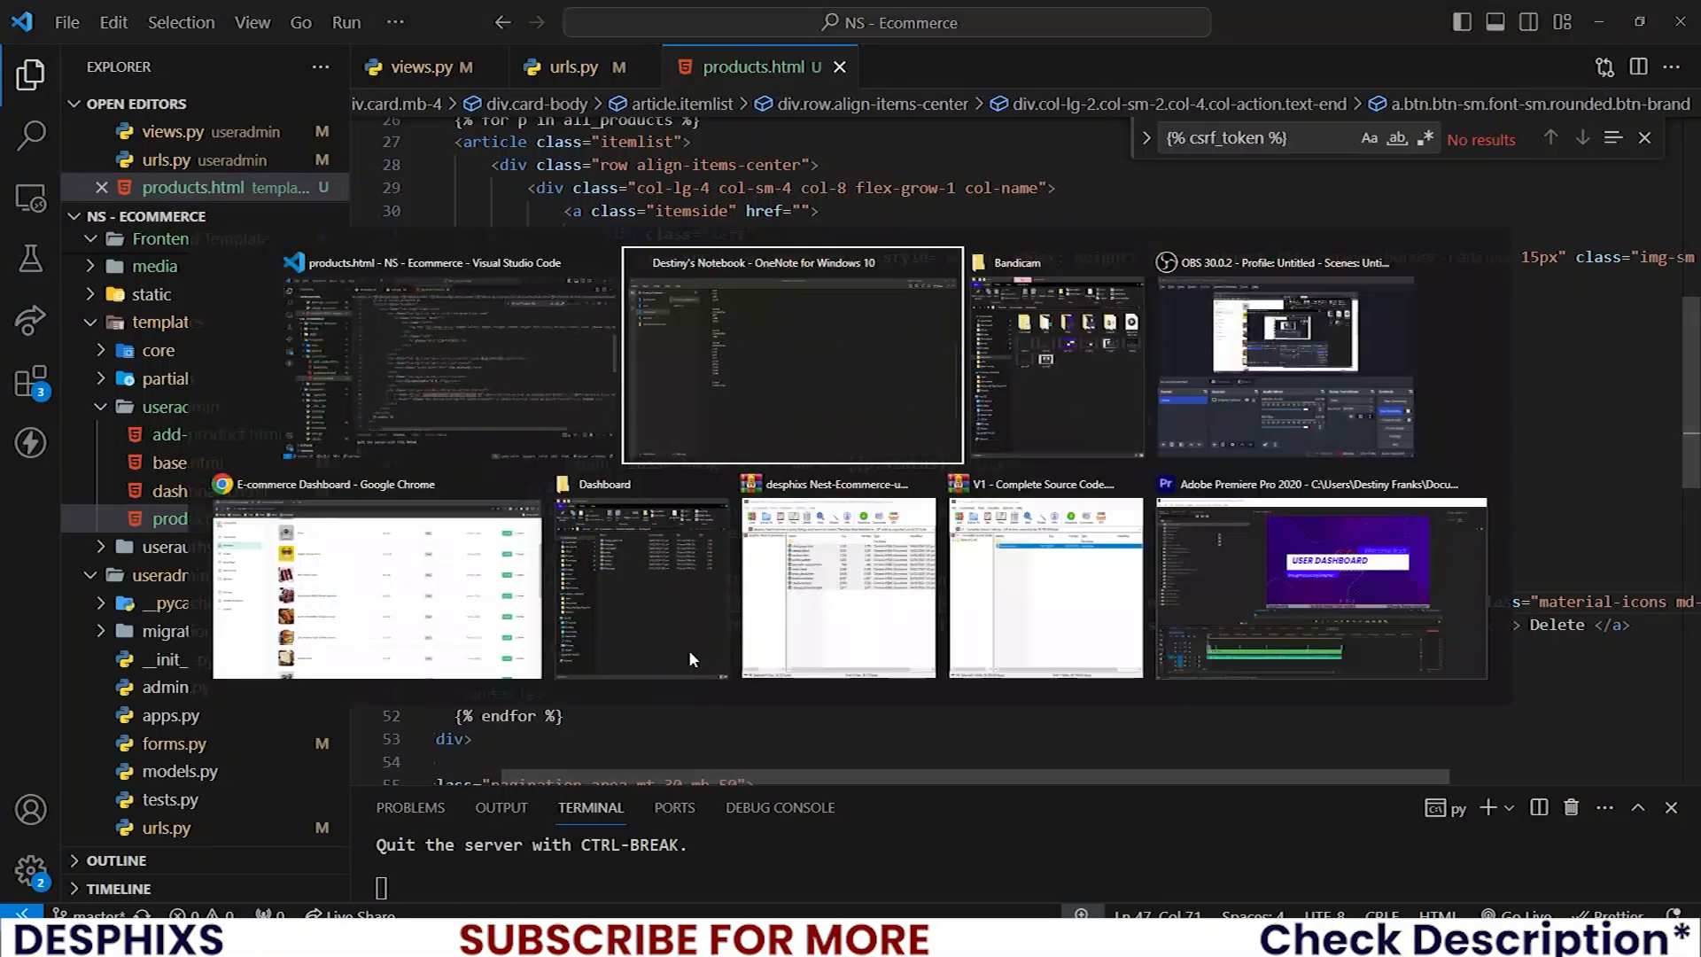
# - Reload /useradmin/products/ with p.pid passed to the link and open Edit on the first 'A hat'
pyautogui.click(375, 586)
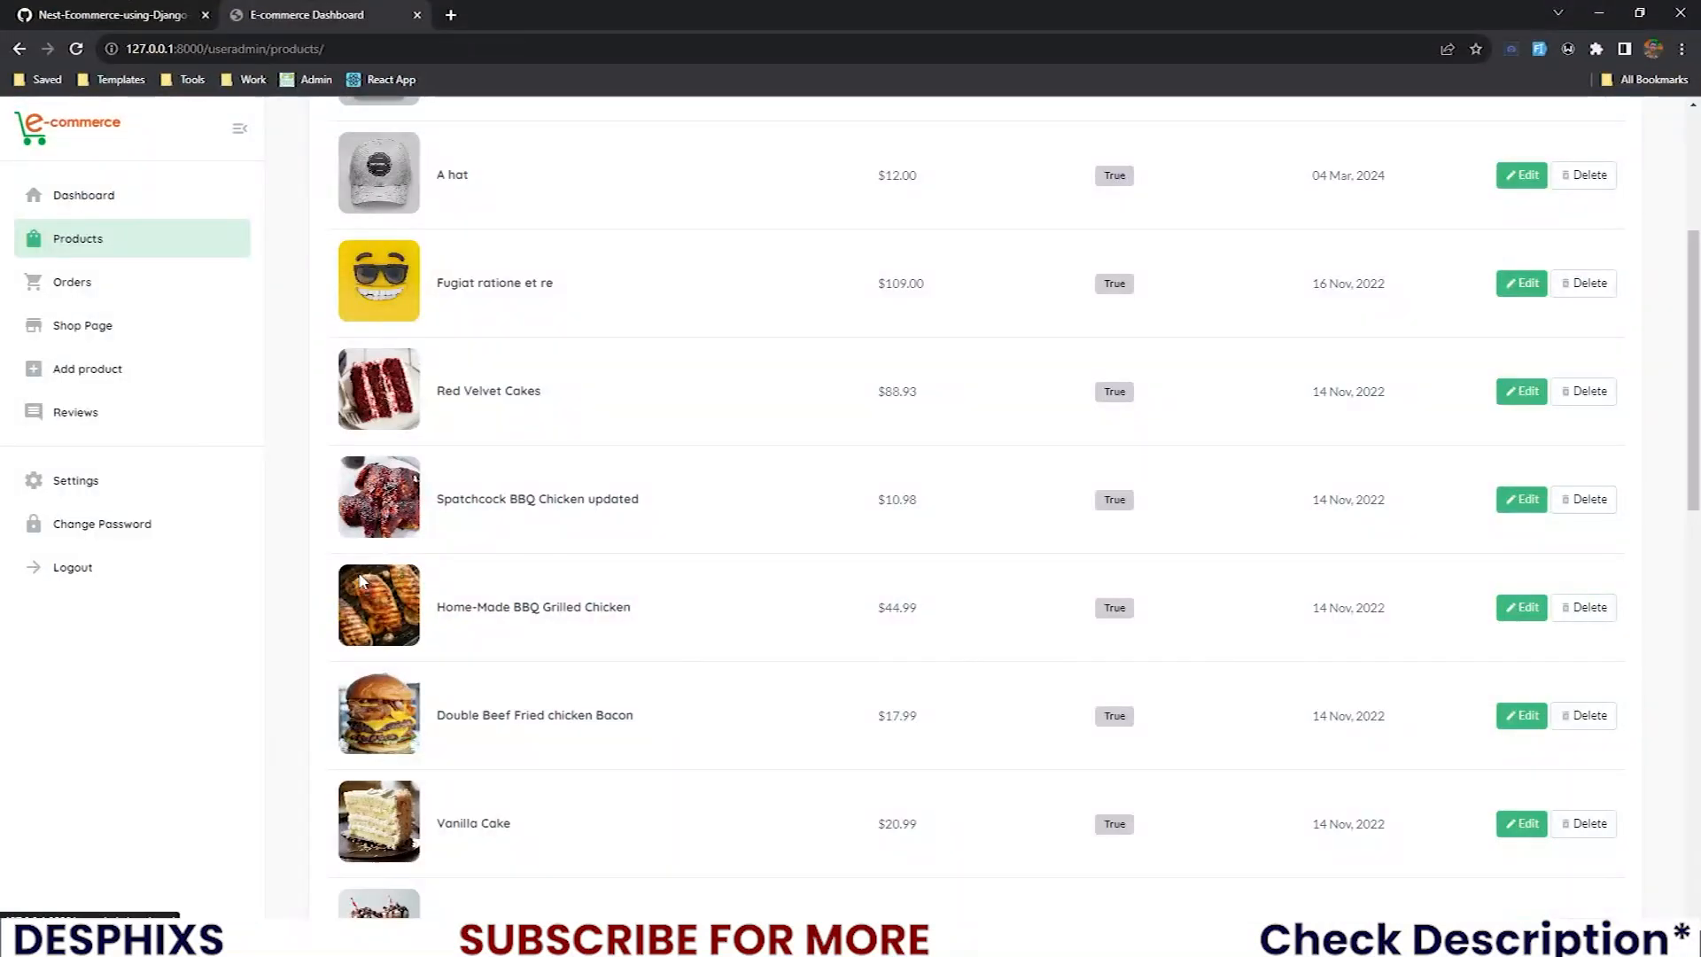
pyautogui.click(1519, 175)
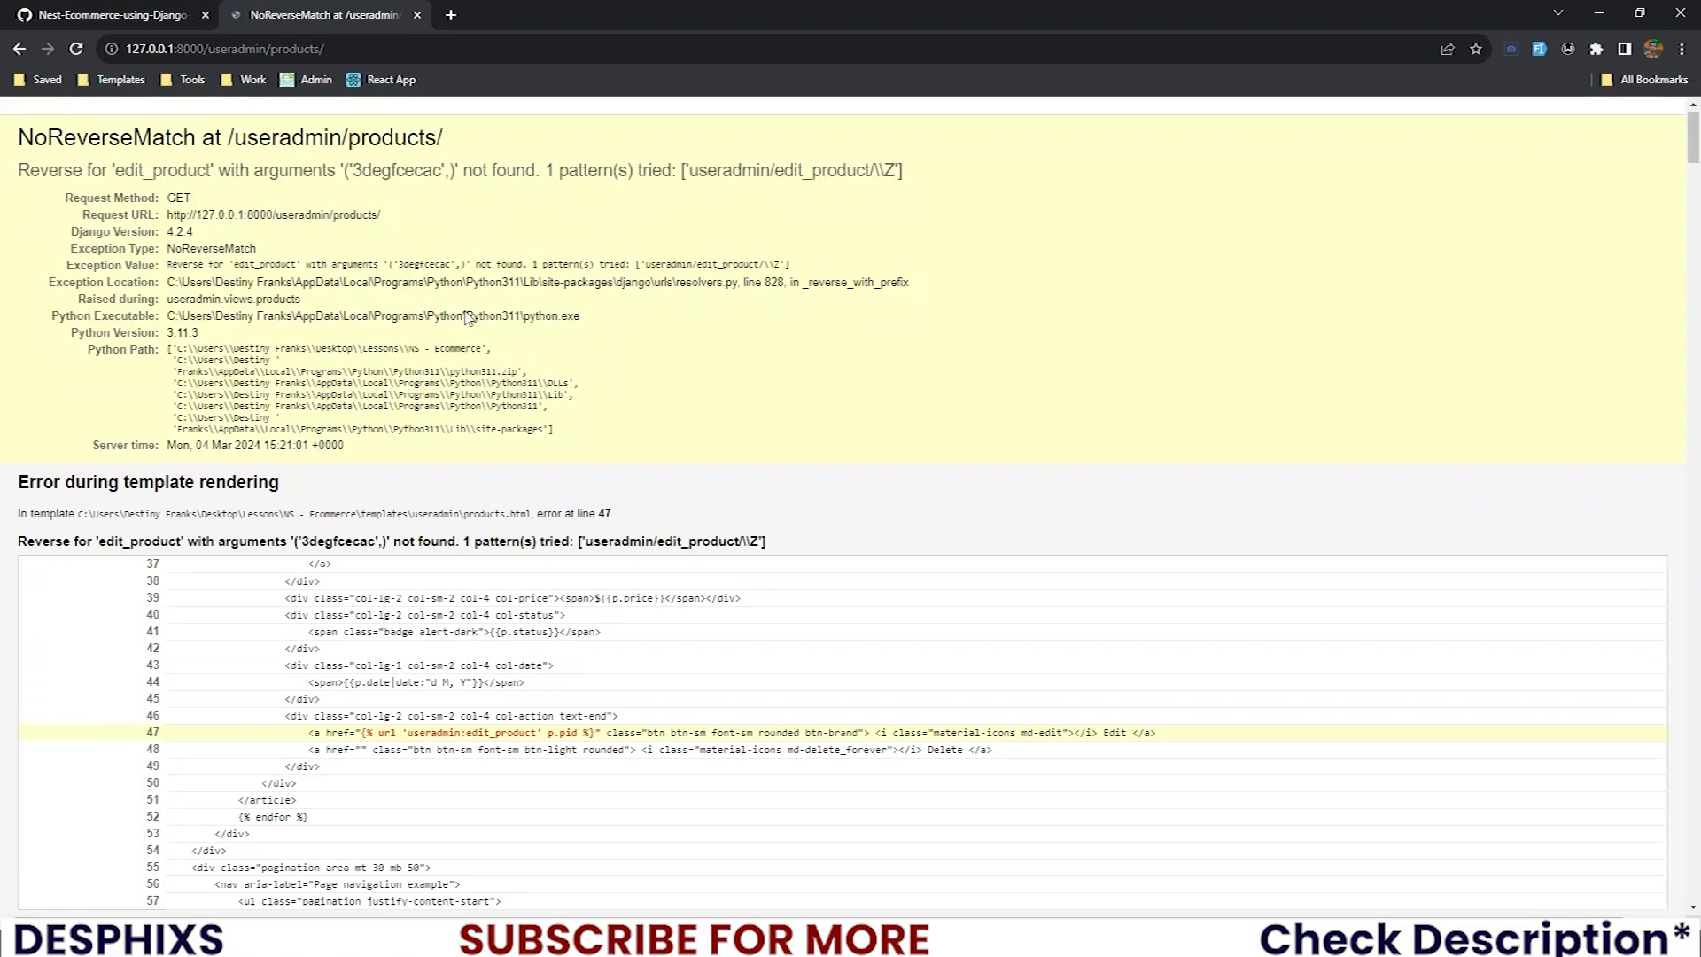
pyautogui.moveTo(696, 180)
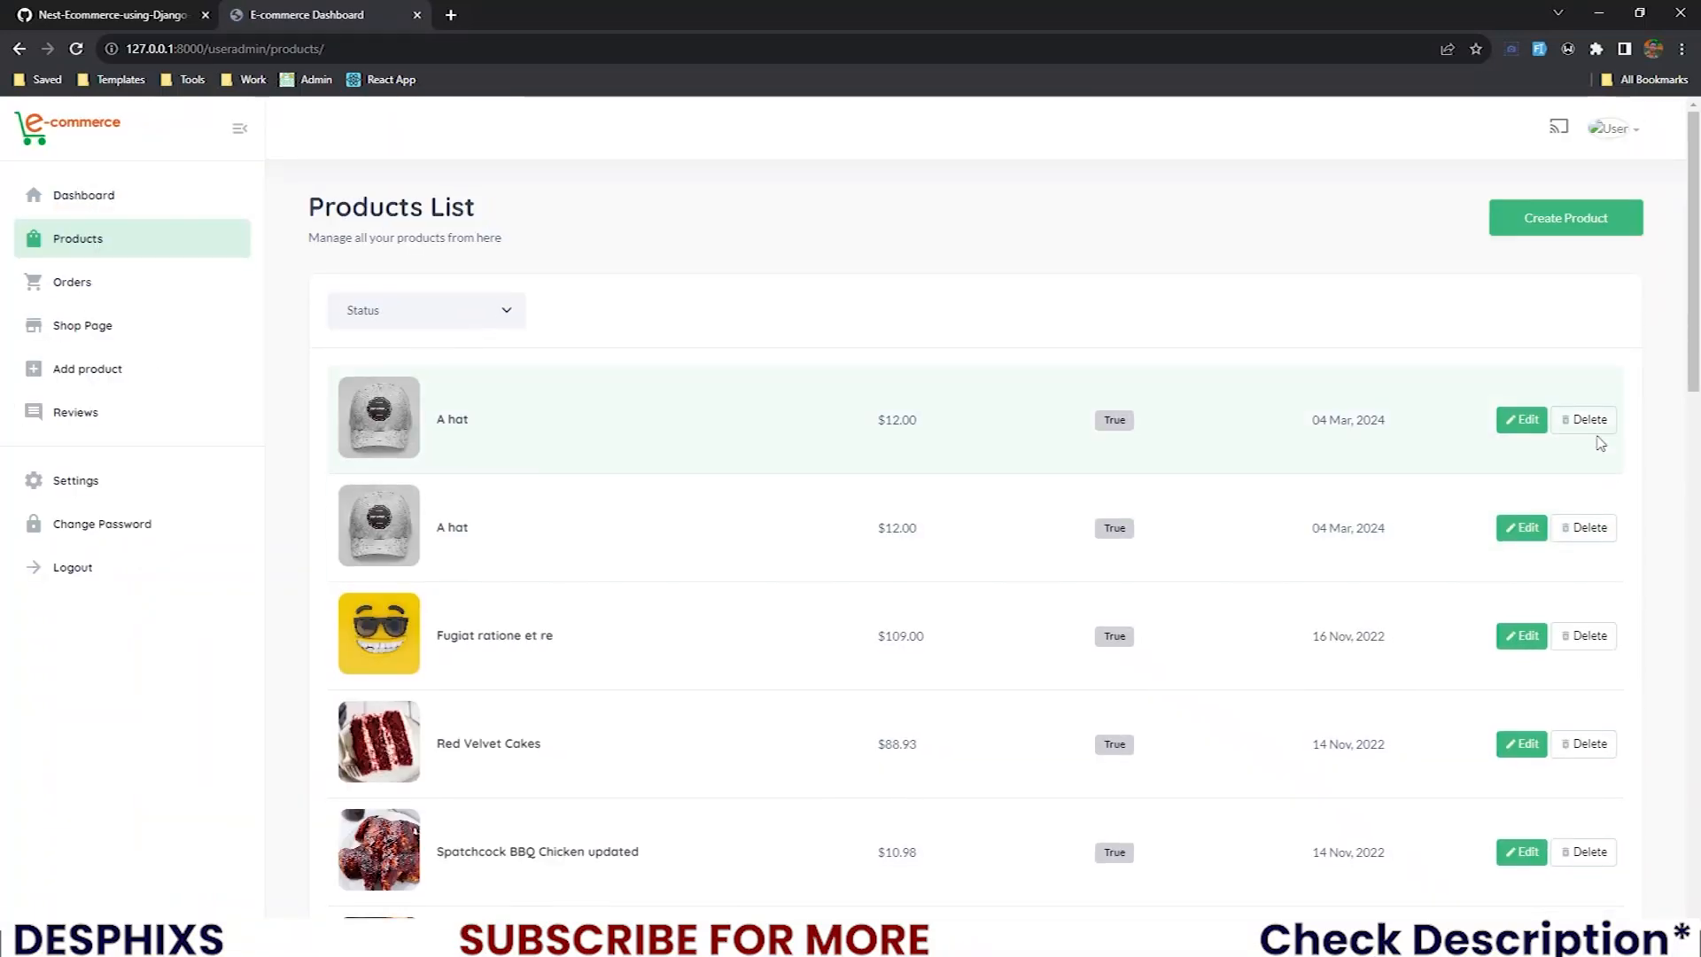
pyautogui.click(1519, 420)
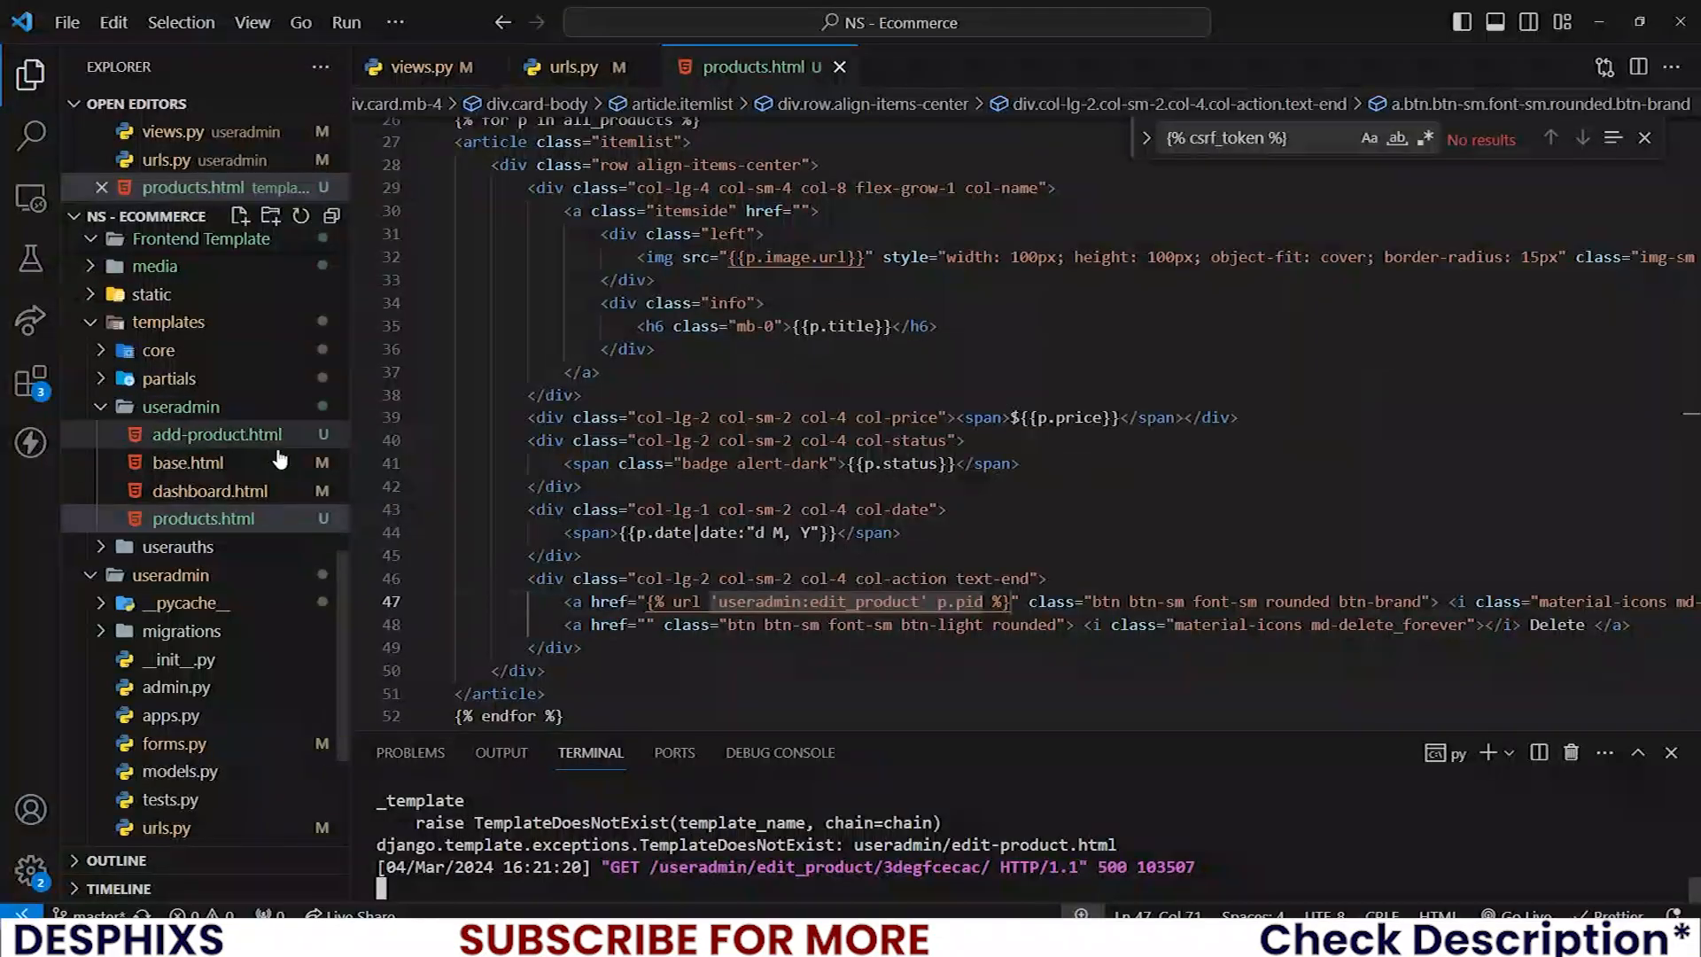
# - Copy add-product.html in the templates folder as a new edit-product.html
pyautogui.click(216, 460)
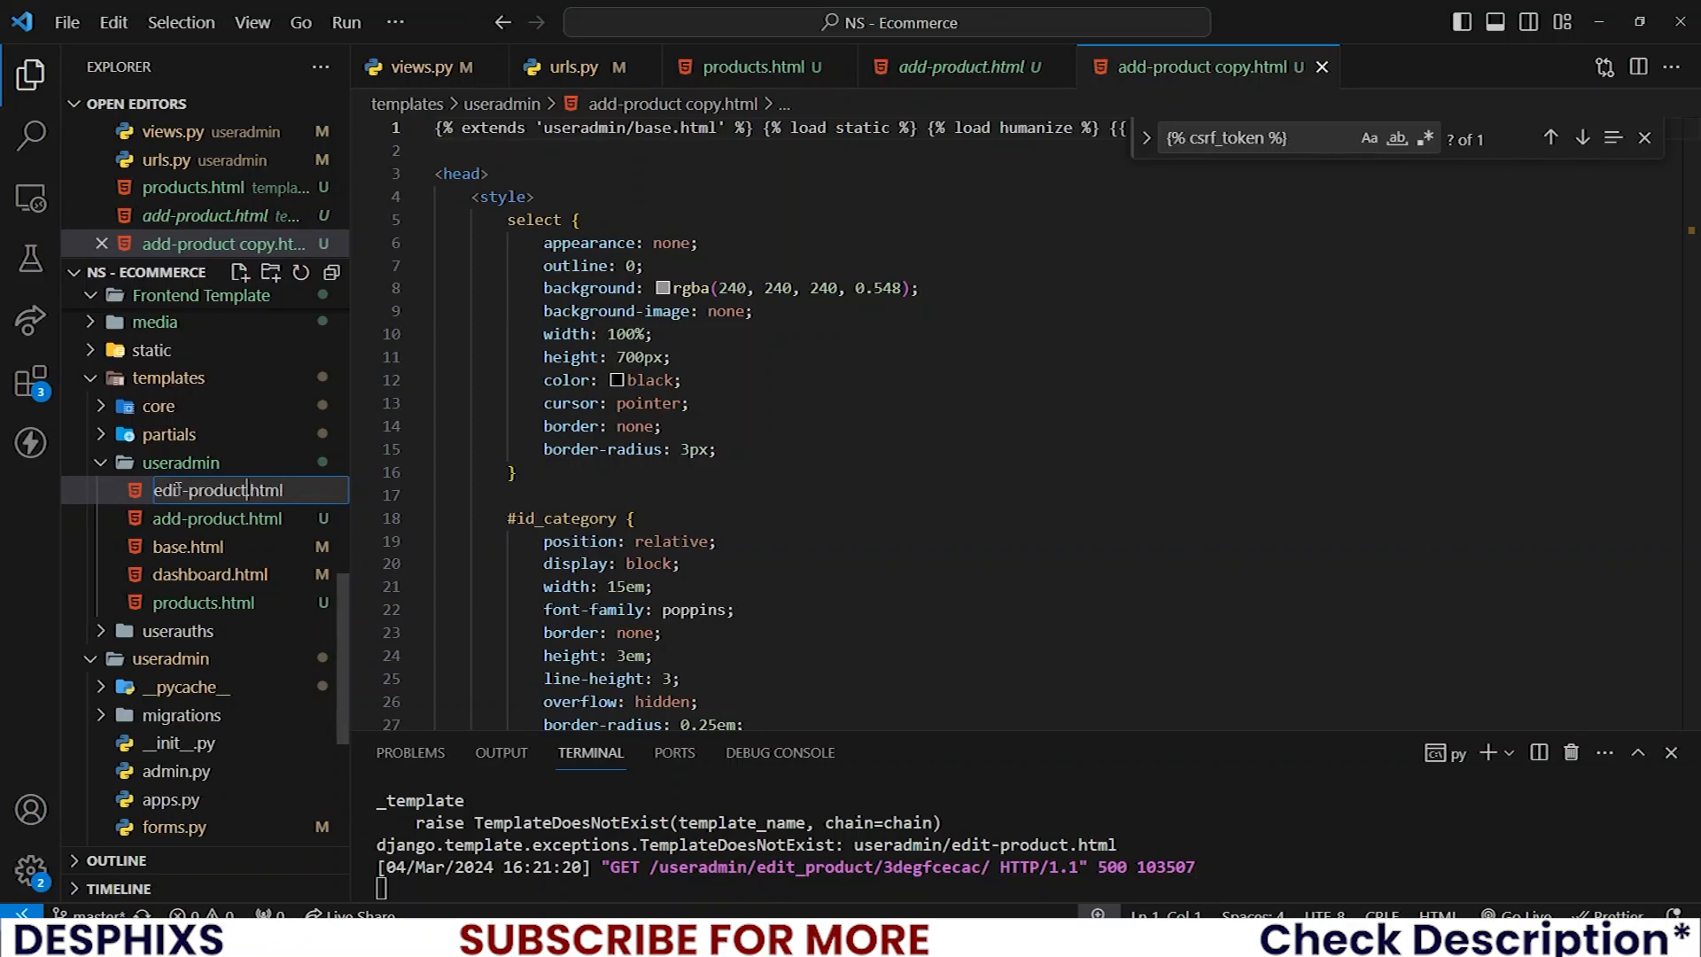
pyautogui.press('Alt+Tab')
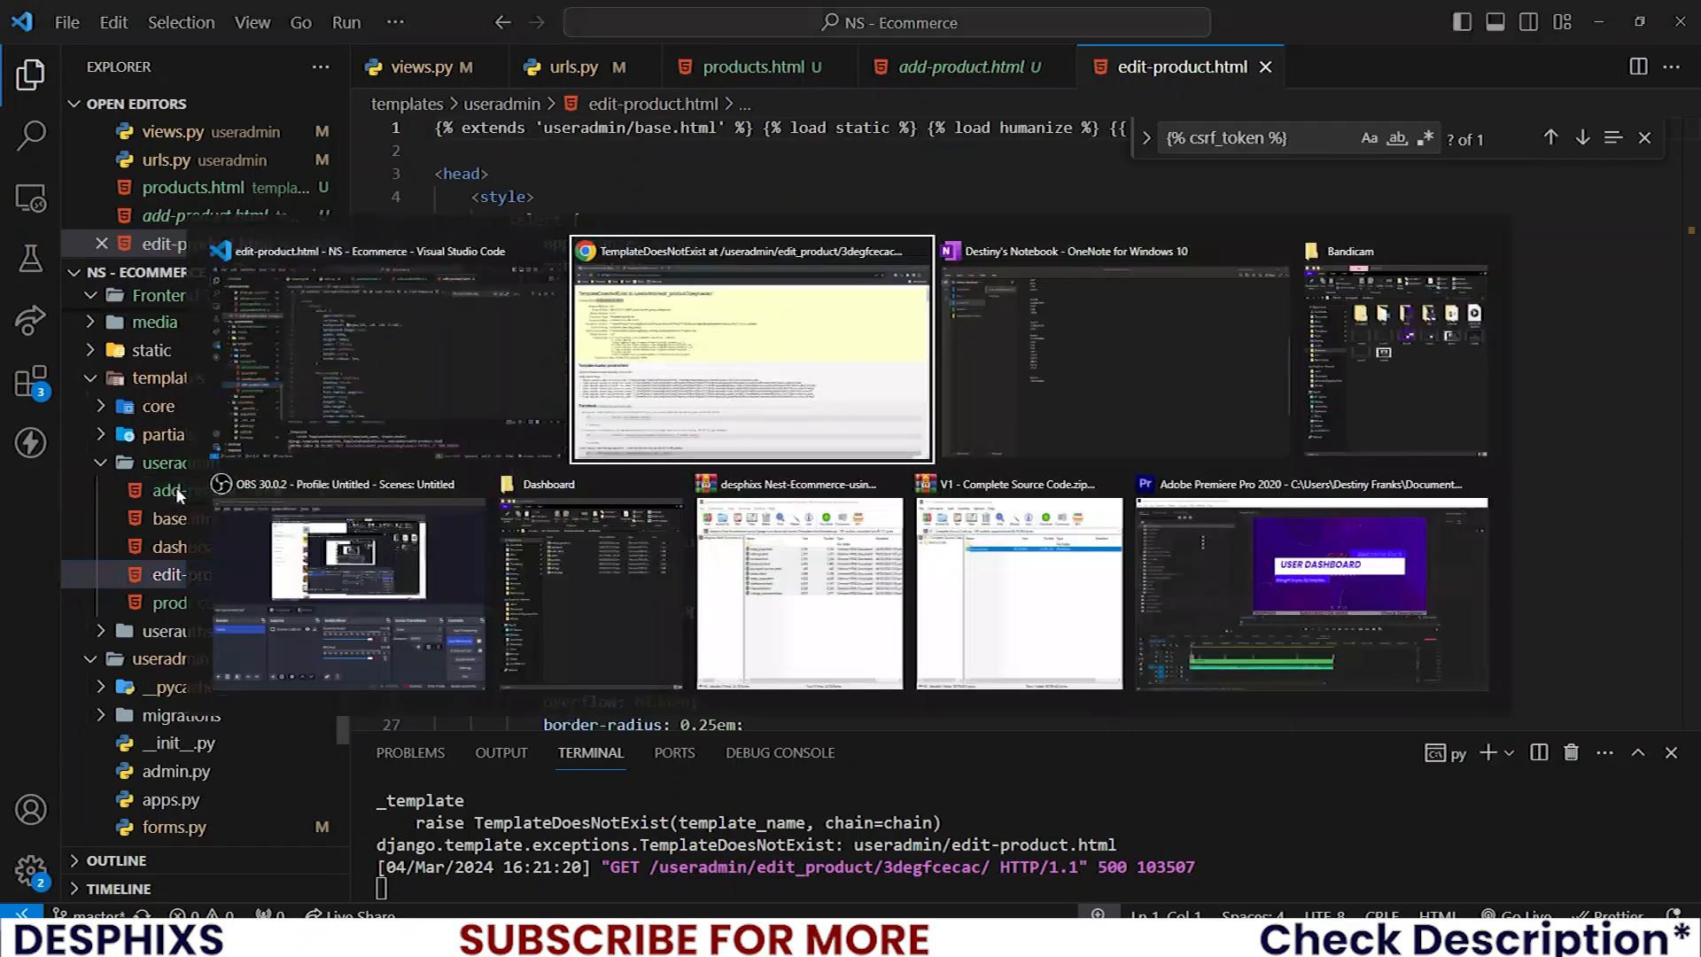
# - Check the edit page renders but the title field is empty, then return to edit_product in views.py
pyautogui.click(751, 347)
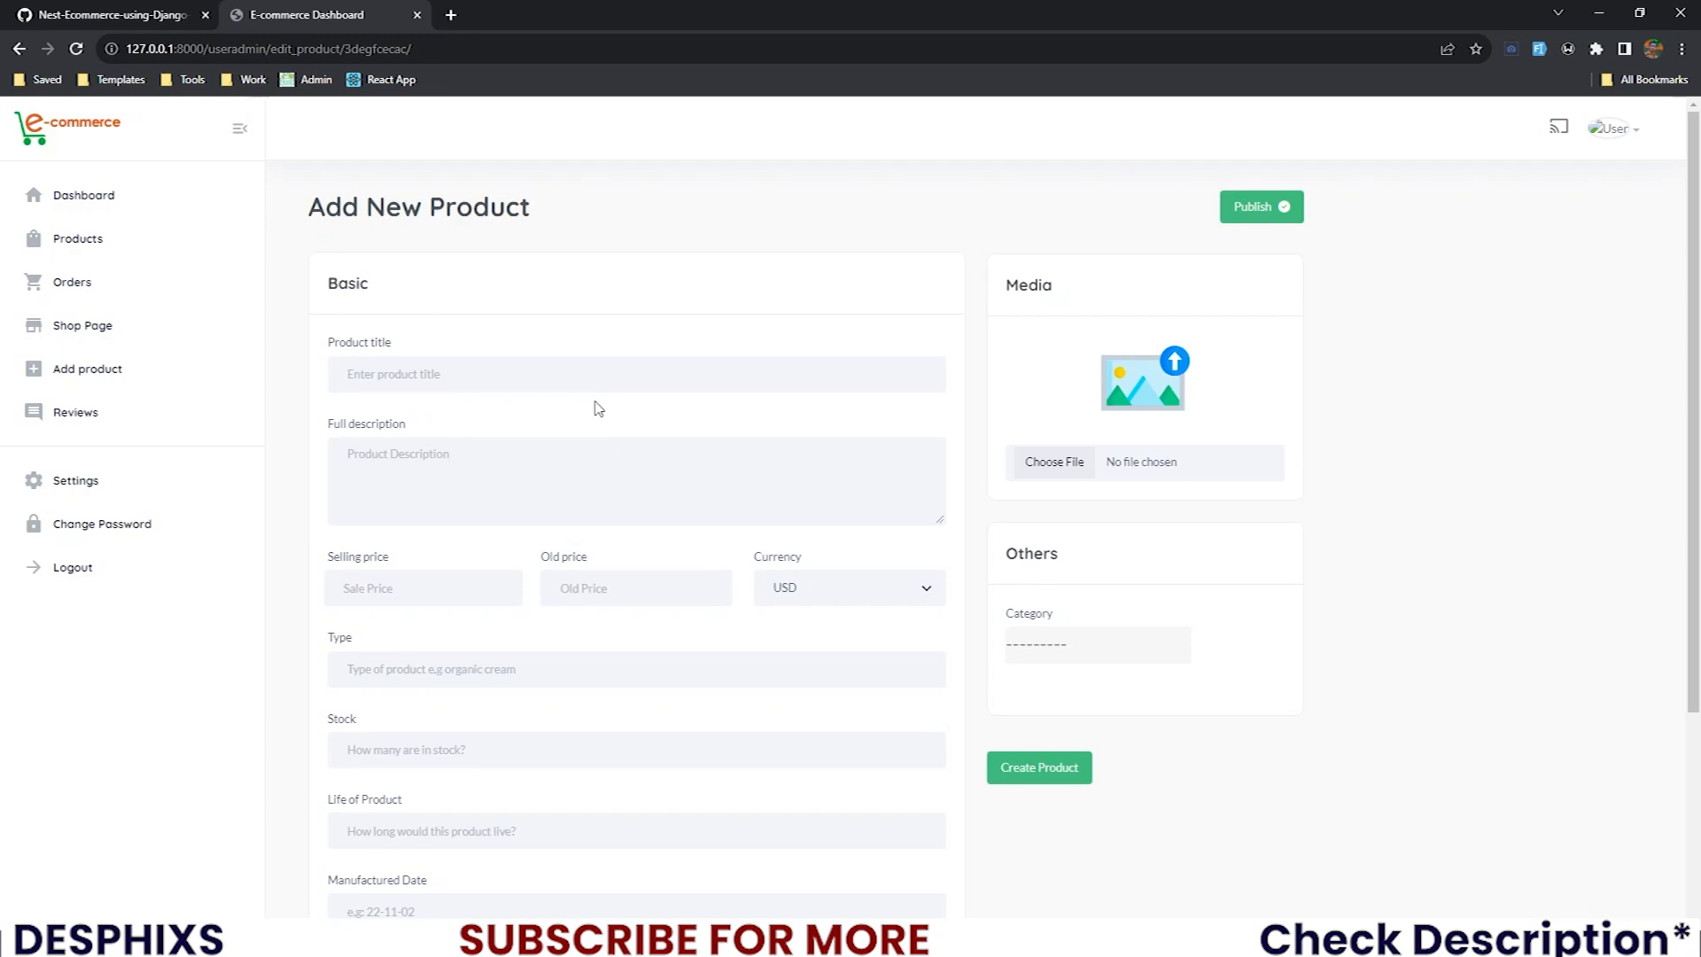
pyautogui.click(634, 374)
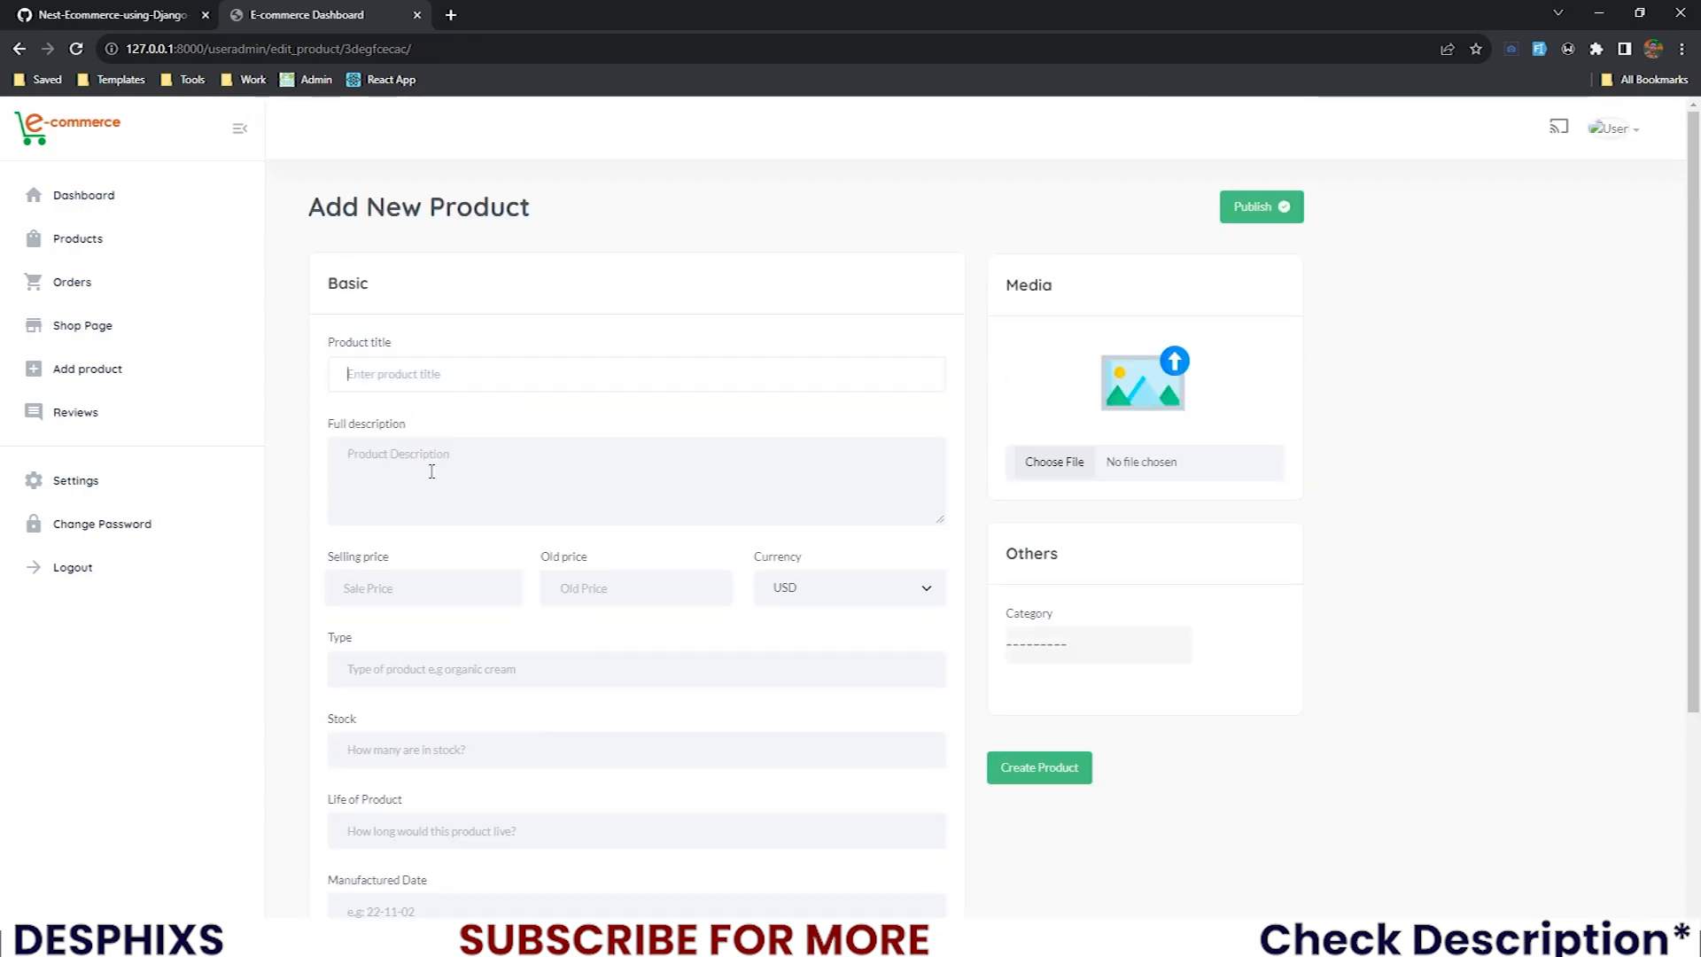
pyautogui.click(634, 588)
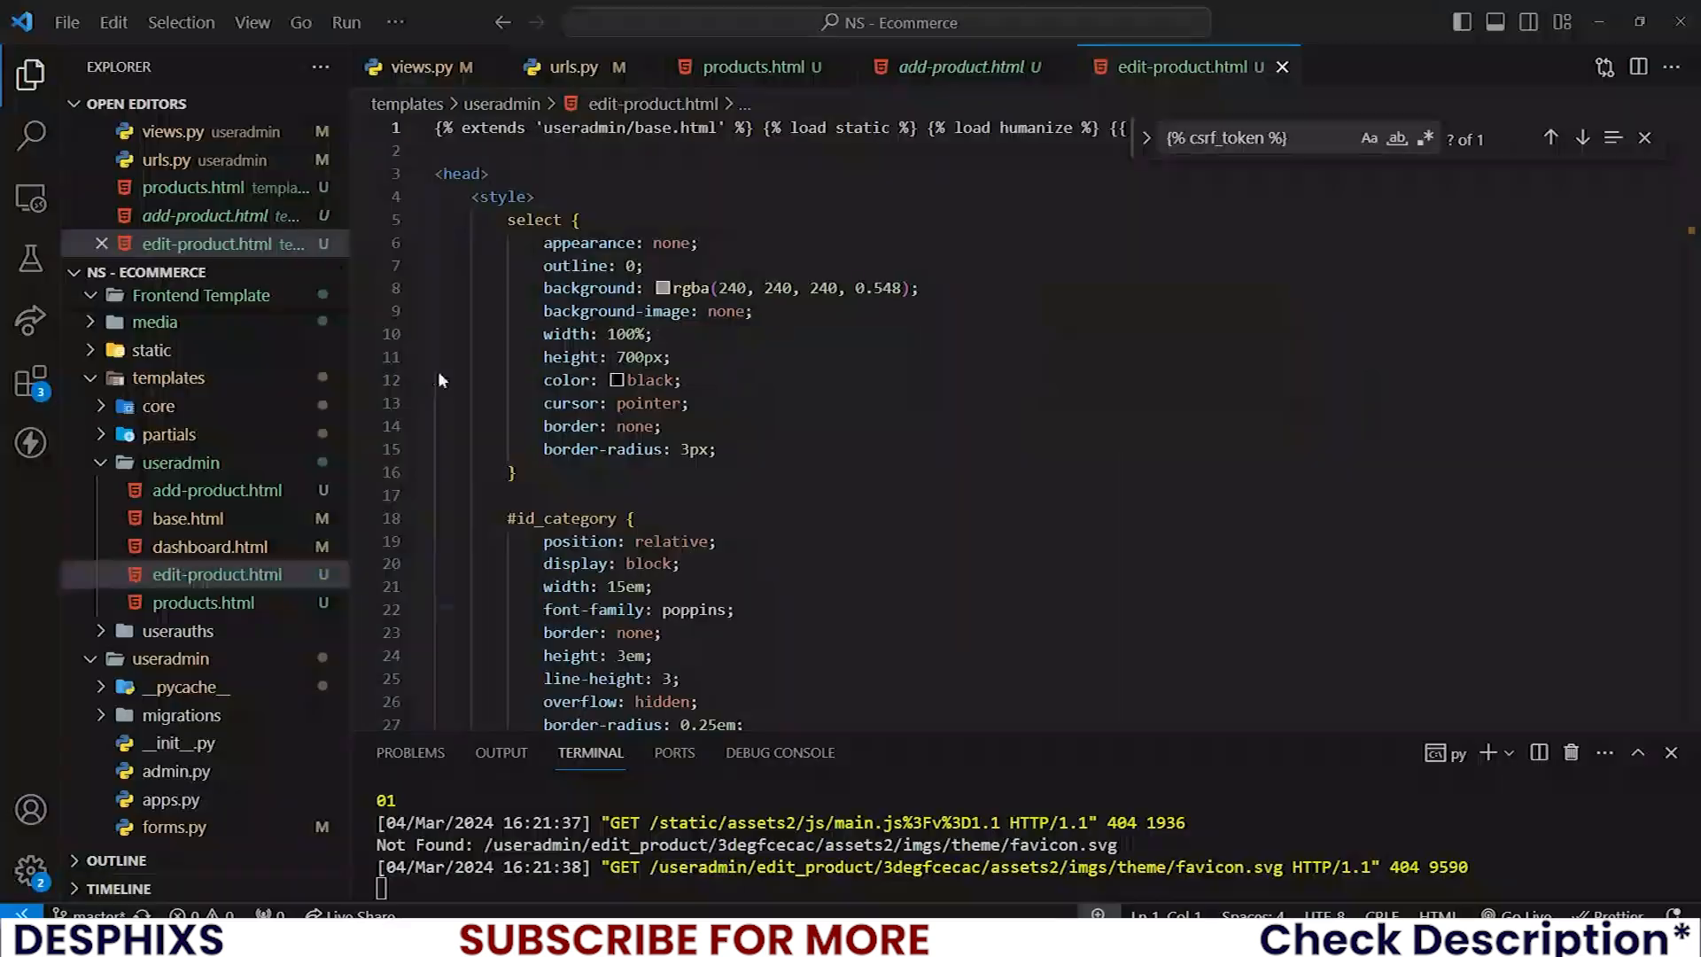
pyautogui.click(416, 68)
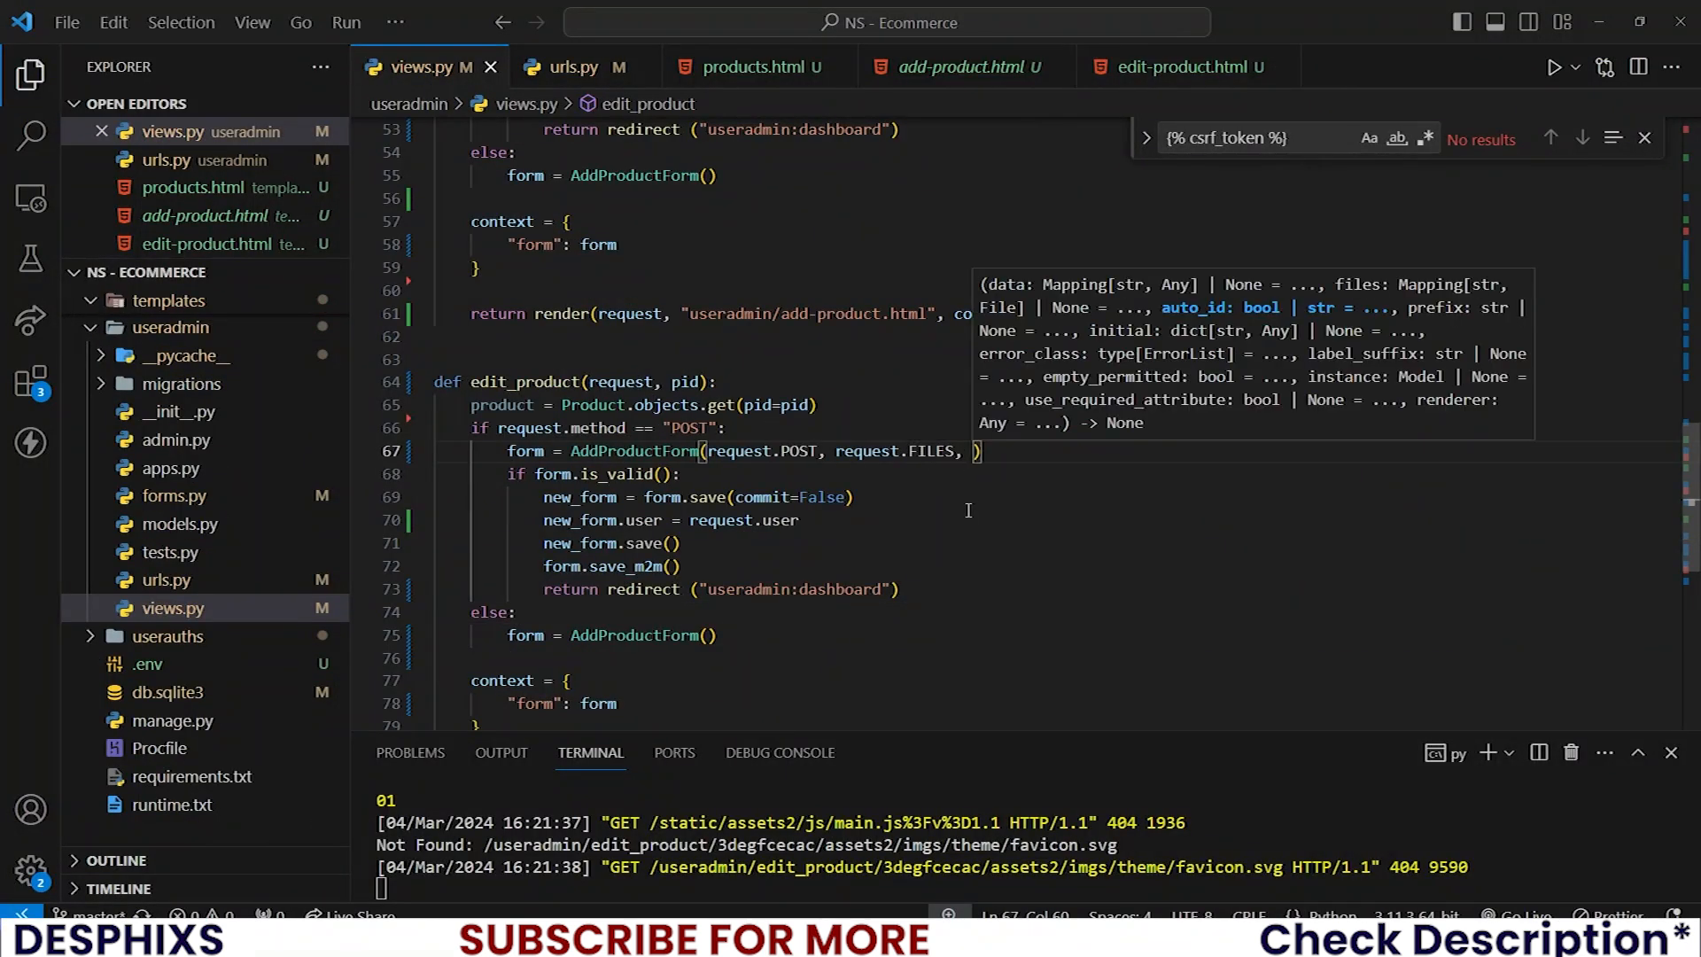
# - Add instance=product to both AddProductForm(...) calls in edit_product
pyautogui.write('instance=product')
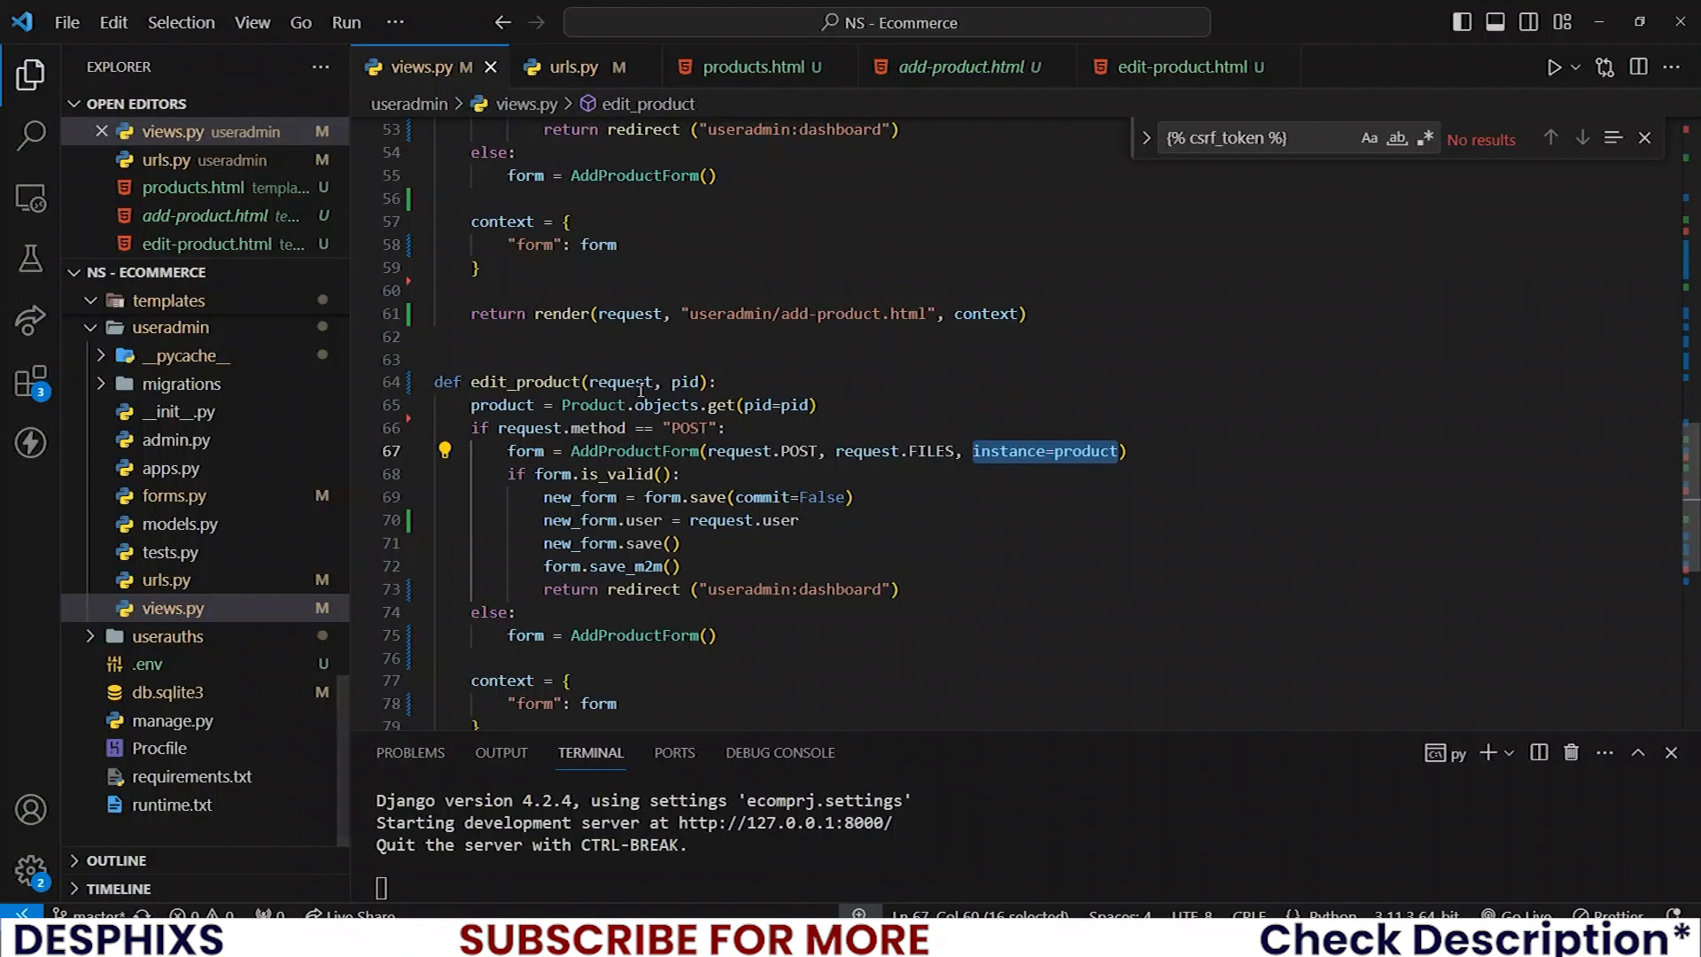
pyautogui.click(312, 14)
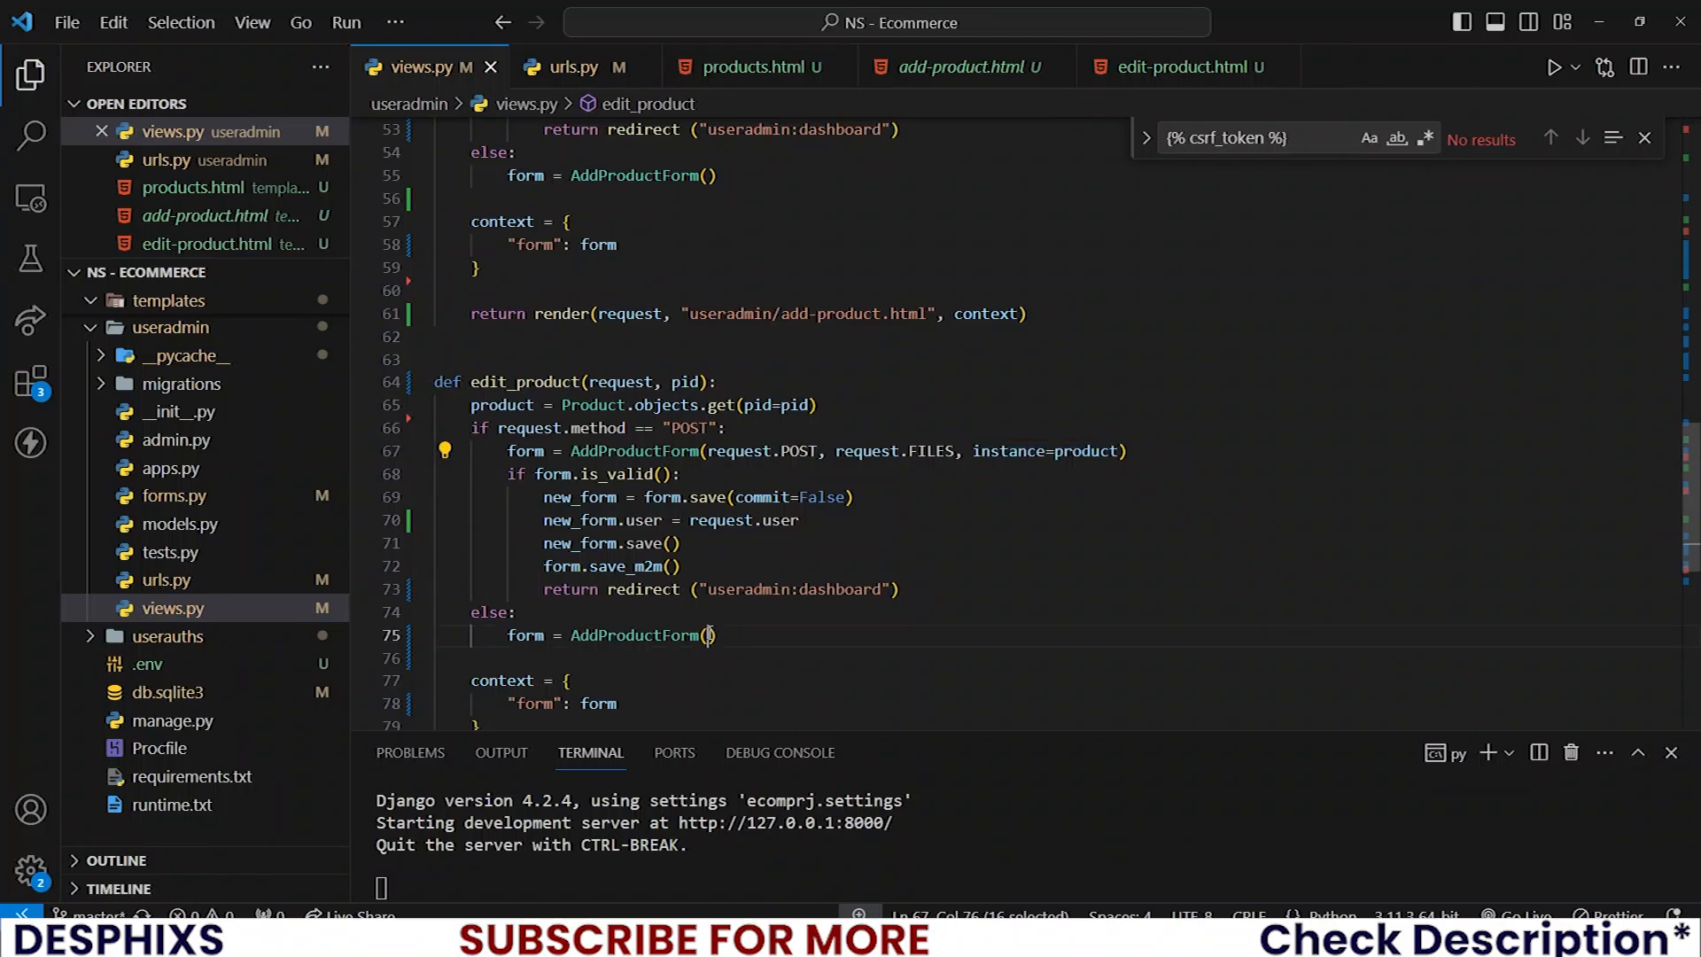
pyautogui.write('instance=product')
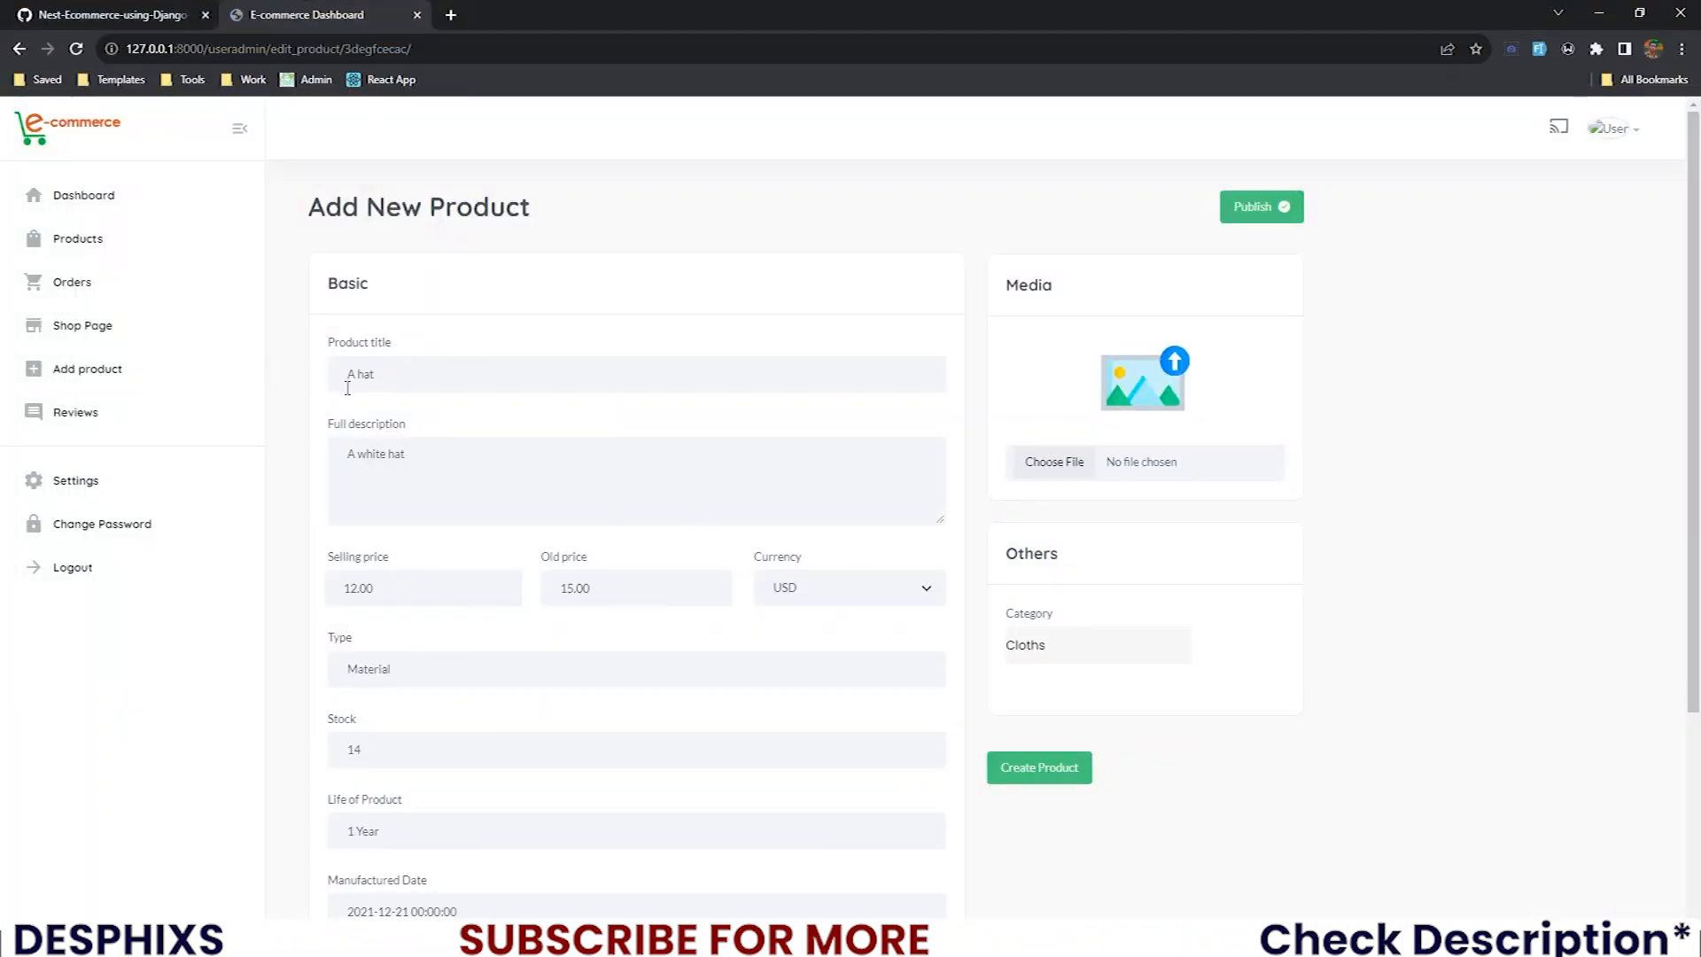
# - Inspect the prefilled Tags and Manufactured Date values on the hat's edit form
pyautogui.scroll(-3)
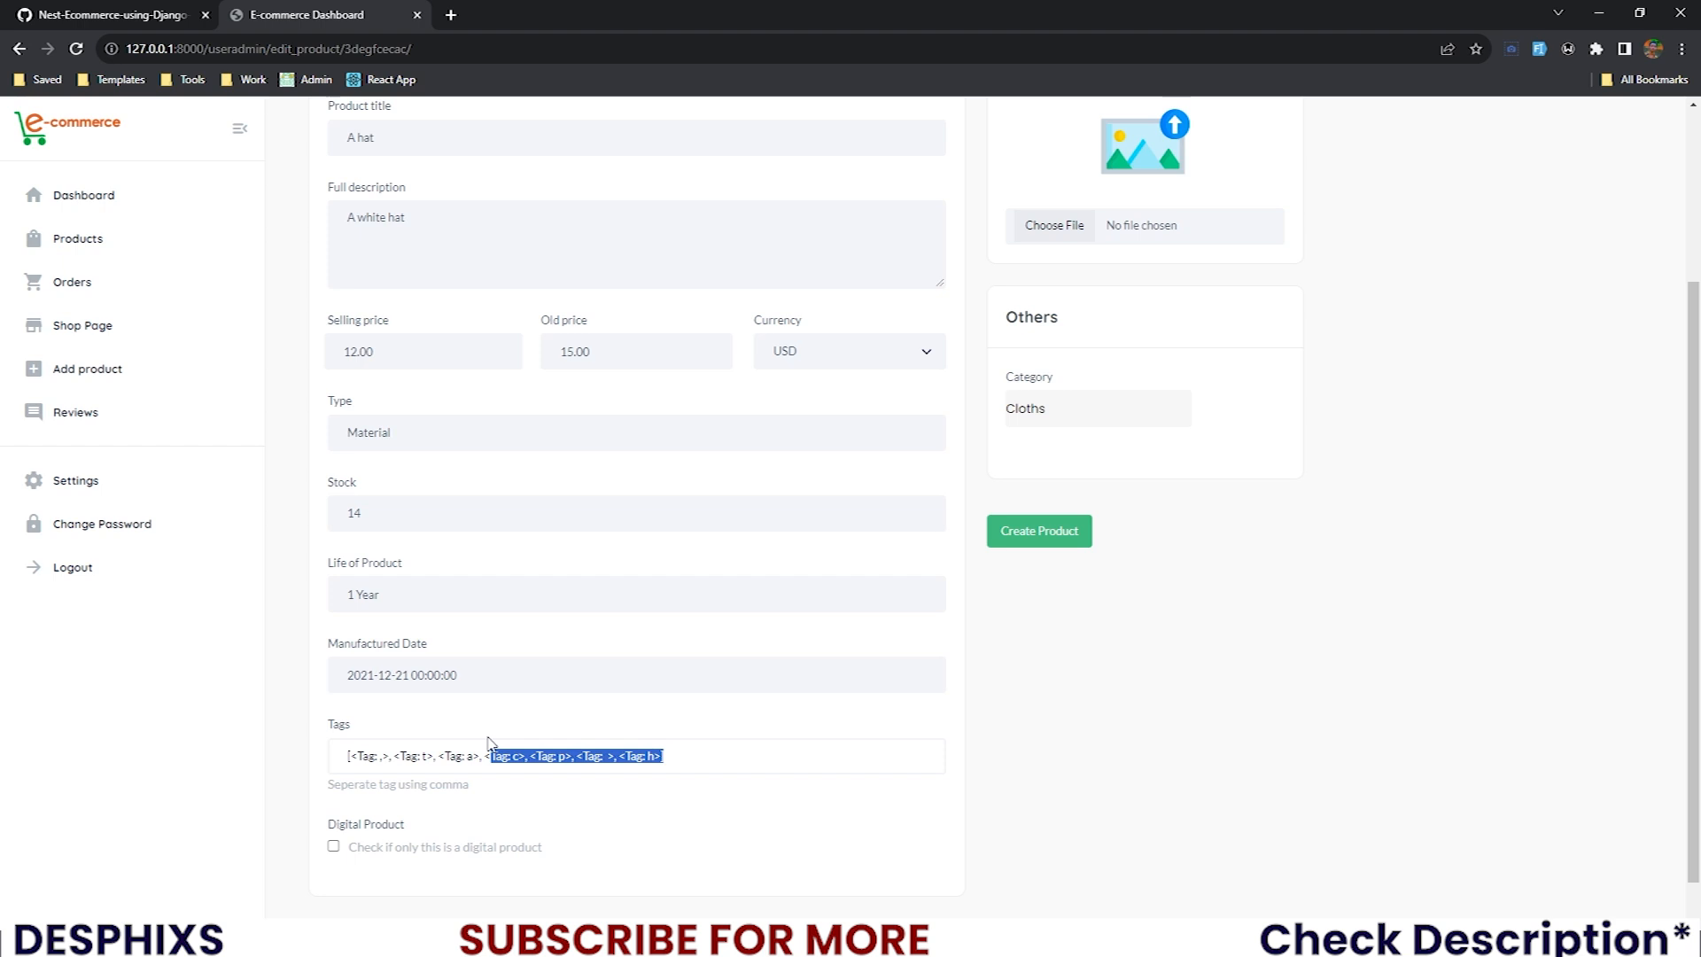
pyautogui.click(547, 756)
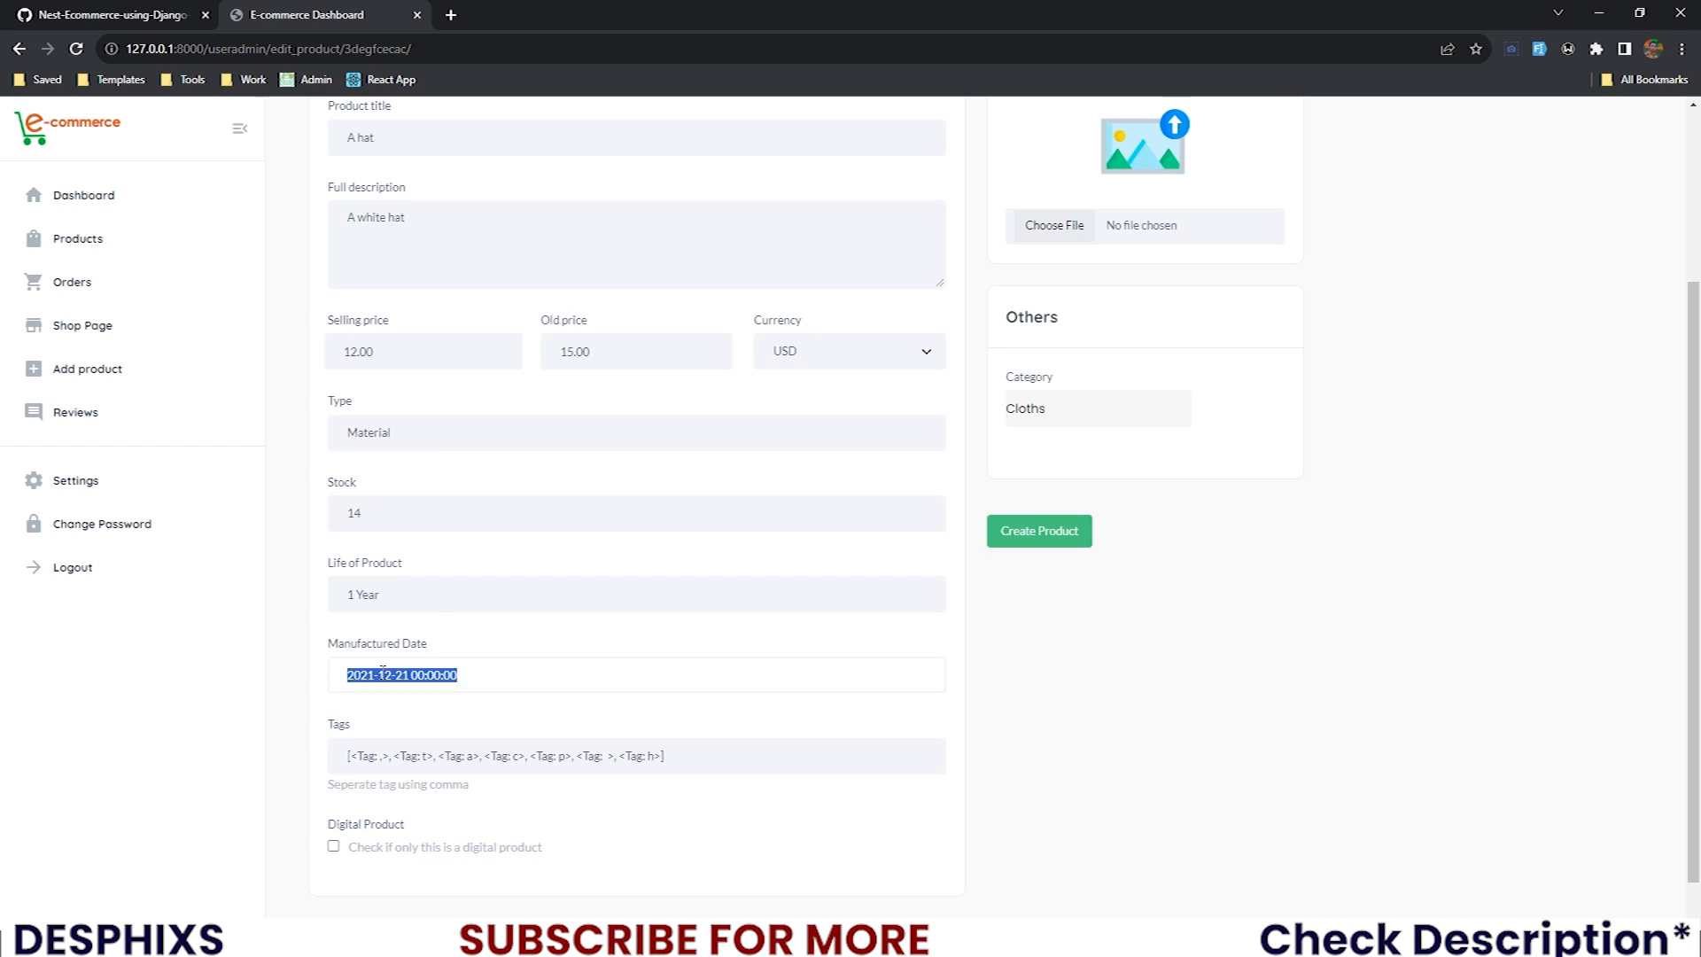
pyautogui.click(496, 673)
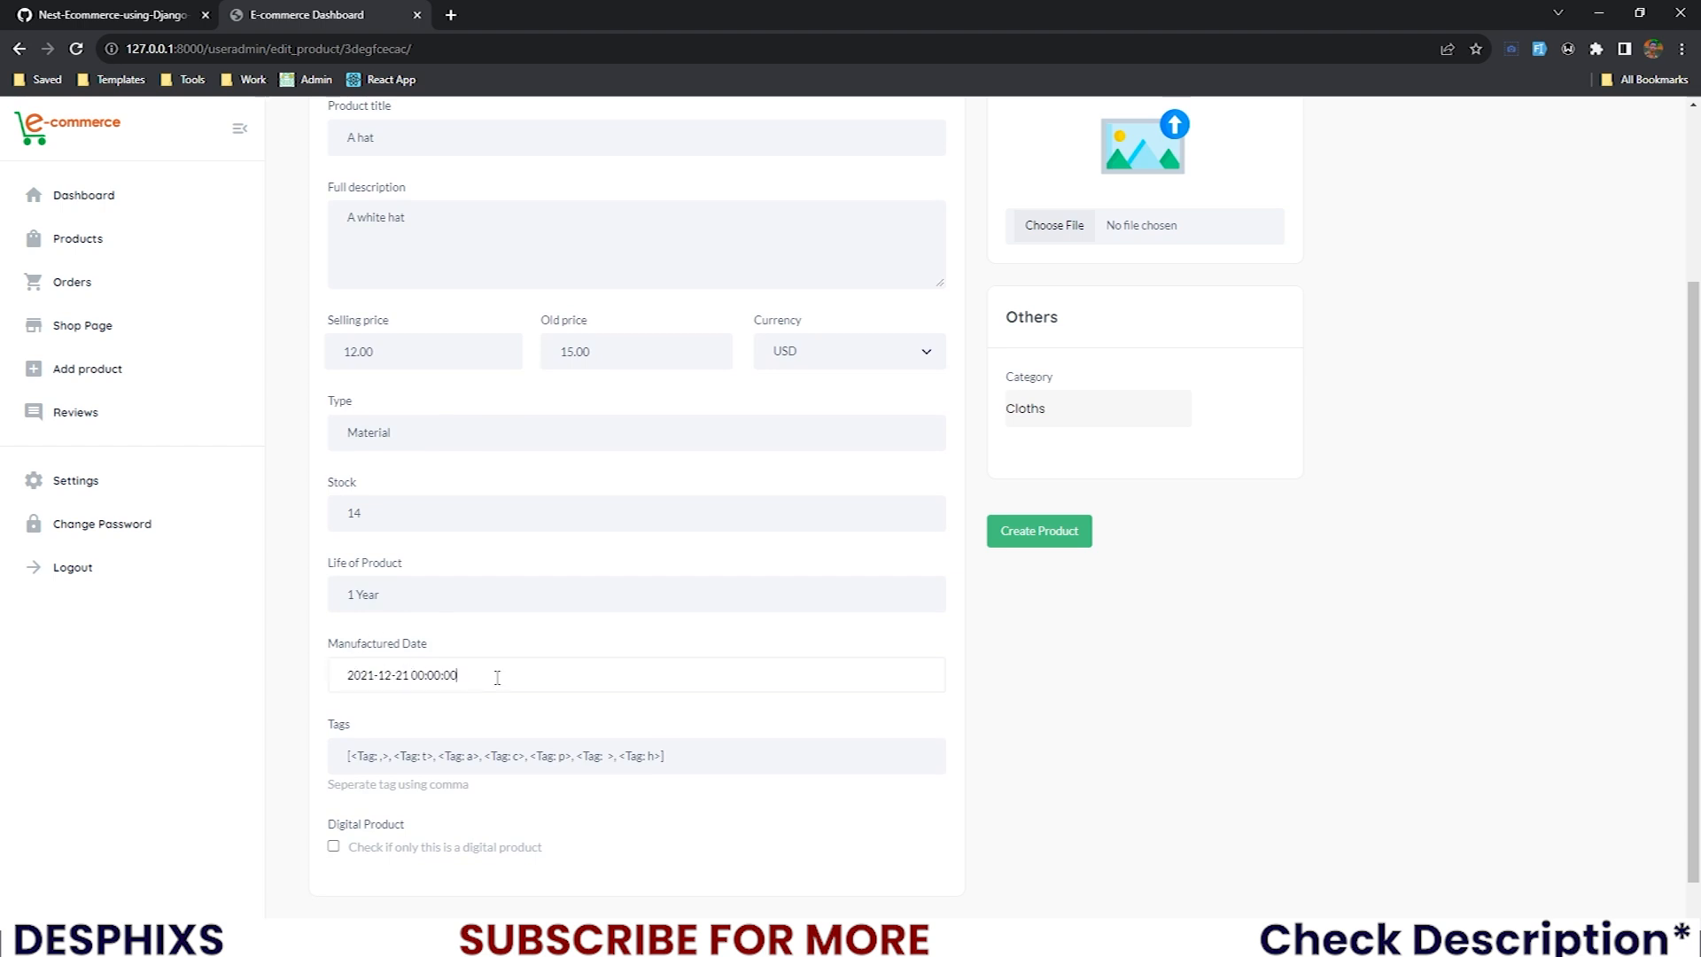
pyautogui.scroll(3)
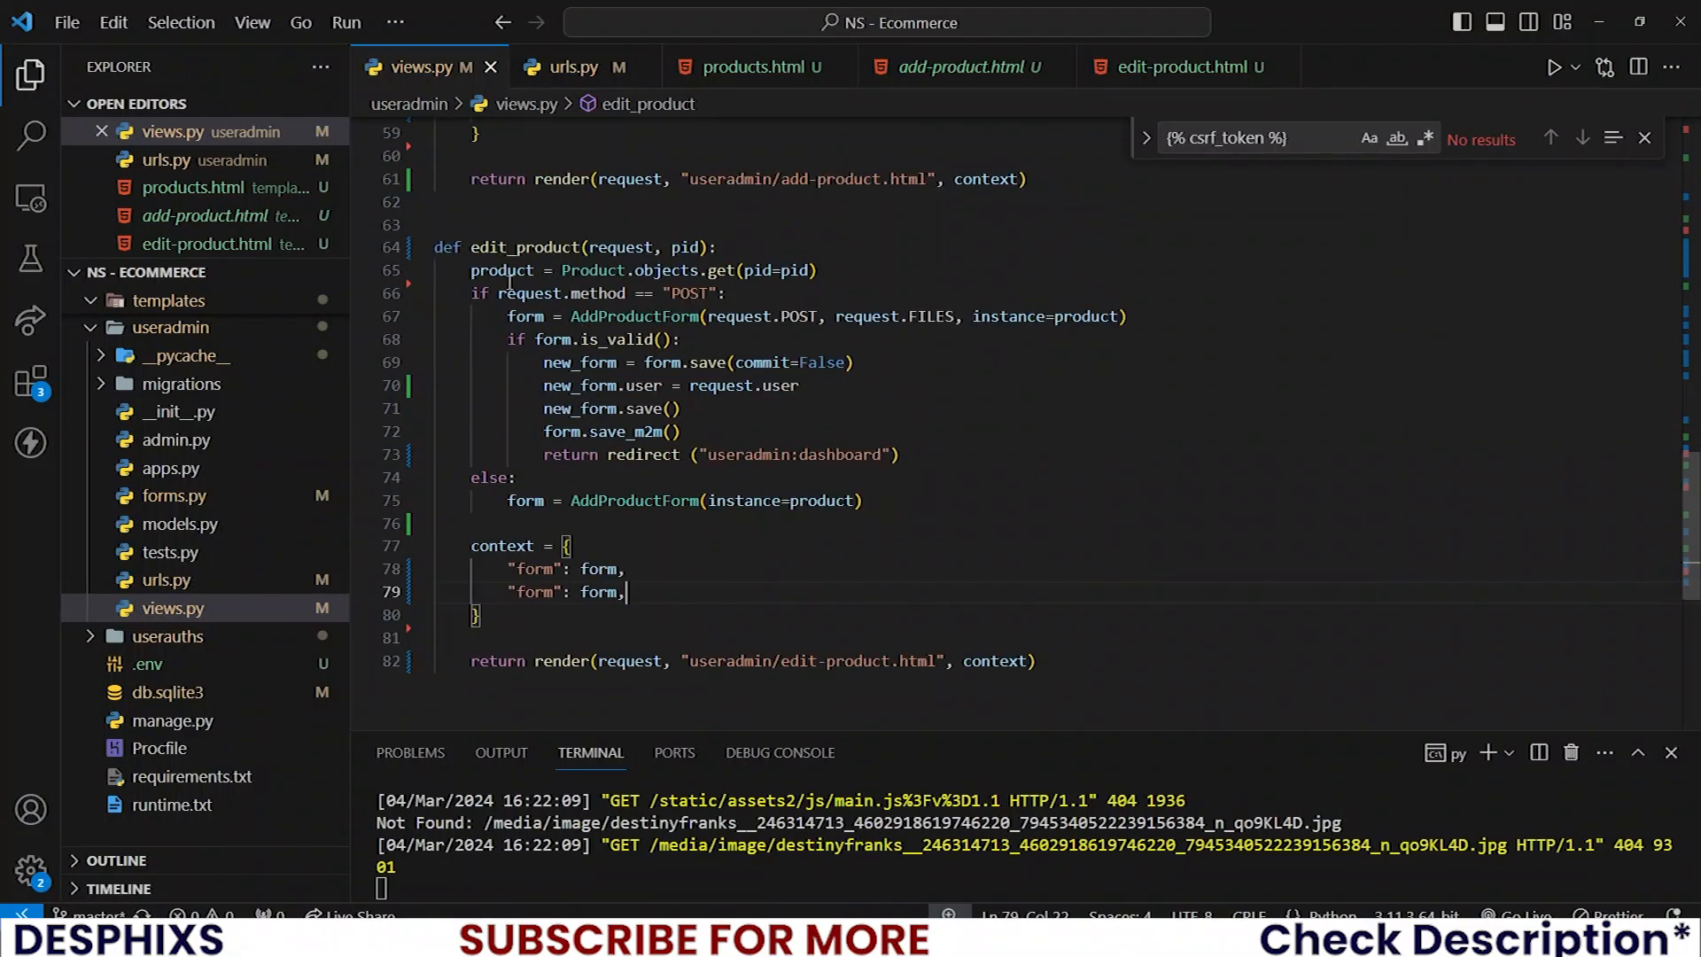
# - Add "product": product to the context and show {{product.image.url}} instead of upload.svg
pyautogui.write('product')
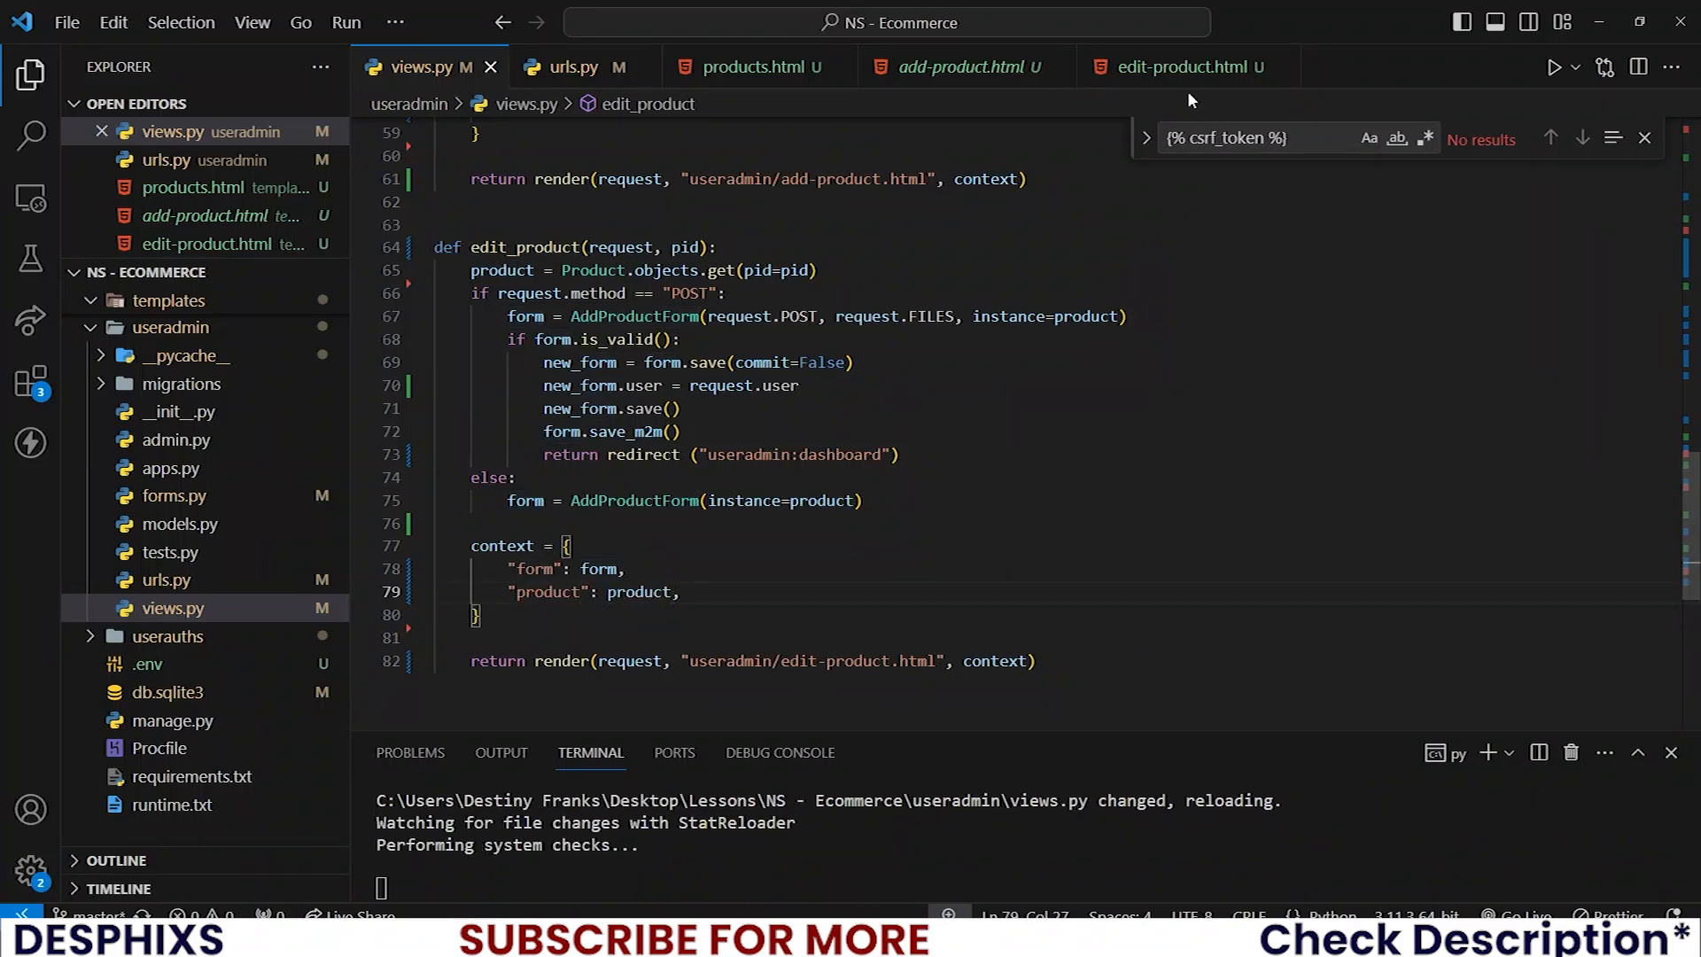
pyautogui.click(1182, 68)
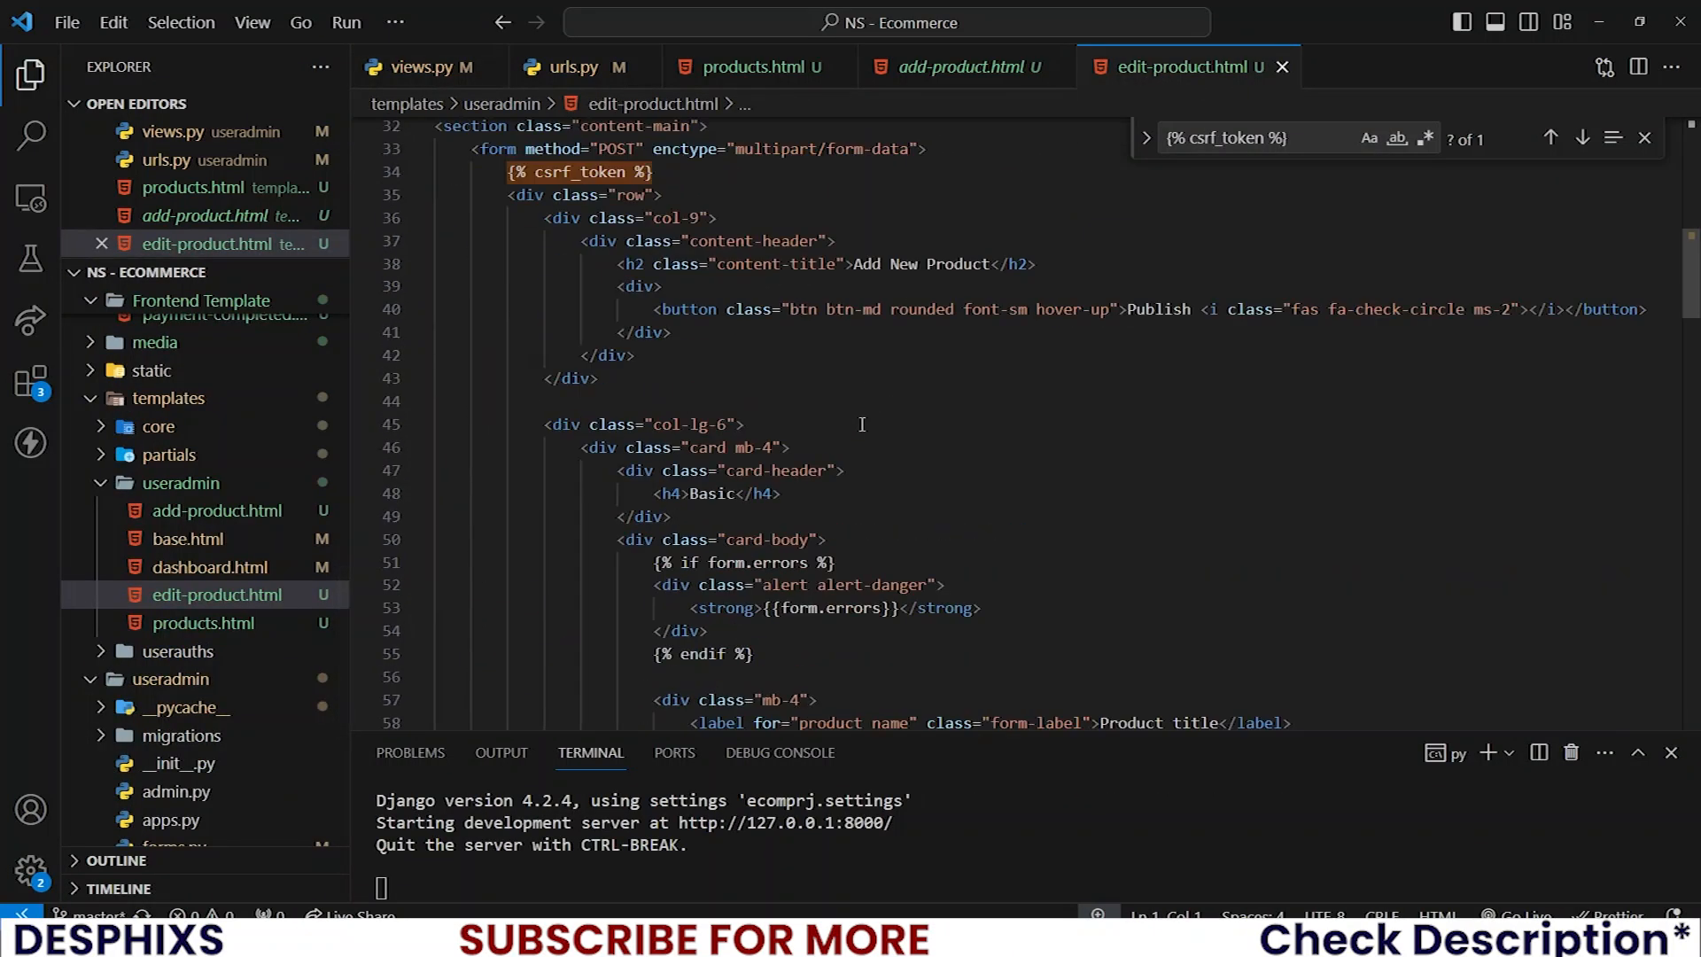
pyautogui.scroll(-3)
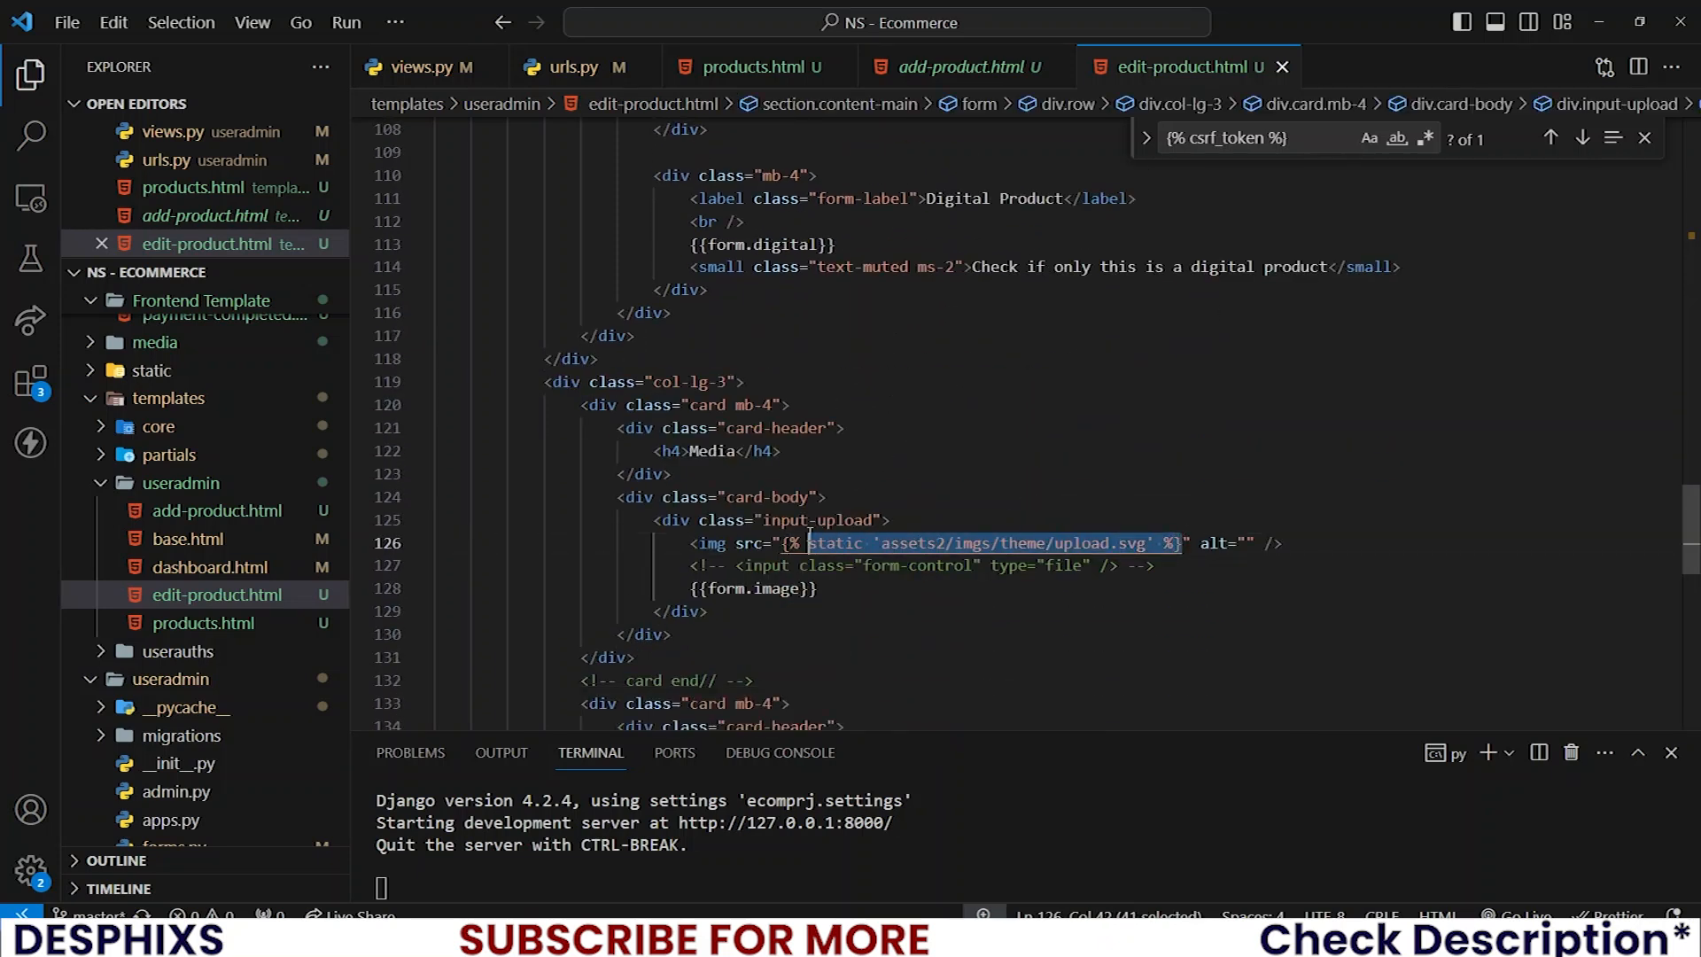
pyautogui.press('Delete')
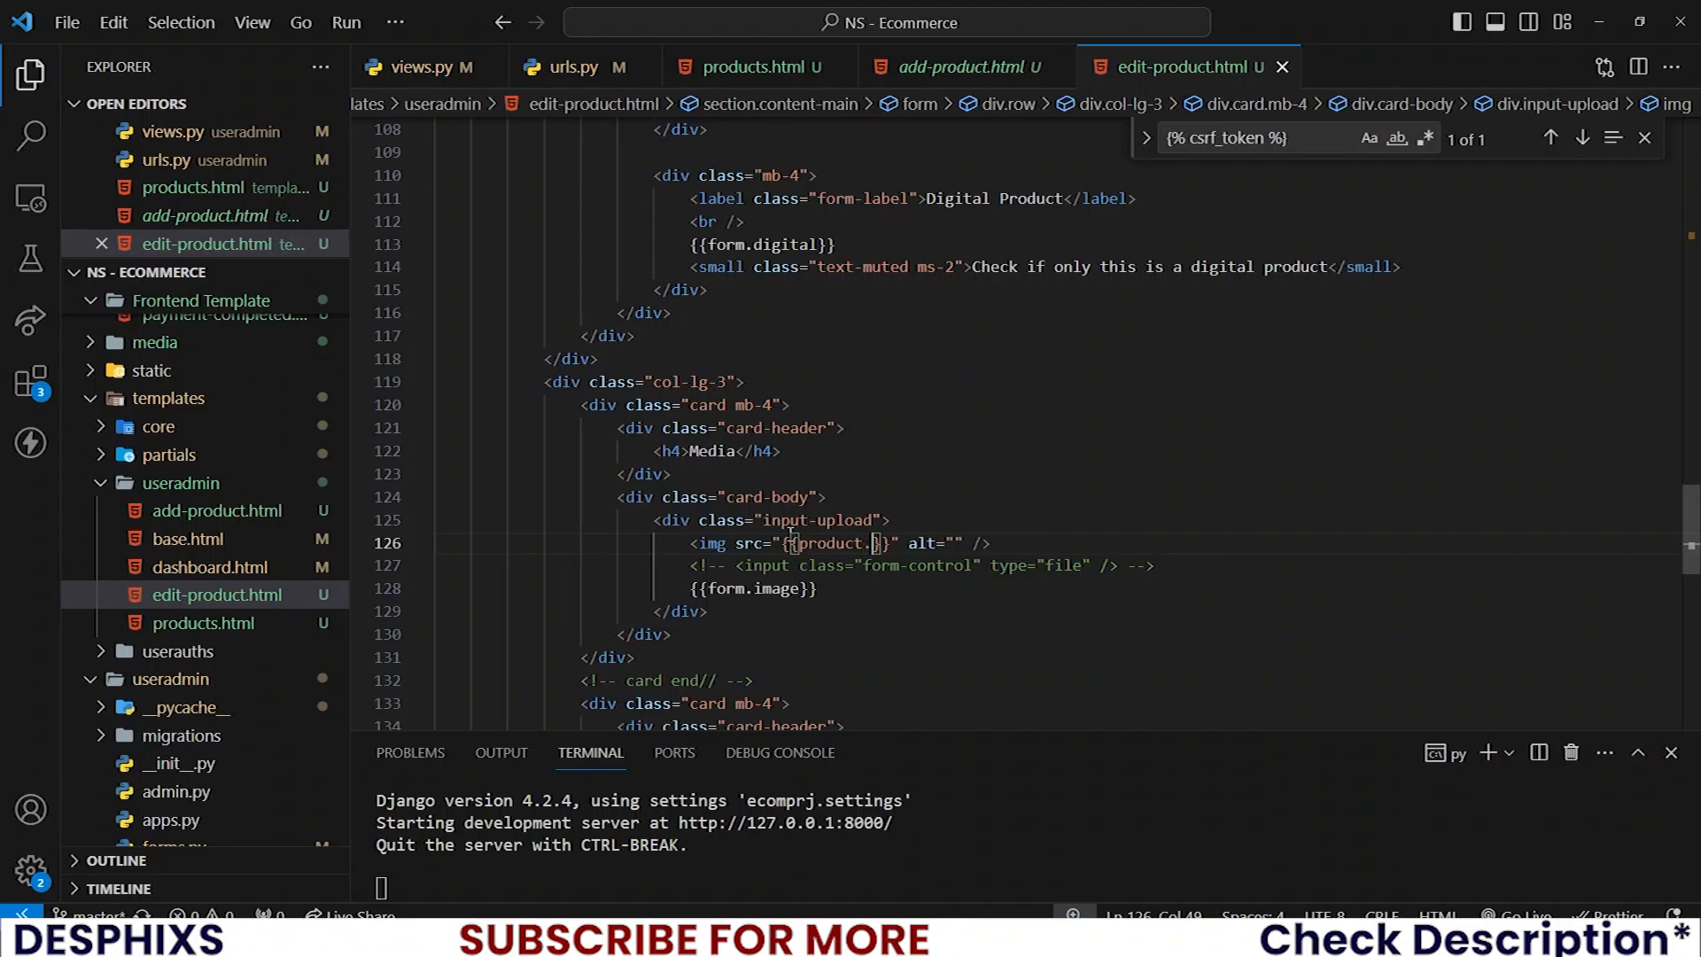
pyautogui.write('.url')
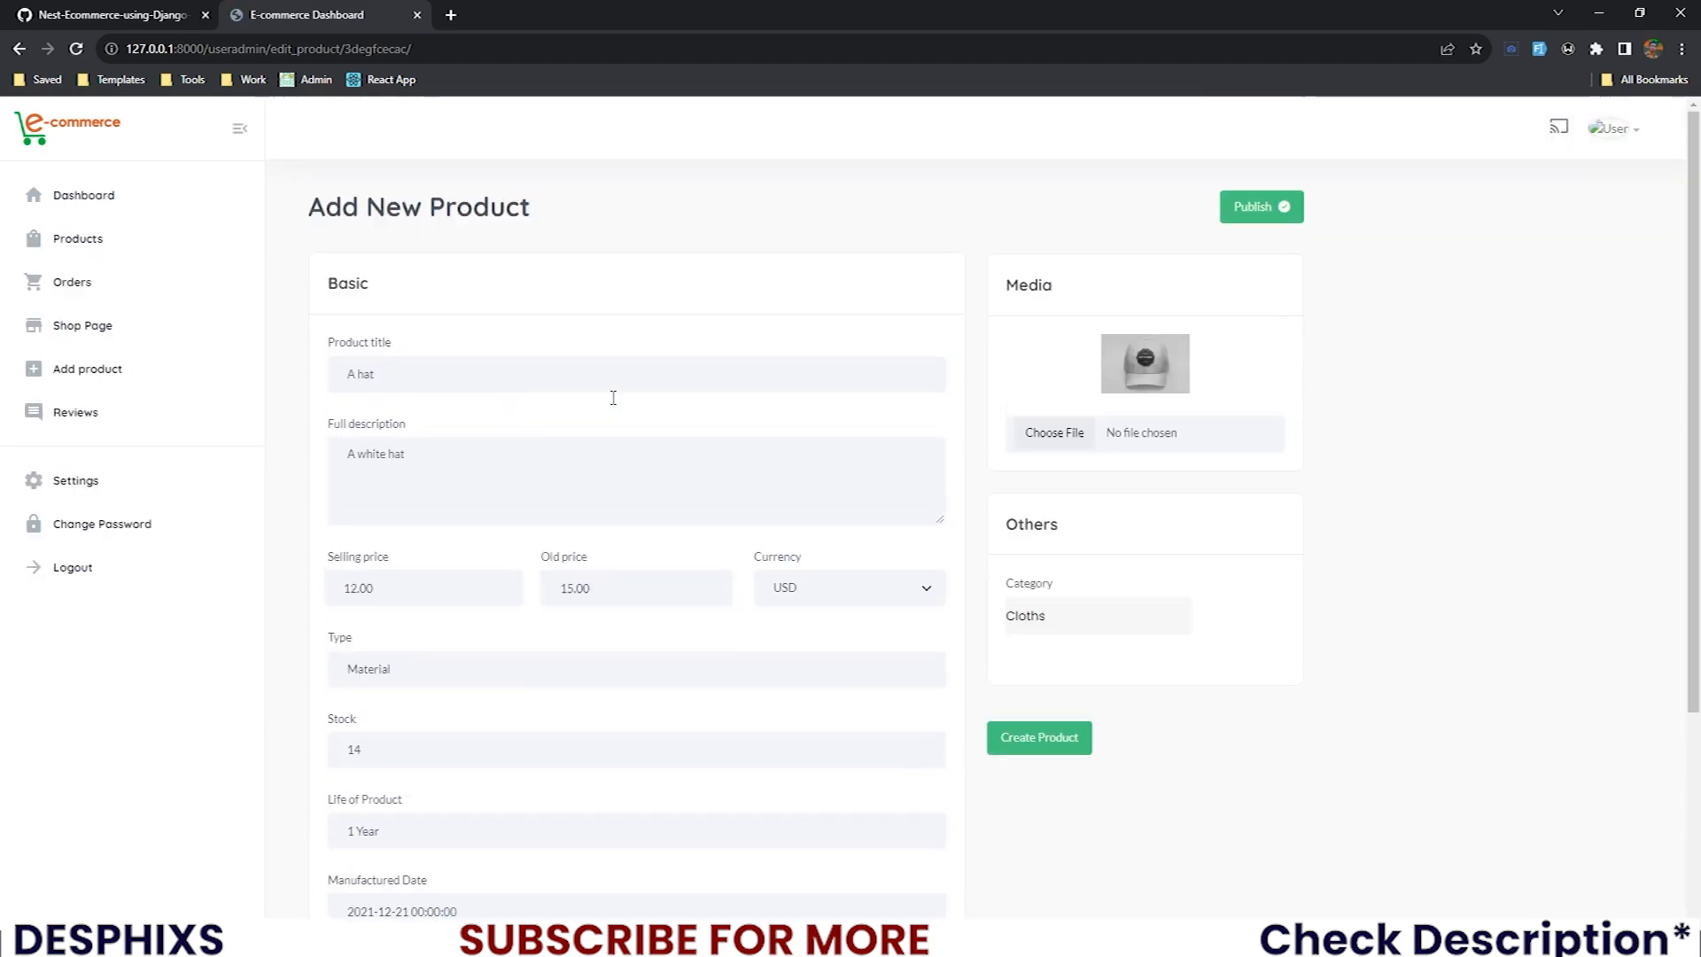
# - Give the hat a new image, title Short and description A blue shot, then save it
pyautogui.click(1052, 432)
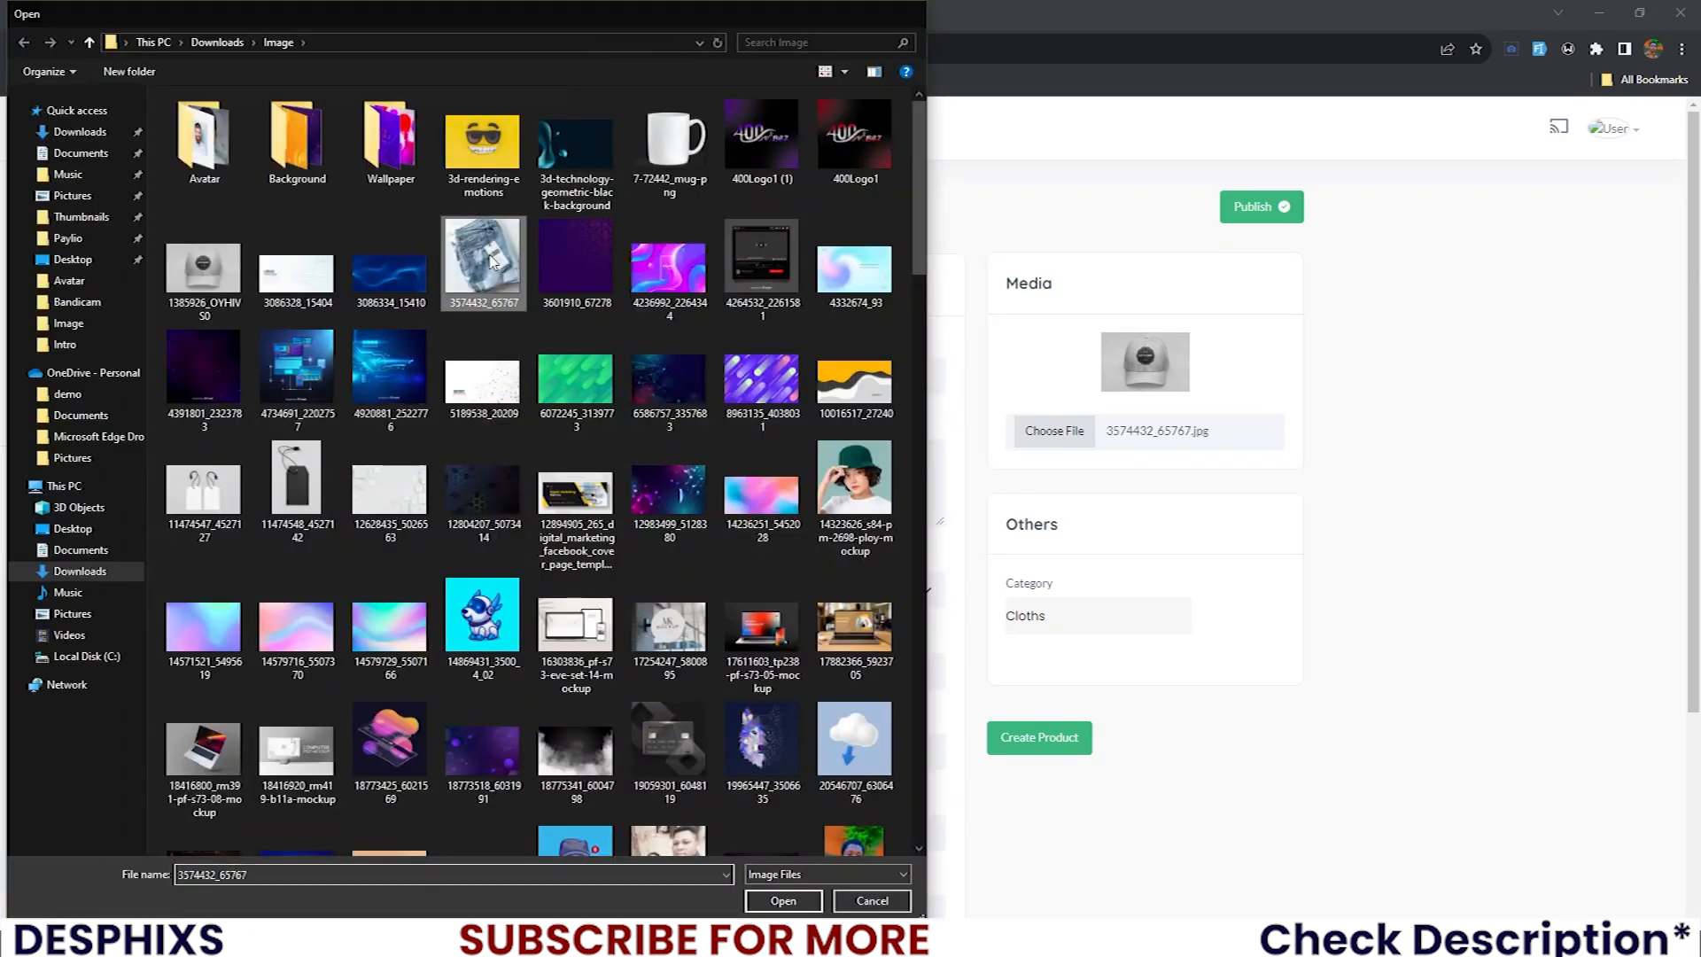
pyautogui.click(781, 900)
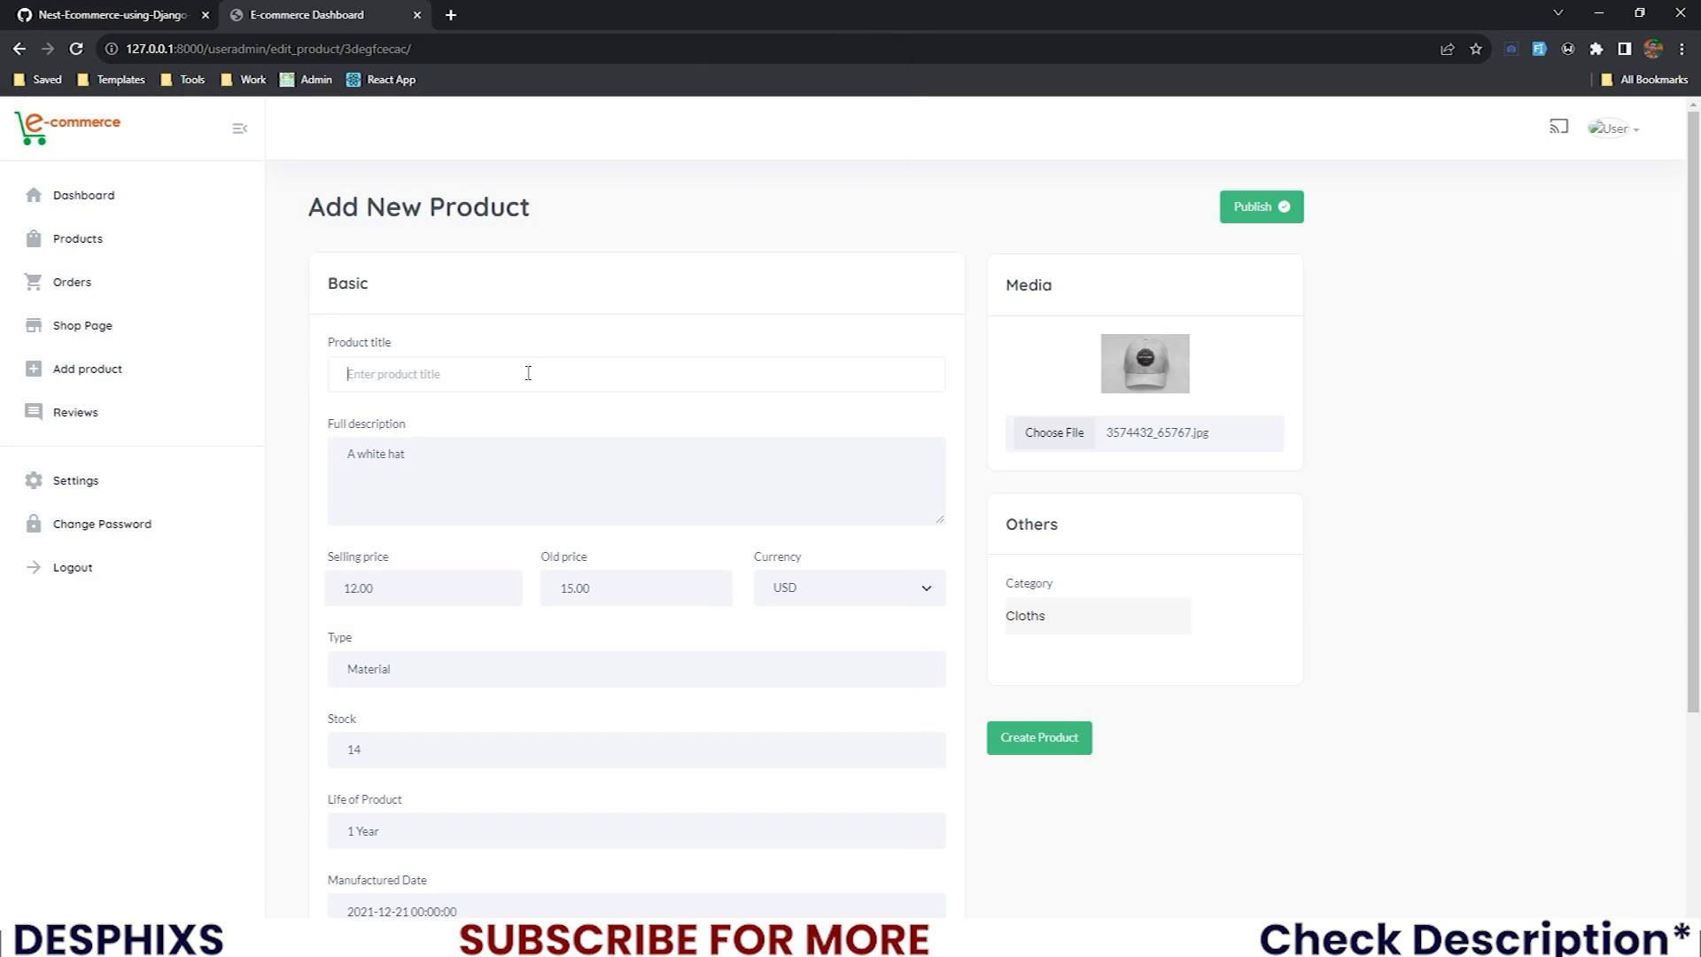
pyautogui.write('Short')
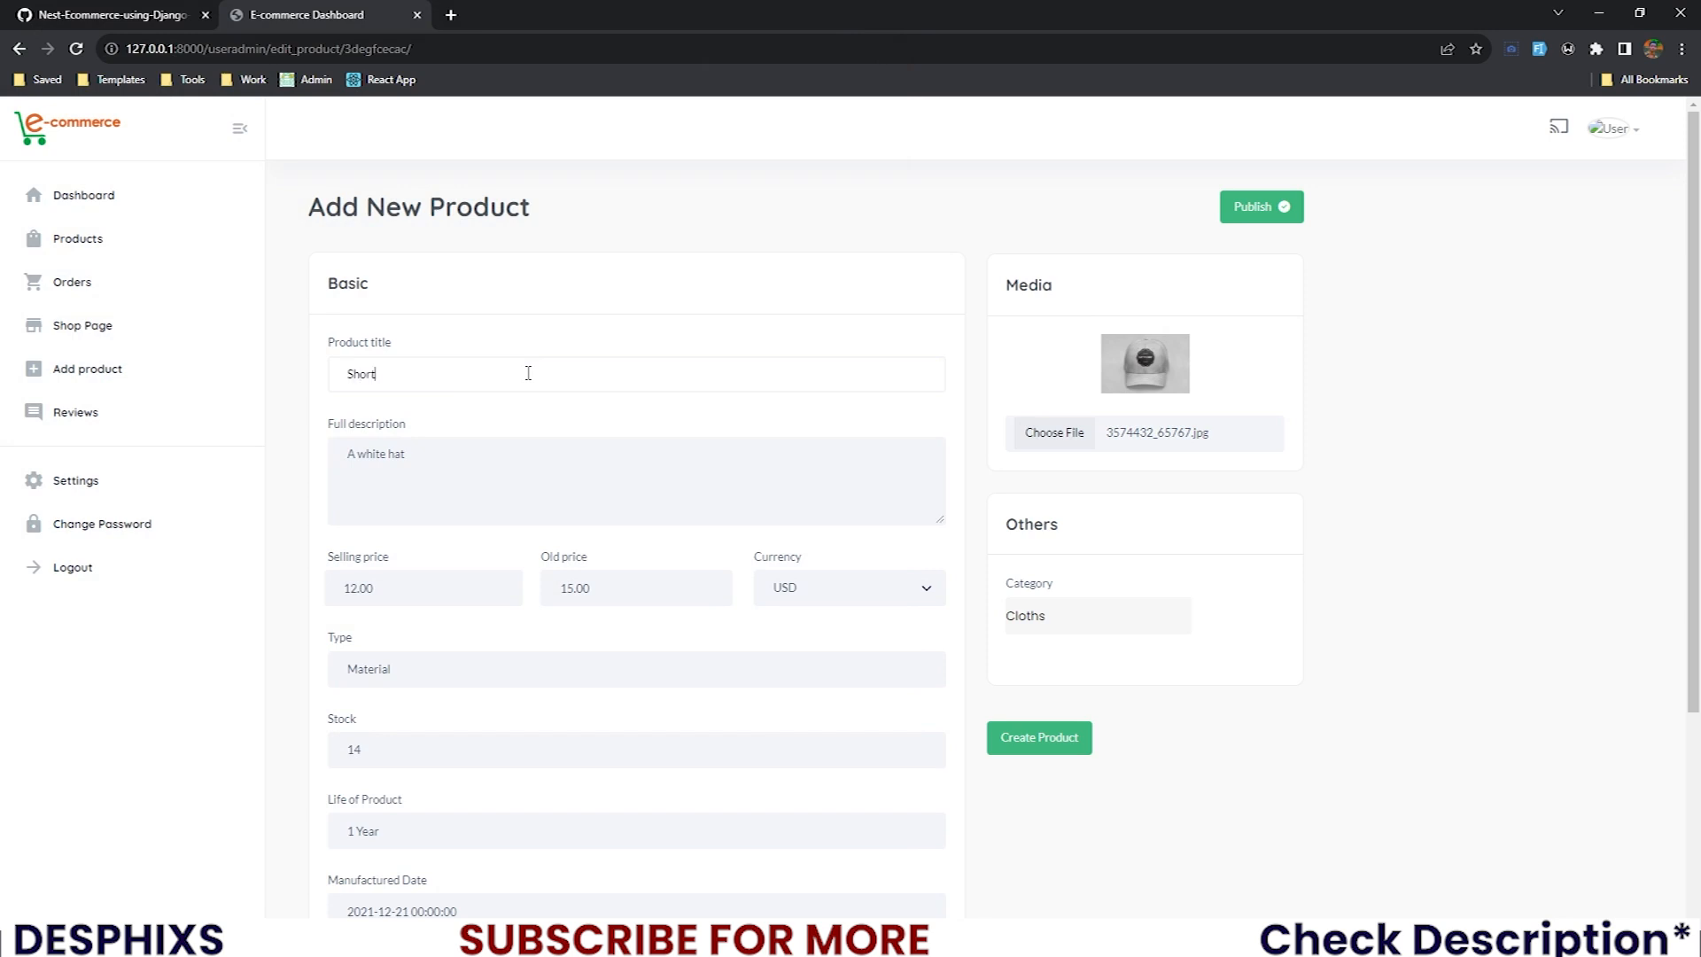
pyautogui.click(365, 453)
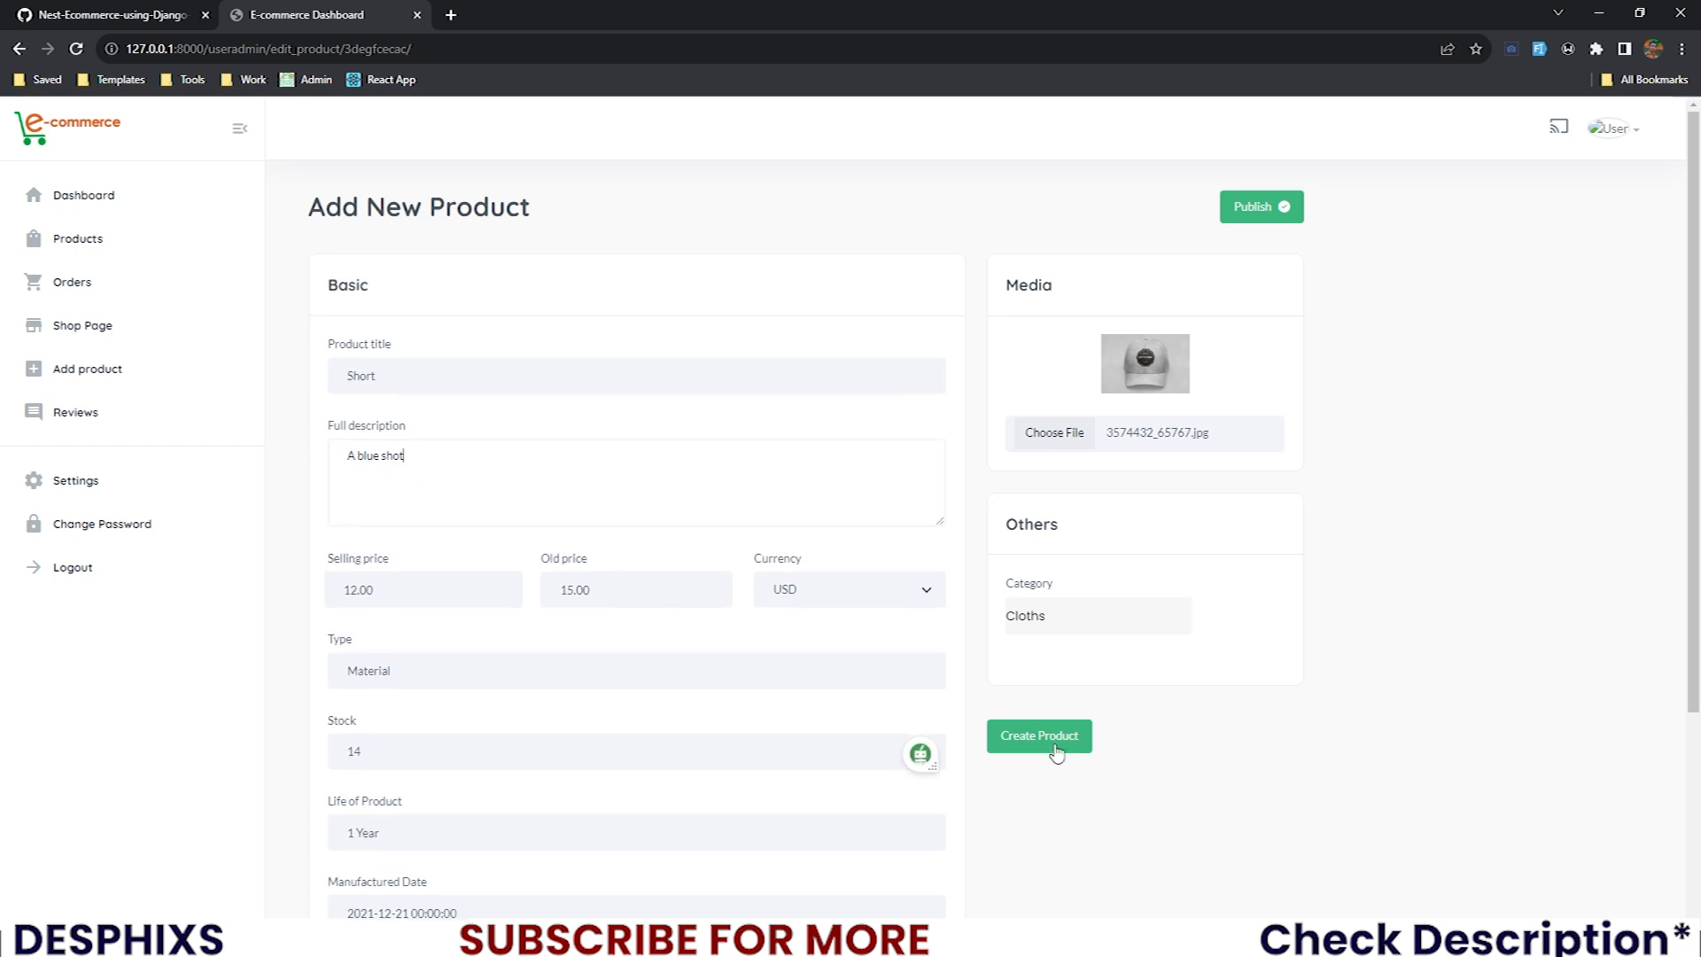
pyautogui.click(1039, 736)
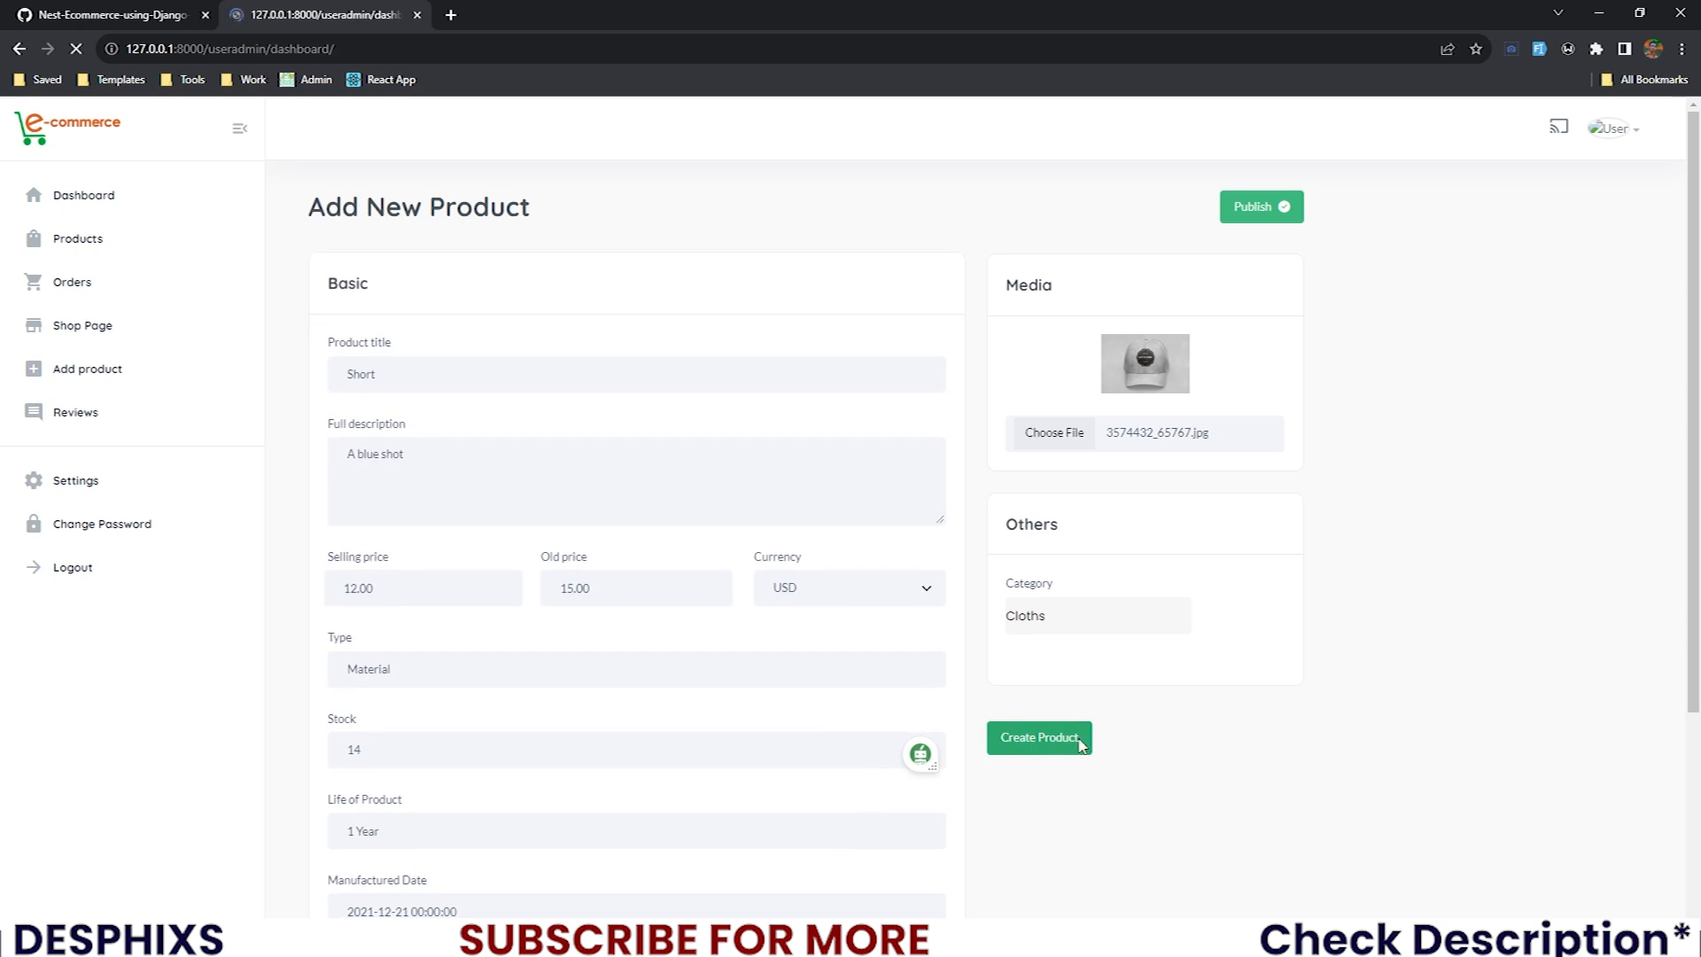
pyautogui.click(1038, 743)
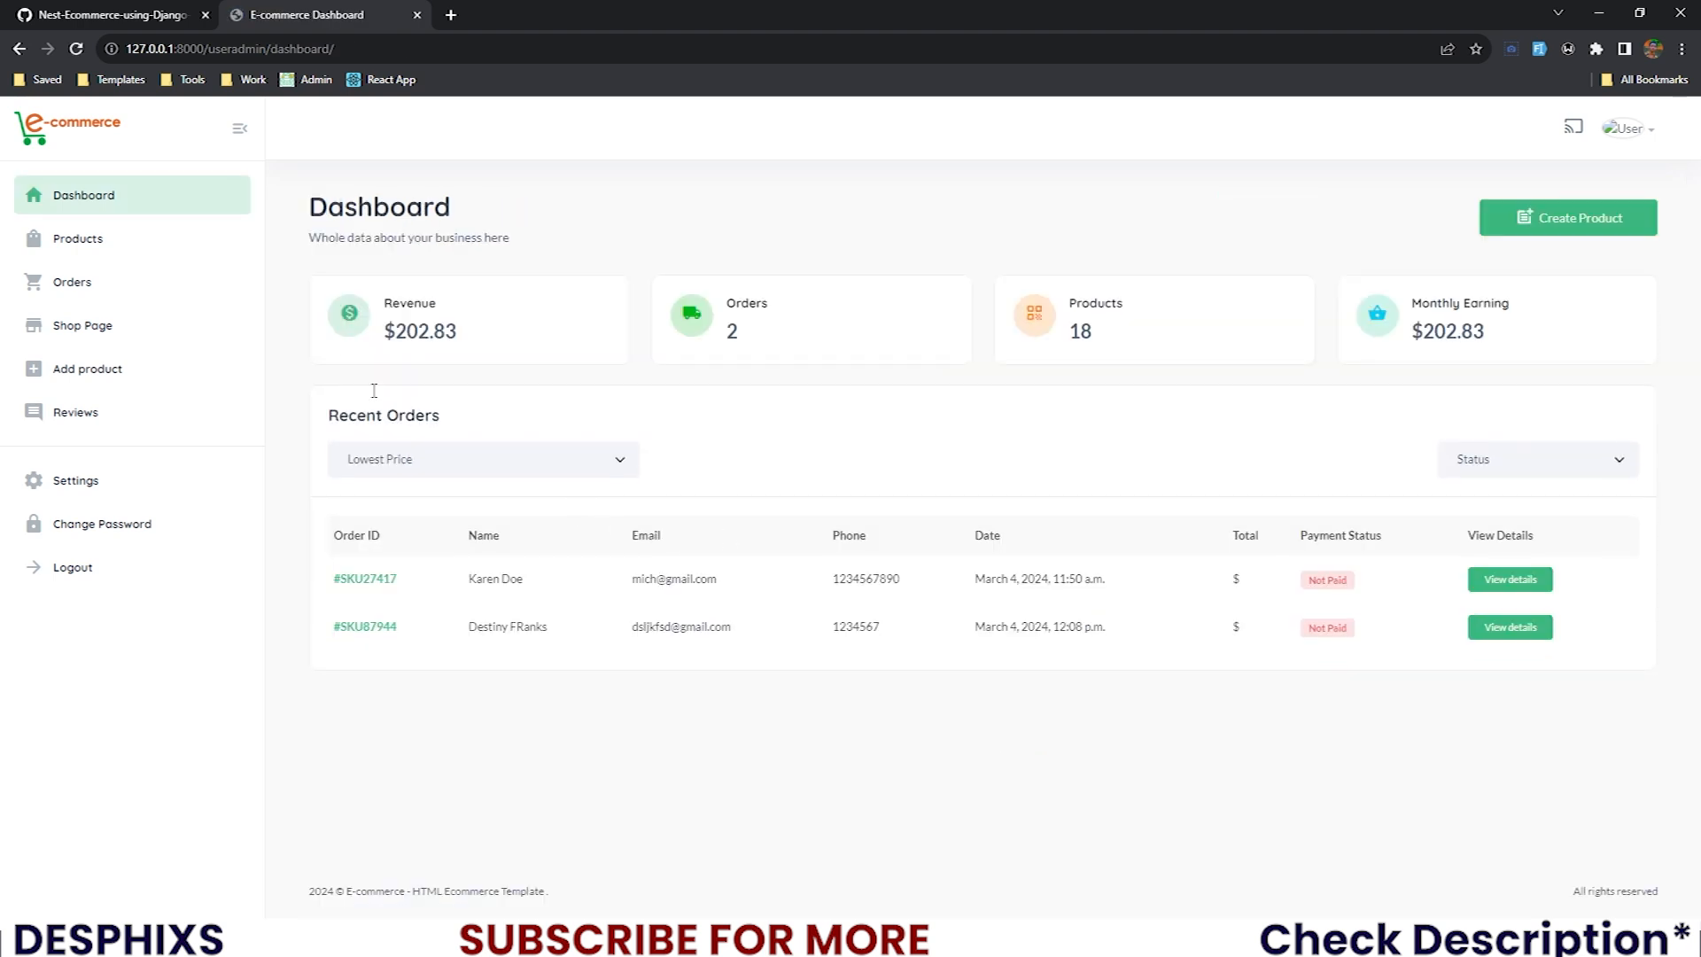
pyautogui.moveTo(730, 597)
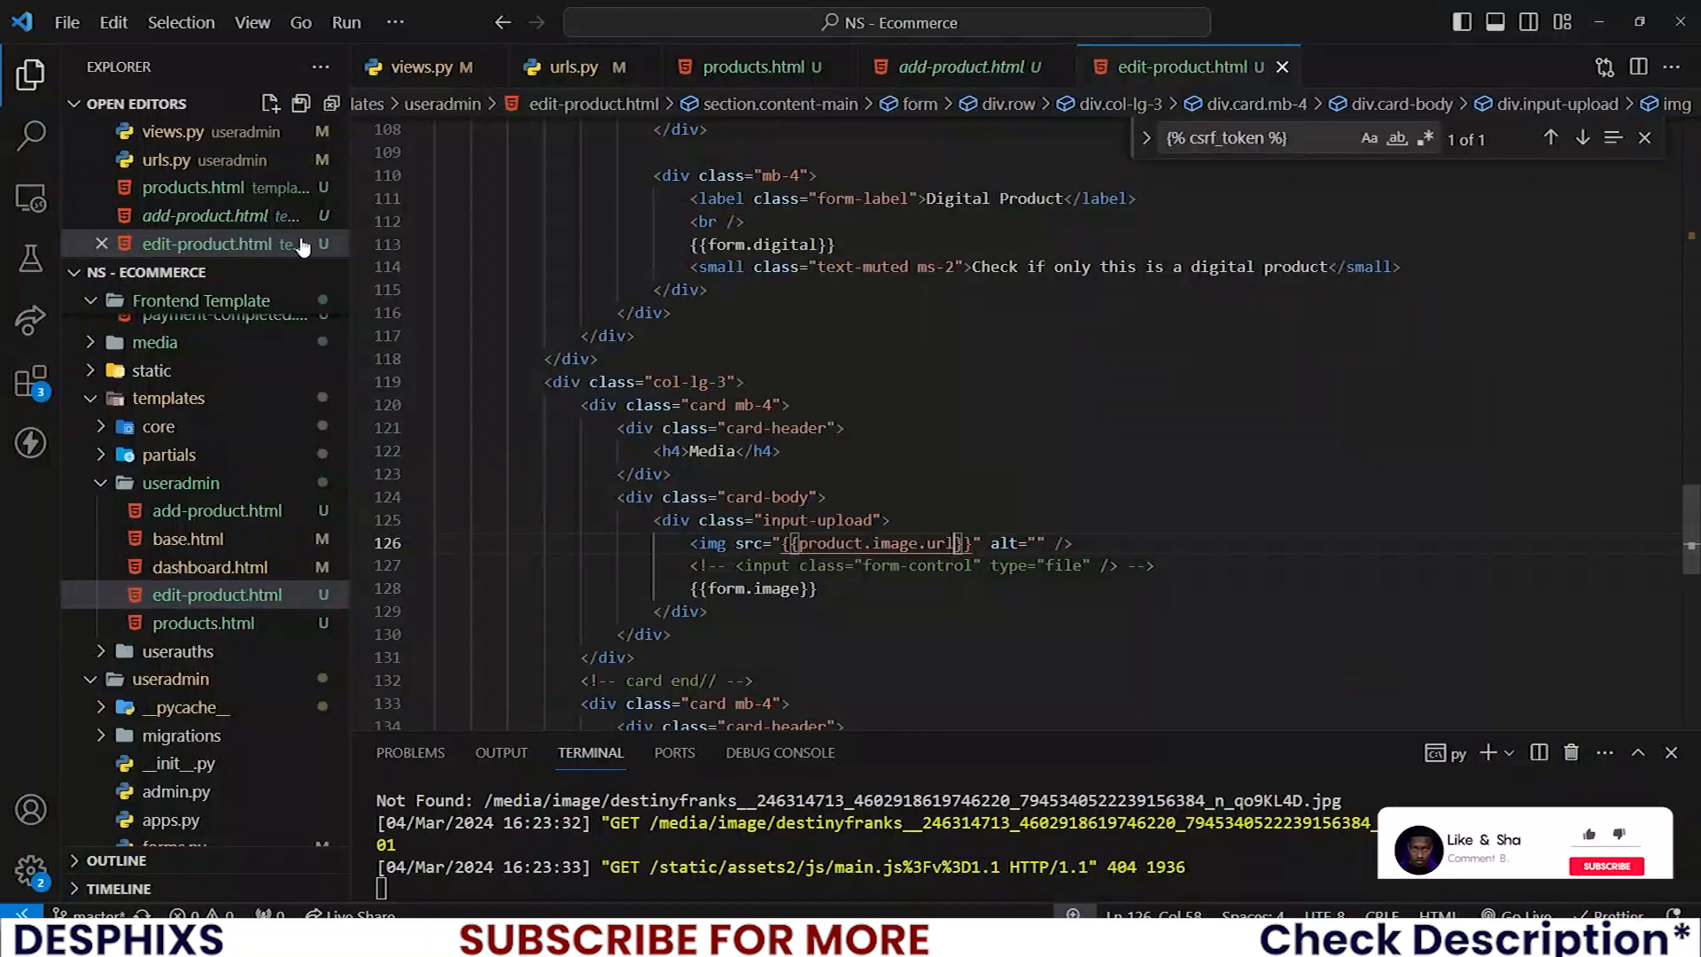
# - In views.py, change edit_product's redirect from dashboard to useradmin:edit_product with product.pid
pyautogui.click(421, 65)
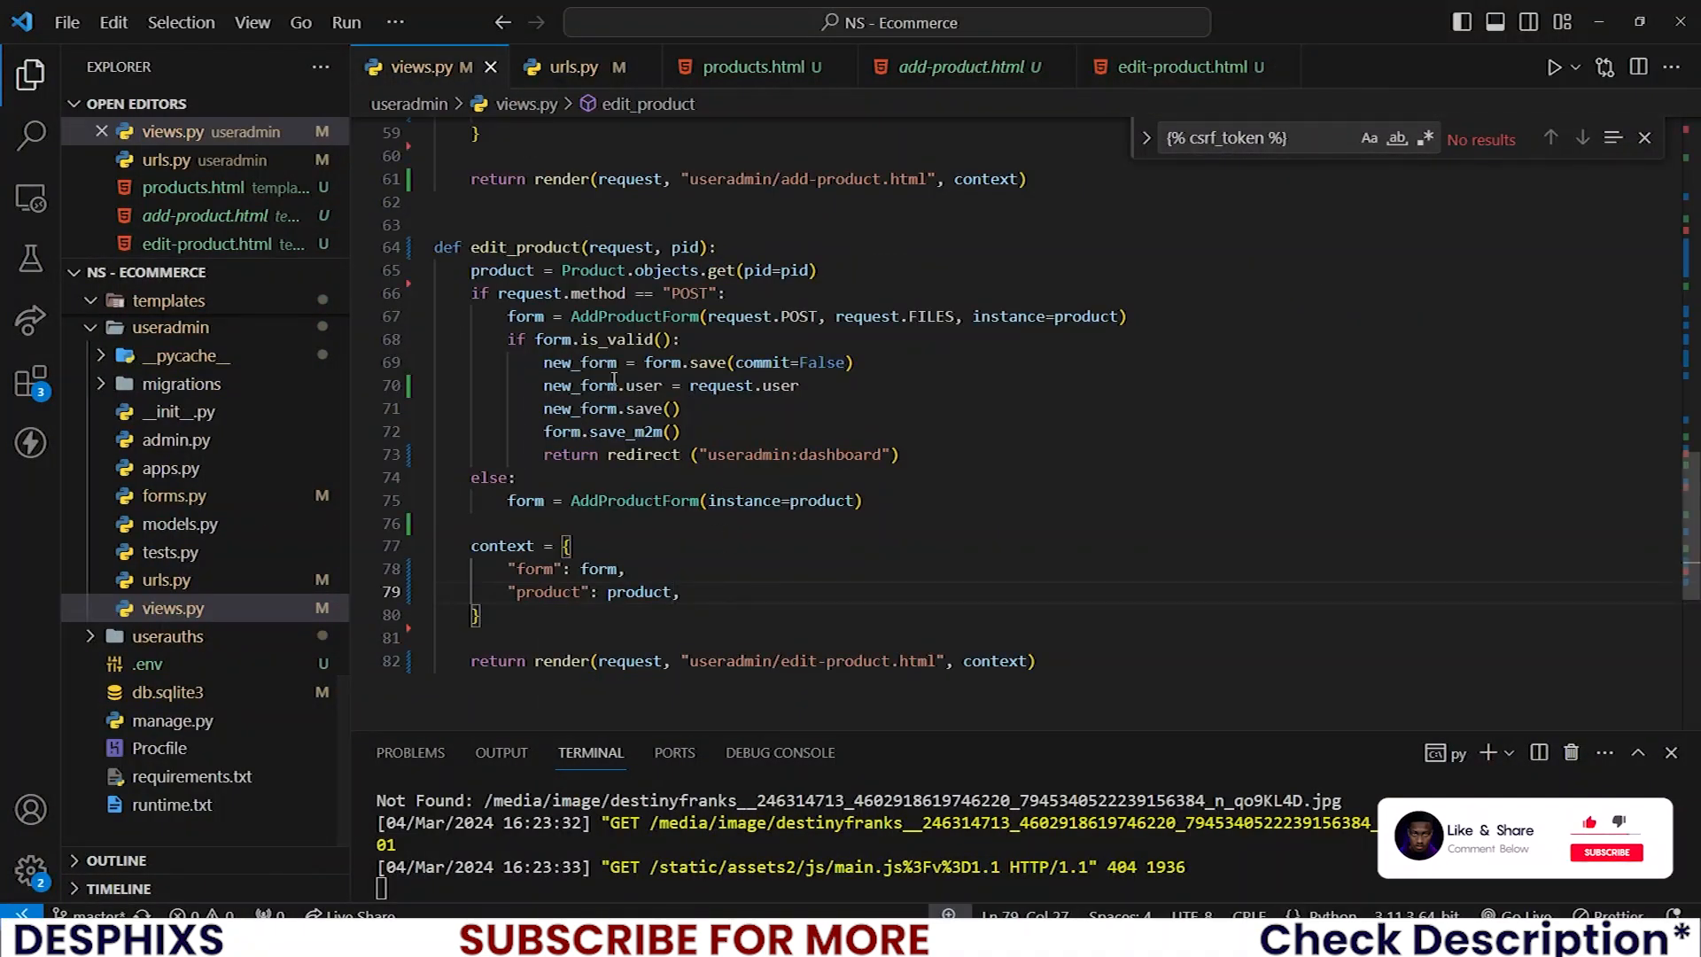
pyautogui.doubleClick(526, 248)
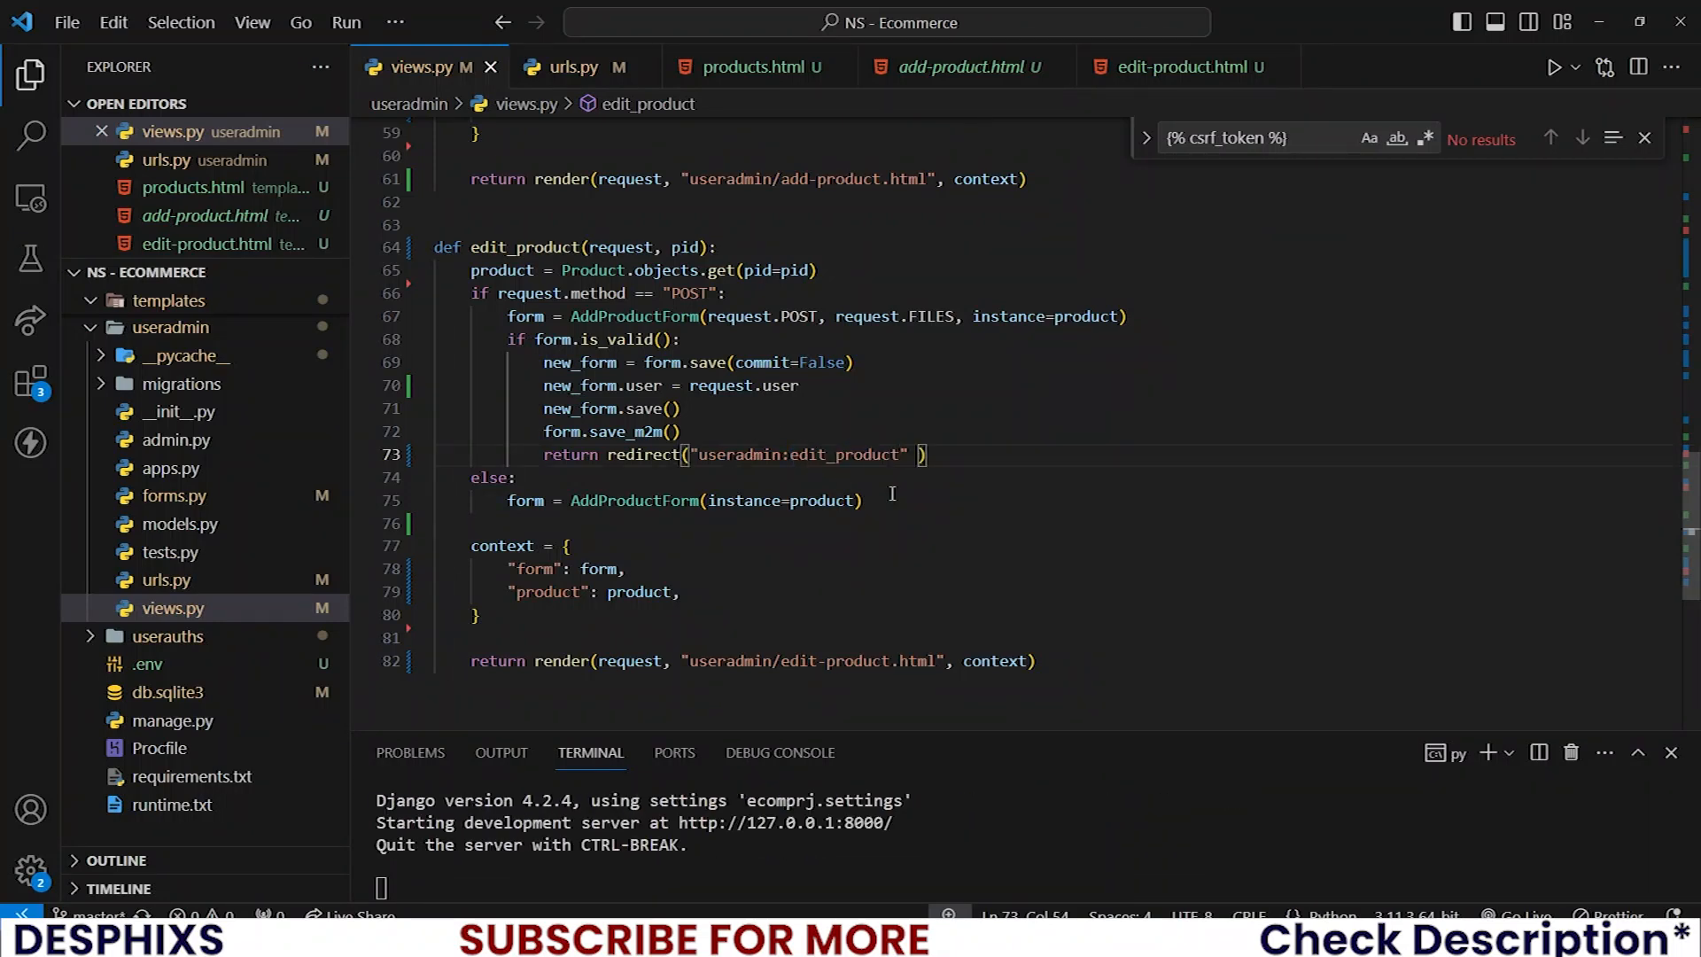
pyautogui.write('product.pid')
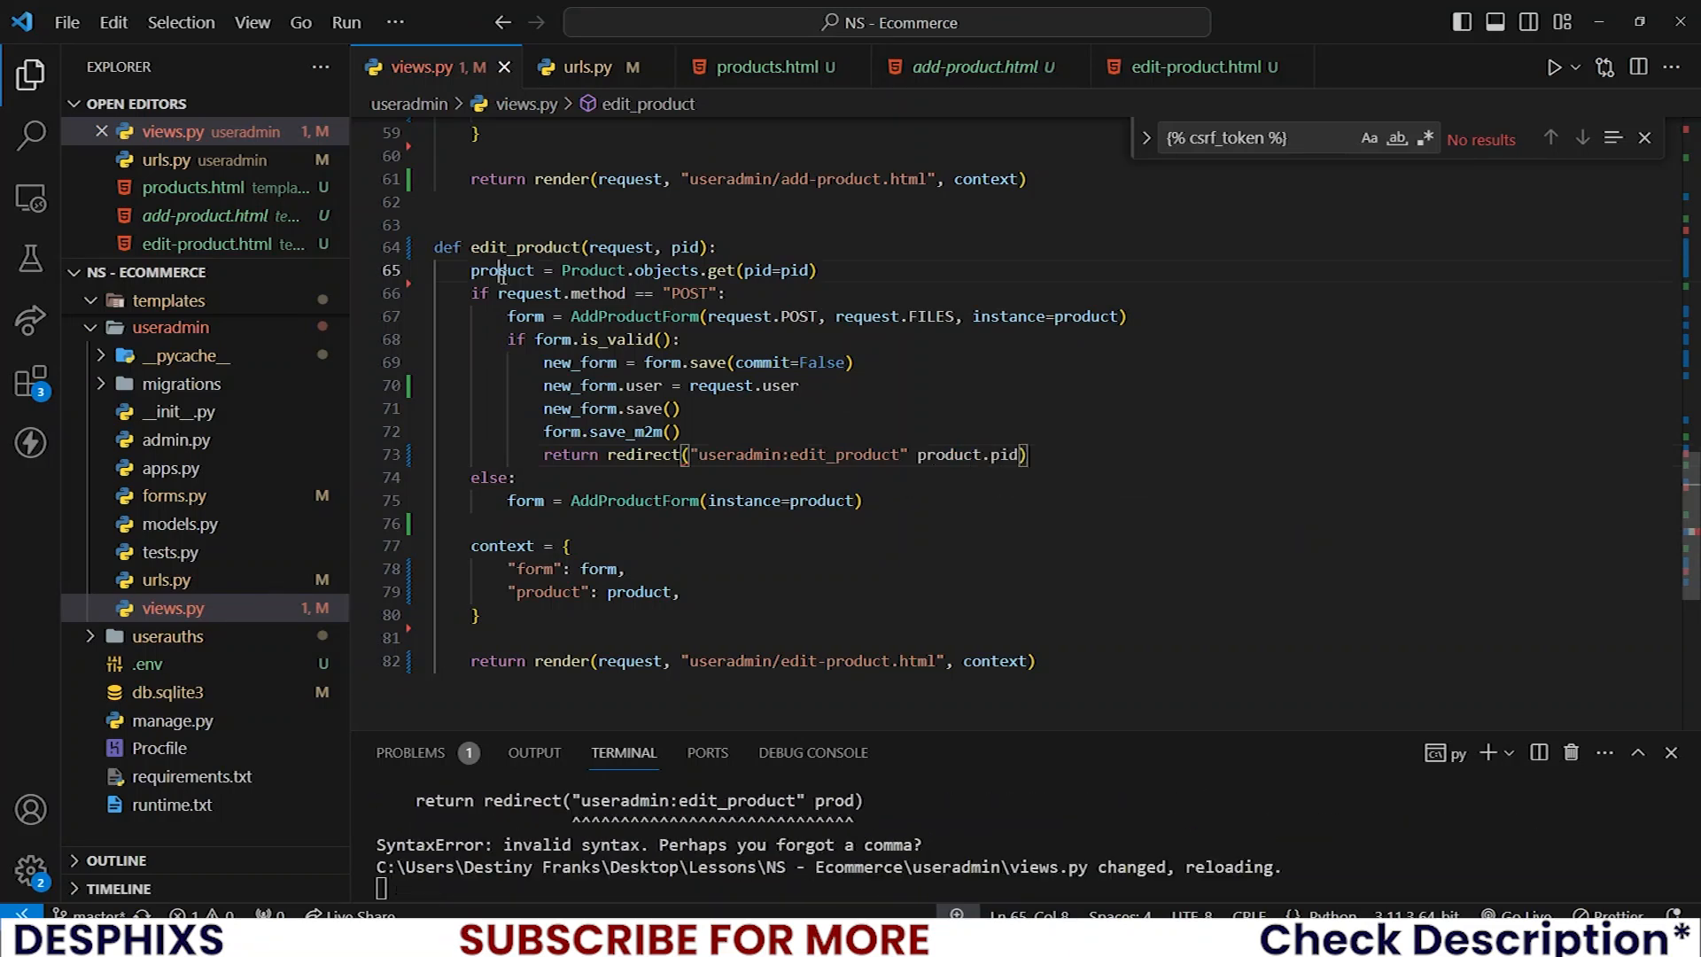
pyautogui.click(866, 499)
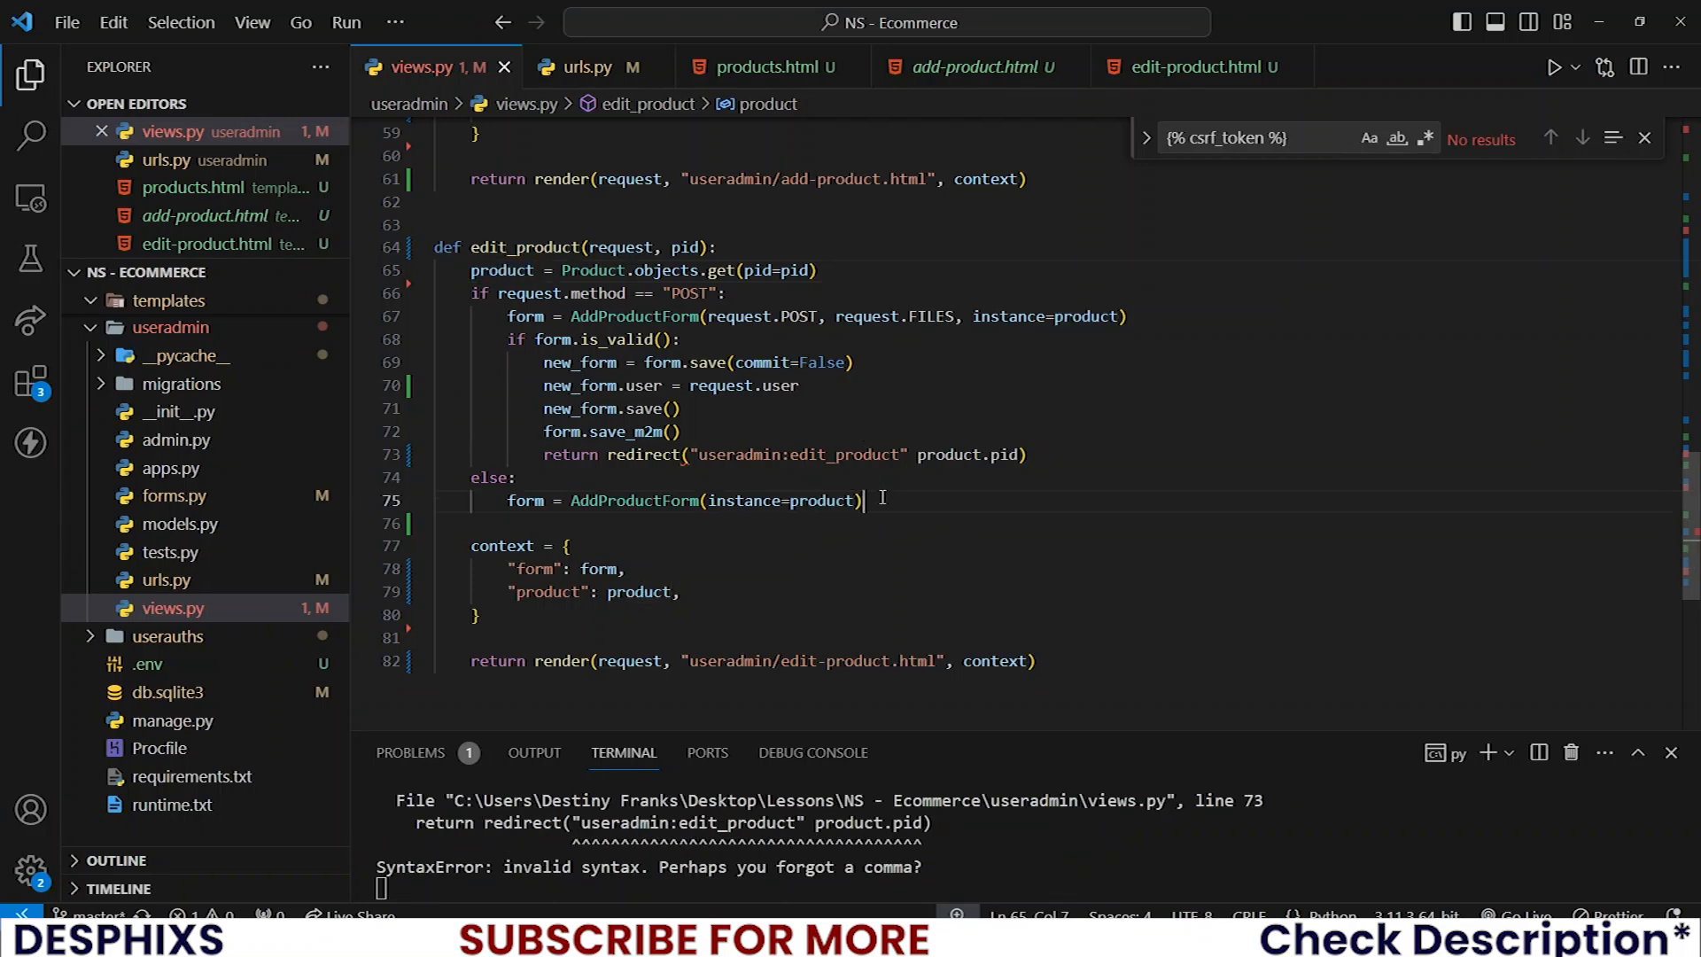
pyautogui.click(863, 499)
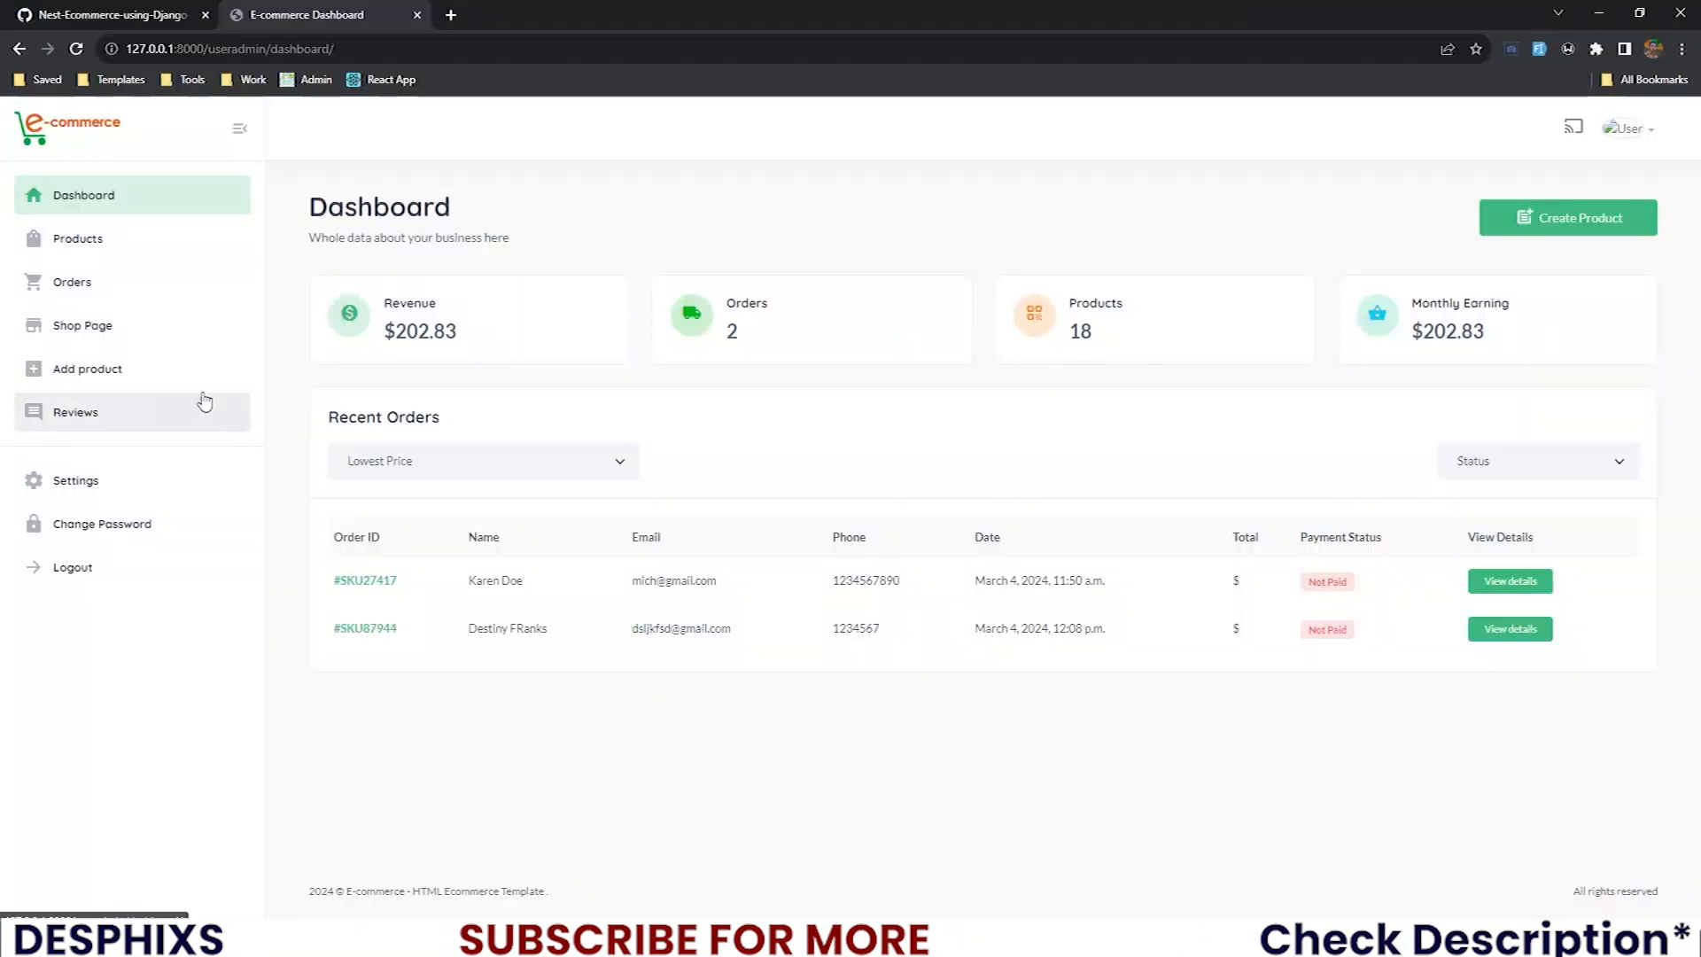
# - From the Products list, go to Short's edit page and start choosing a new image file
pyautogui.click(76, 239)
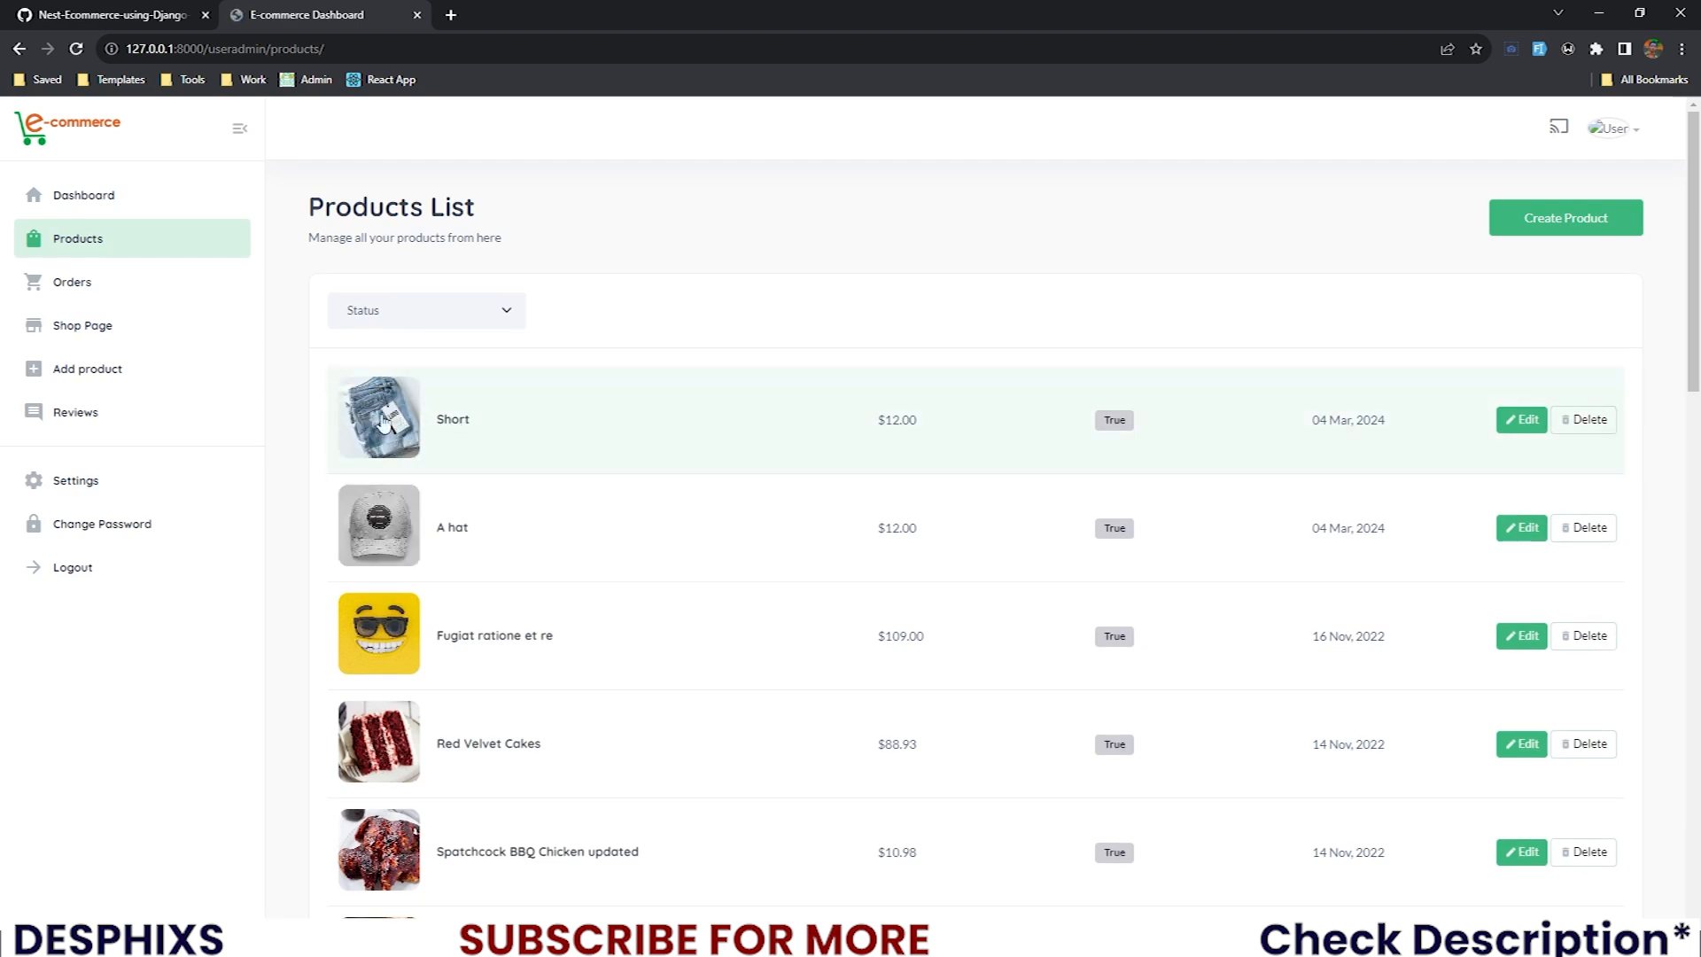
pyautogui.moveTo(1520, 420)
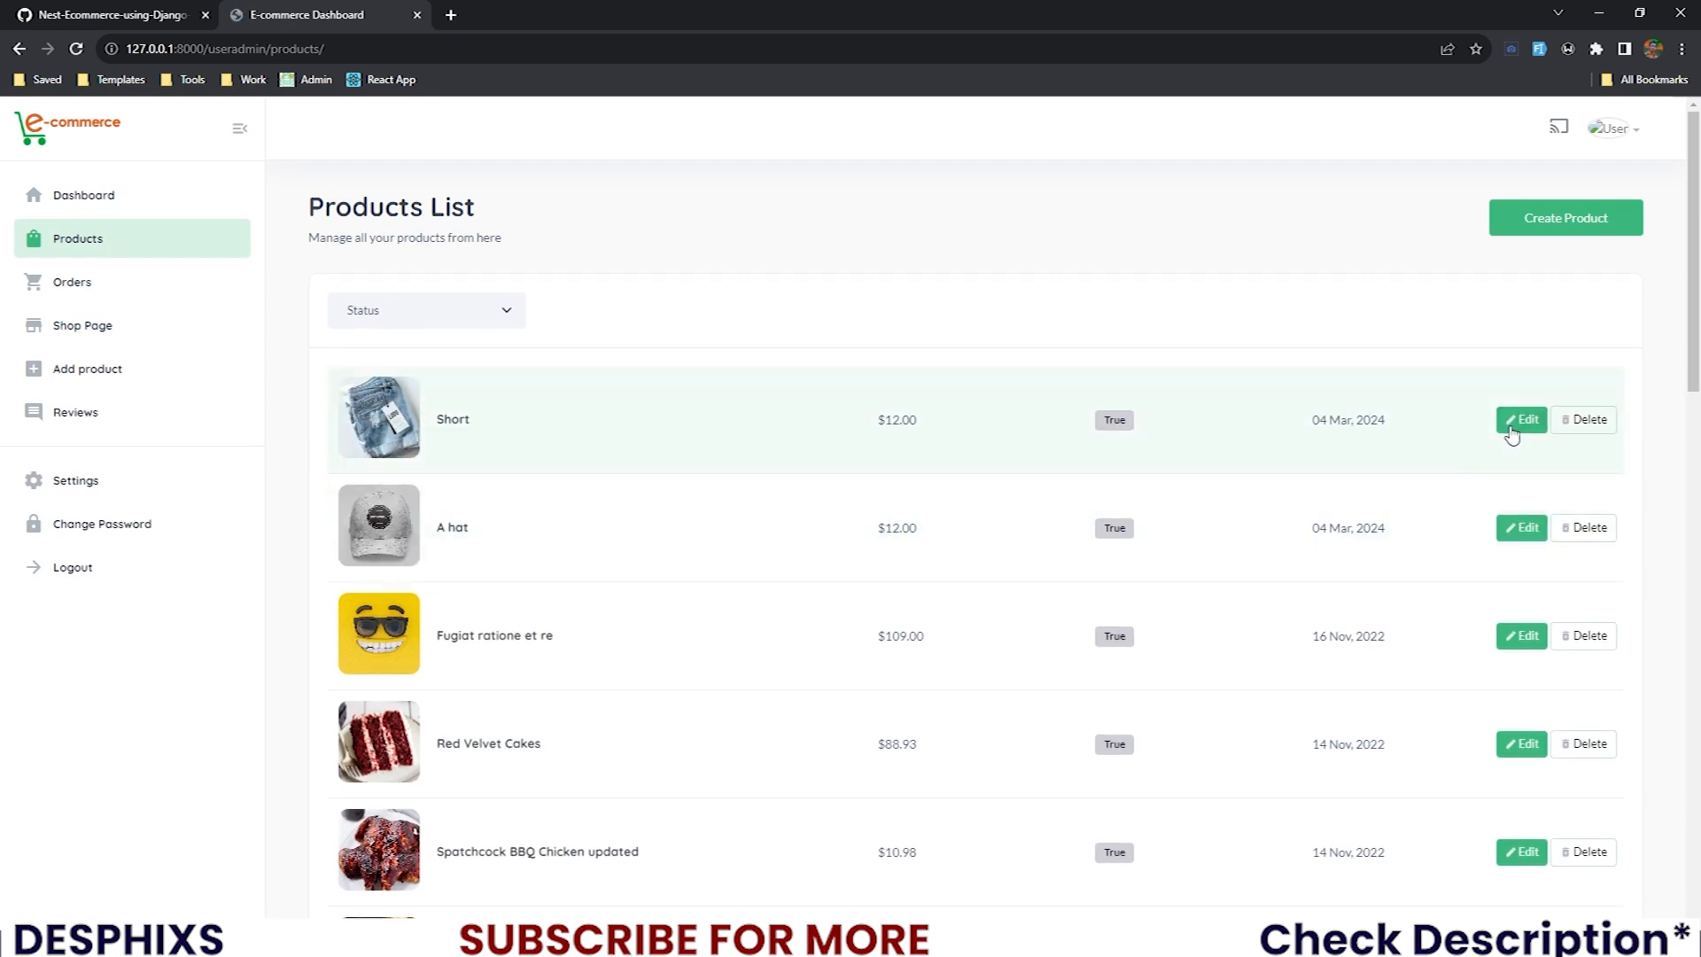
pyautogui.click(1521, 420)
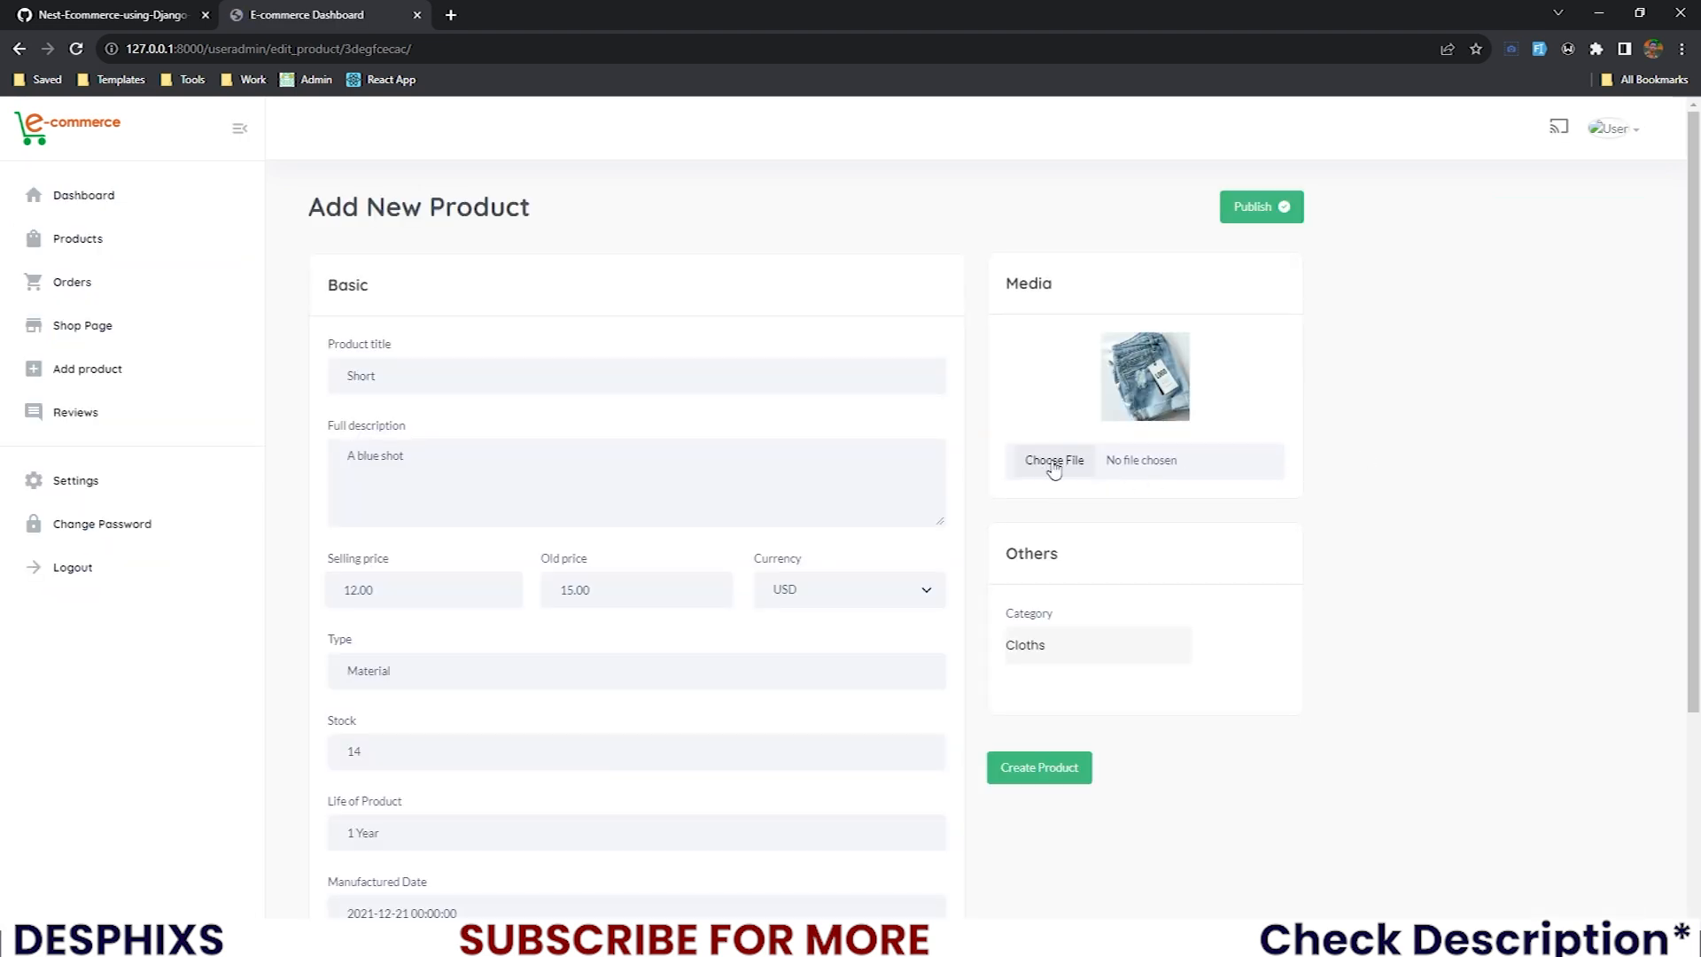
pyautogui.click(1052, 460)
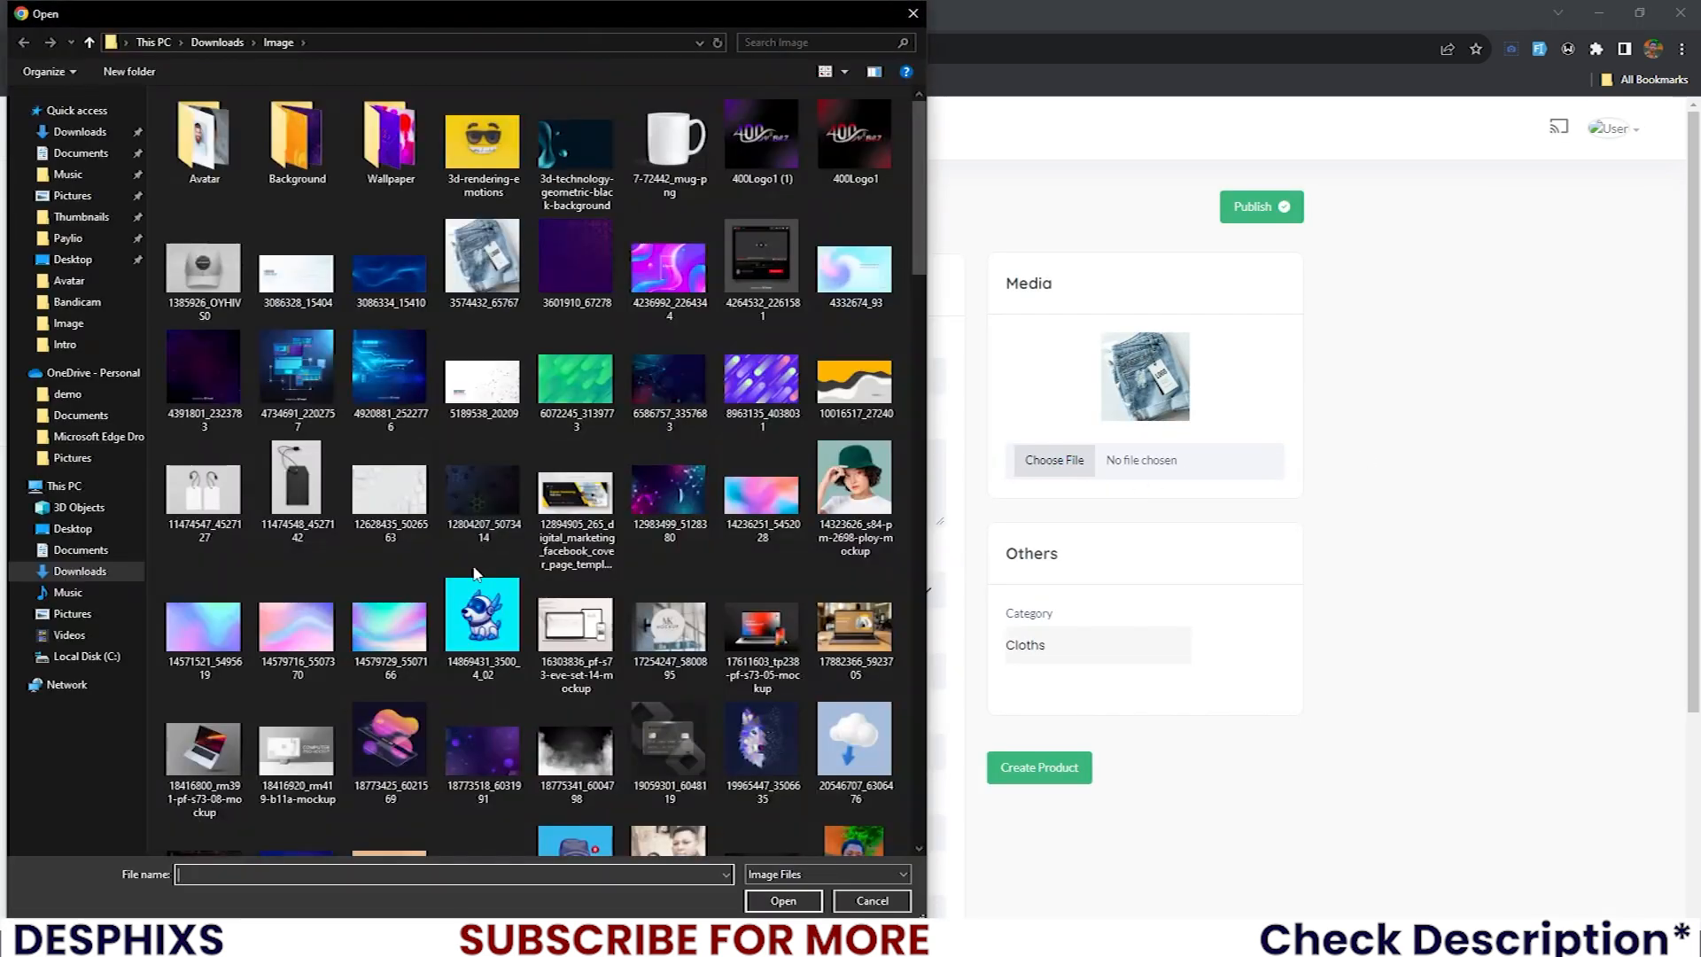
pyautogui.click(781, 900)
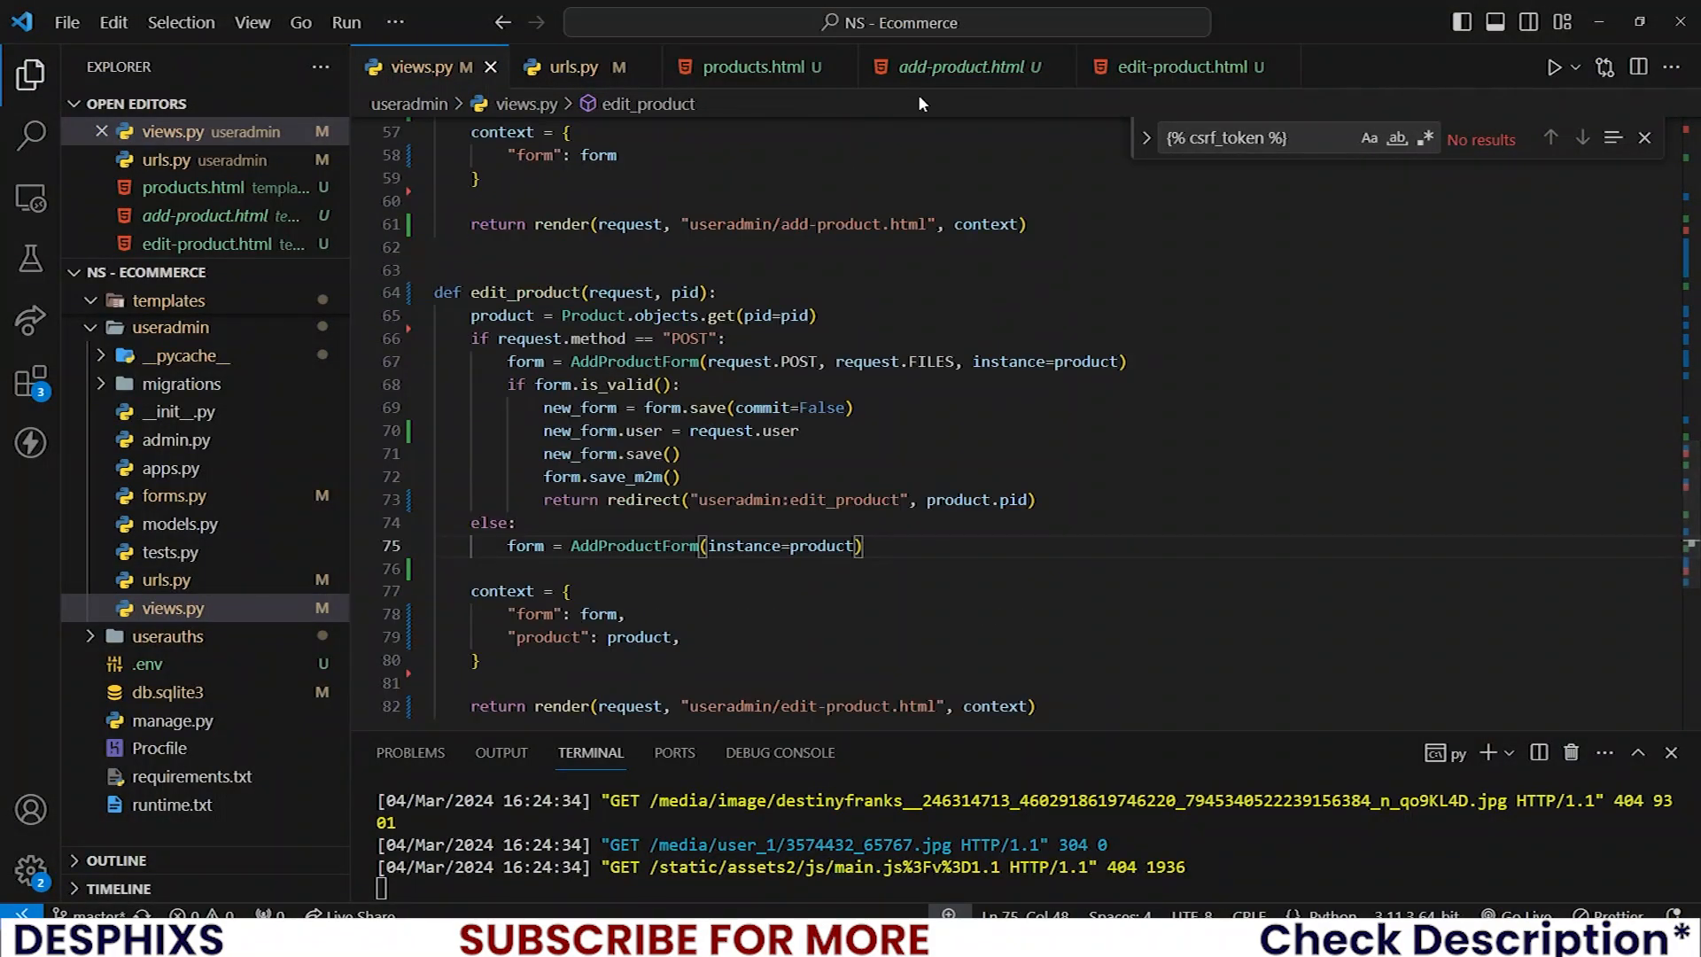
# - In edit-product.html, reword the h2 heading and submit button to Update Product
pyautogui.click(1182, 66)
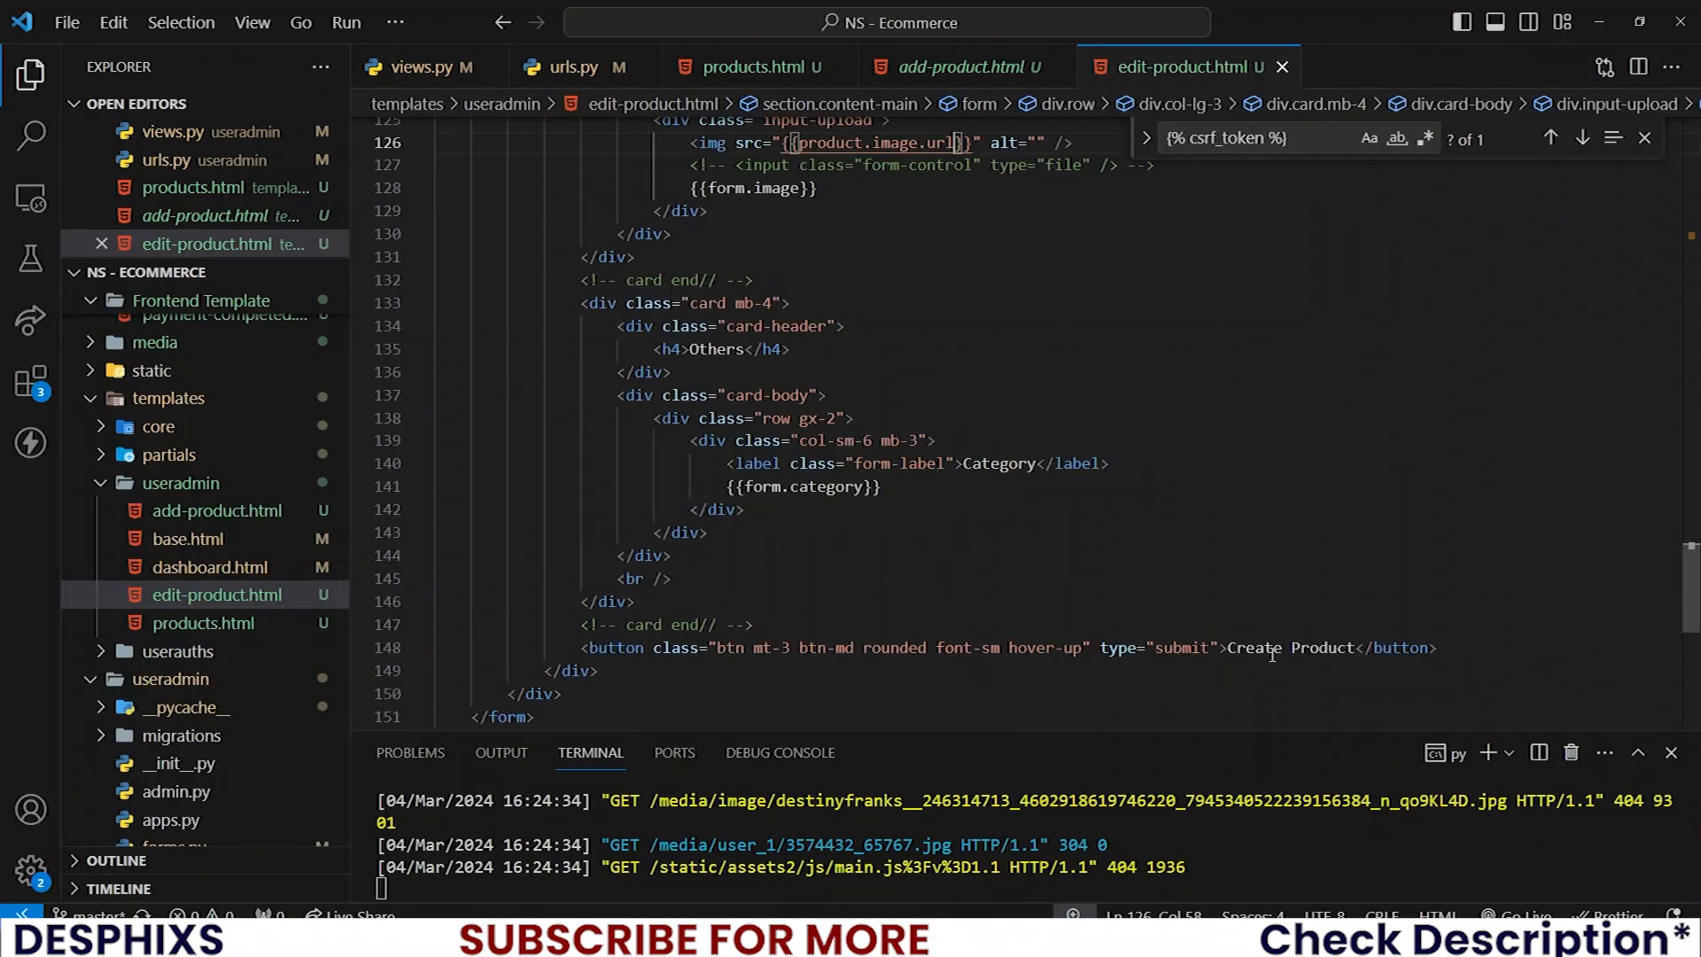
pyautogui.write('Upd')
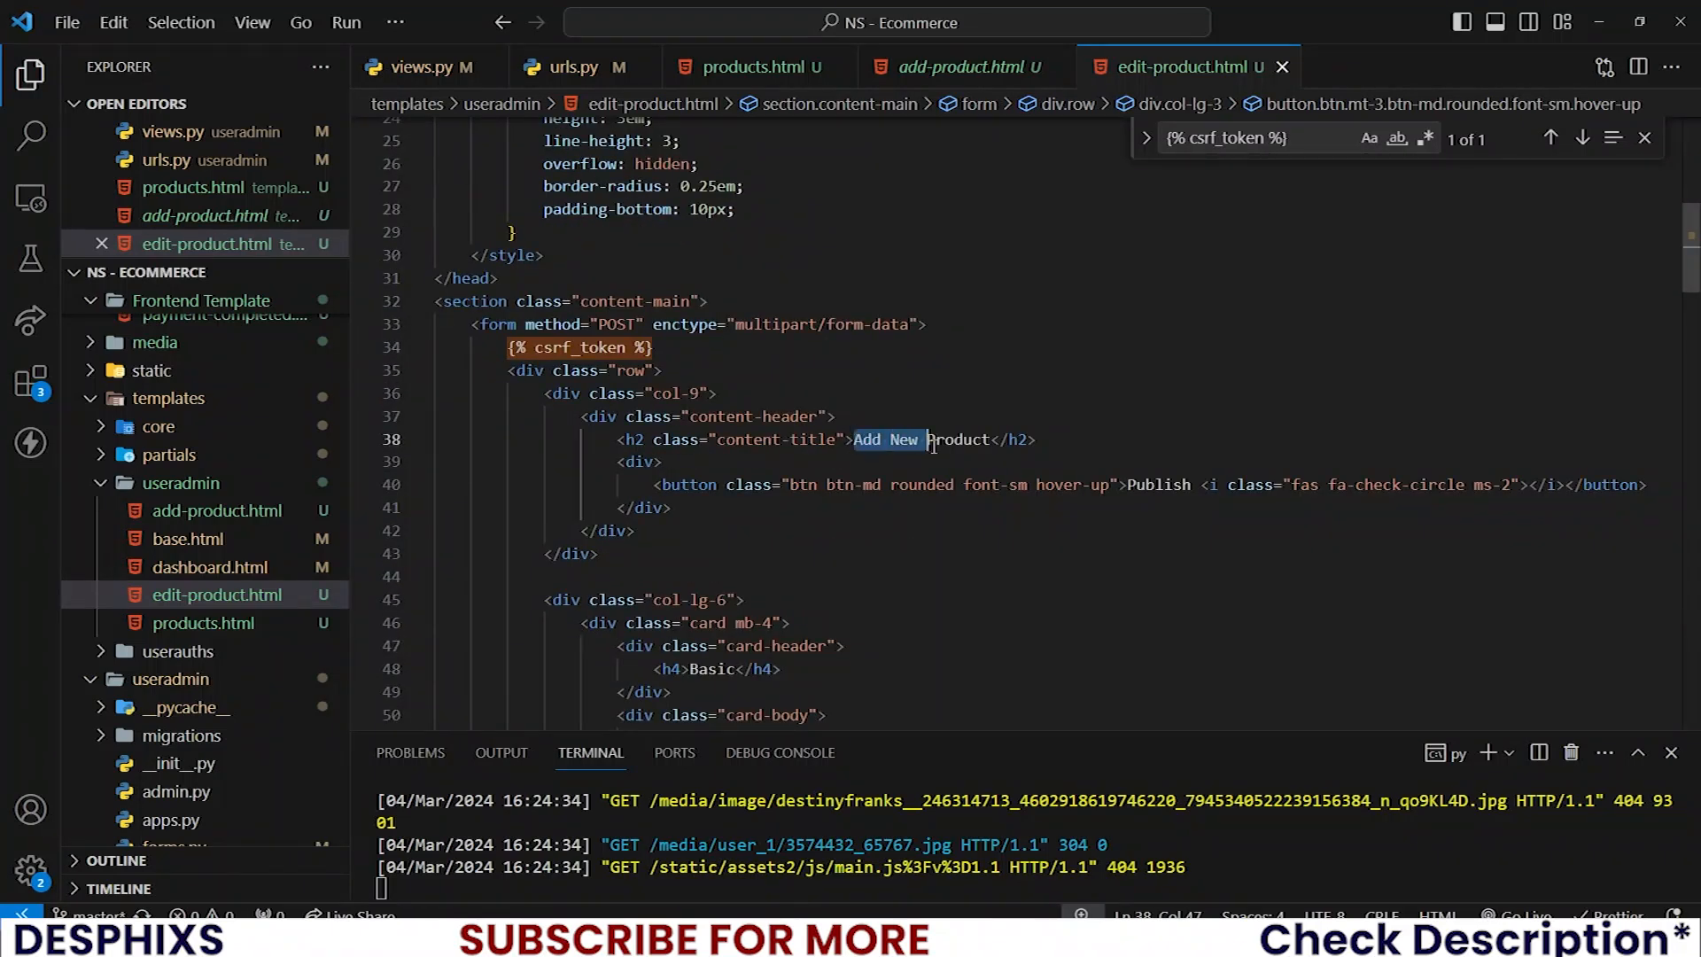
pyautogui.write('Update')
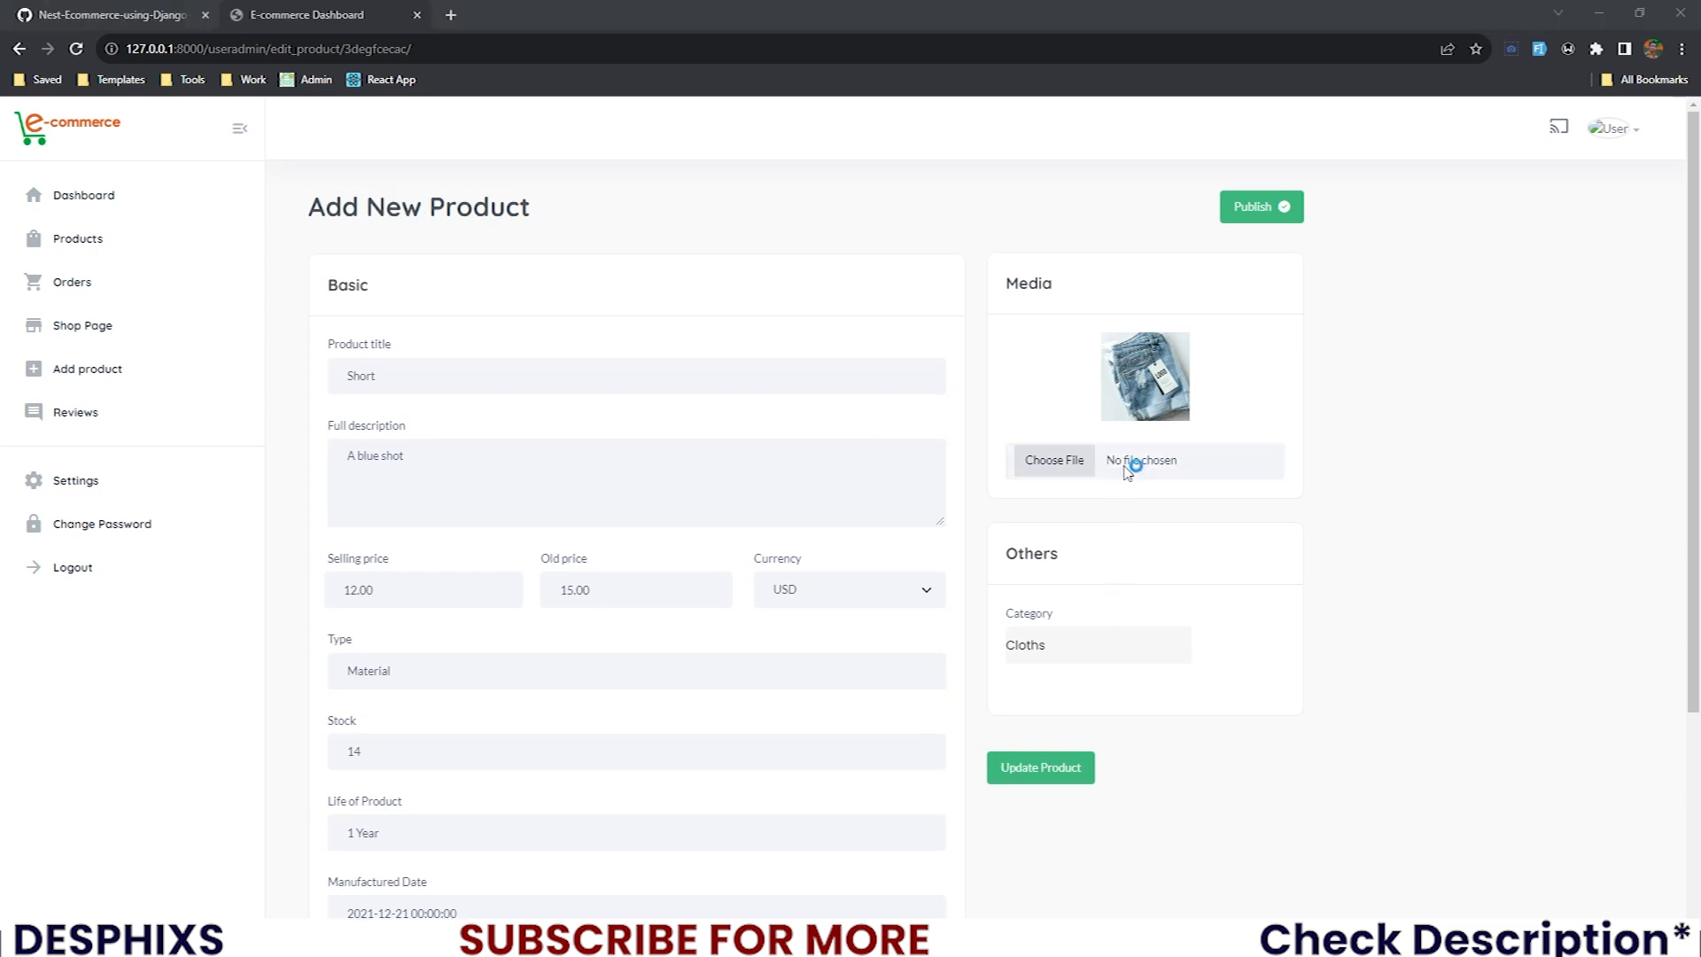
# - Save Short with a new image, then again with the green-hat photo
pyautogui.click(1052, 460)
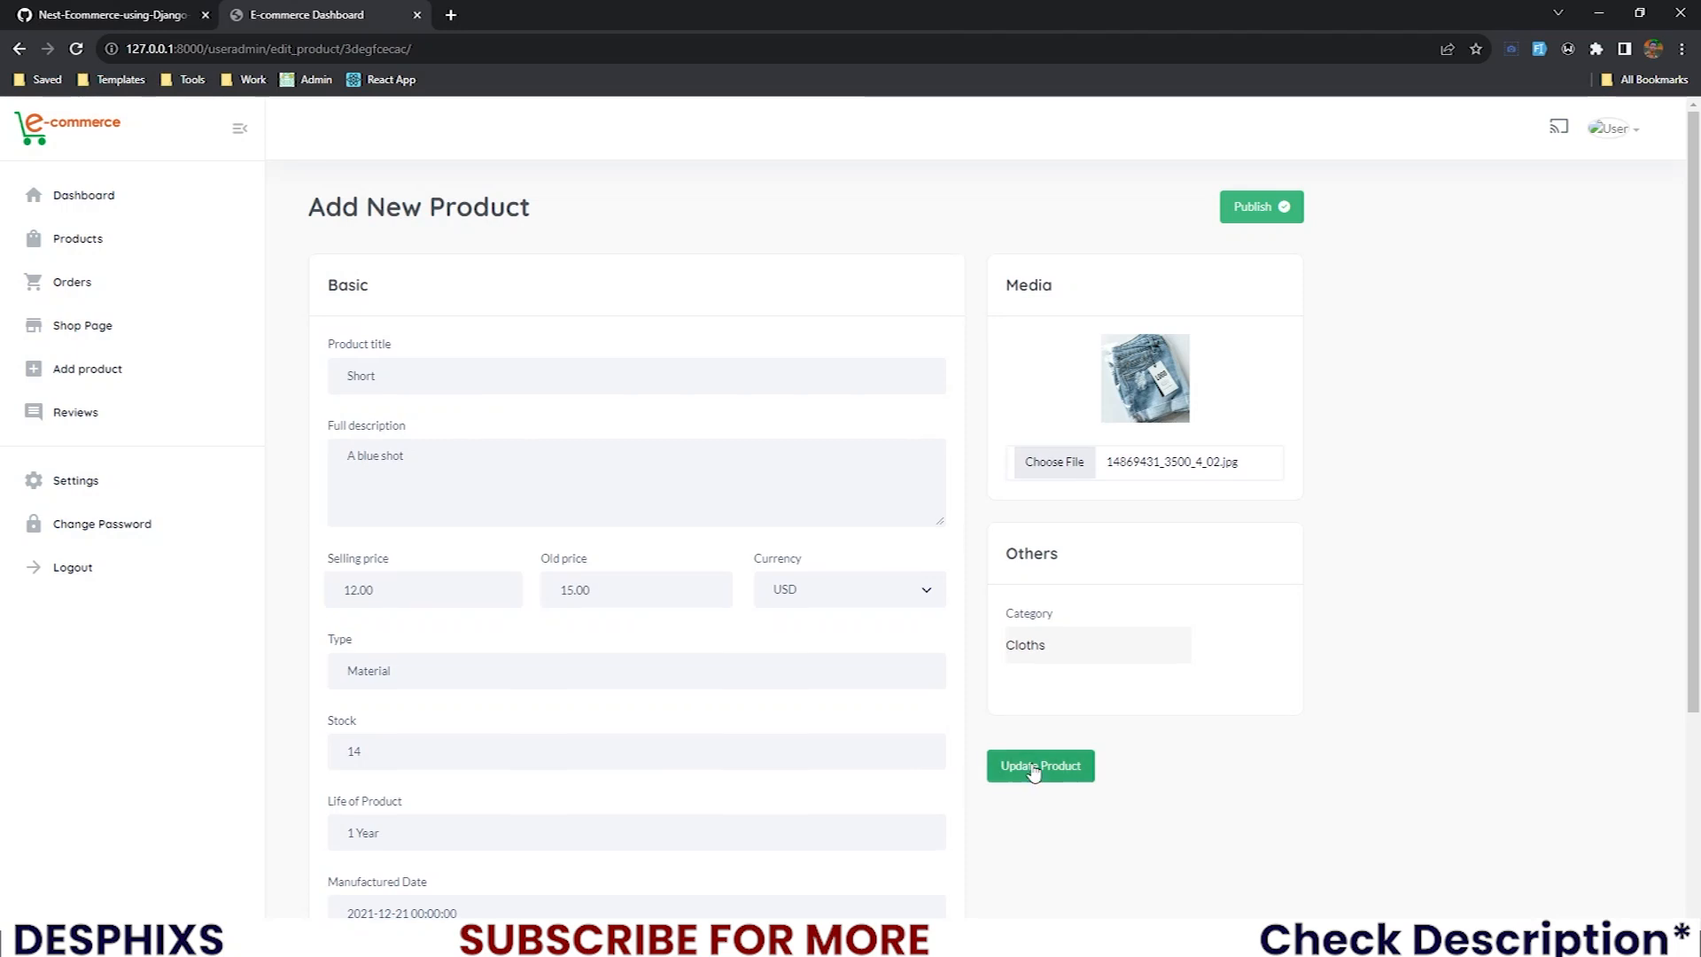
pyautogui.click(1038, 765)
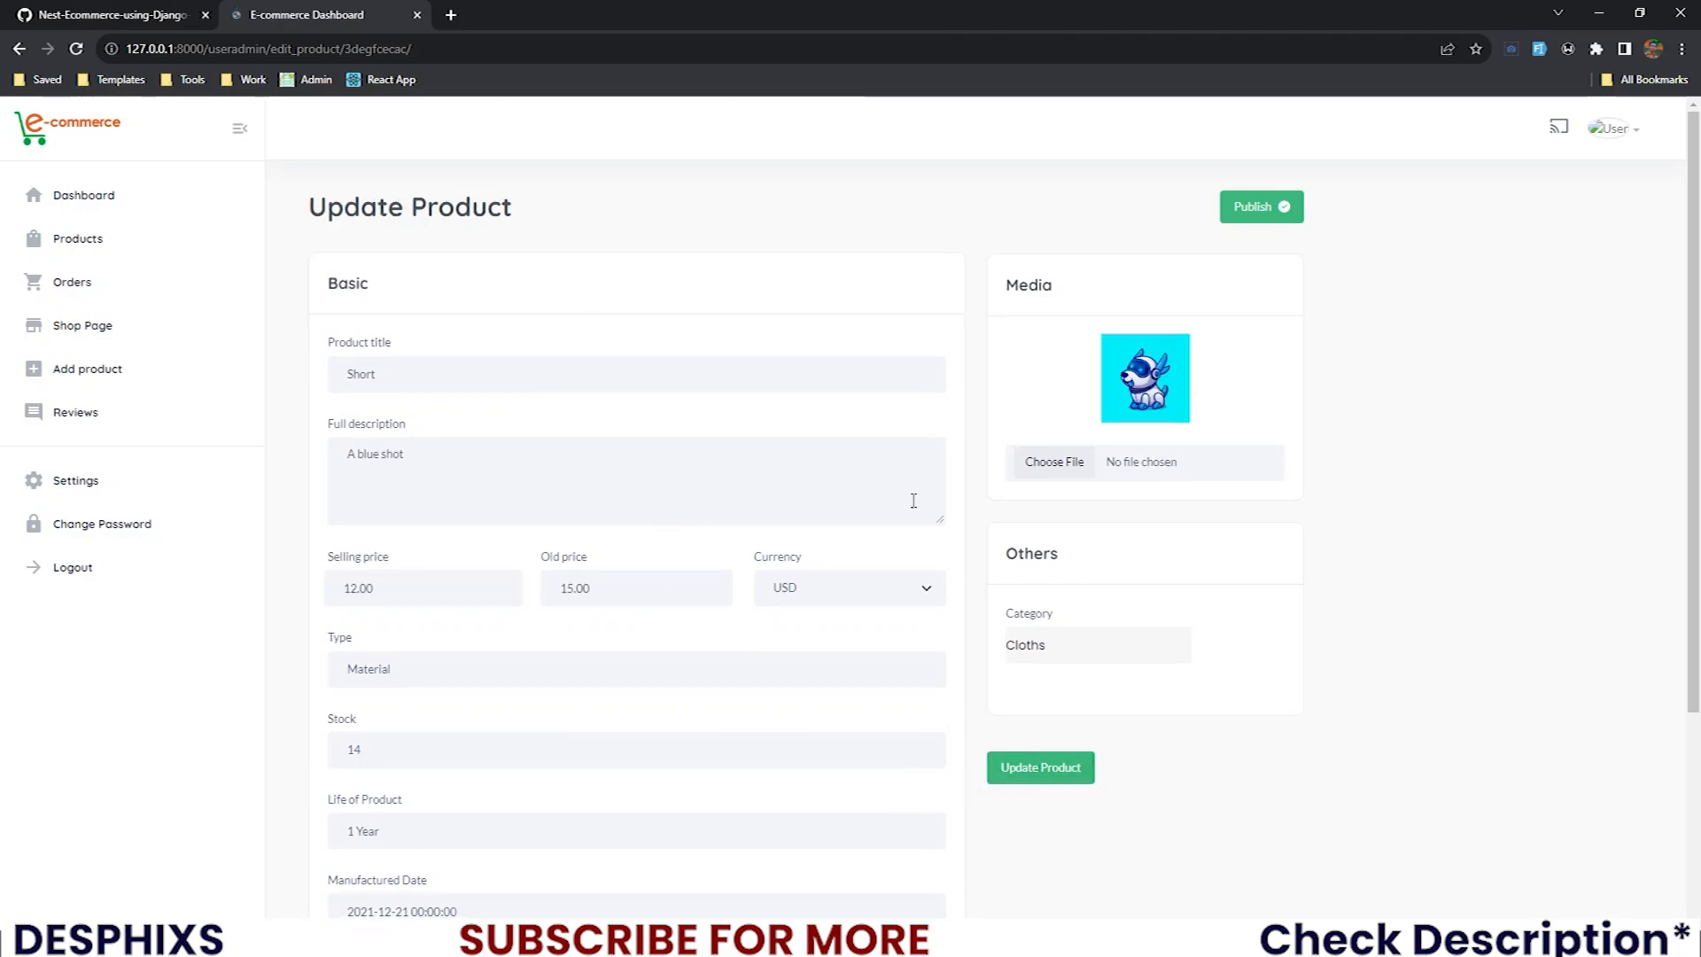
pyautogui.click(1051, 461)
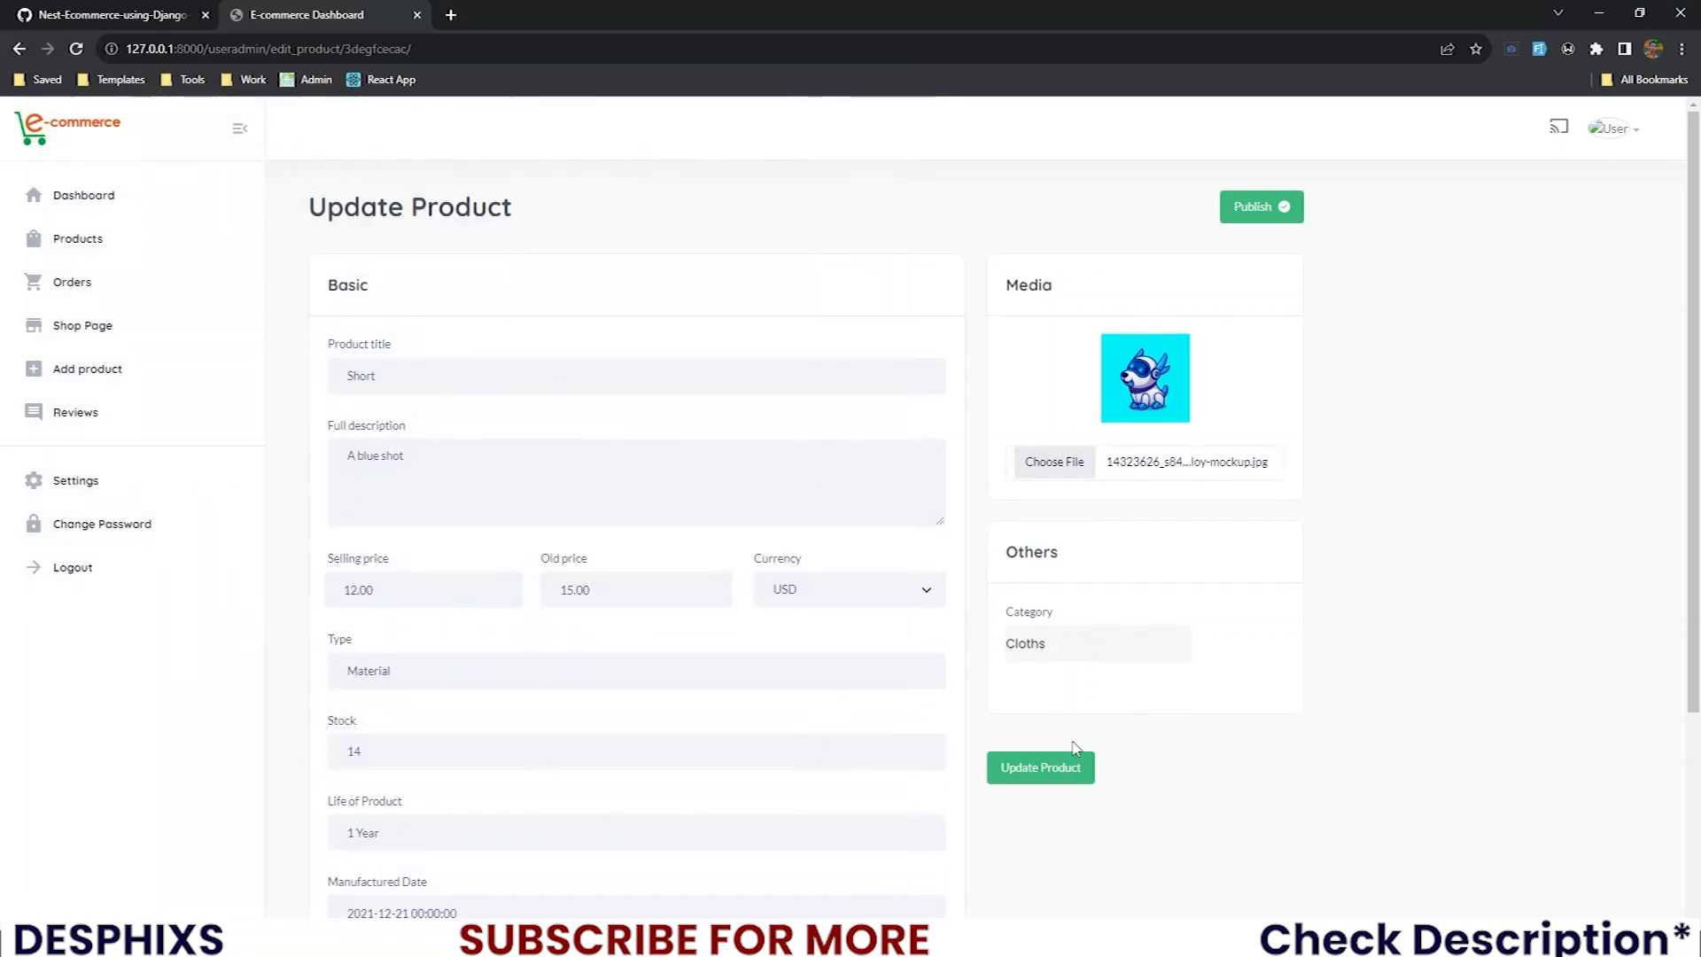
pyautogui.click(1052, 460)
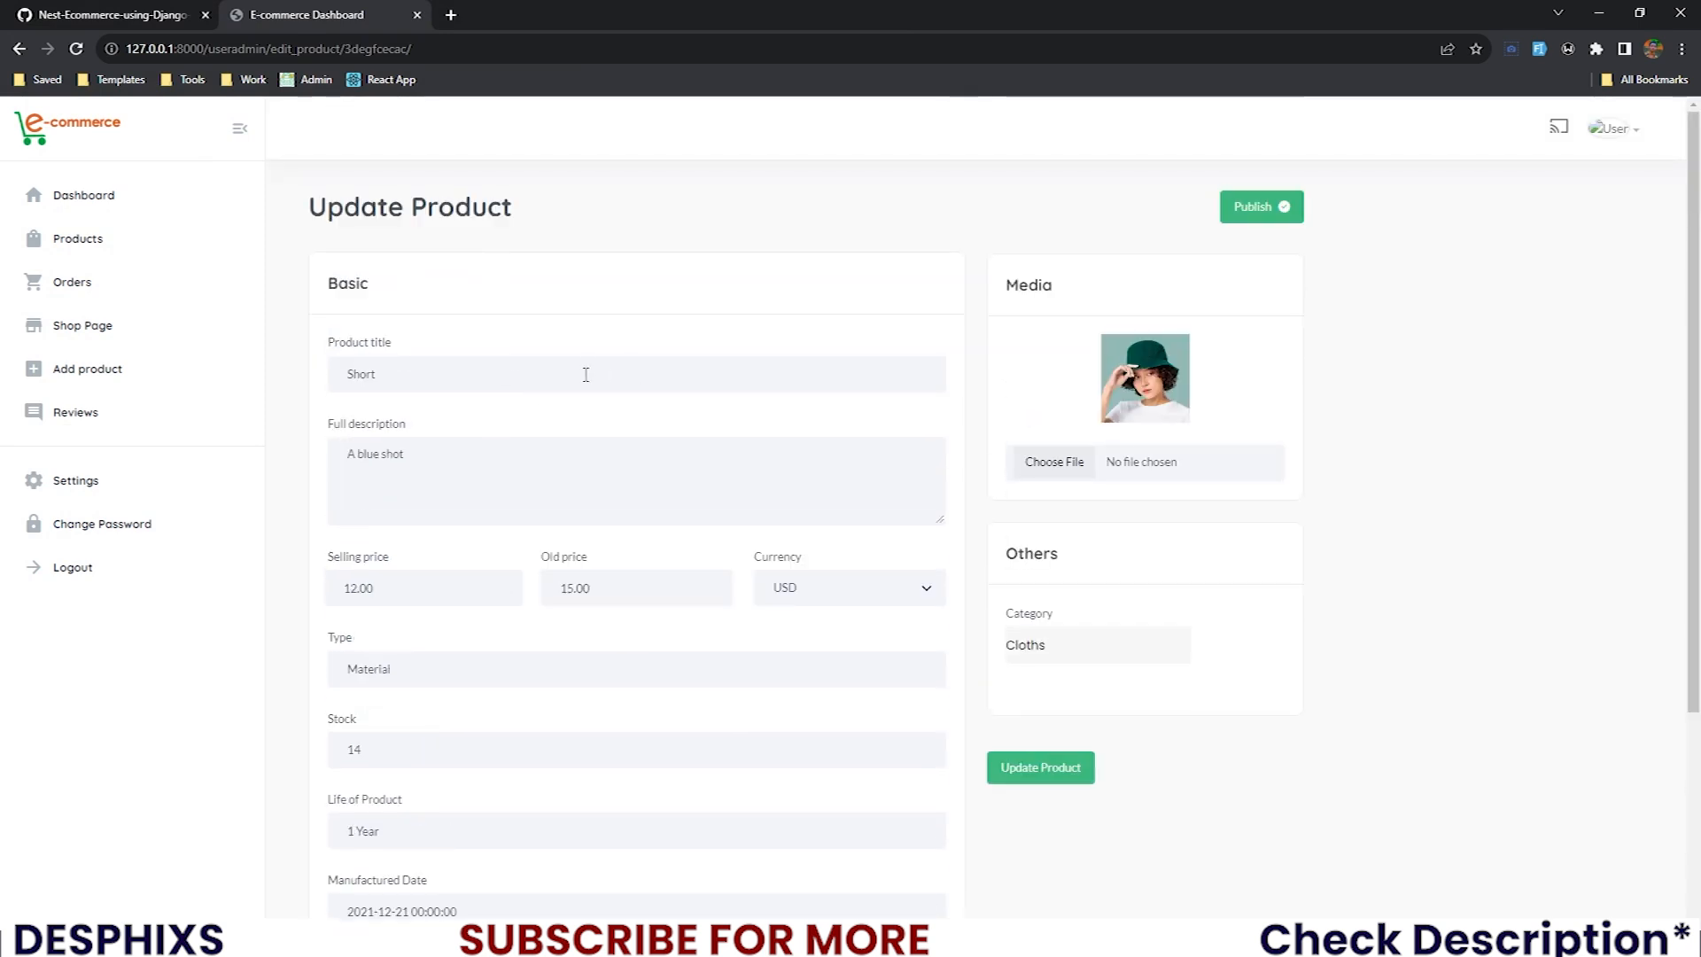
# - Review Short's updated photo and raw Tags field, then return to the code editor
pyautogui.scroll(-3)
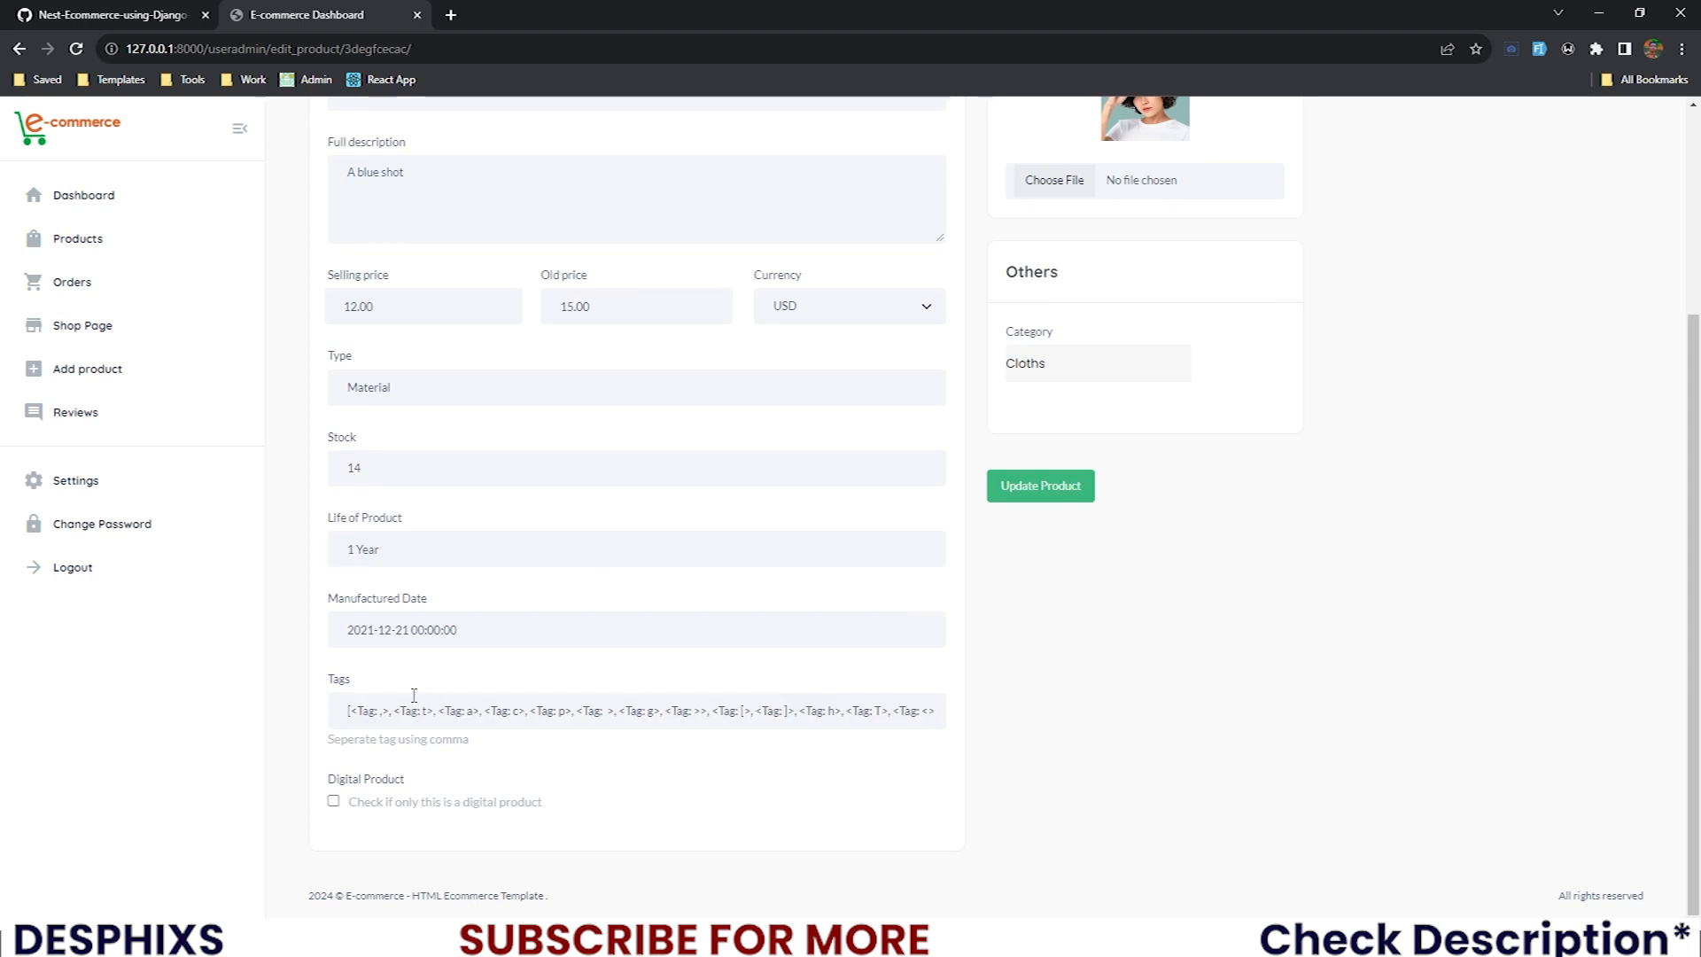
pyautogui.tripleClick(634, 711)
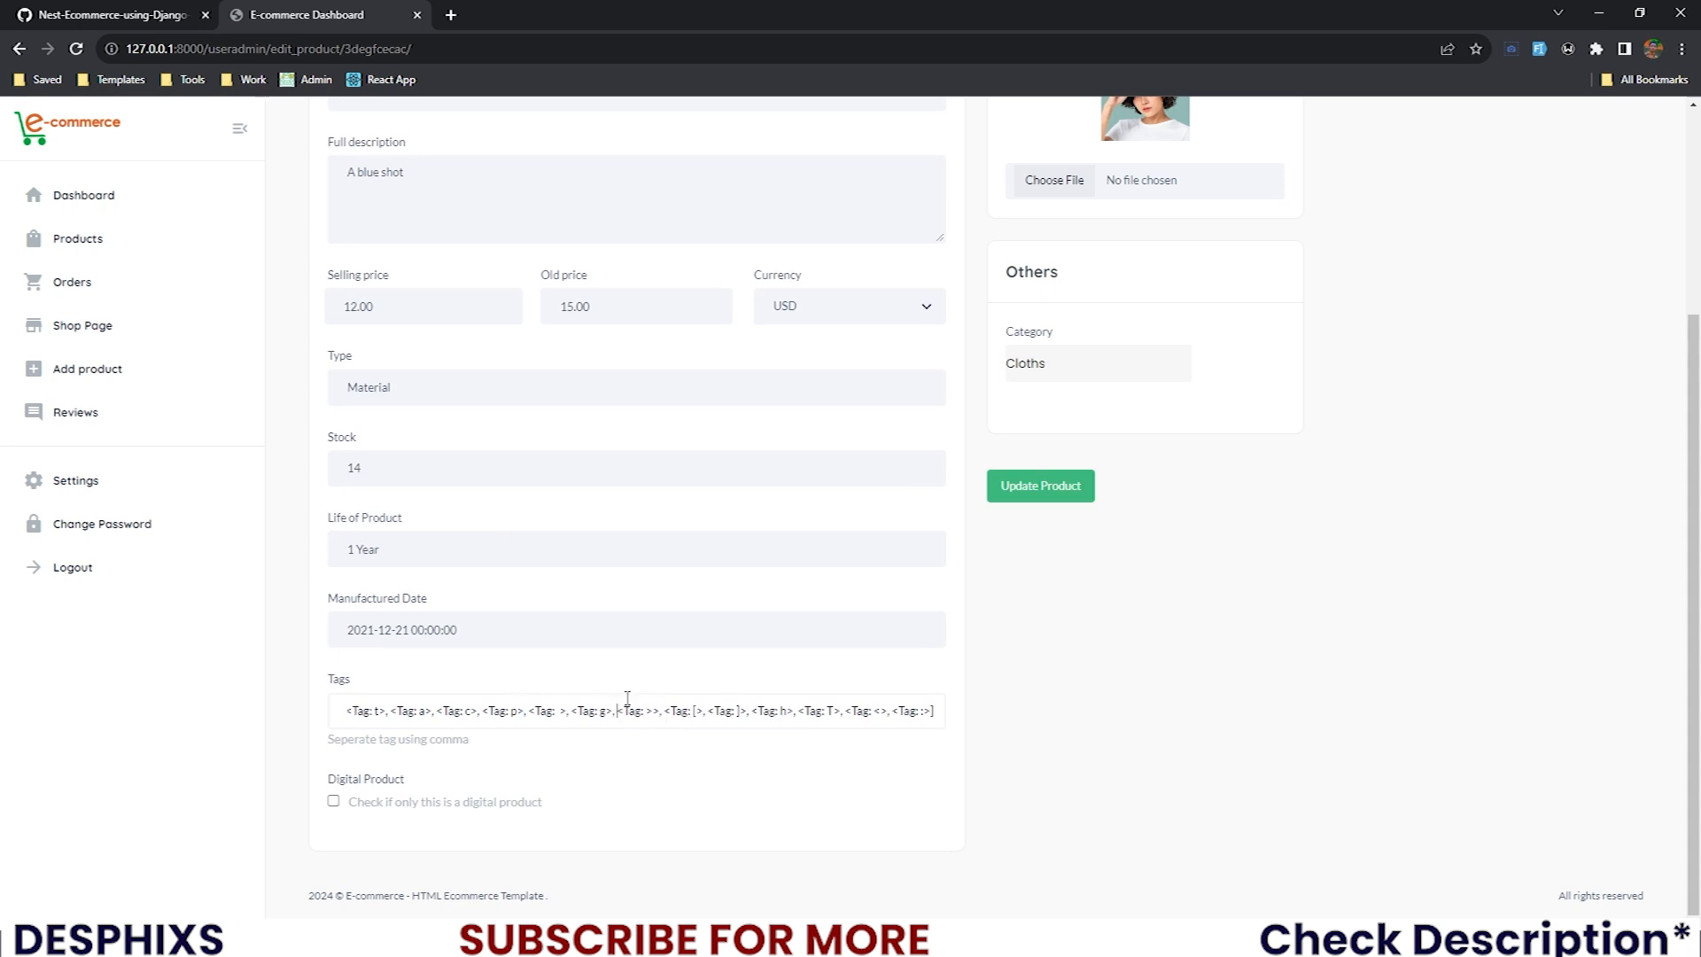
pyautogui.scroll(3)
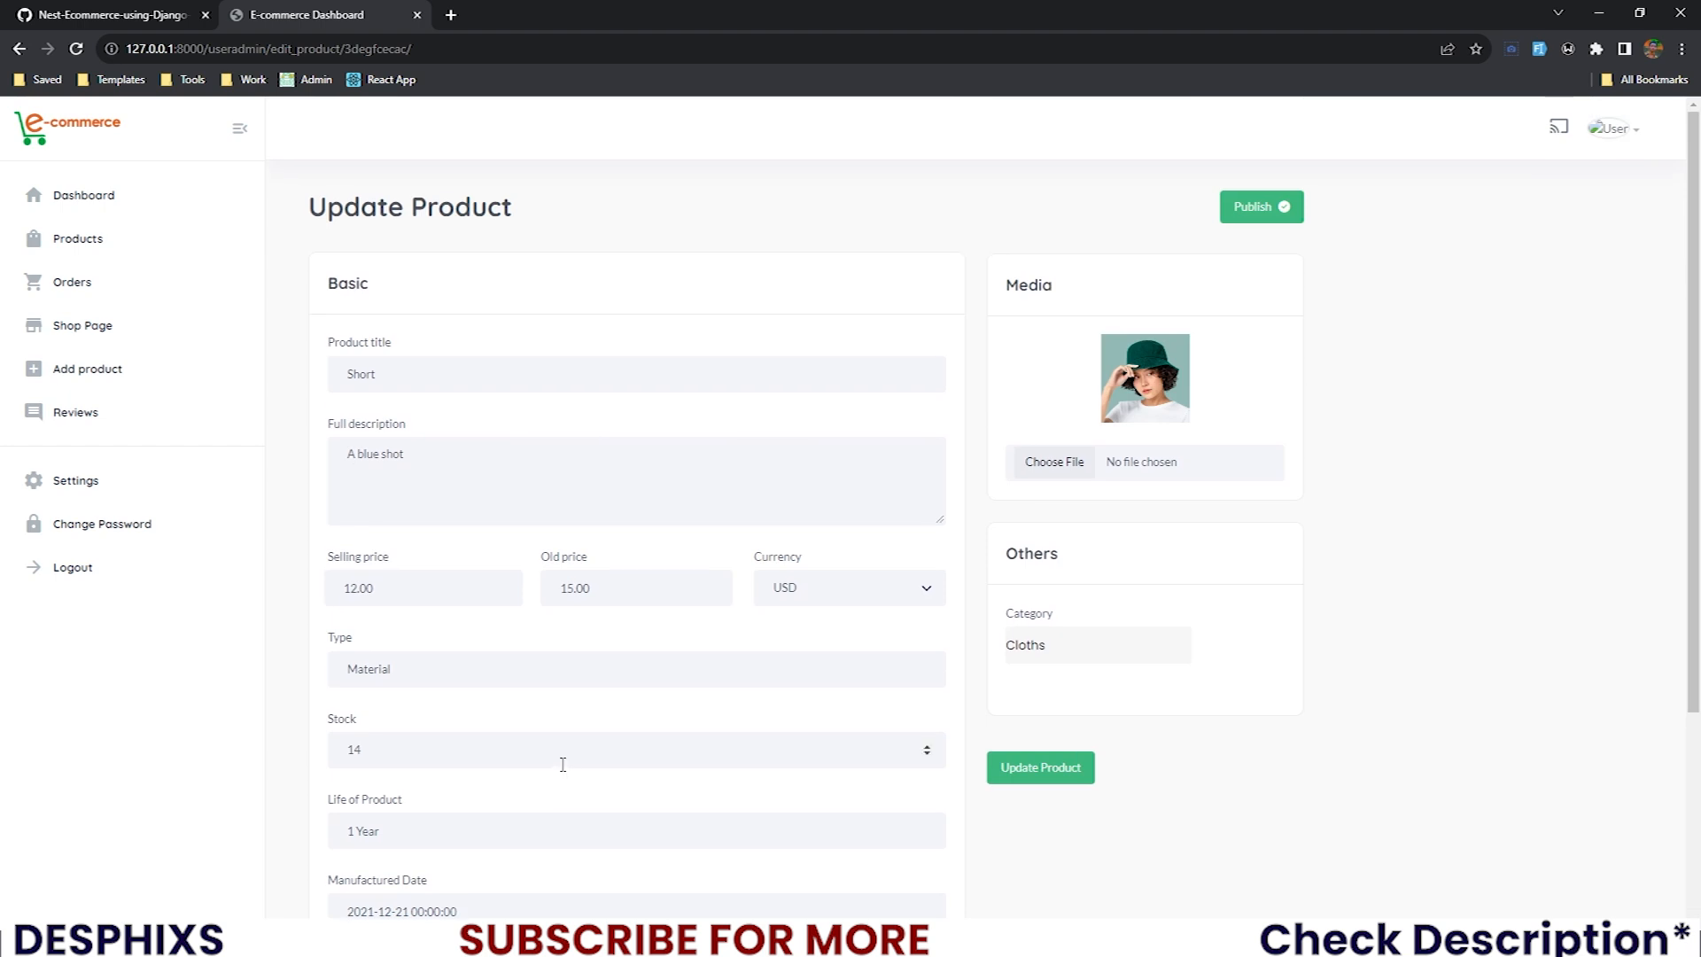
pyautogui.press('alt+tab')
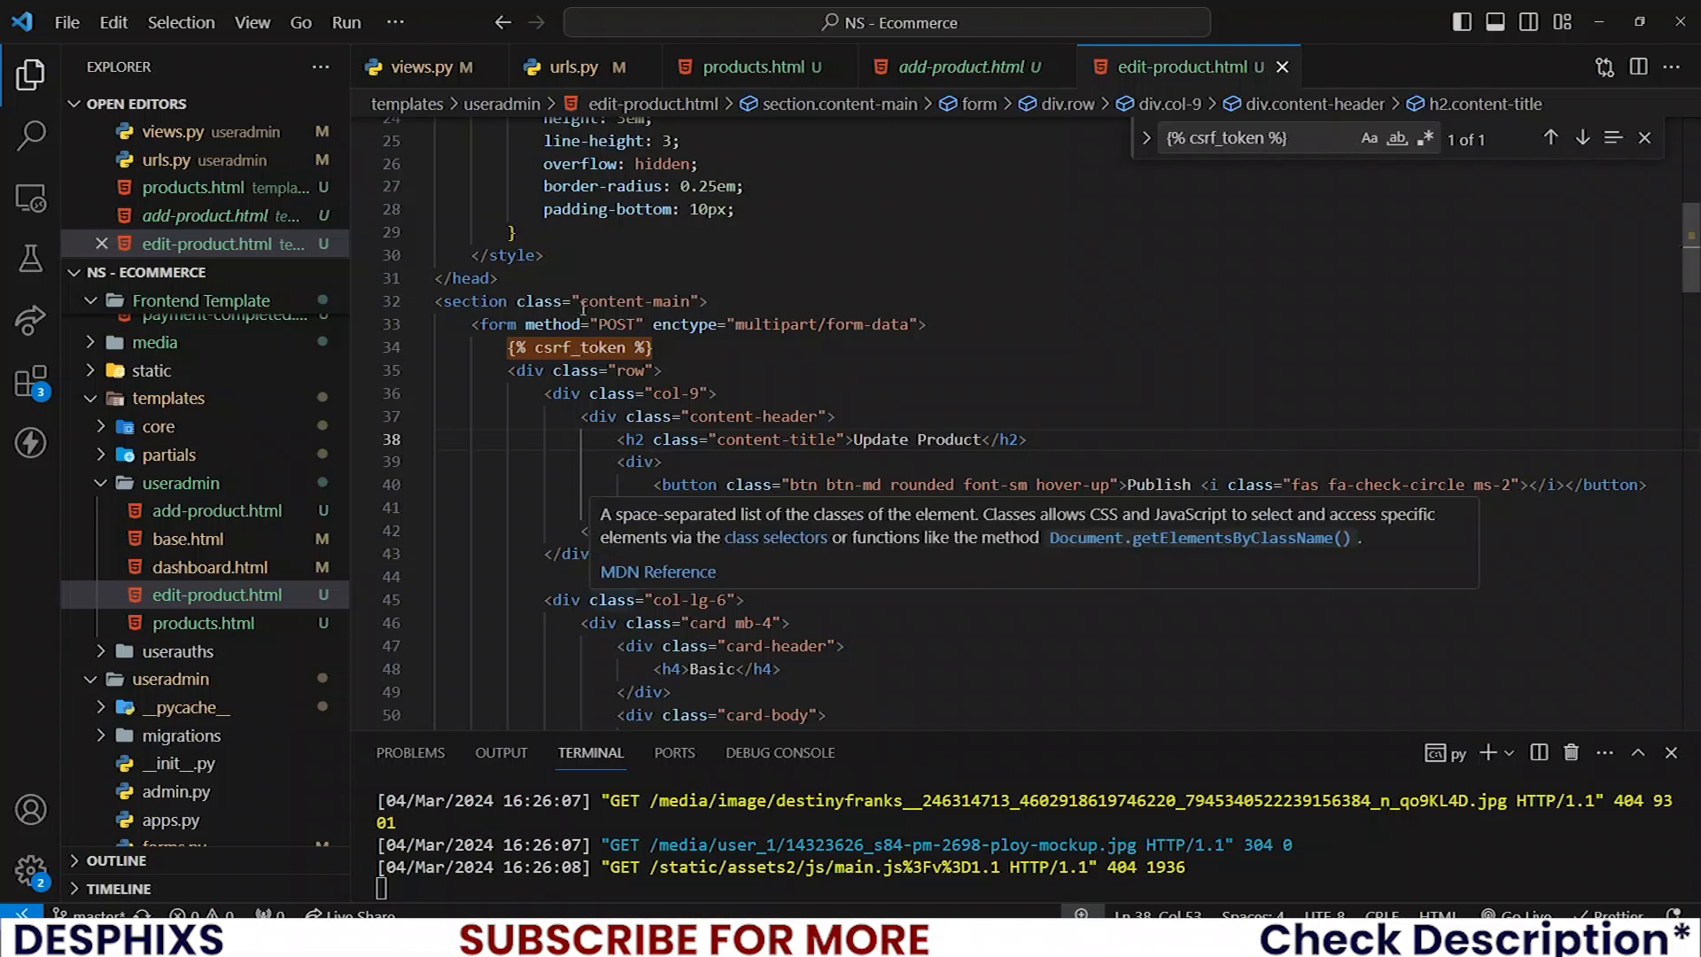
# - In views.py, define delete_product(request, pid) fetching the Product by pid
pyautogui.click(413, 65)
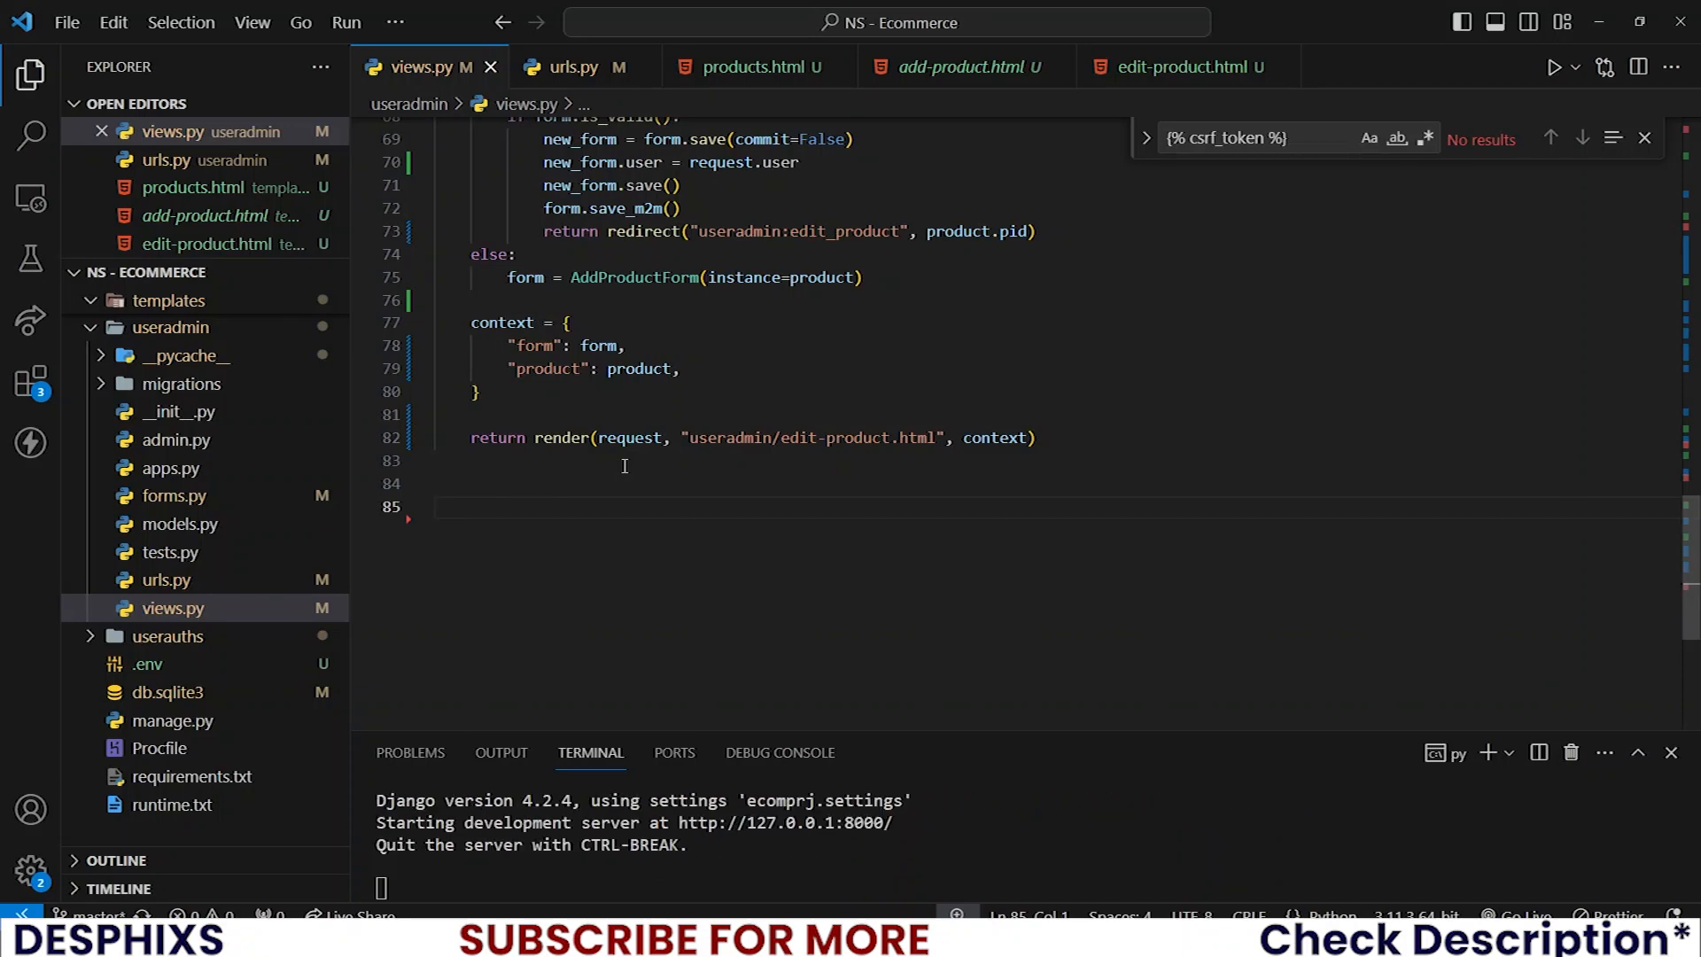
pyautogui.write('def delete_produc')
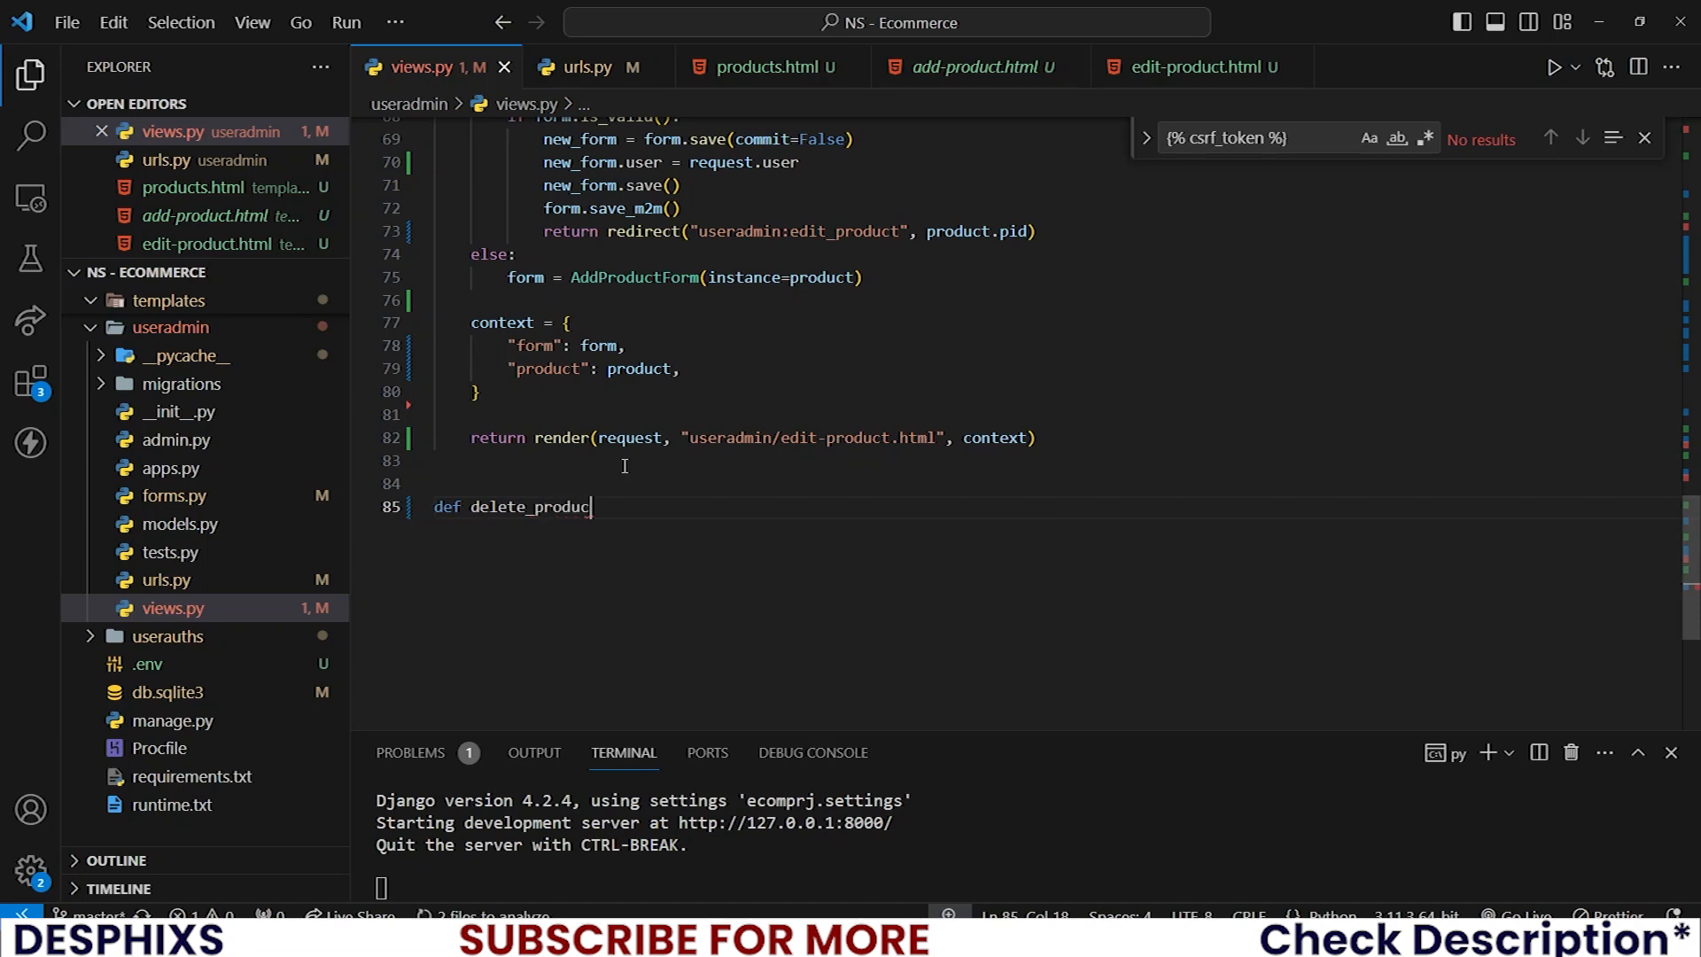
pyautogui.write('(request, pid):')
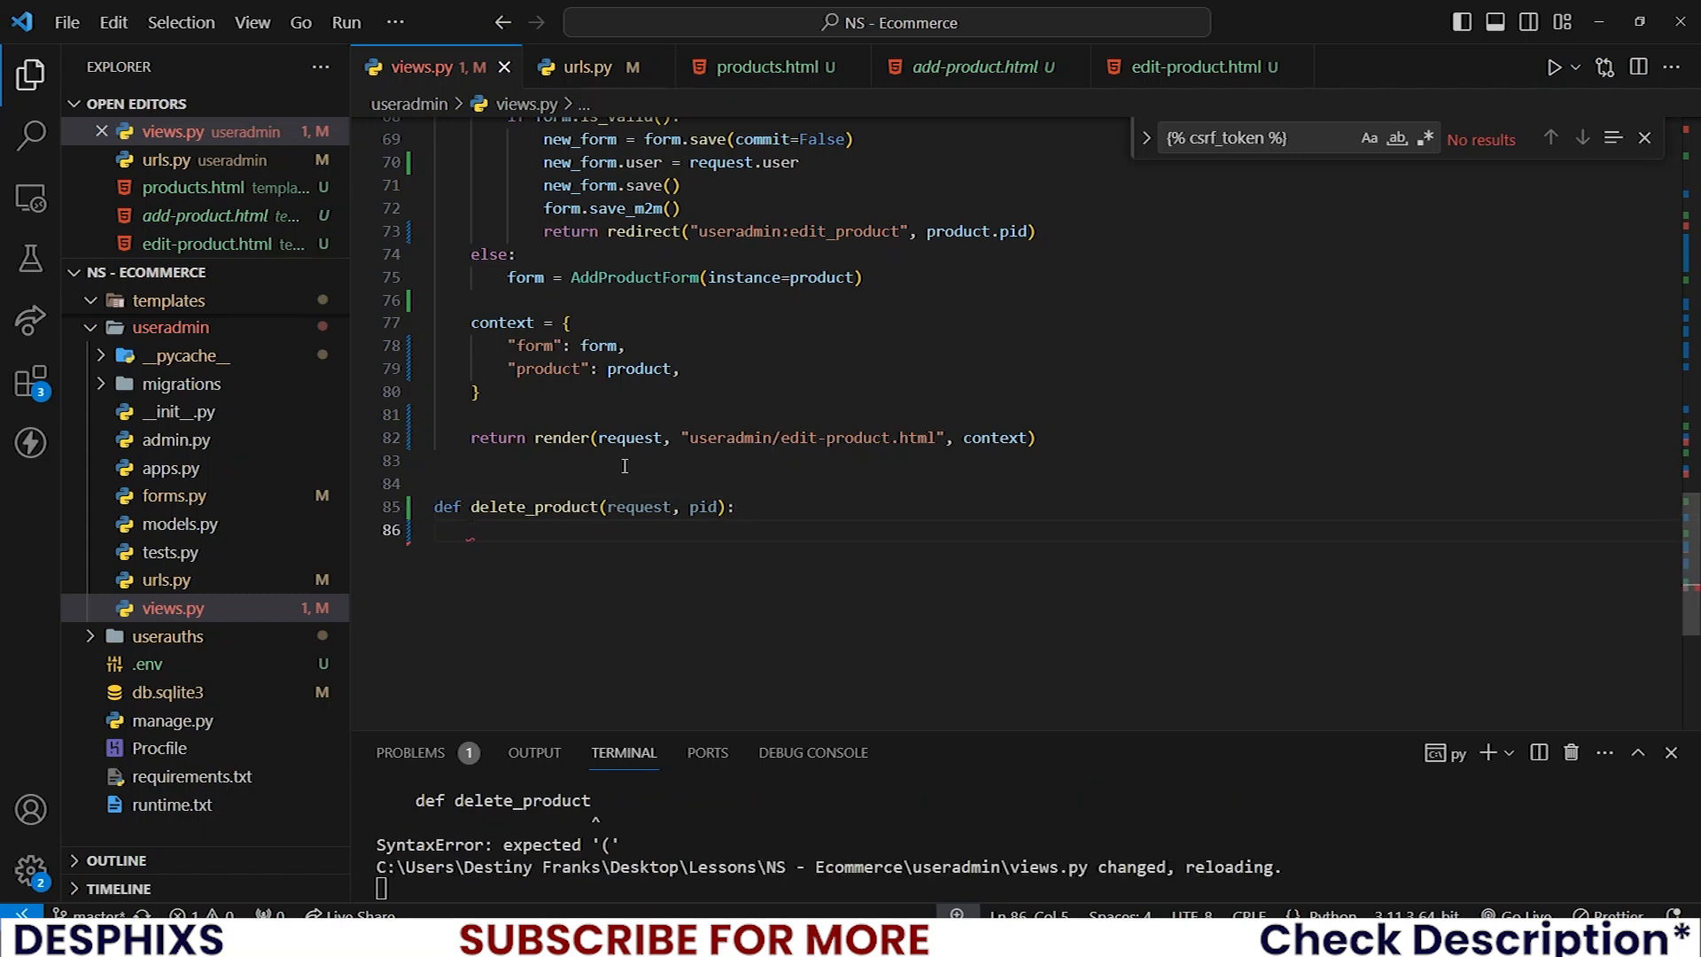
pyautogui.scroll(3)
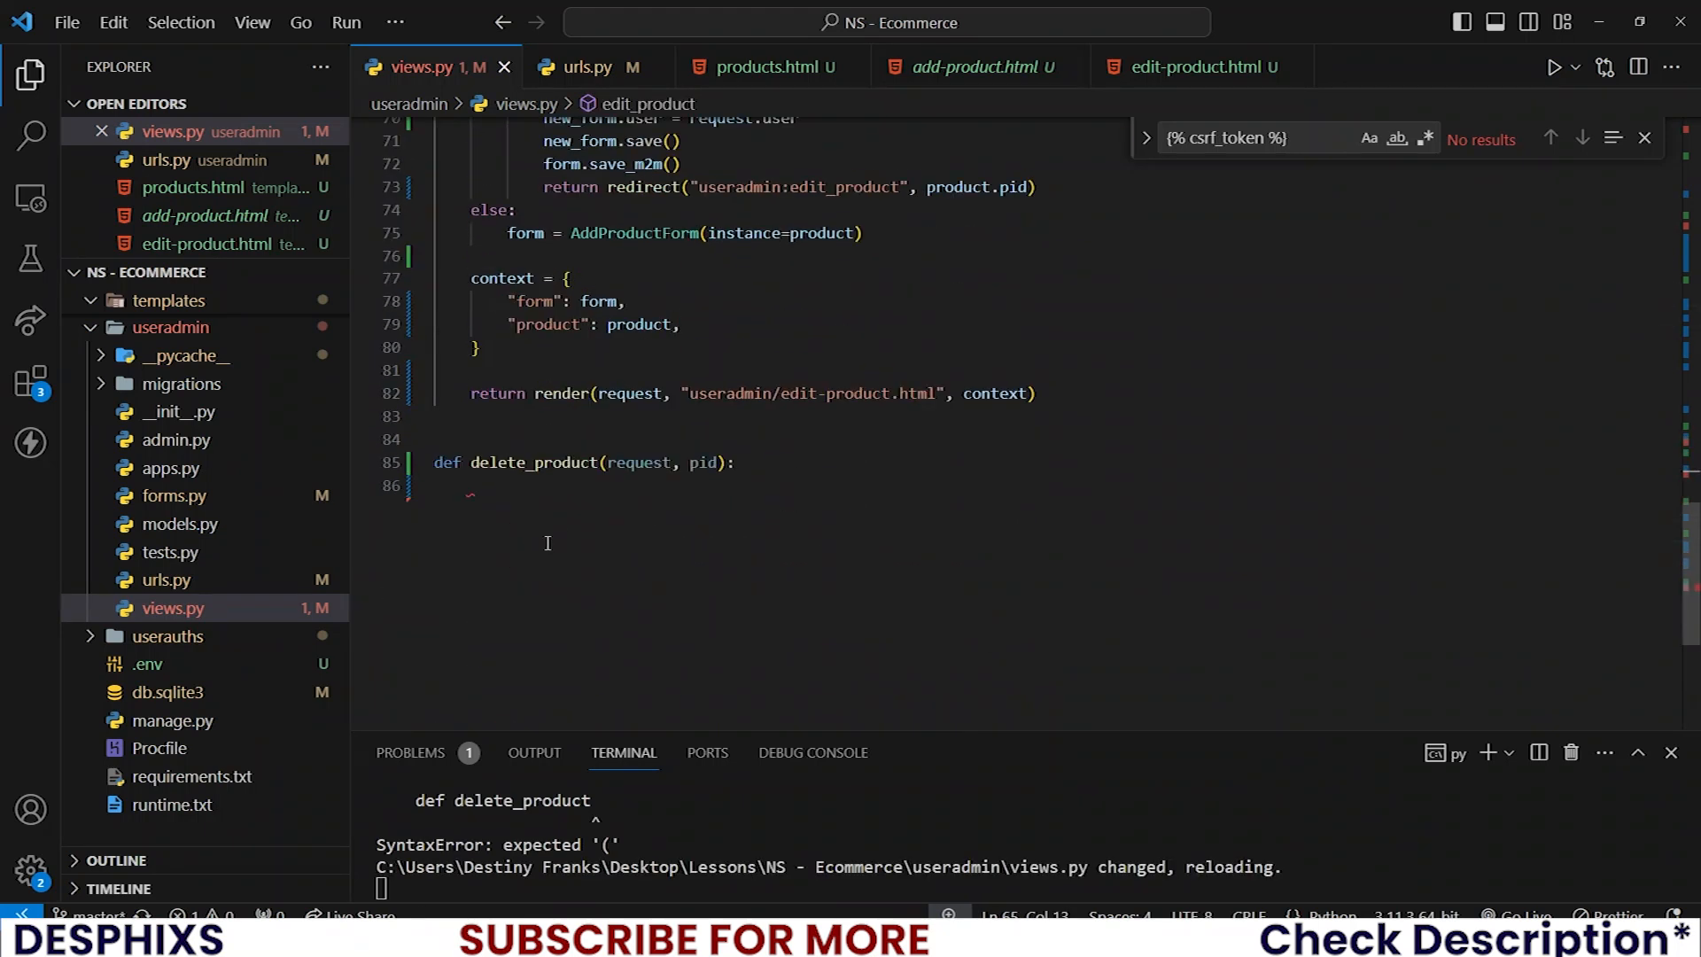
pyautogui.write('product = Product.objects.get(pid=pid)')
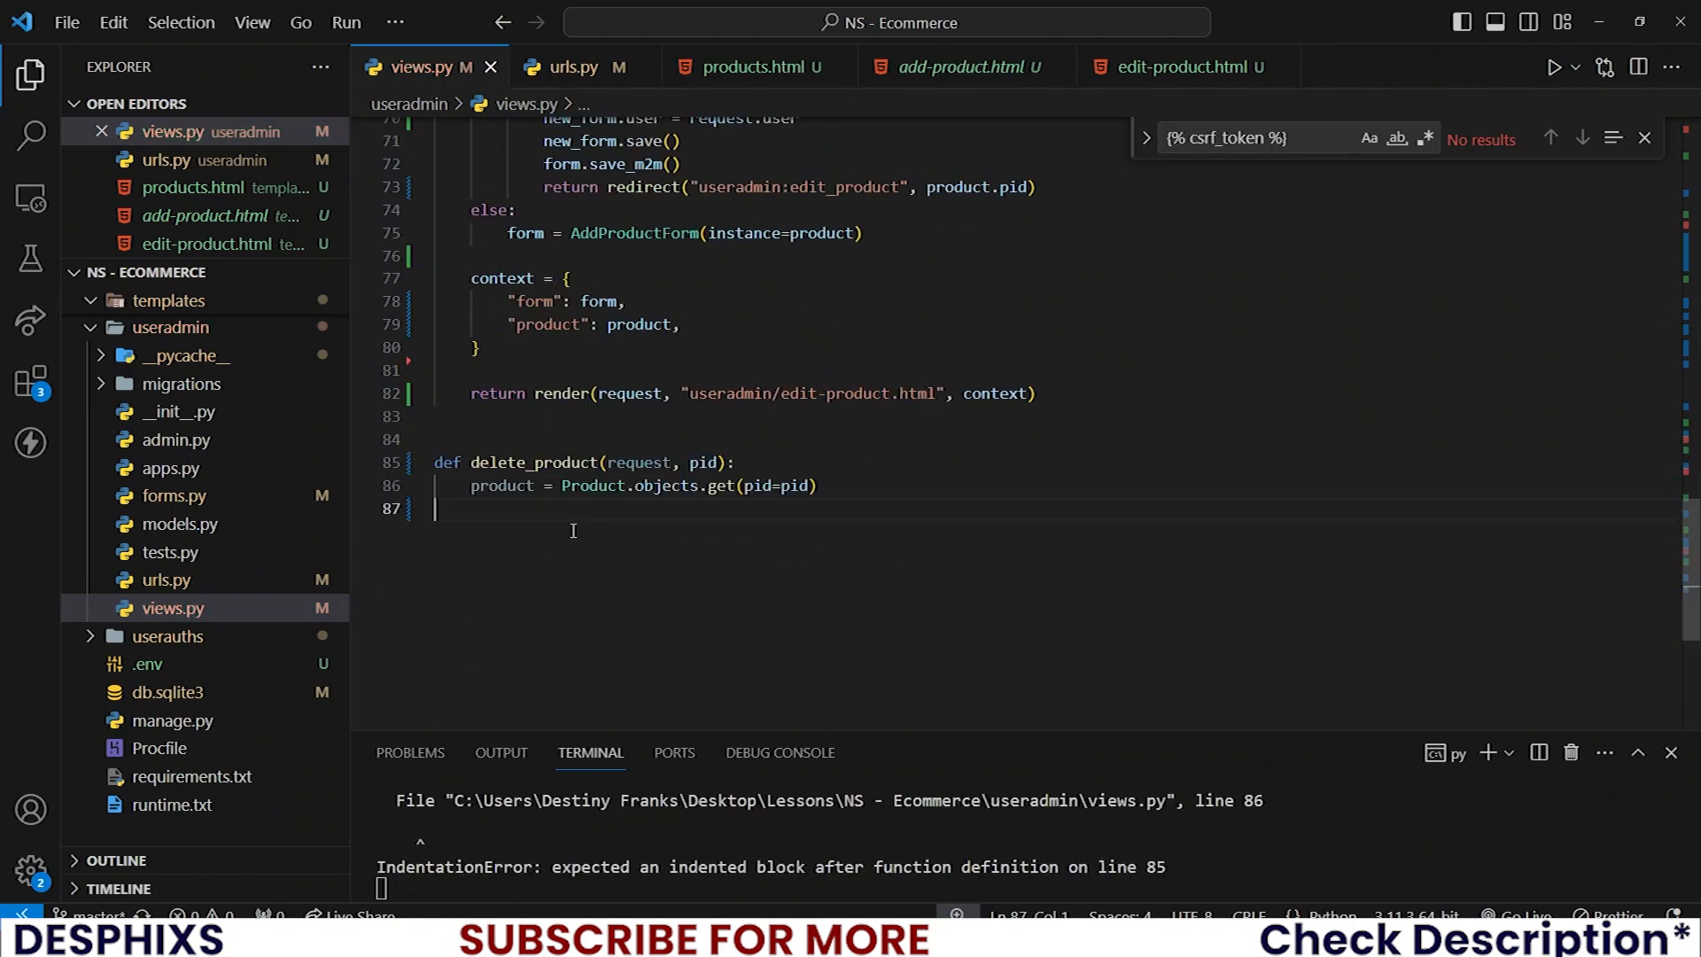
pyautogui.write('product.delete(')
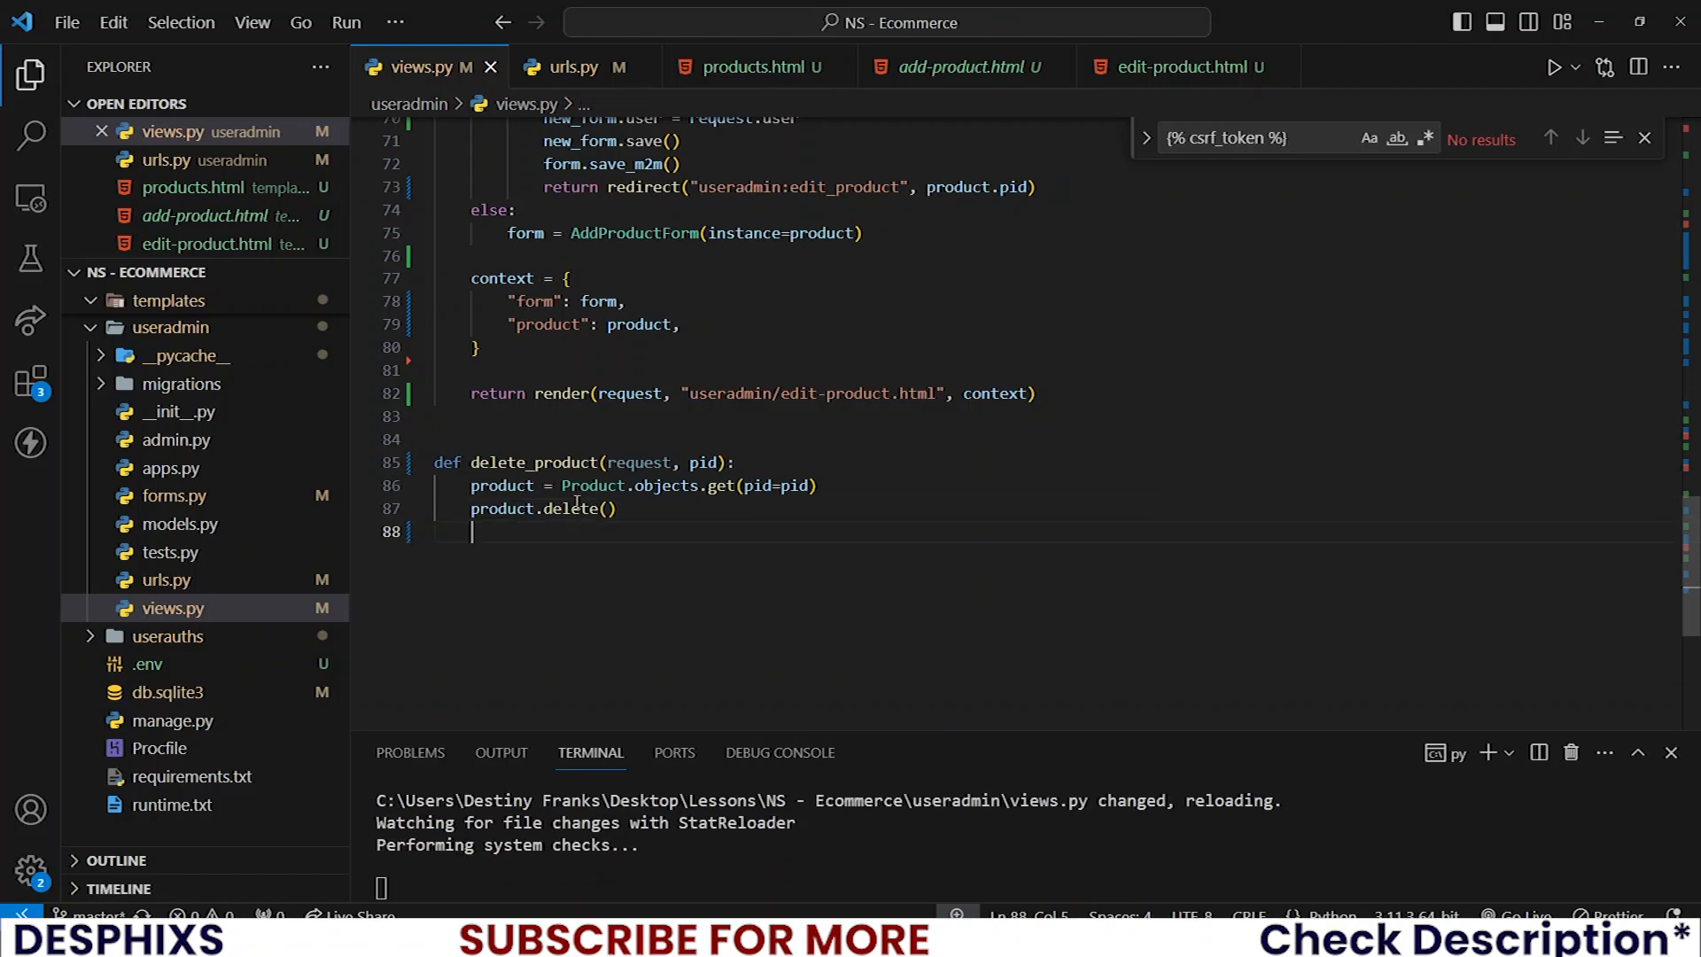
# - Have delete_product delete the product and redirect to useradmin:products
pyautogui.scroll(3)
pyautogui.write('return redirect ("useradmin:dashboard')
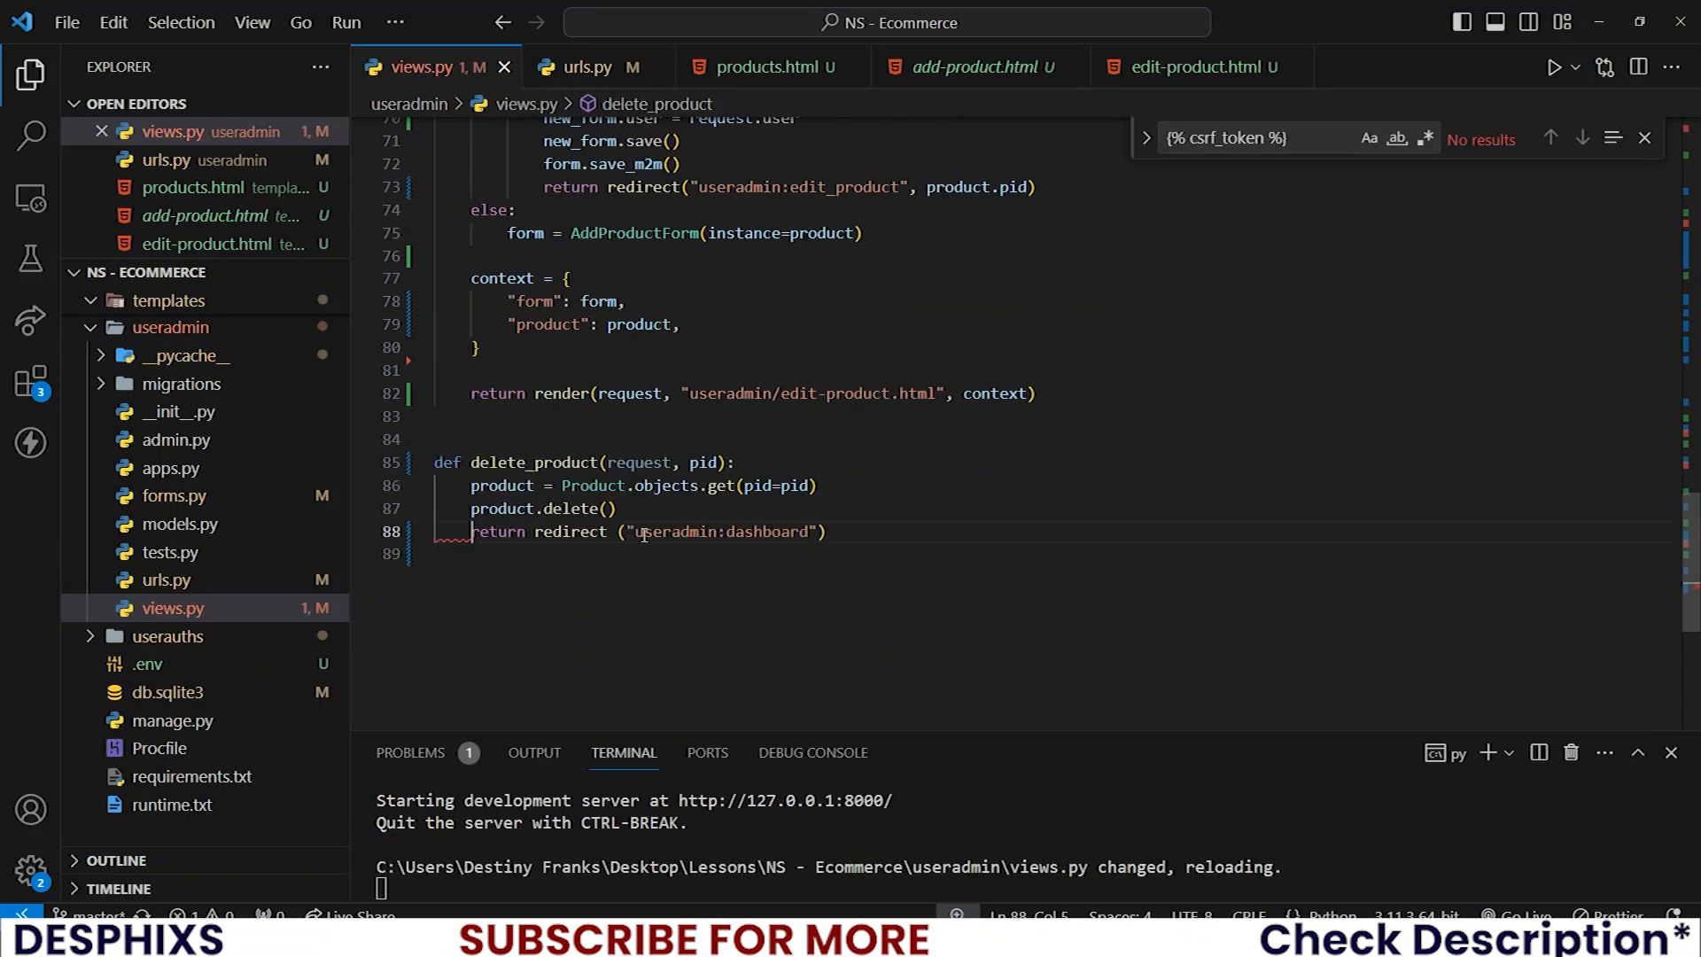
pyautogui.write('p')
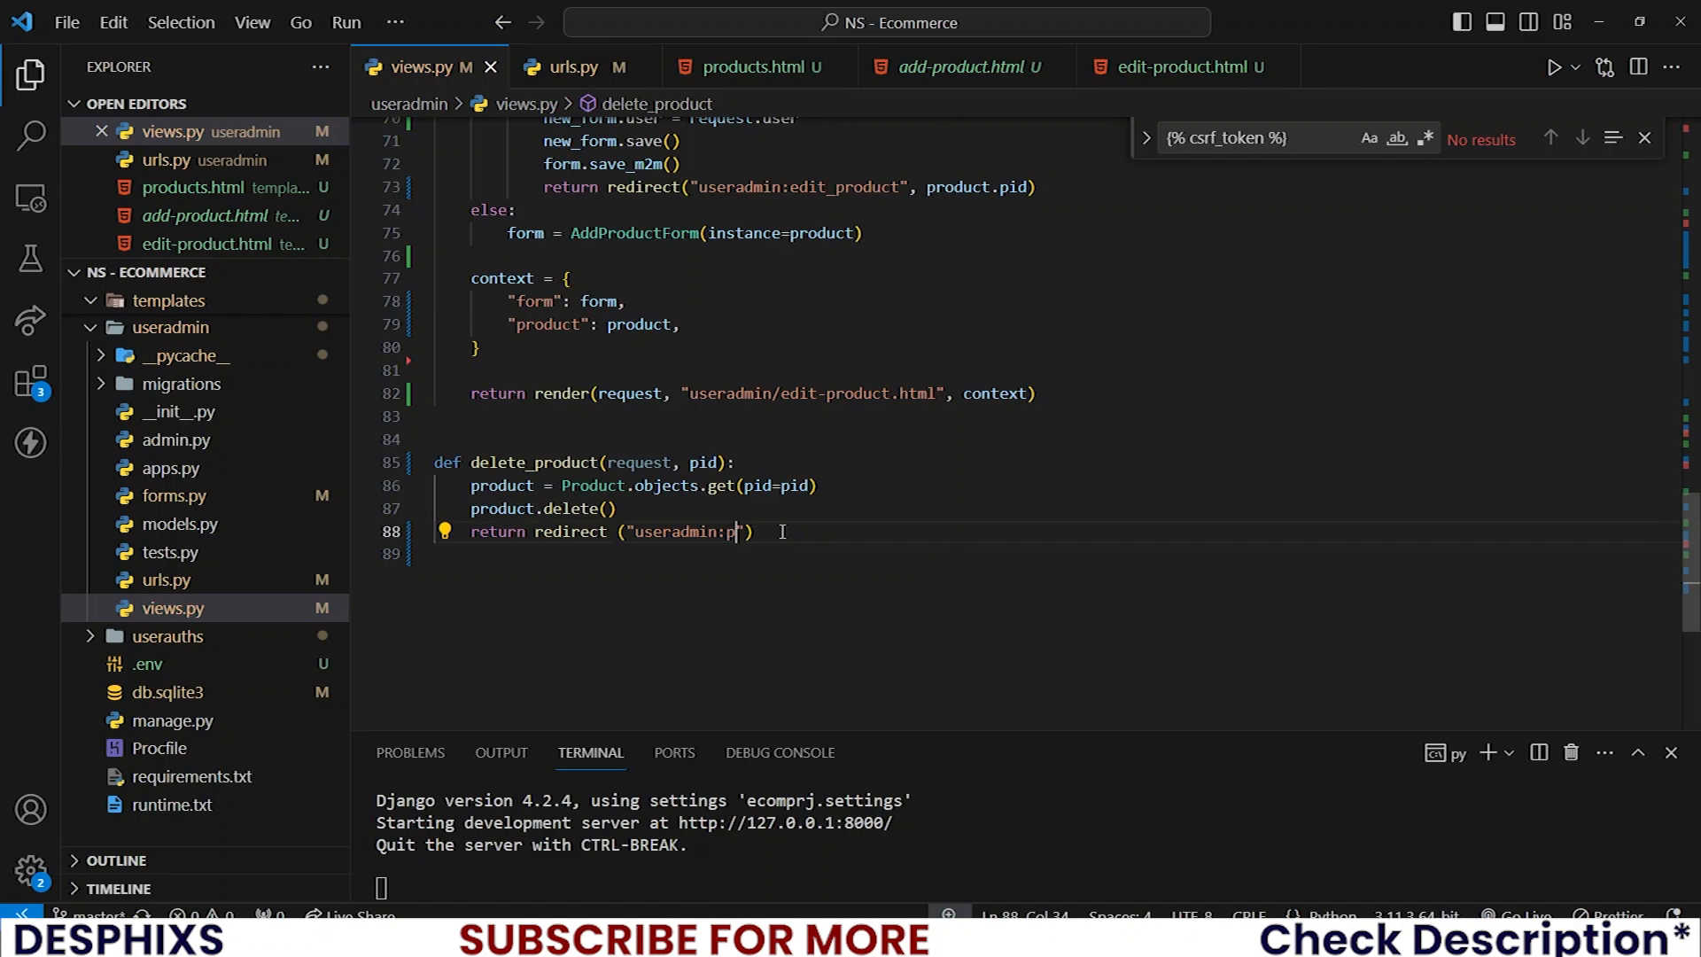
pyautogui.write('roducts')
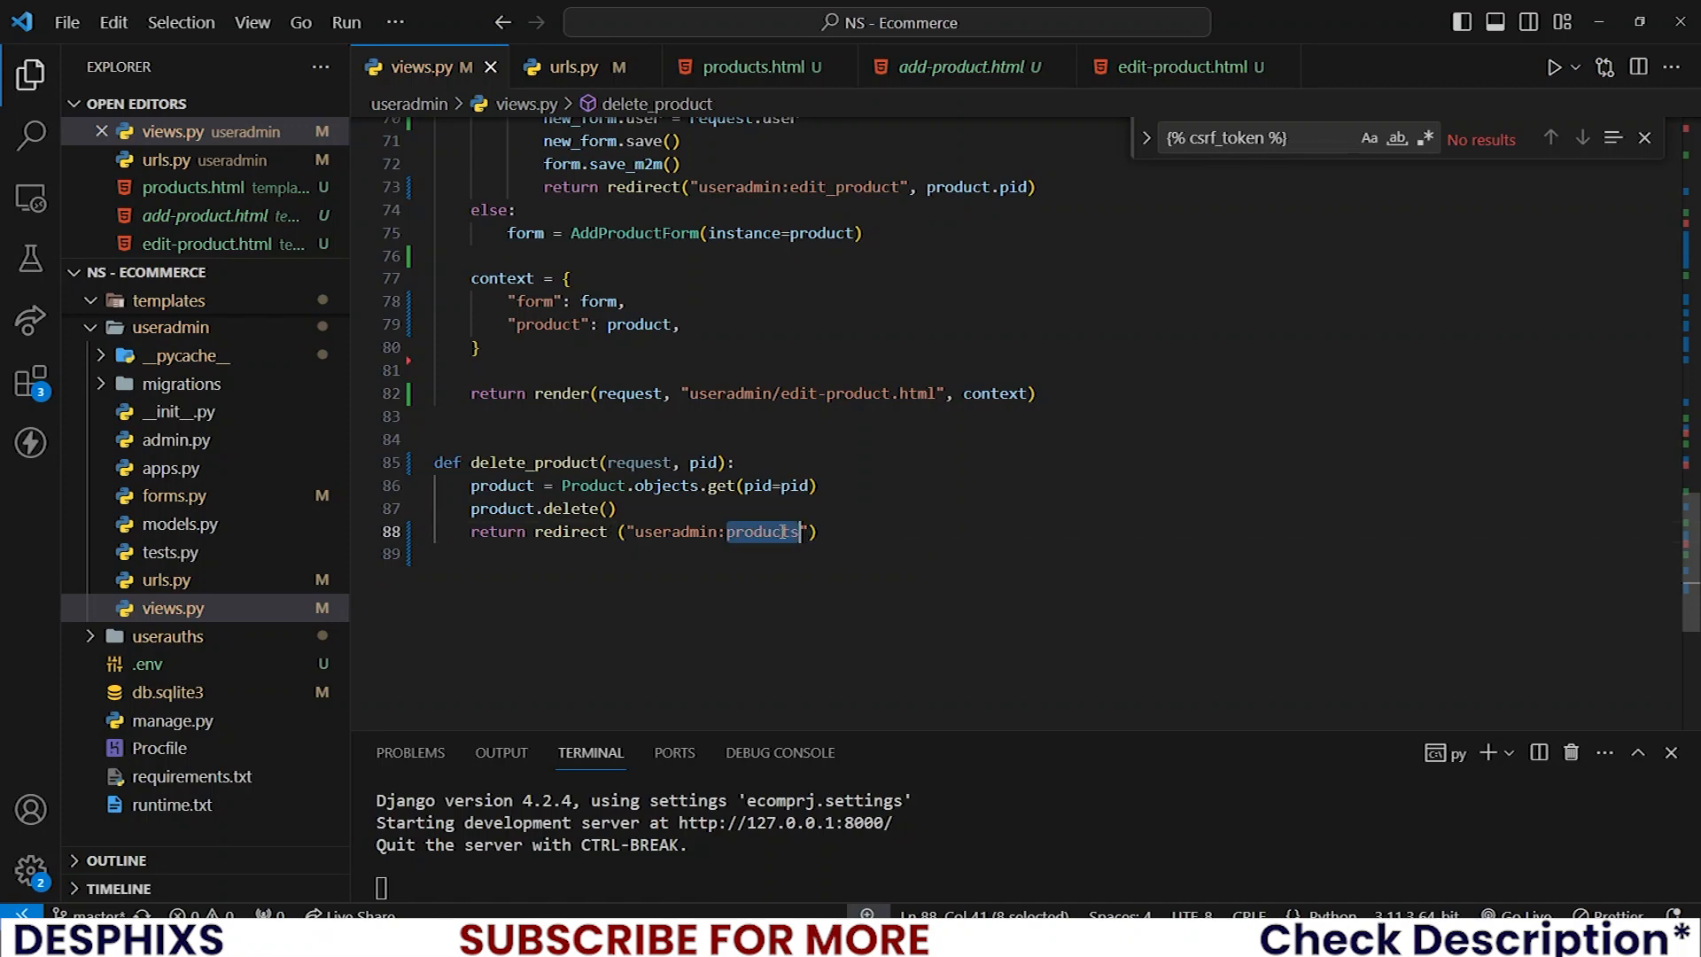
pyautogui.scroll(3)
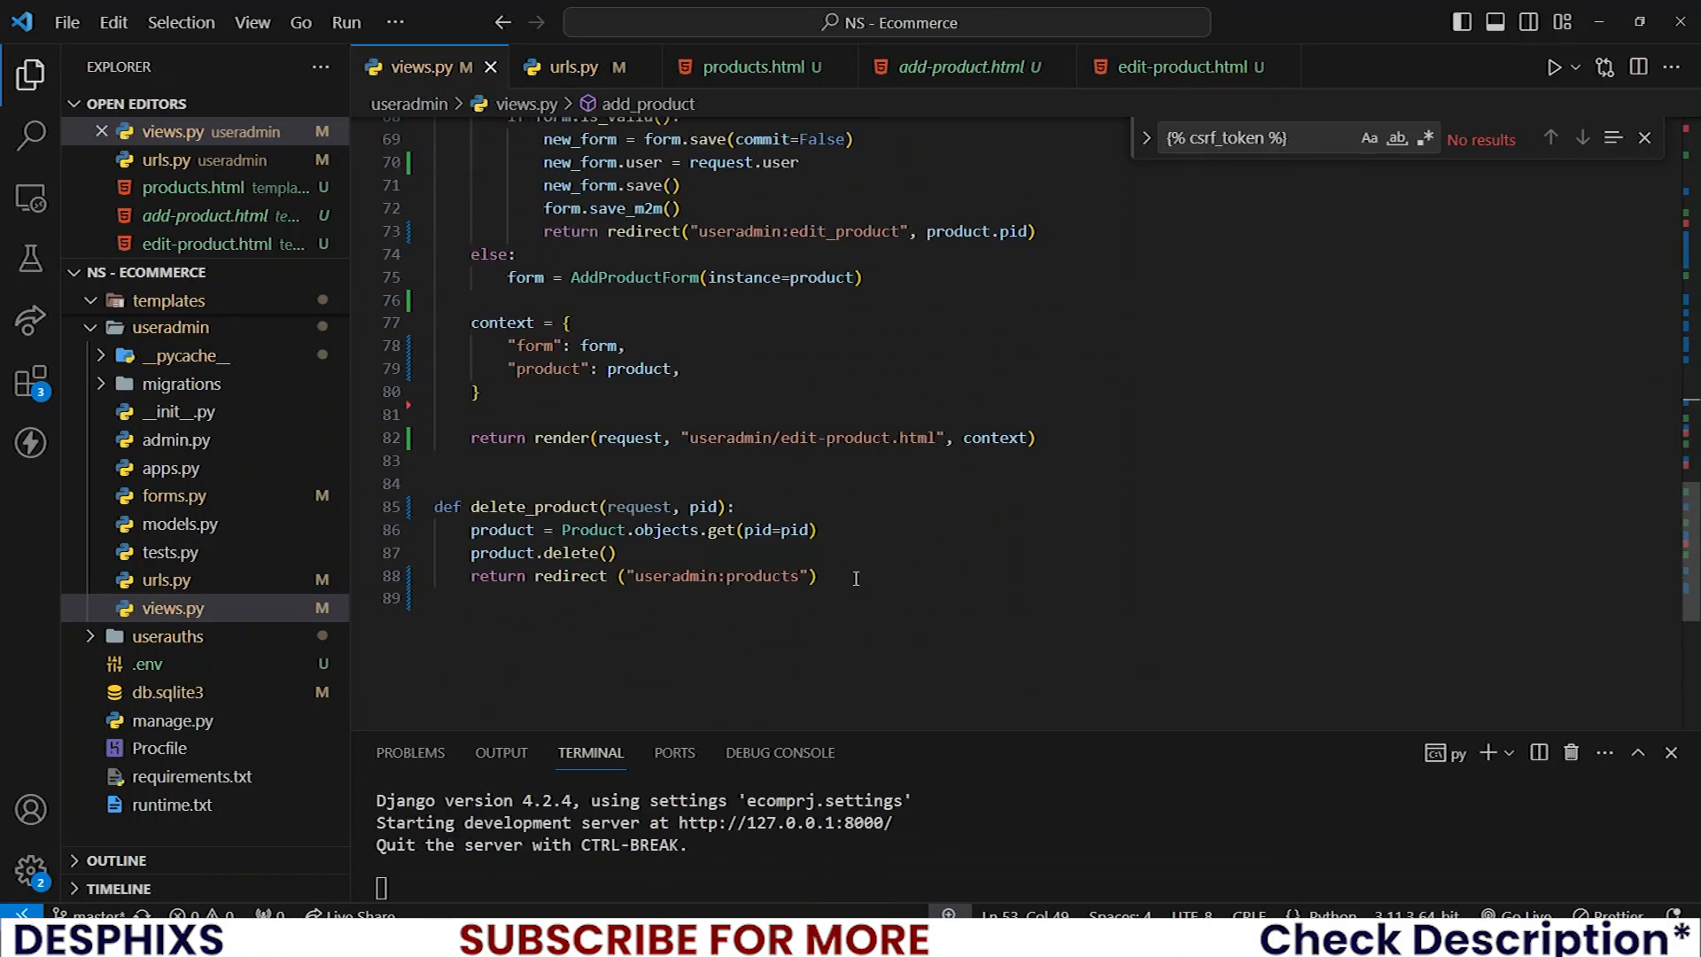
pyautogui.click(569, 68)
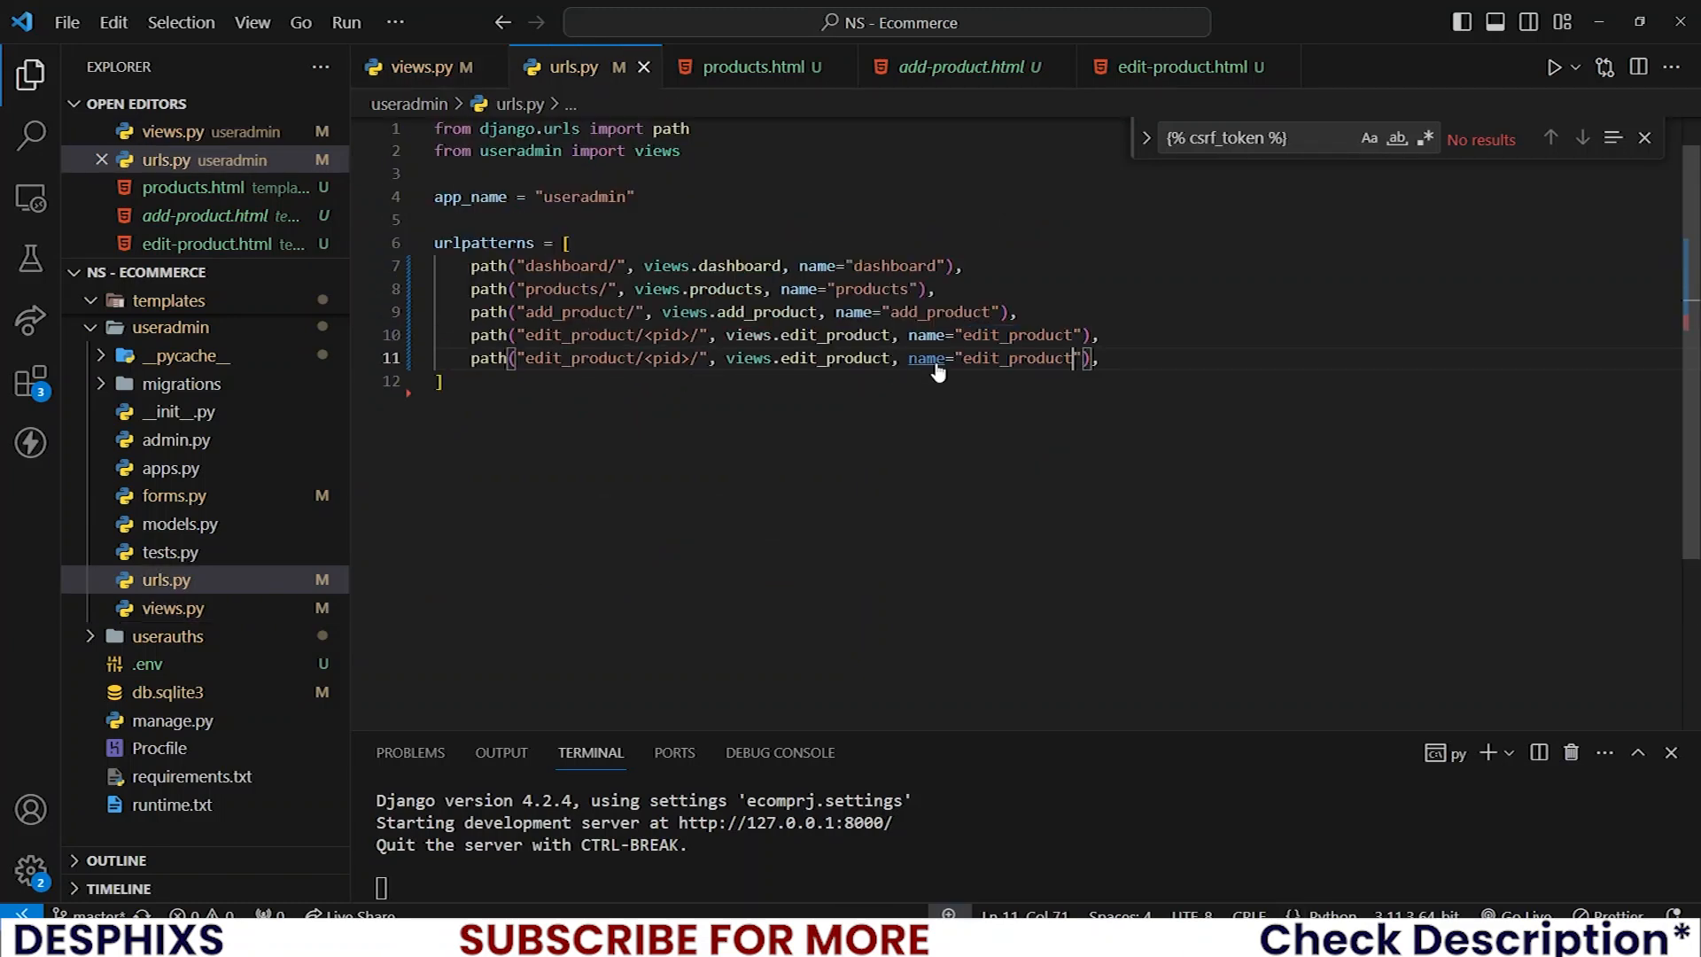
# - In urls.py, add a delete_product/<pid>/ path to views.delete_product named delete_product
pyautogui.write('delete')
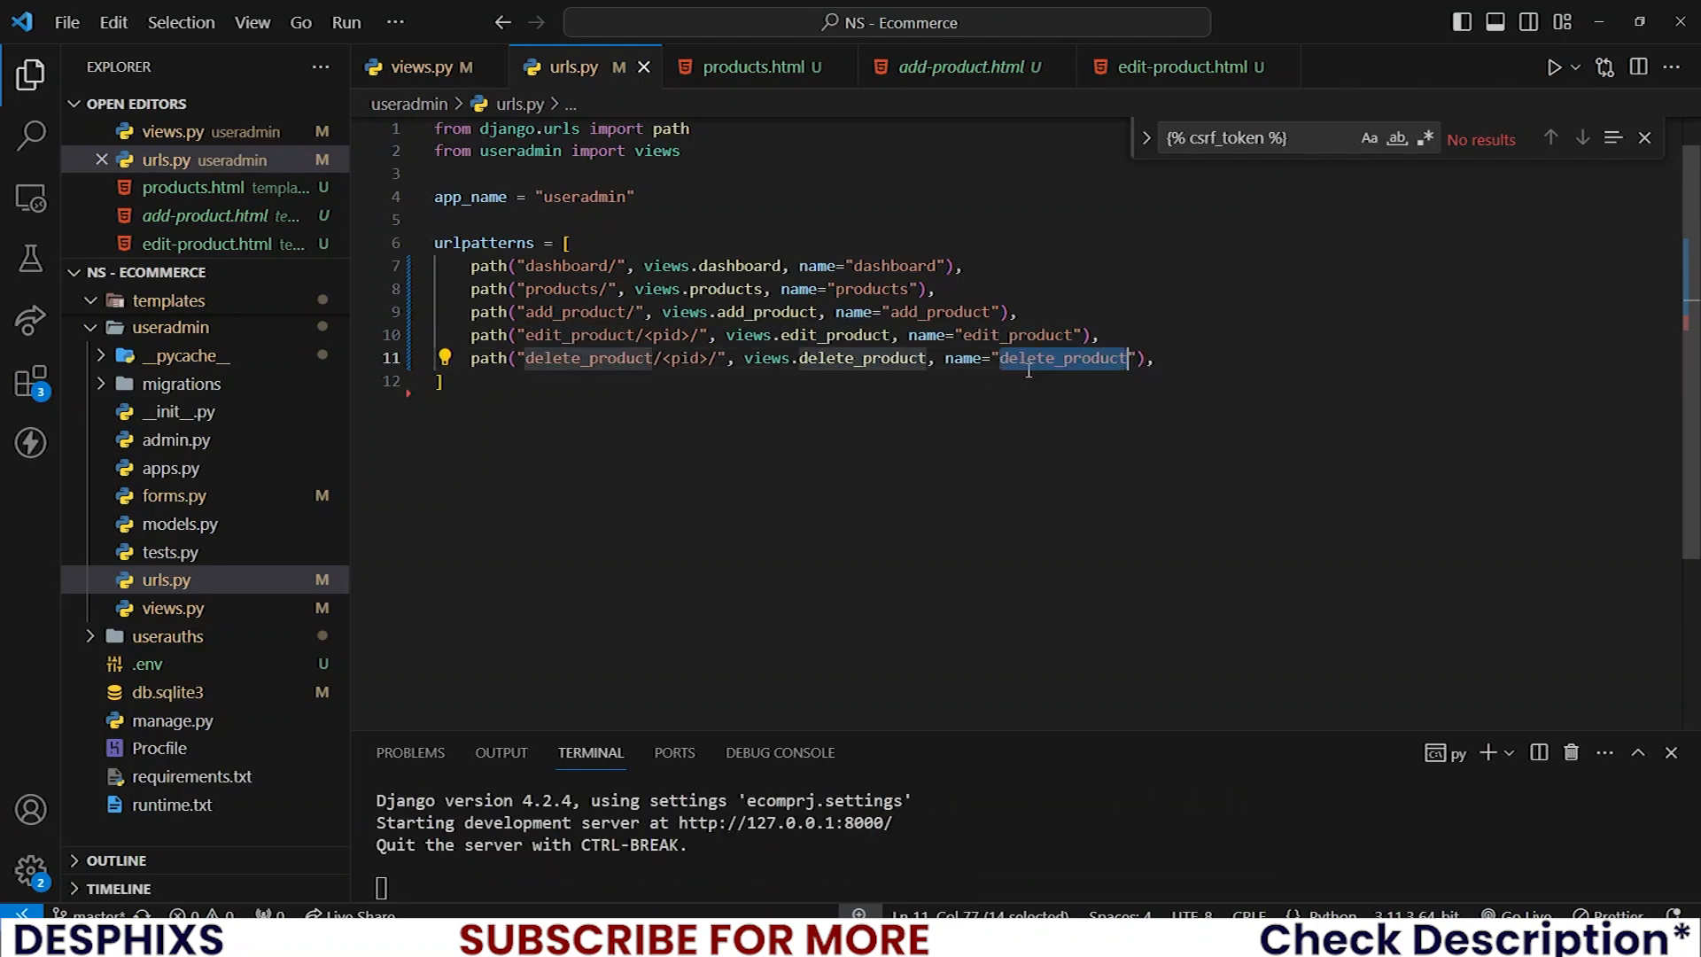
pyautogui.click(749, 66)
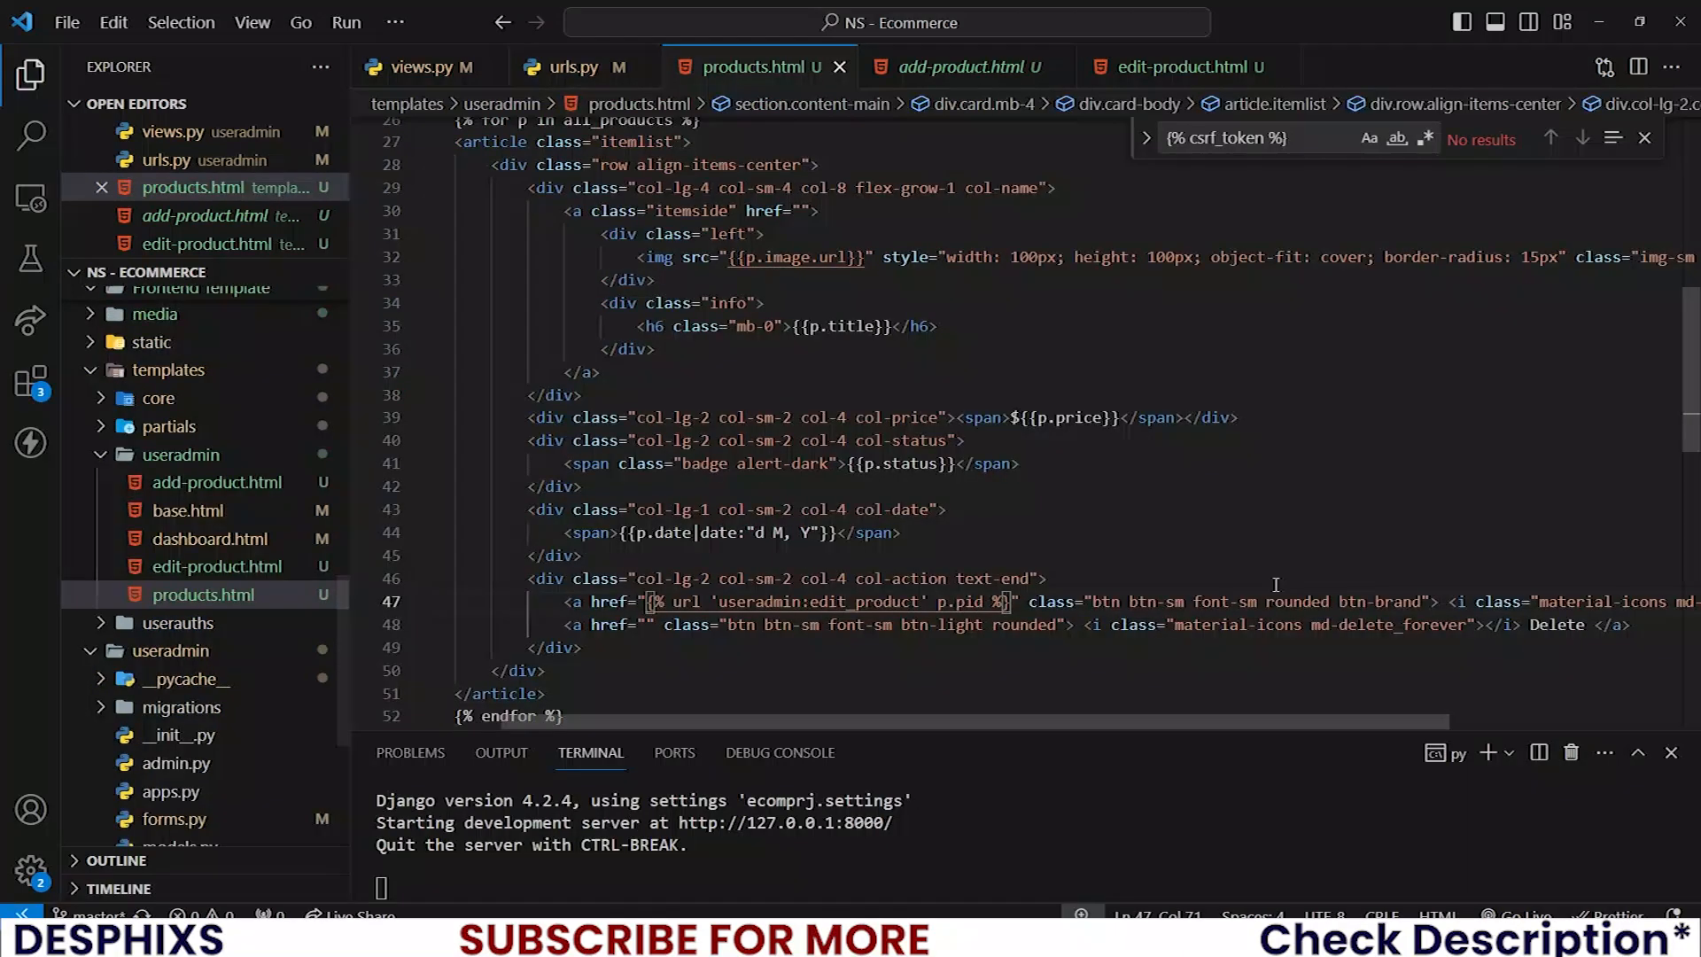
# - Point the Delete link's href in products.html at useradmin:delete_product with p.pid, then switch to Chrome
pyautogui.click(649, 623)
pyautogui.write("{% url 'useradmin:delete_product' %")
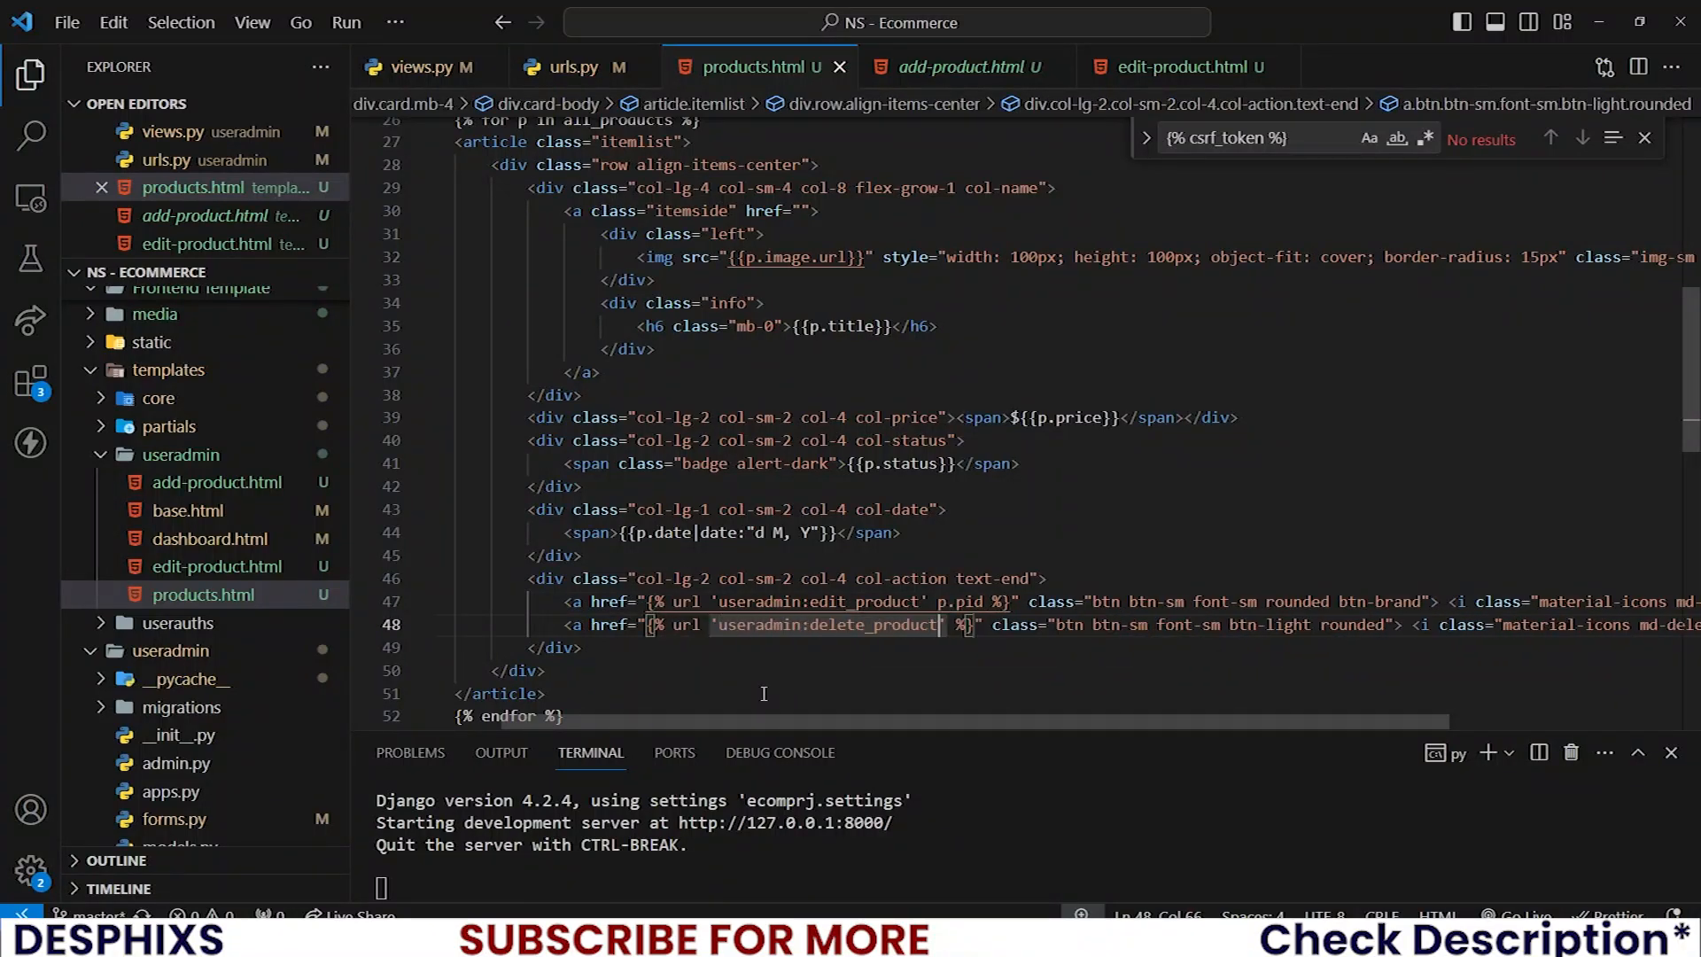
pyautogui.write('p.i')
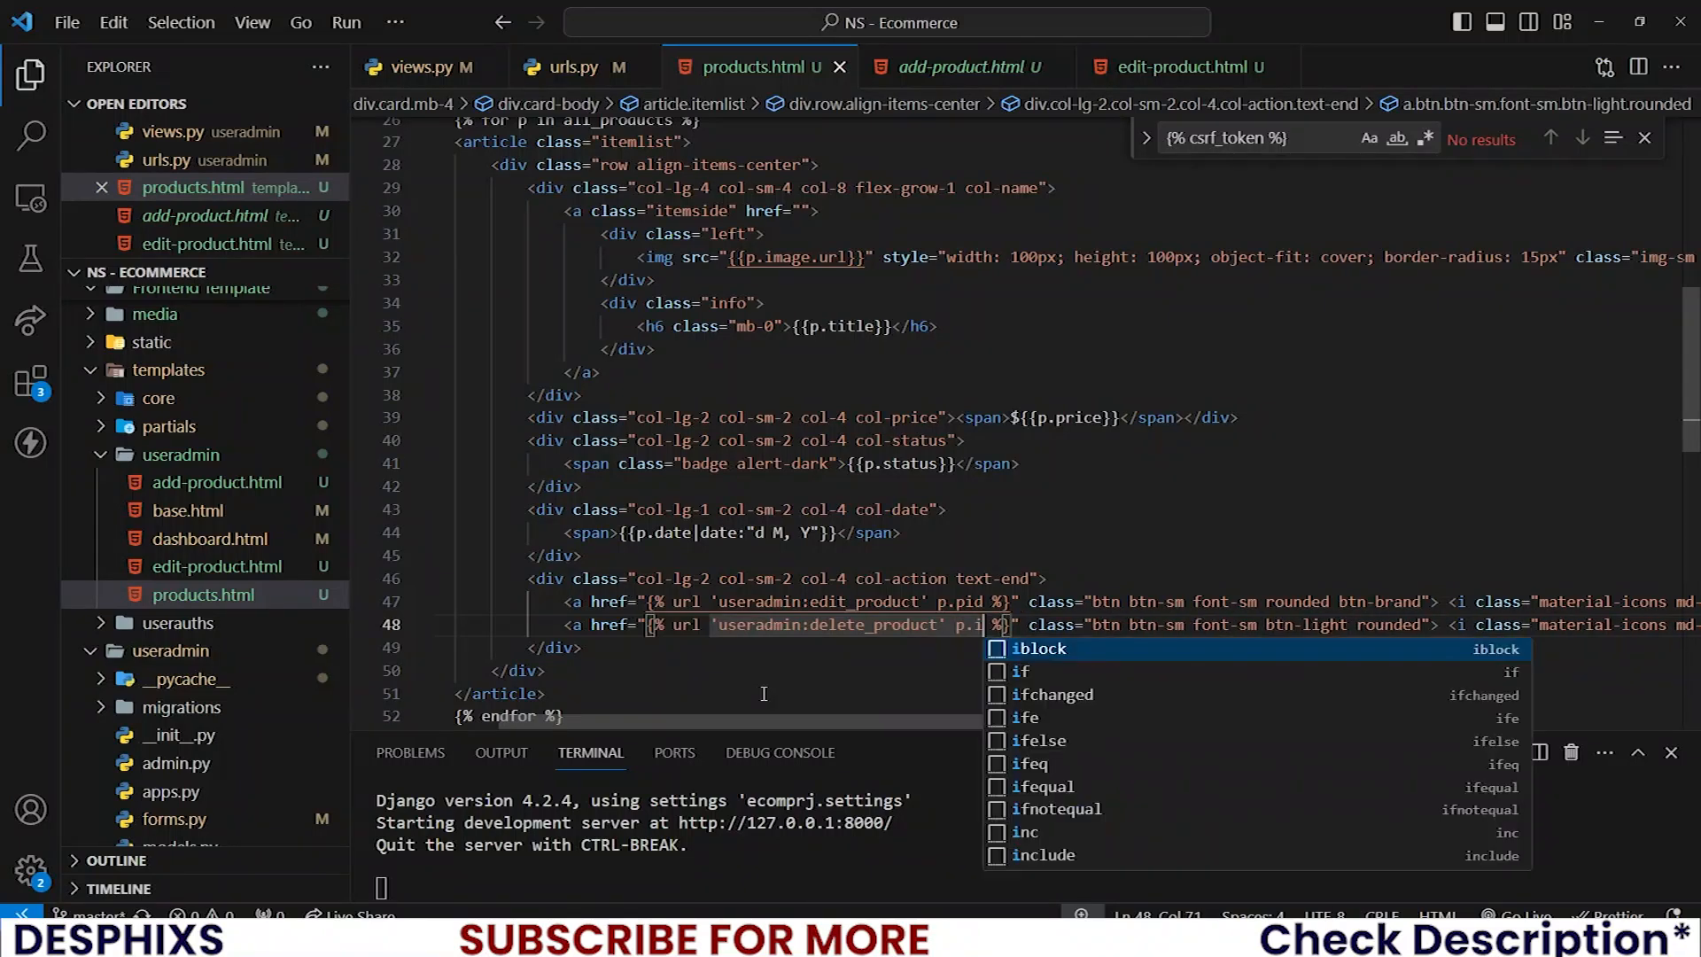
pyautogui.press('alt+tab')
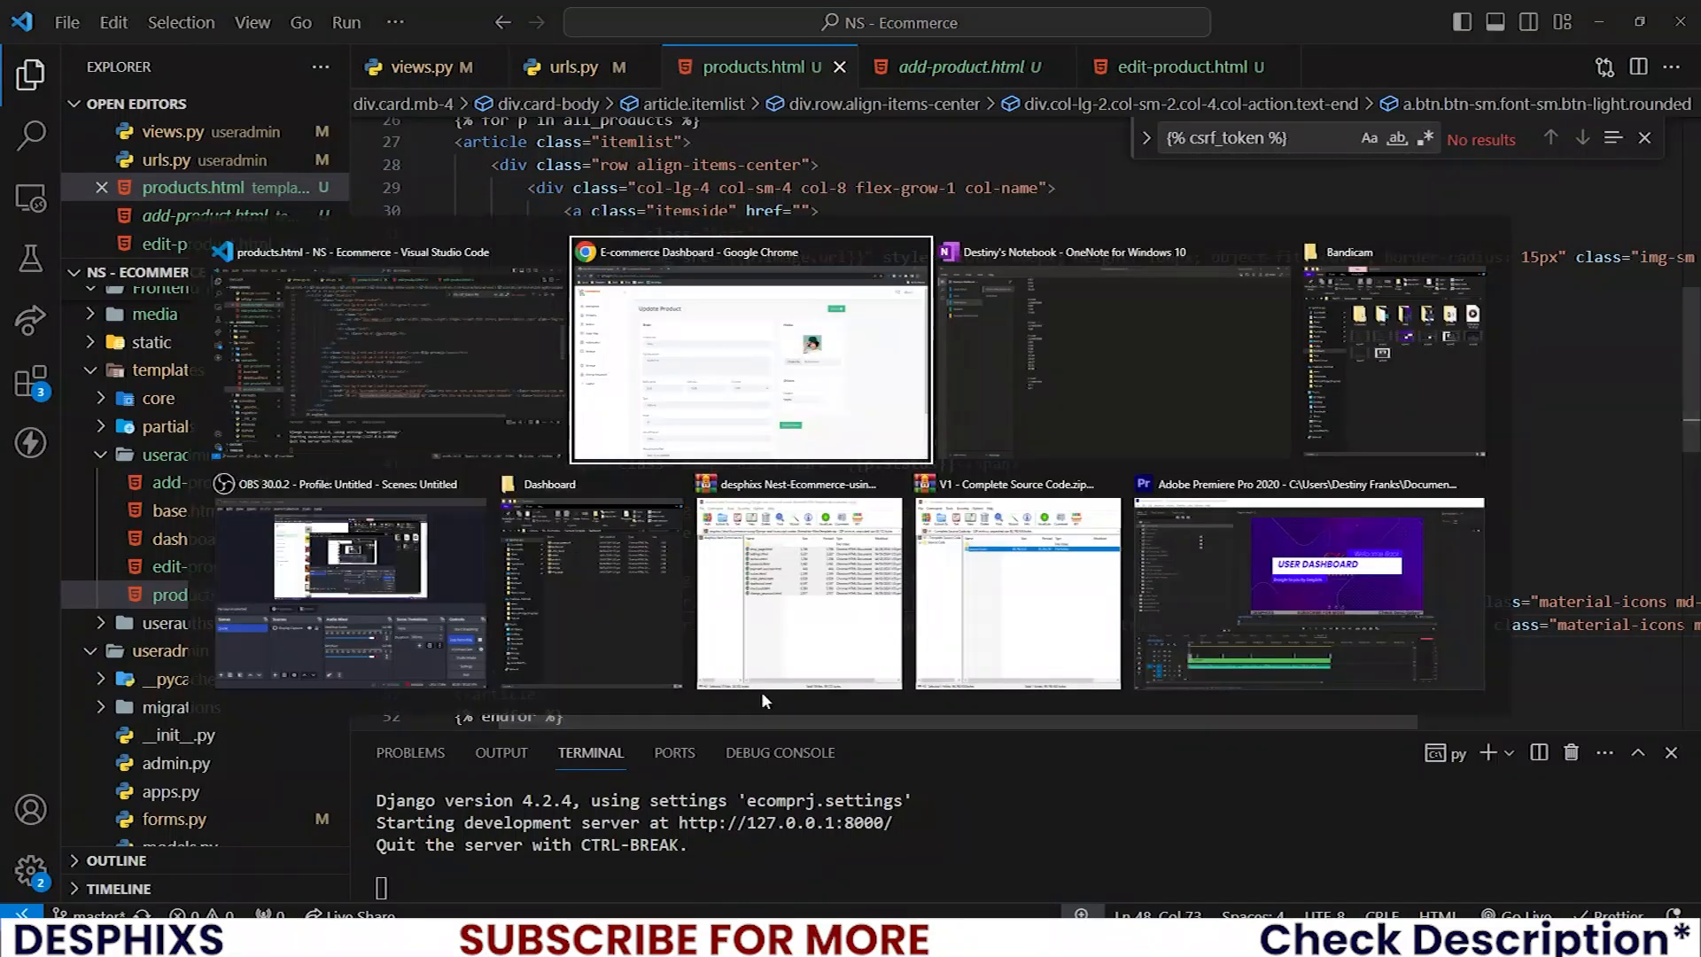
pyautogui.click(751, 347)
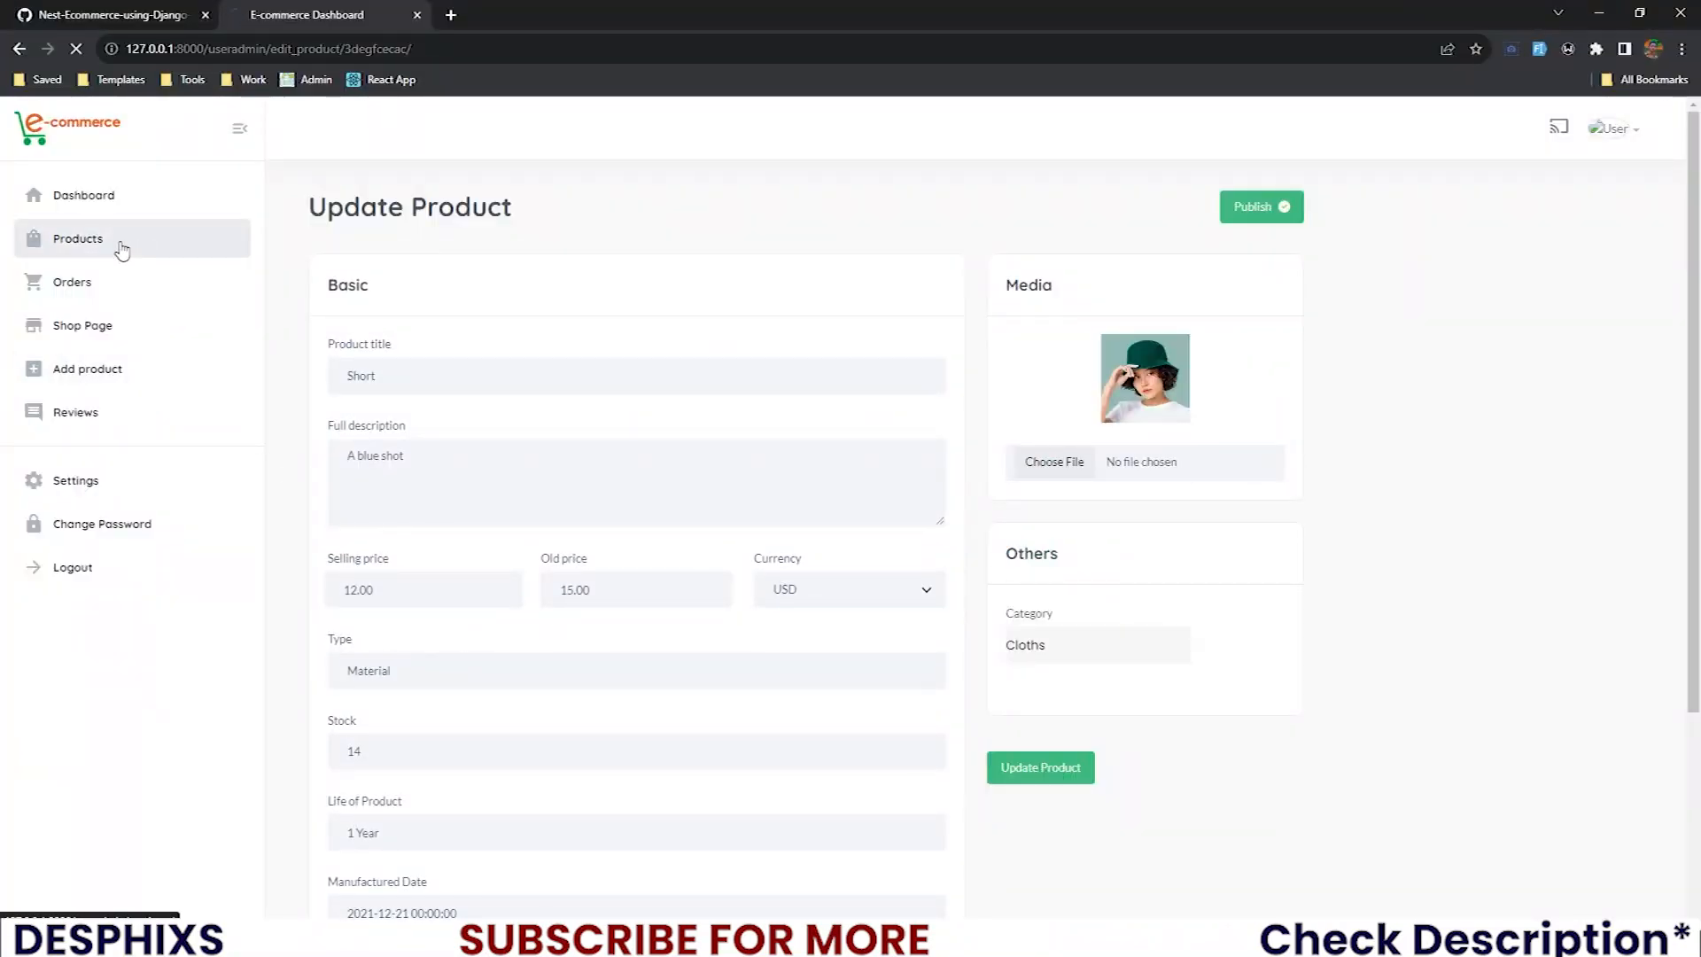
# - Load the Products list, hit the NoReverseMatch error, and restart the Django server
pyautogui.click(76, 239)
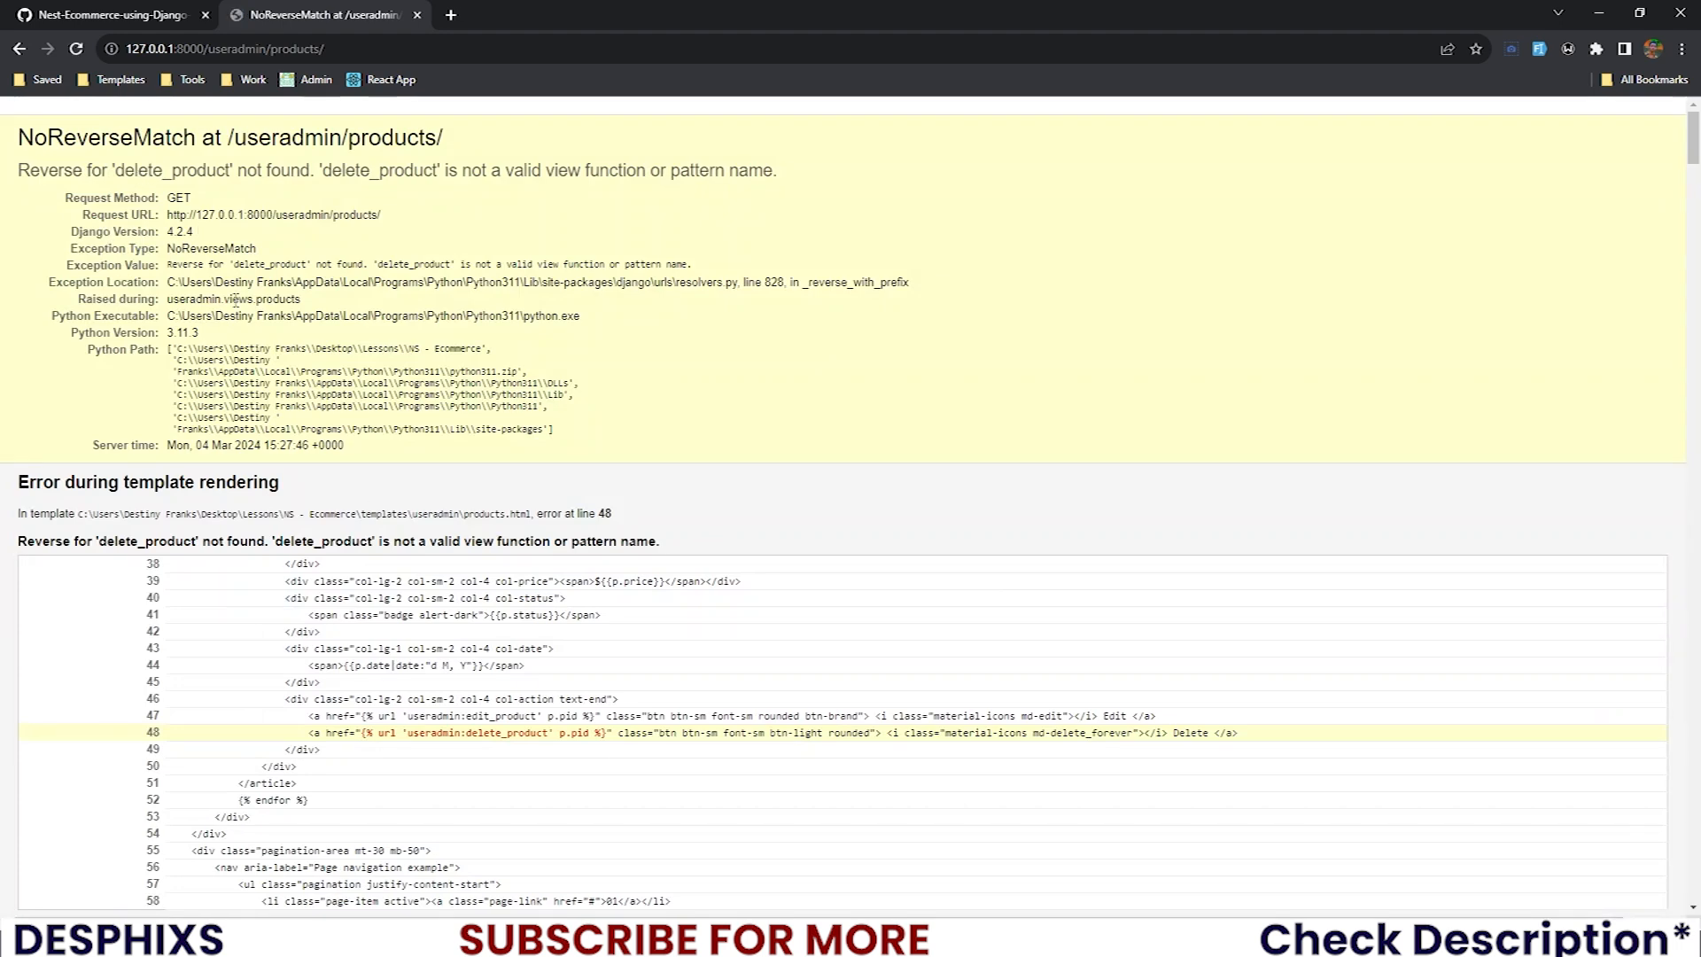
pyautogui.moveTo(152, 384)
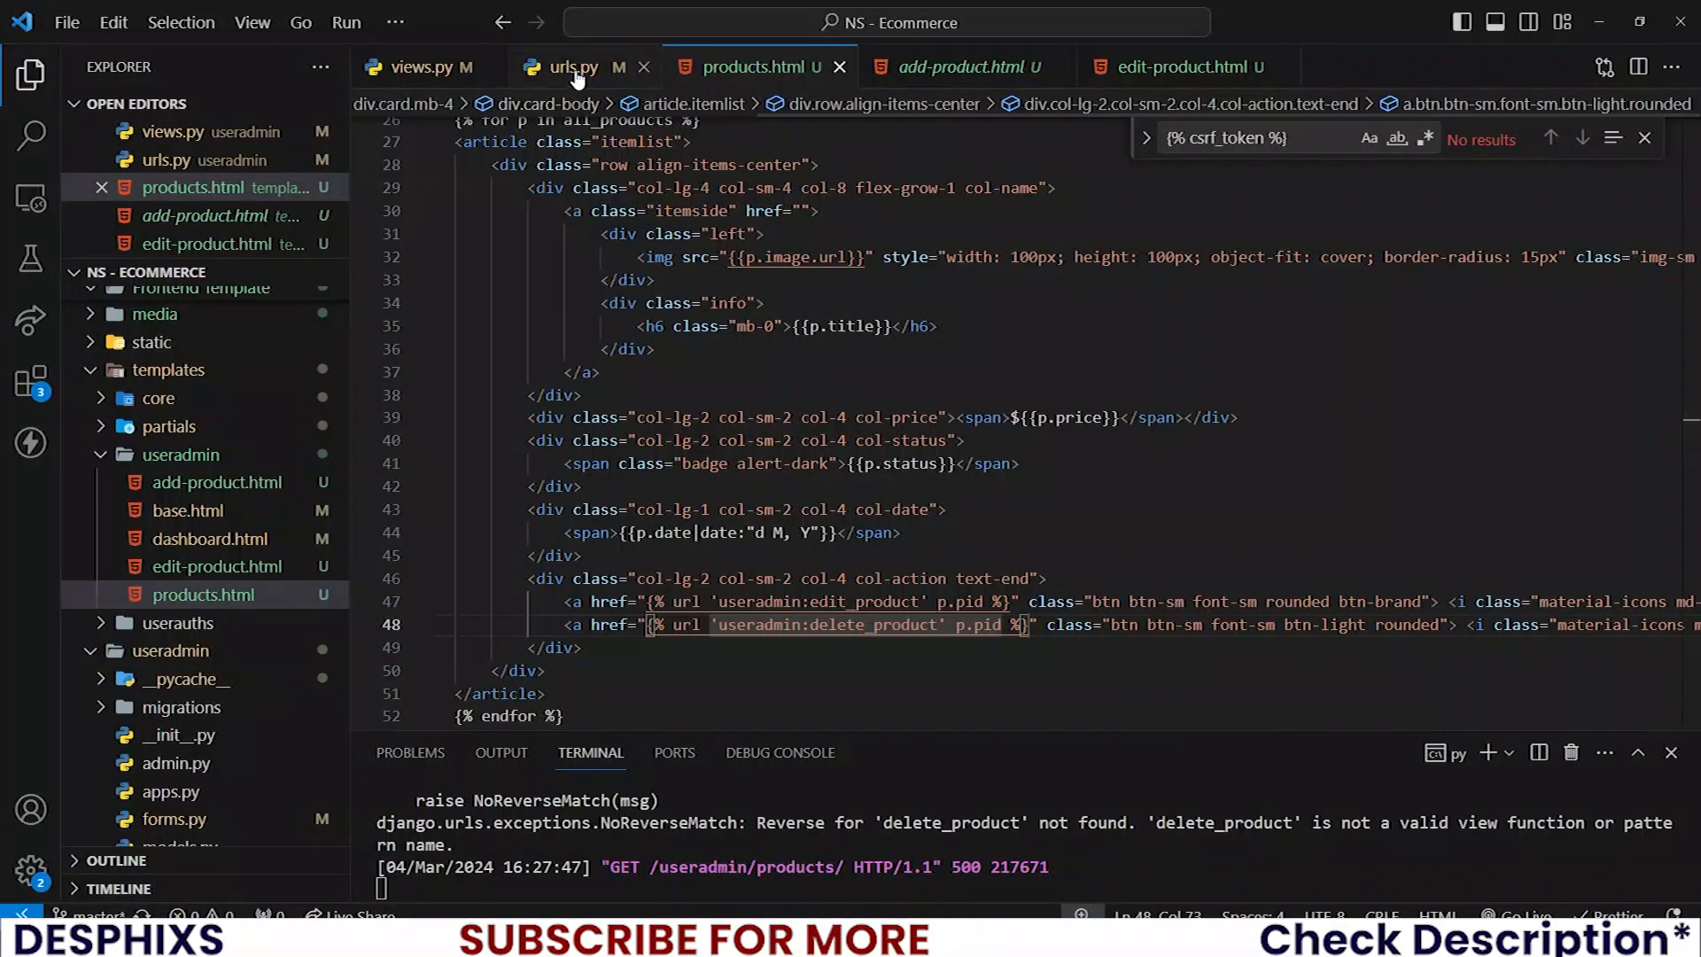
pyautogui.click(572, 67)
pyautogui.write('py manage.py runserver')
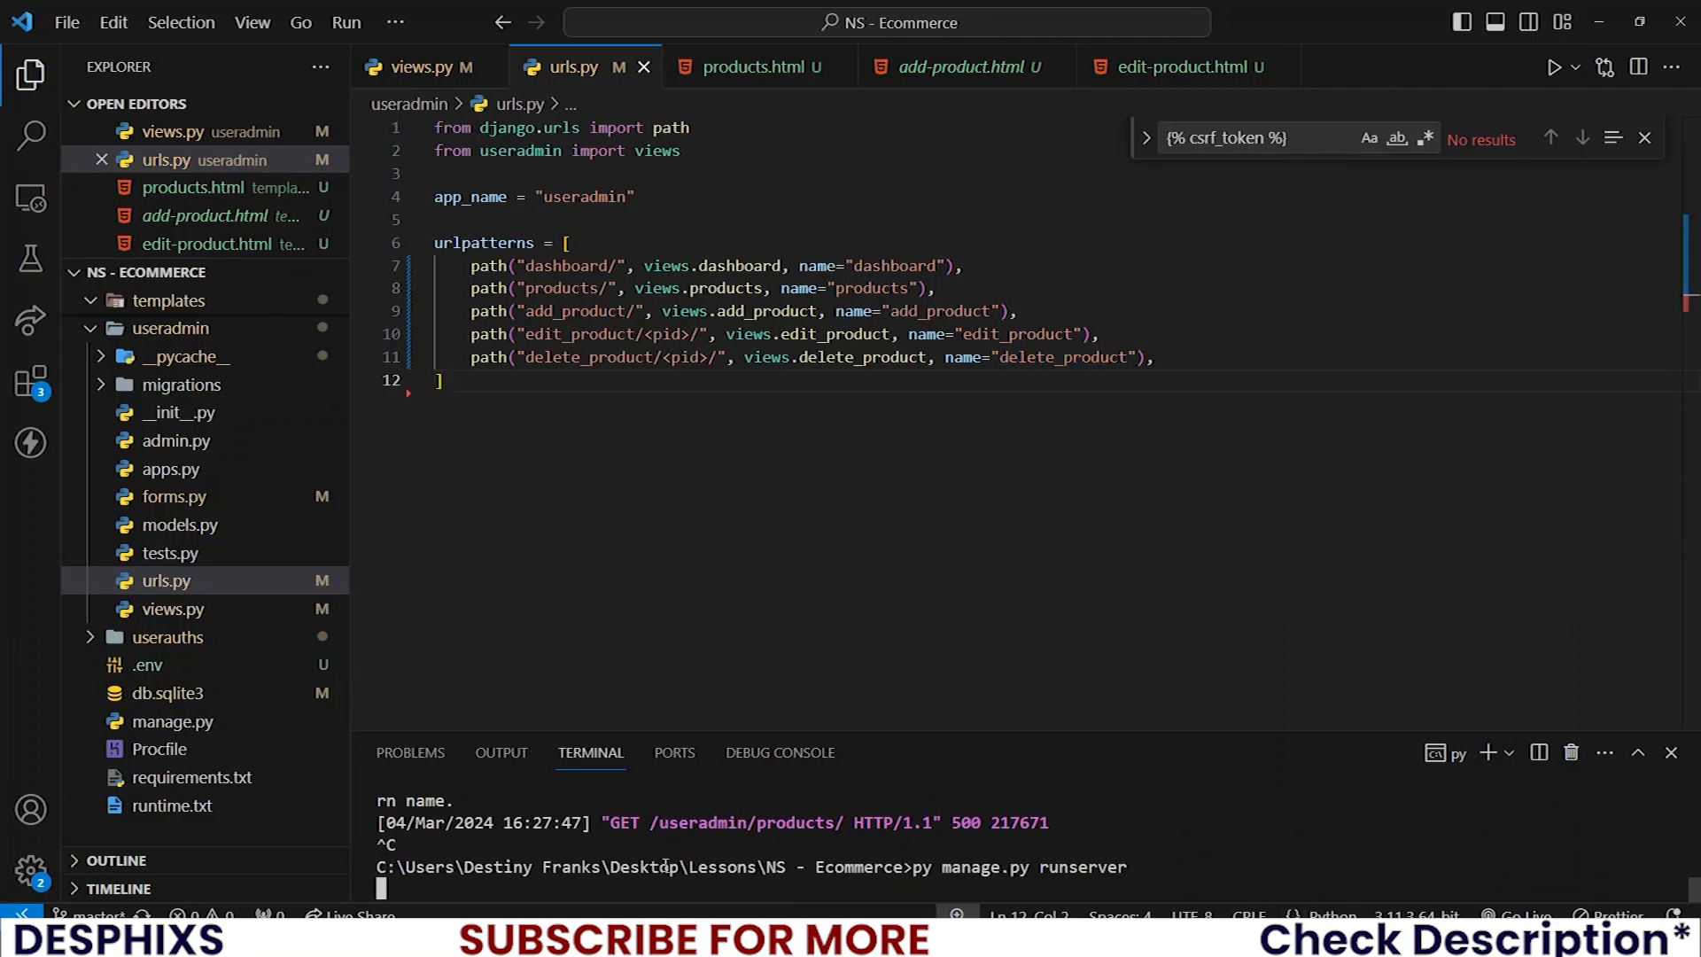
pyautogui.press('Return')
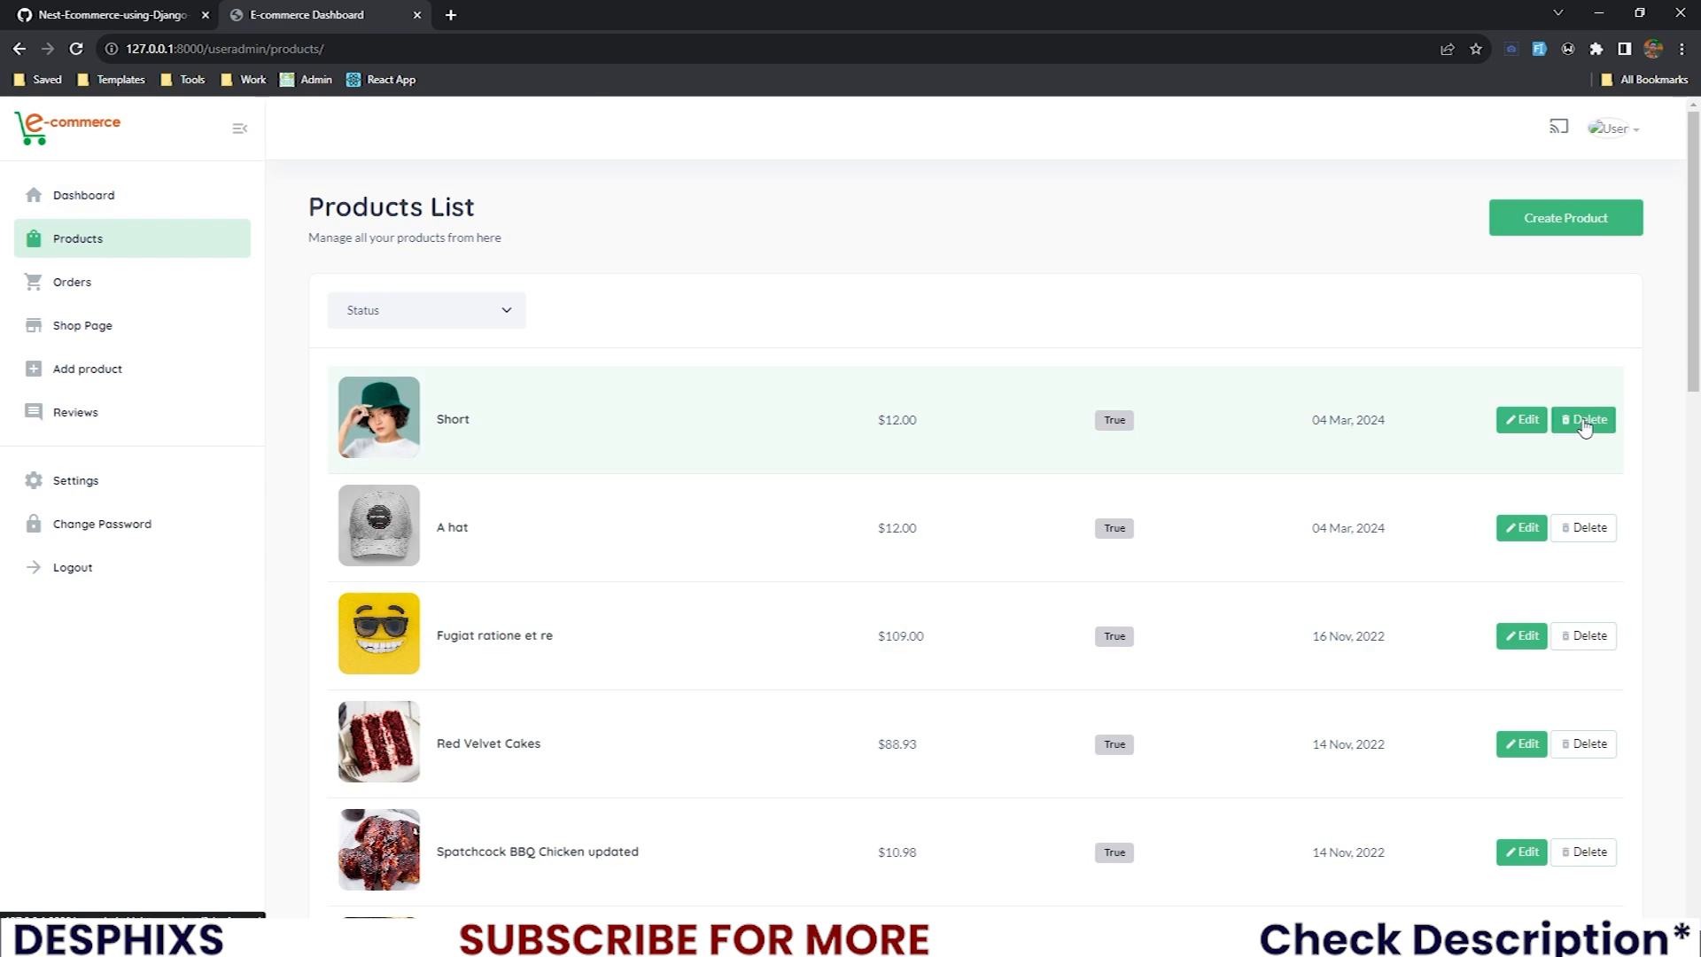
# - Delete the Short and A hat products from the Products List
pyautogui.click(1583, 420)
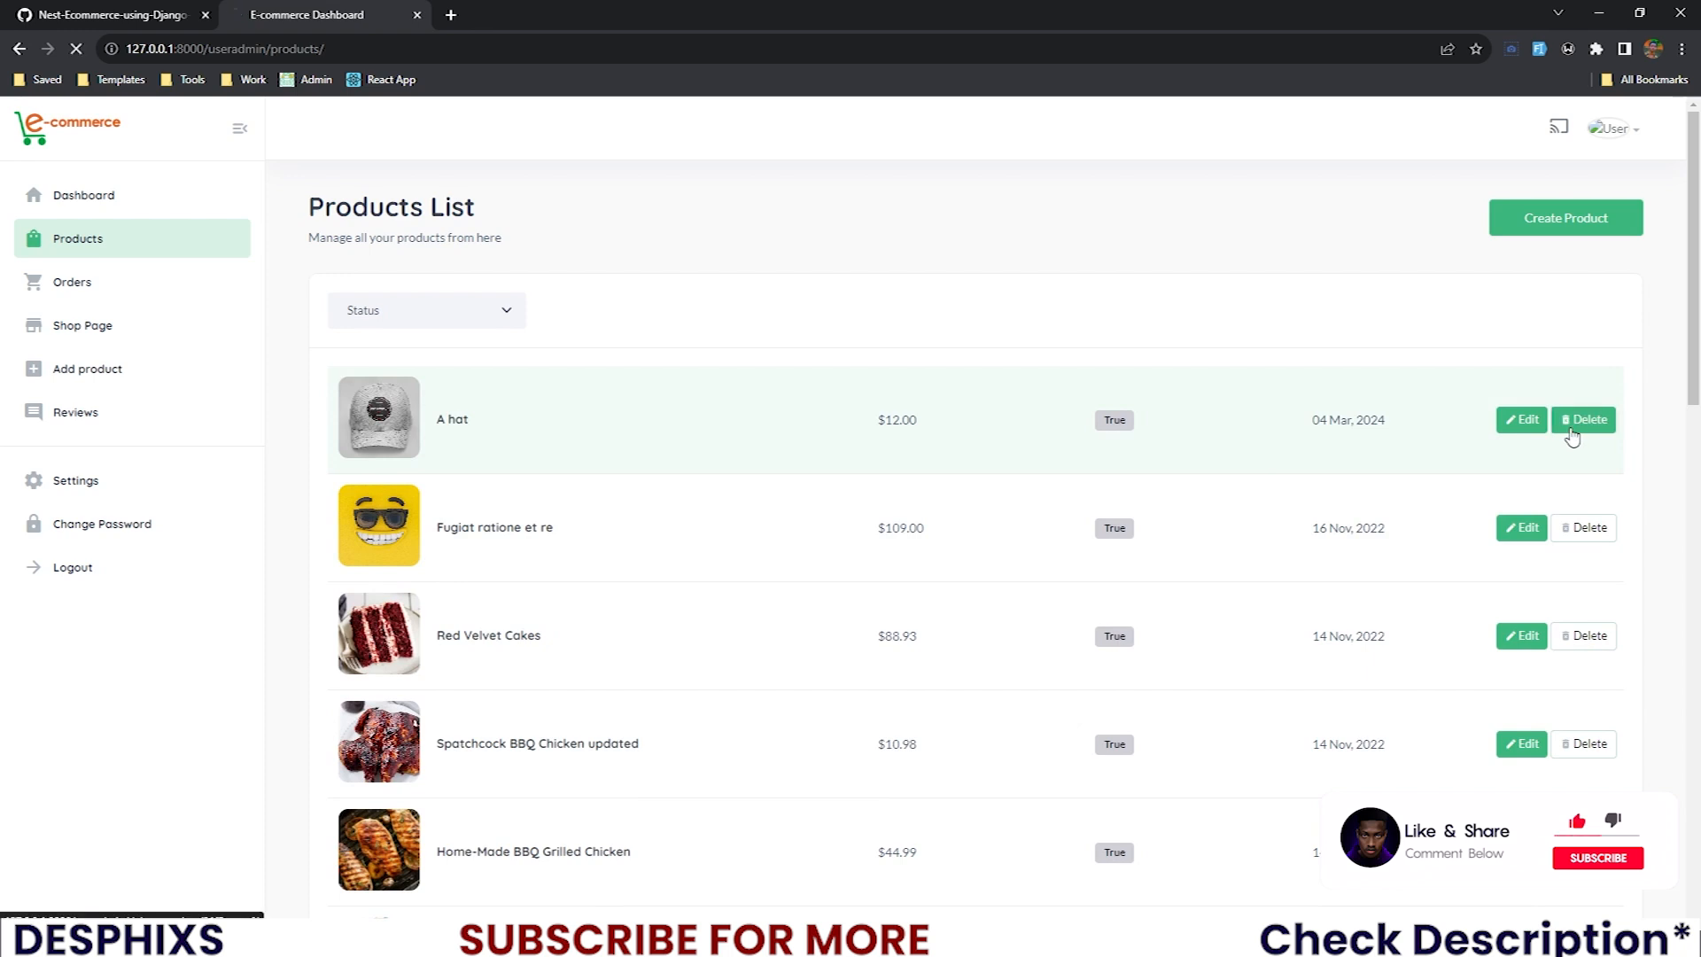
pyautogui.click(1587, 418)
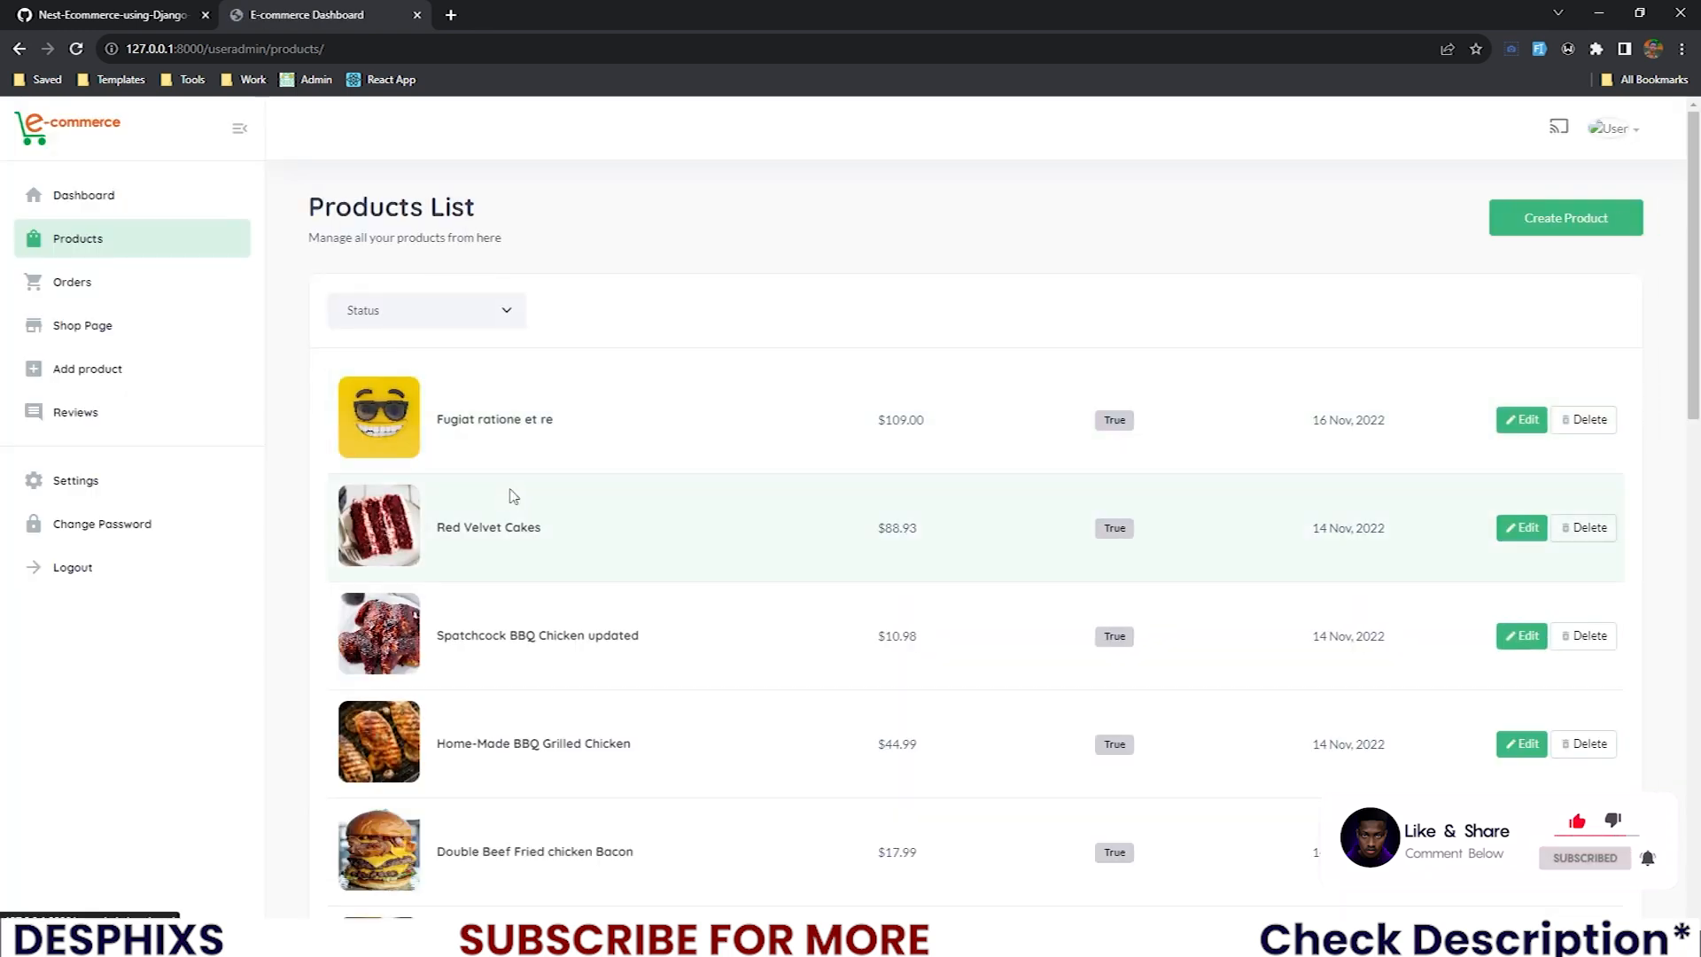